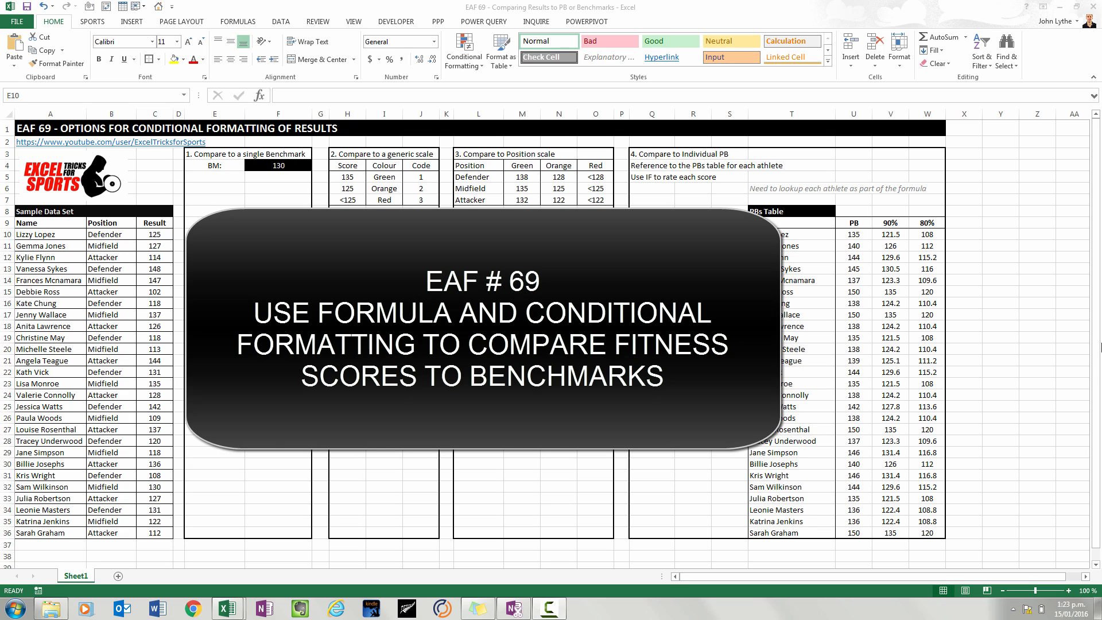
mouse_move(961, 385)
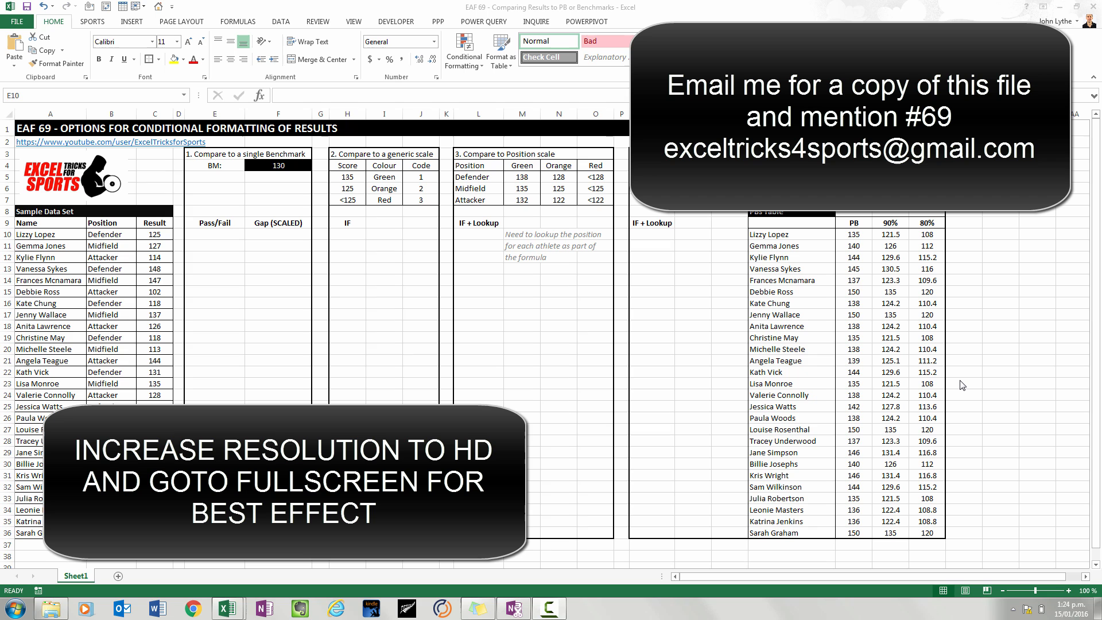
mouse_move(1089, 362)
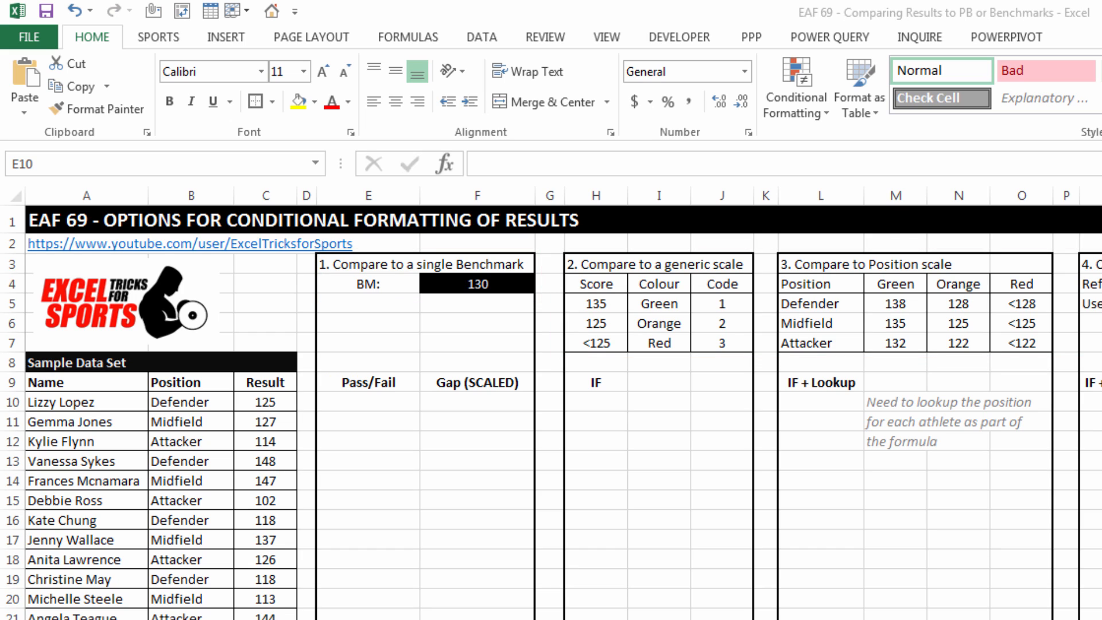
mouse_move(506, 404)
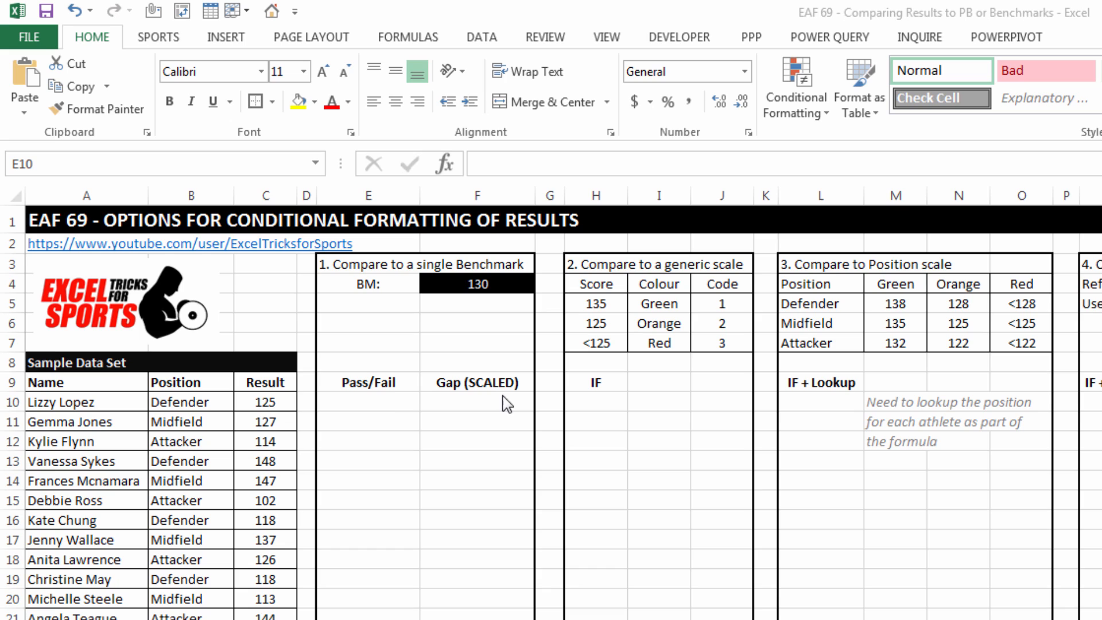
Enter =C10>=$F$4 in E10, comparing the first athlete's result to the 130 benchmark.
left_click(368, 402)
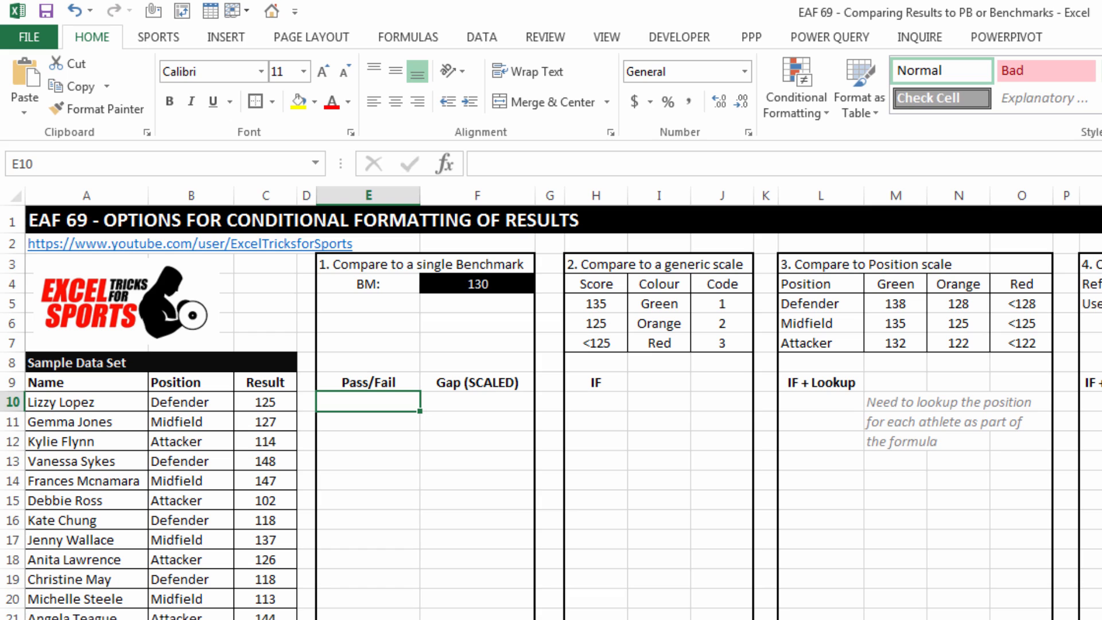
type("=")
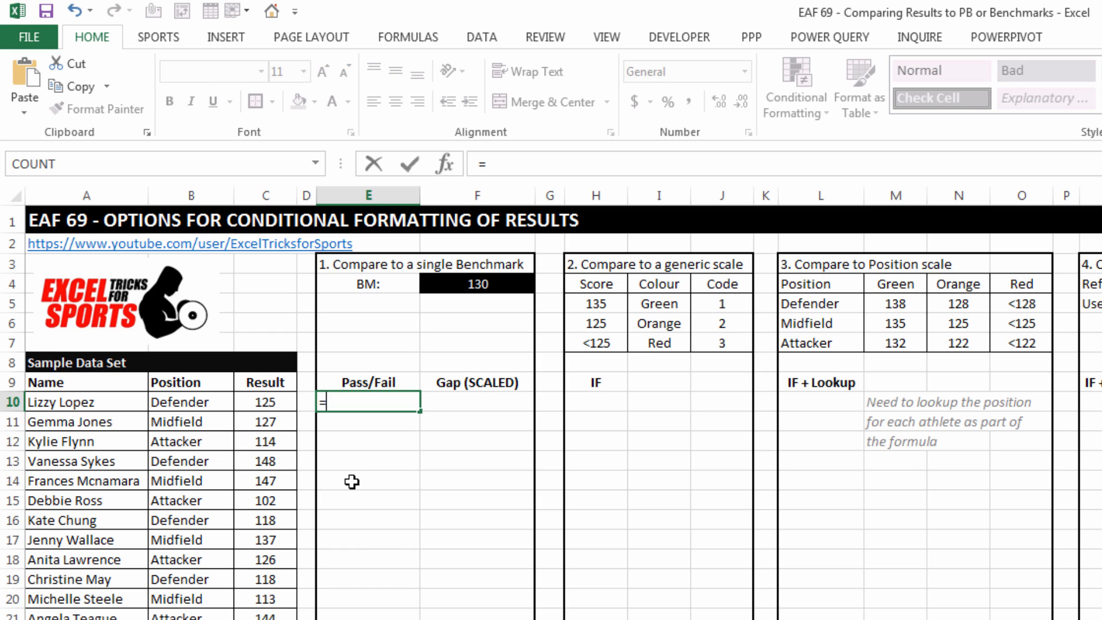
left_click(265, 402)
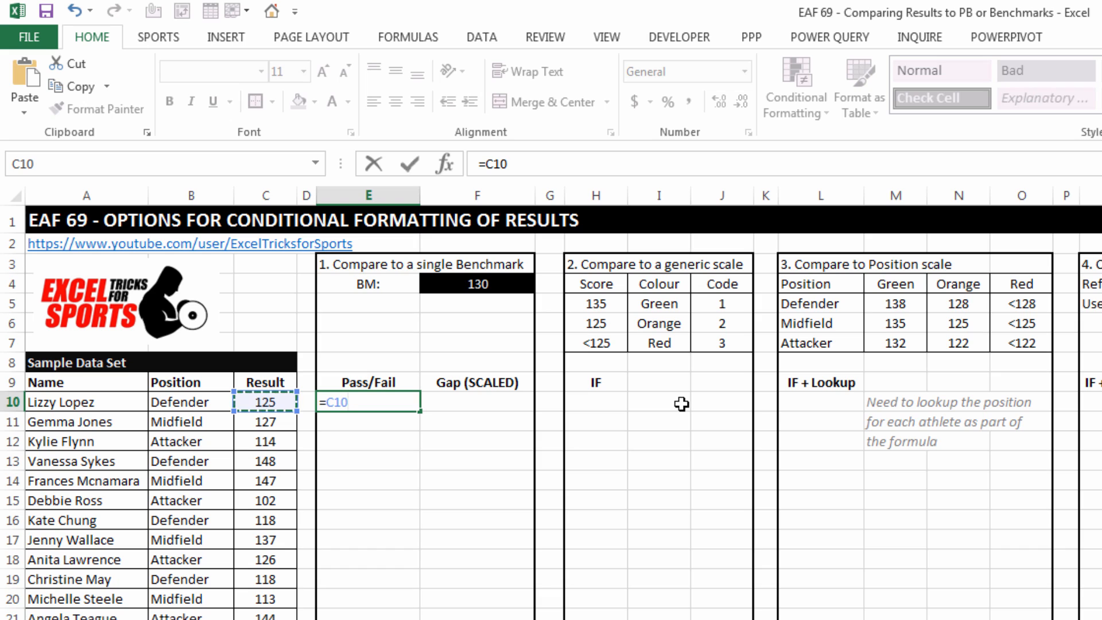
type(">")
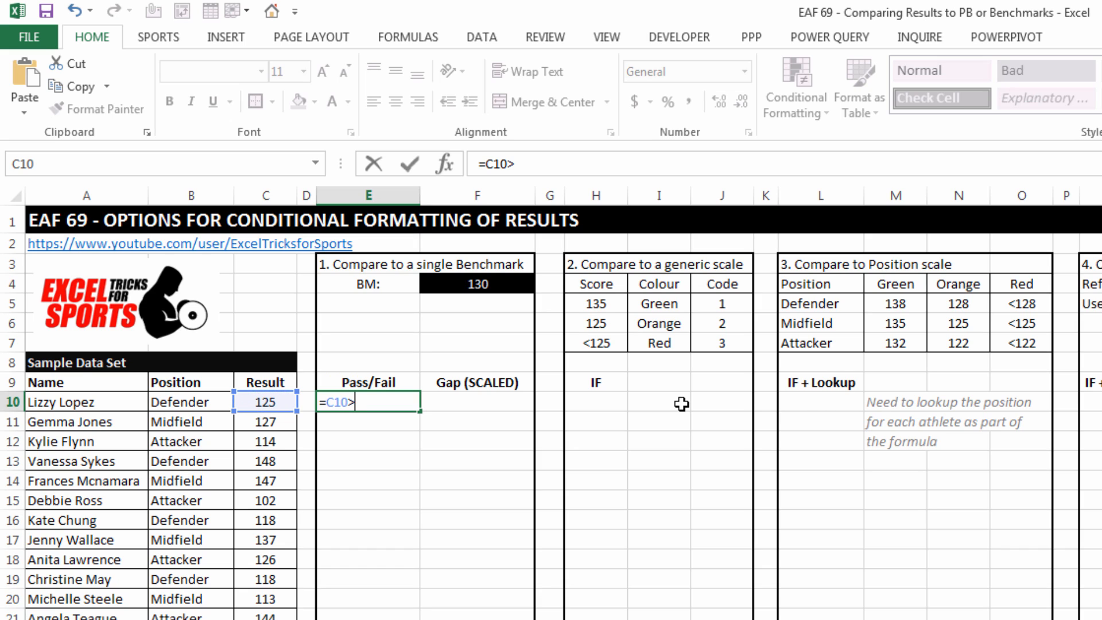
type("=")
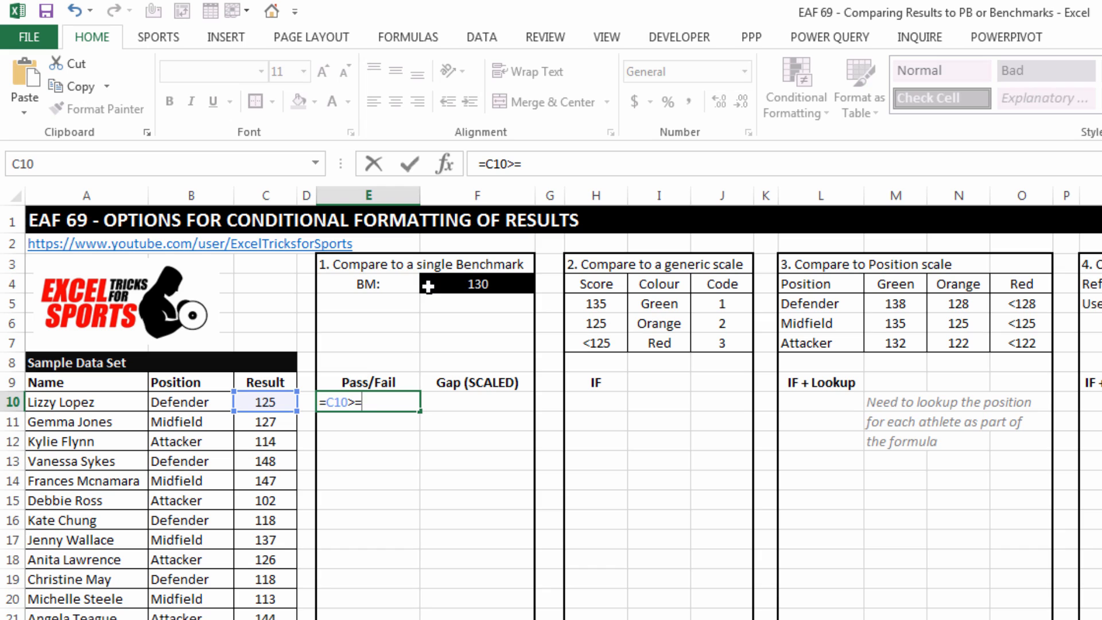
left_click(478, 284)
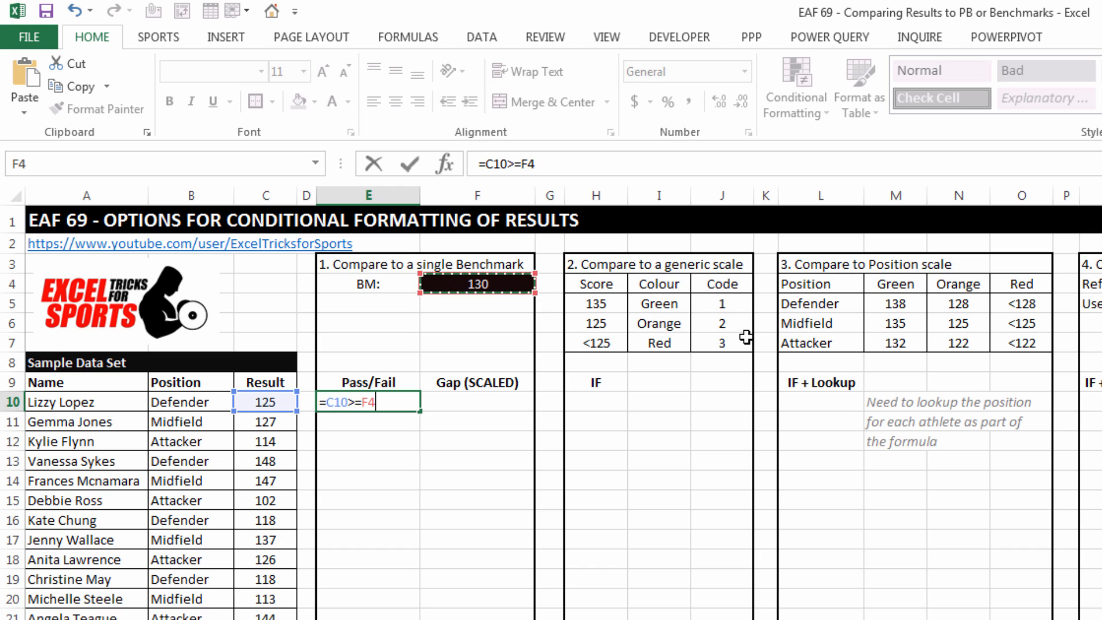
key("F4")
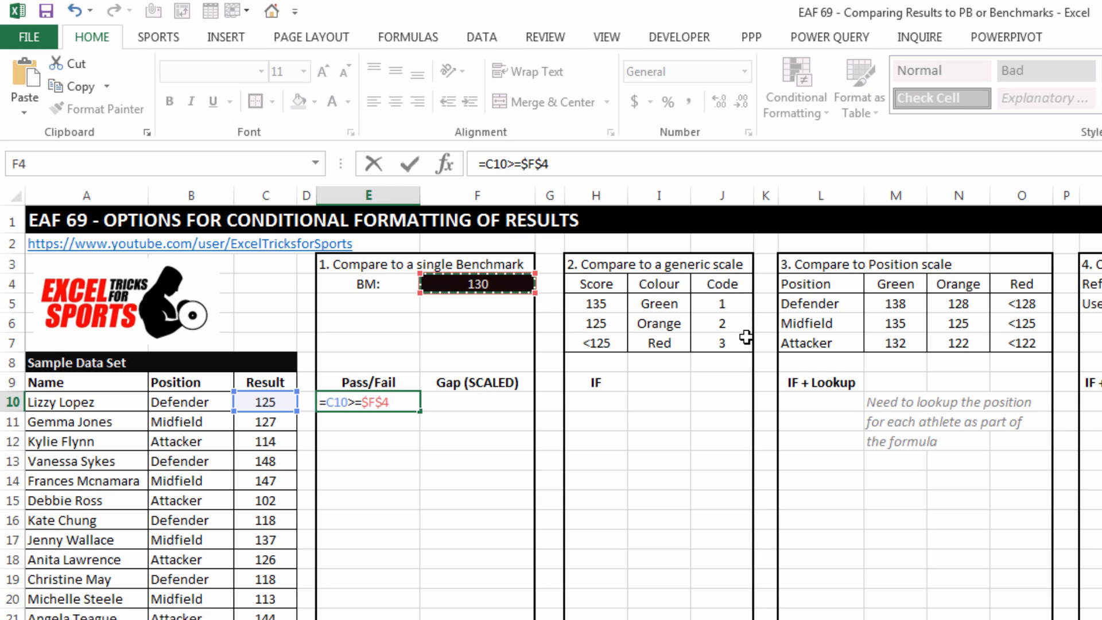
key("Enter")
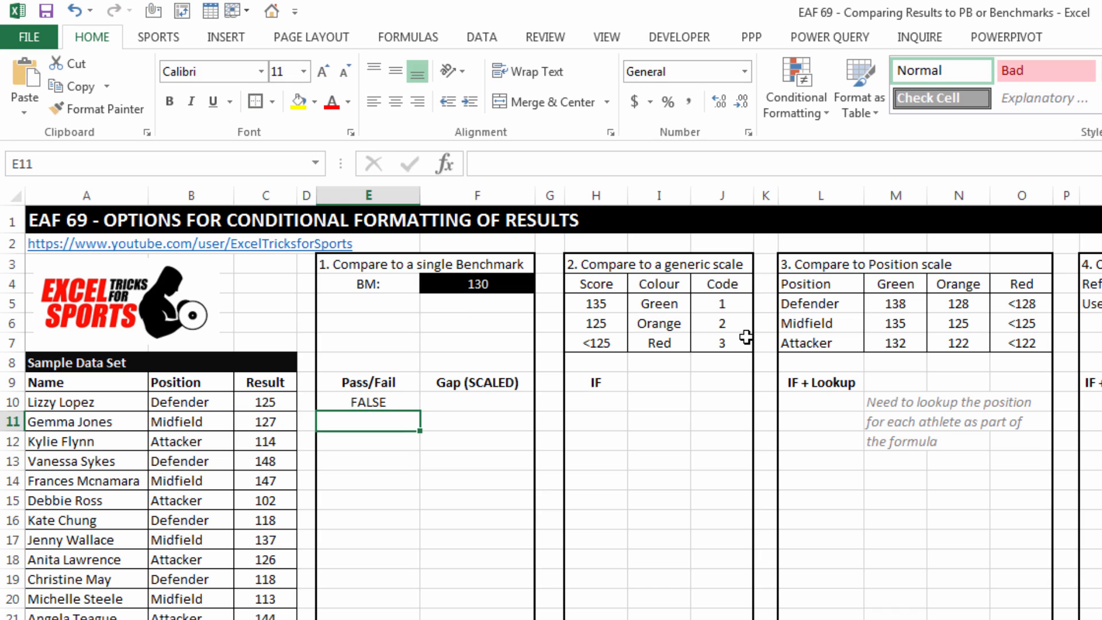
left_click(368, 401)
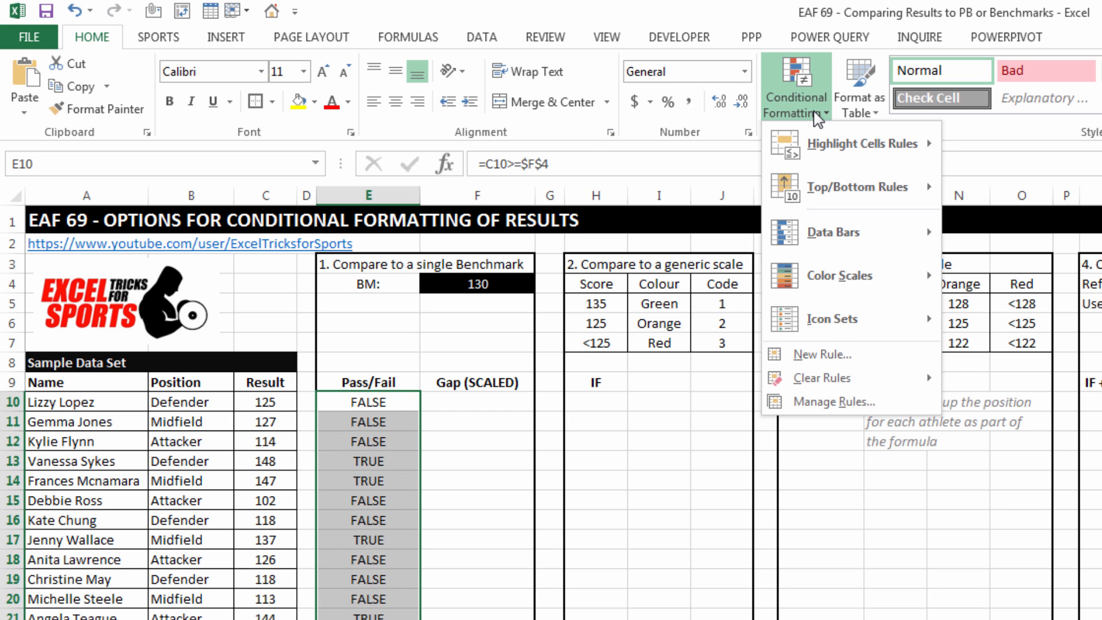
mouse_move(821, 360)
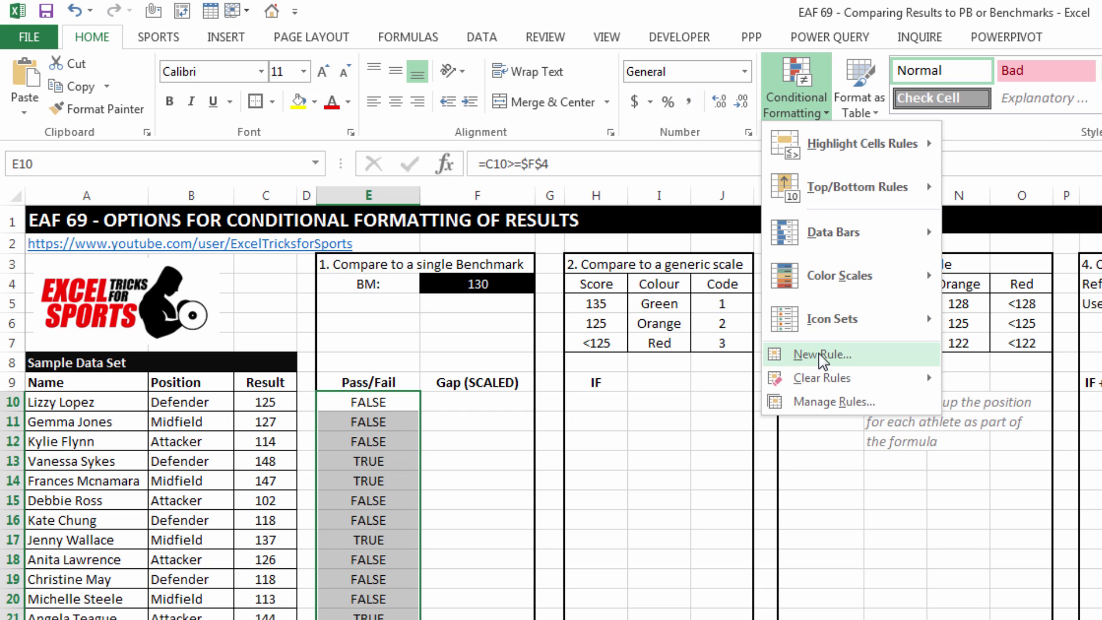
Add a conditional rule giving Pass/Fail cells equal to TRUE a green fill.
left_click(822, 354)
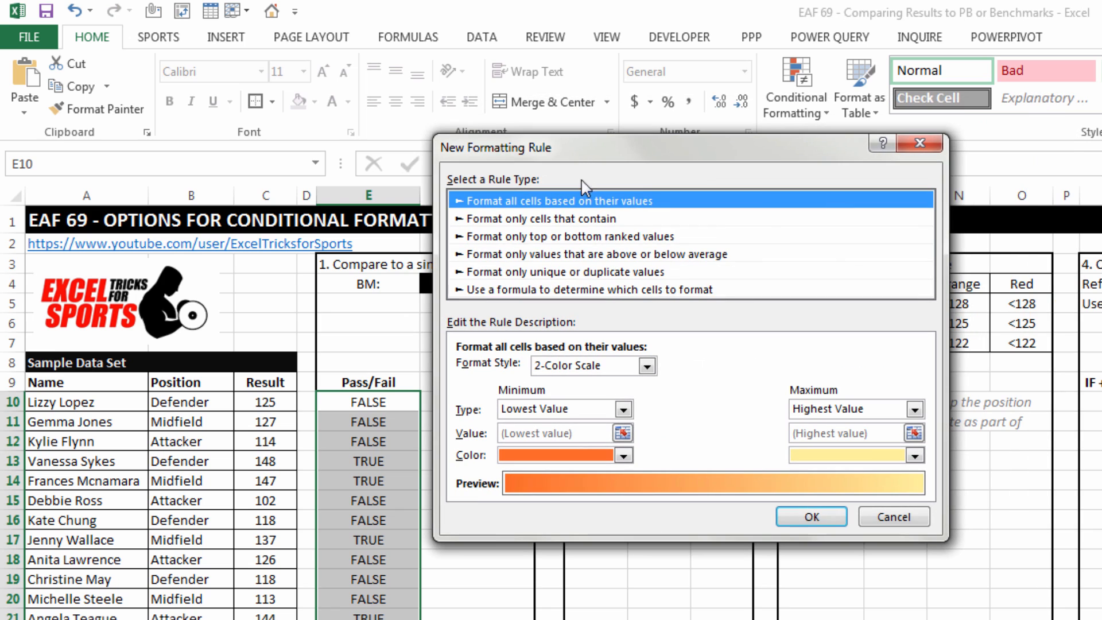
left_click(541, 219)
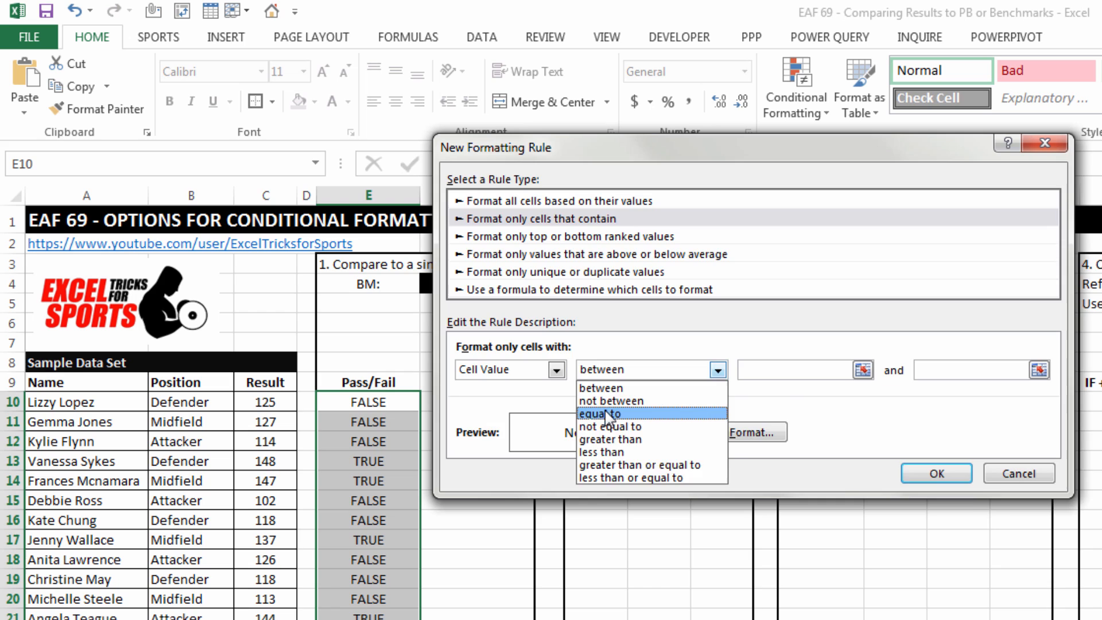
left_click(600, 413)
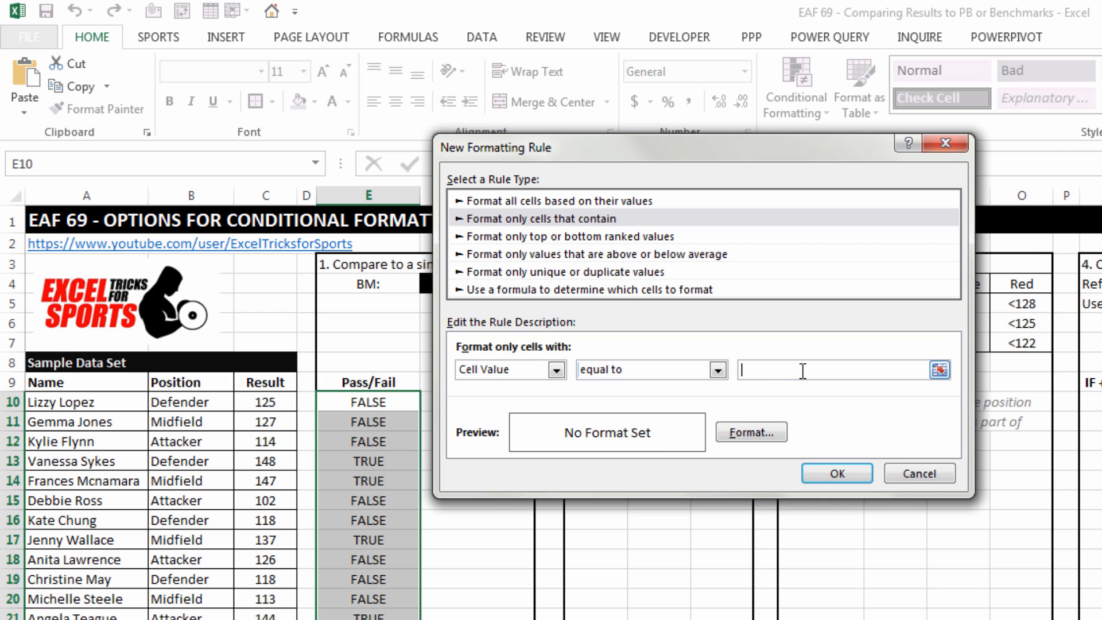
type("TRUE")
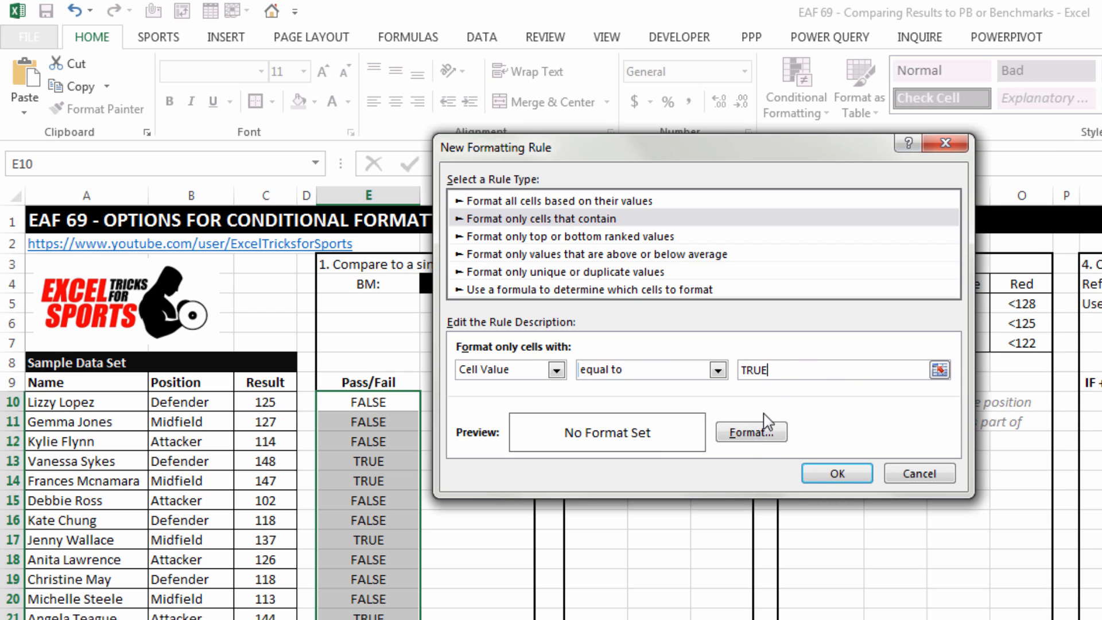
left_click(751, 432)
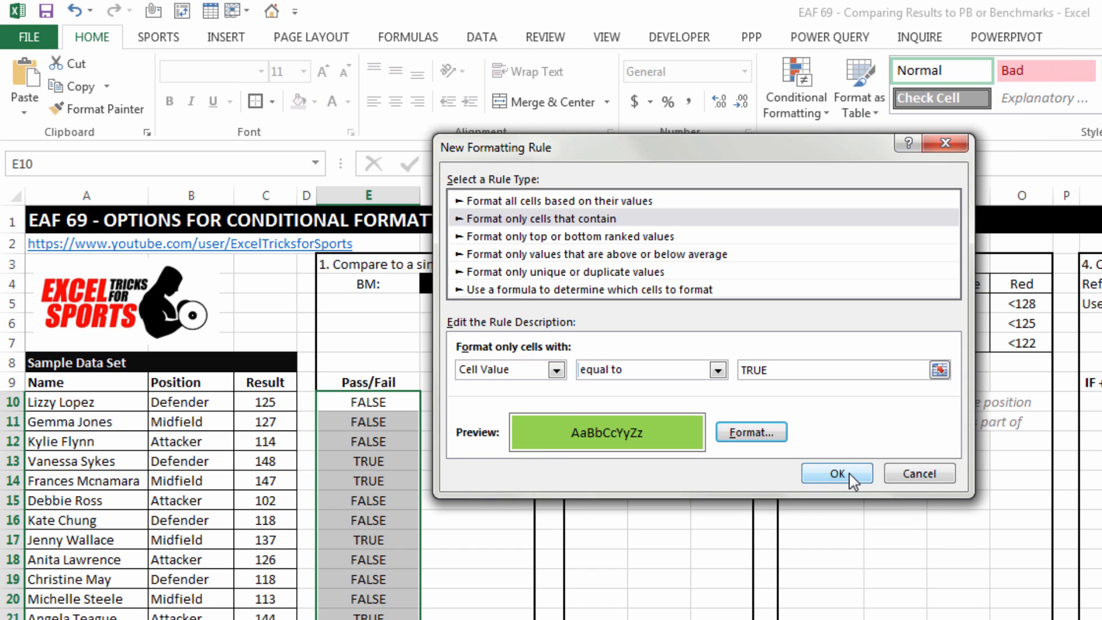
left_click(842, 473)
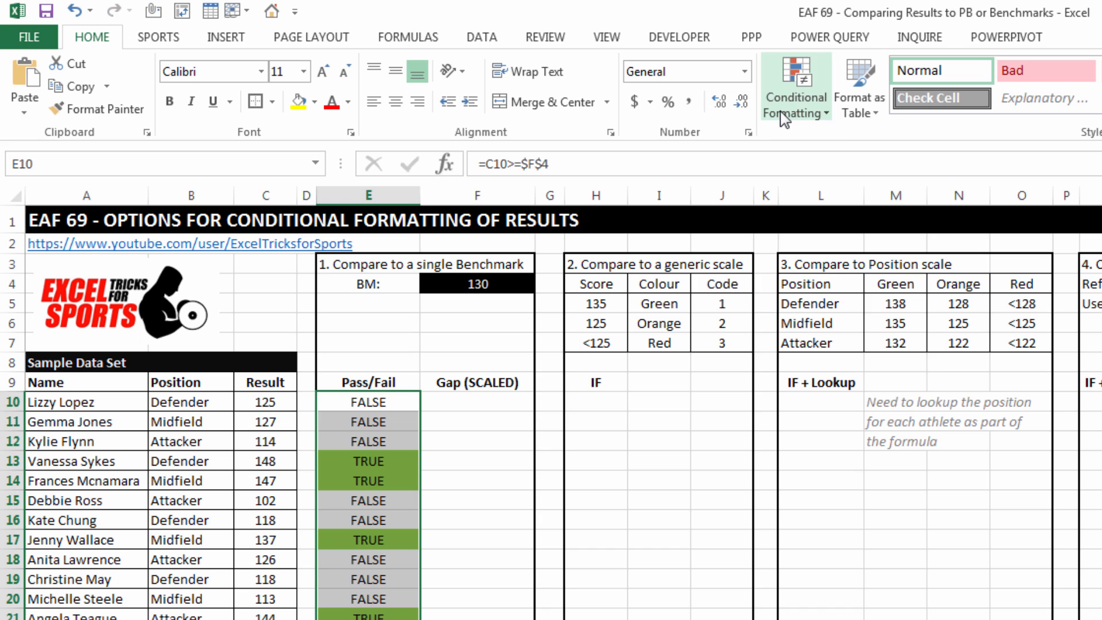
Add a conditional rule giving Pass/Fail cells equal to FALSE a red fill.
left_click(795, 87)
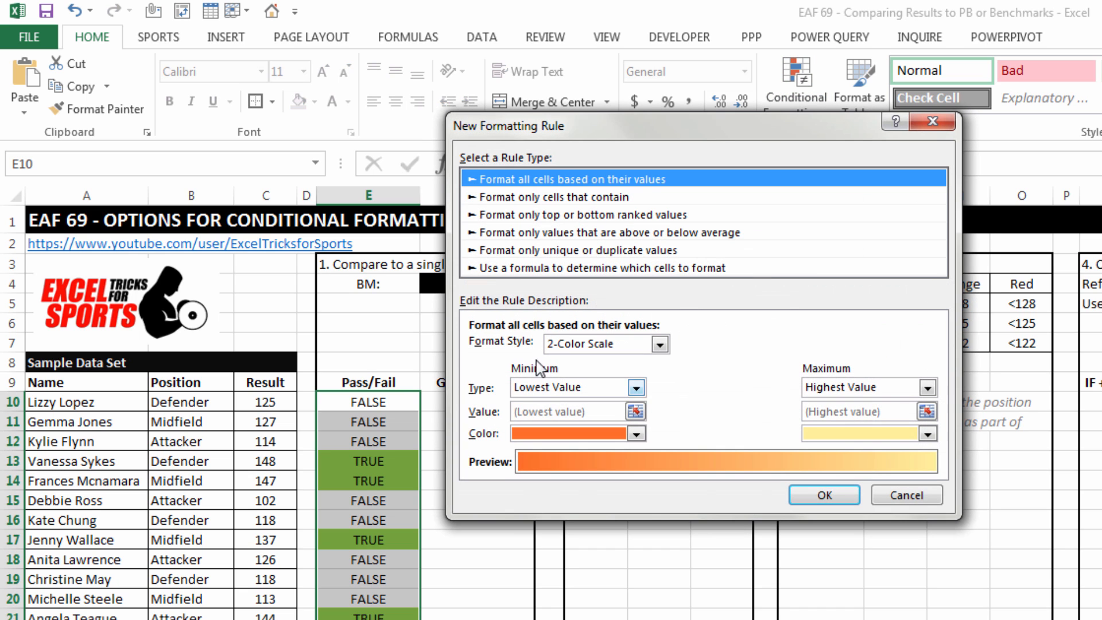
left_click(553, 196)
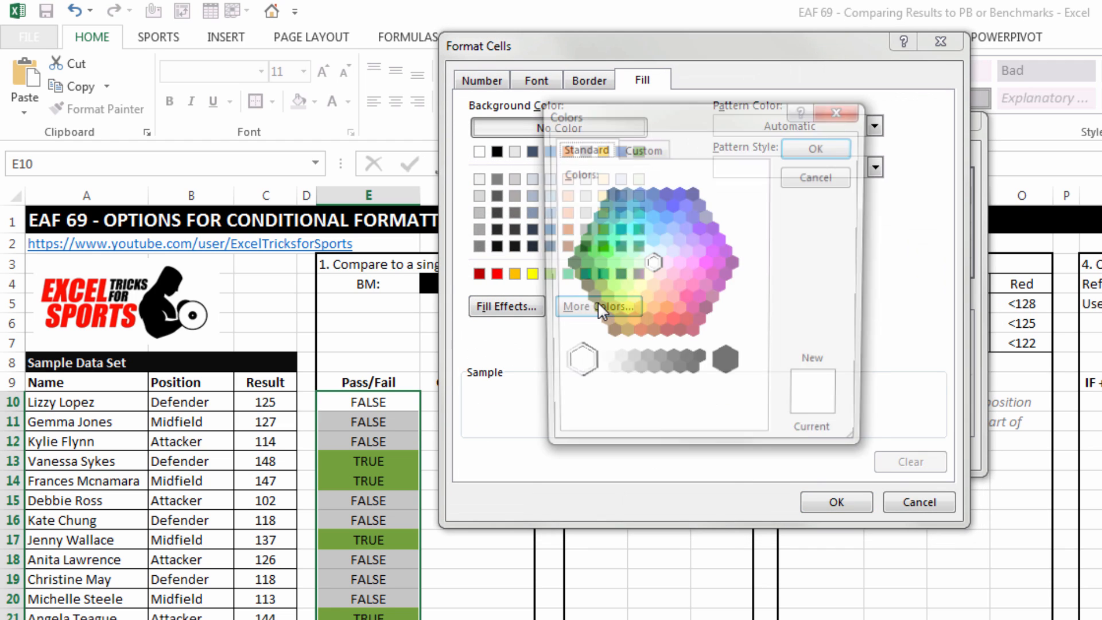
left_click(679, 312)
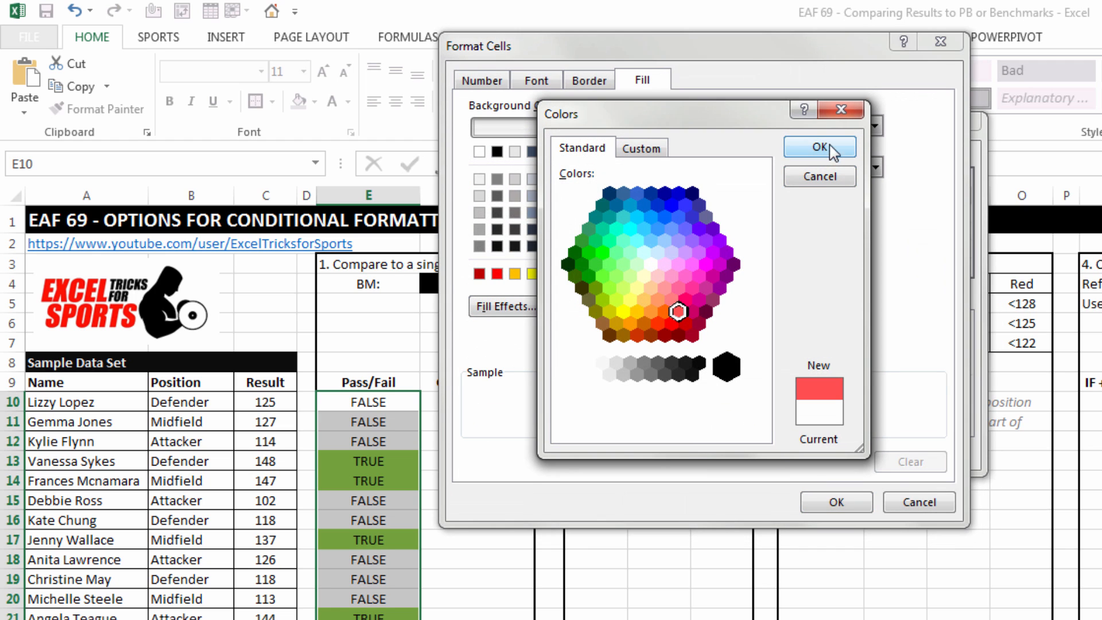
left_click(819, 147)
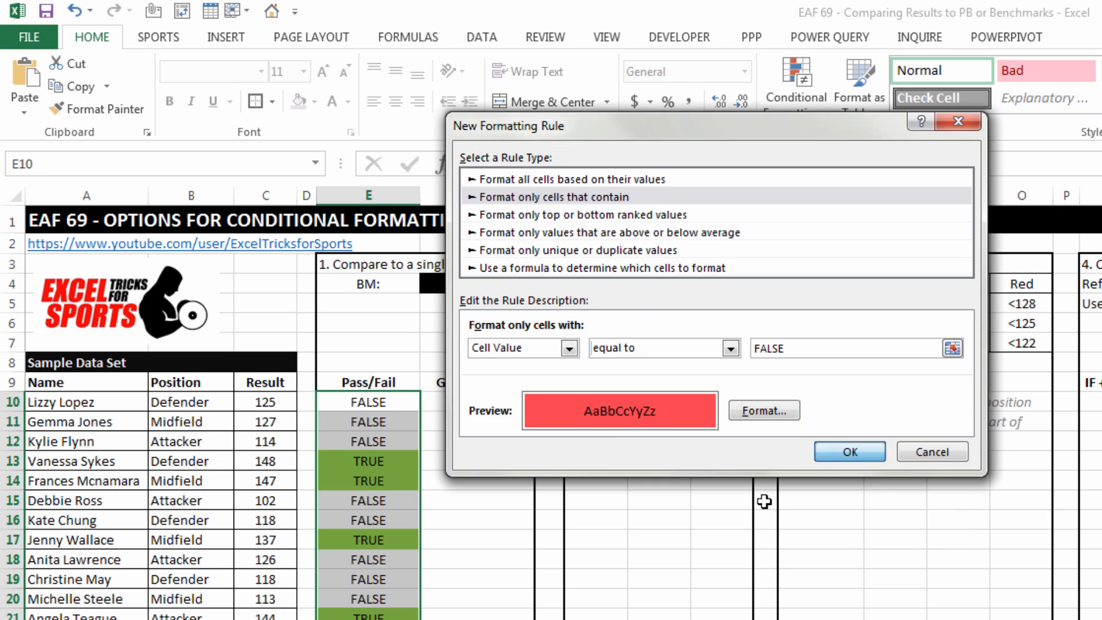
left_click(849, 452)
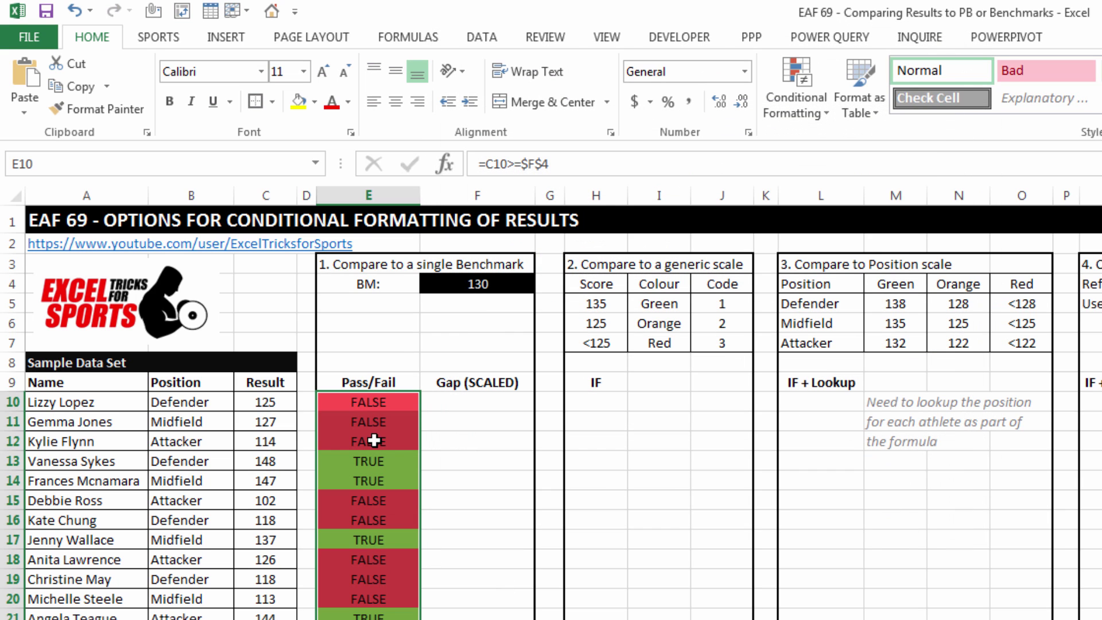
mouse_move(312, 405)
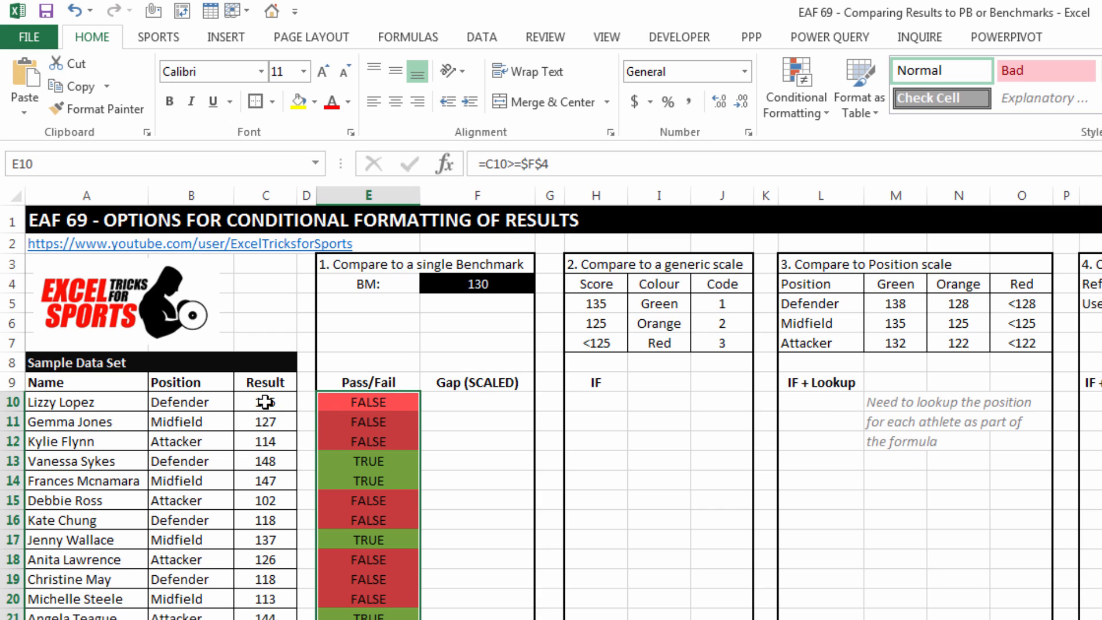
left_click(265, 402)
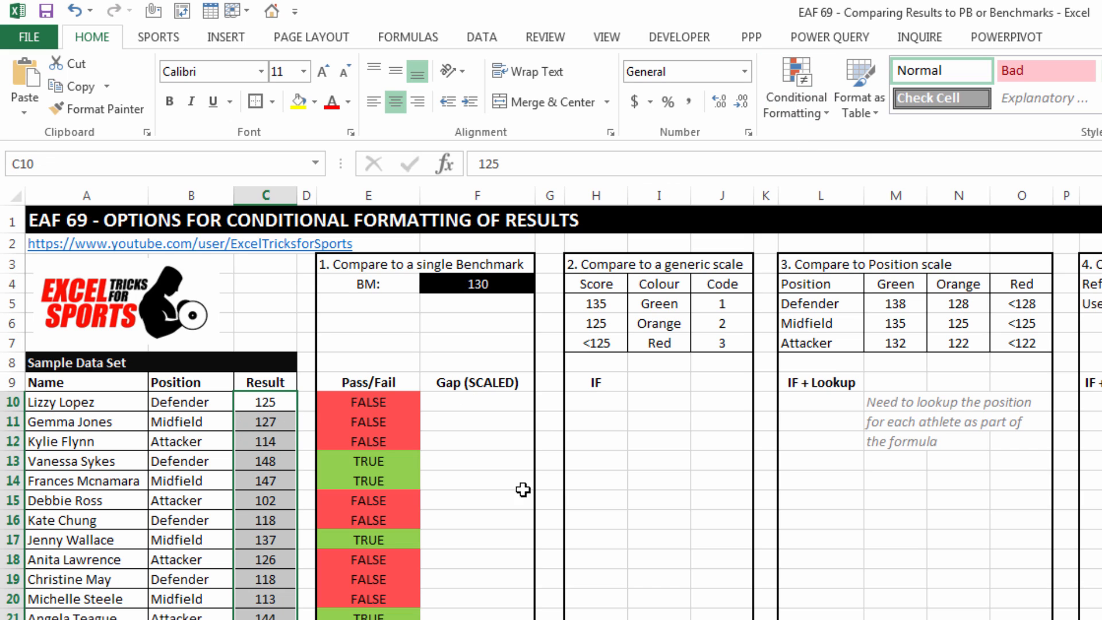
Add formula rule =$E10=TRUE giving matching Result cells a green fill.
left_click(795, 81)
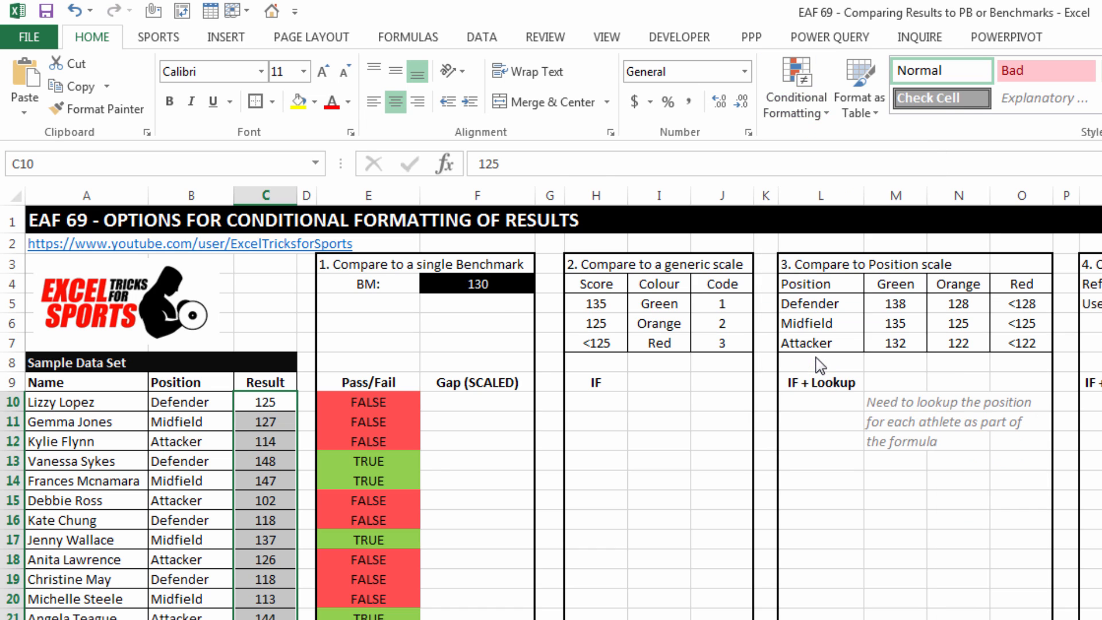
left_click(795, 89)
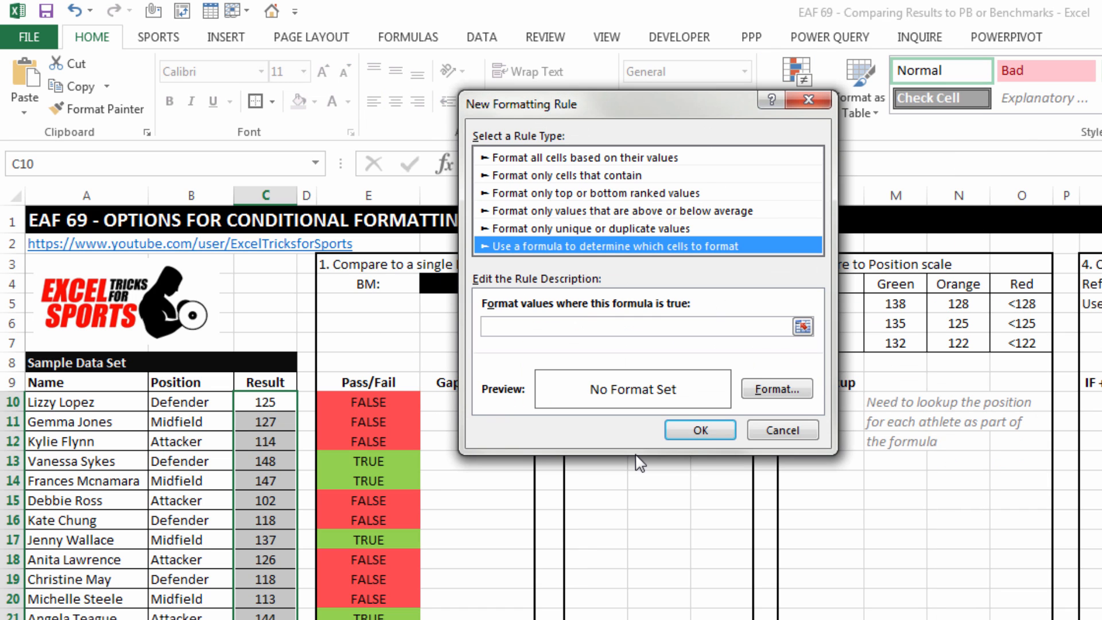
mouse_move(508, 368)
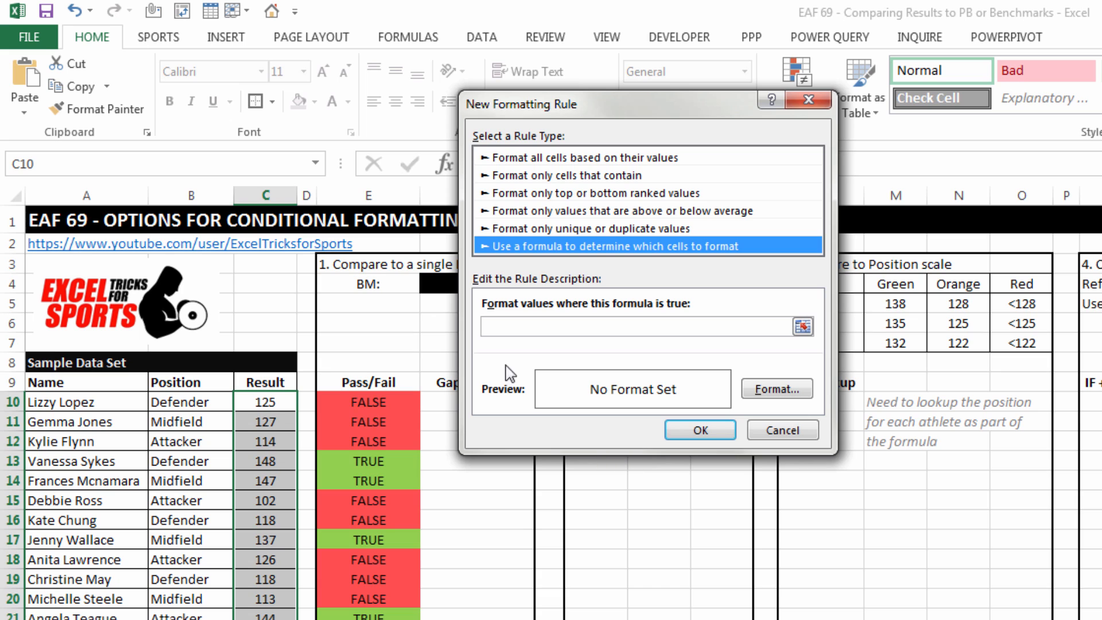
type("=")
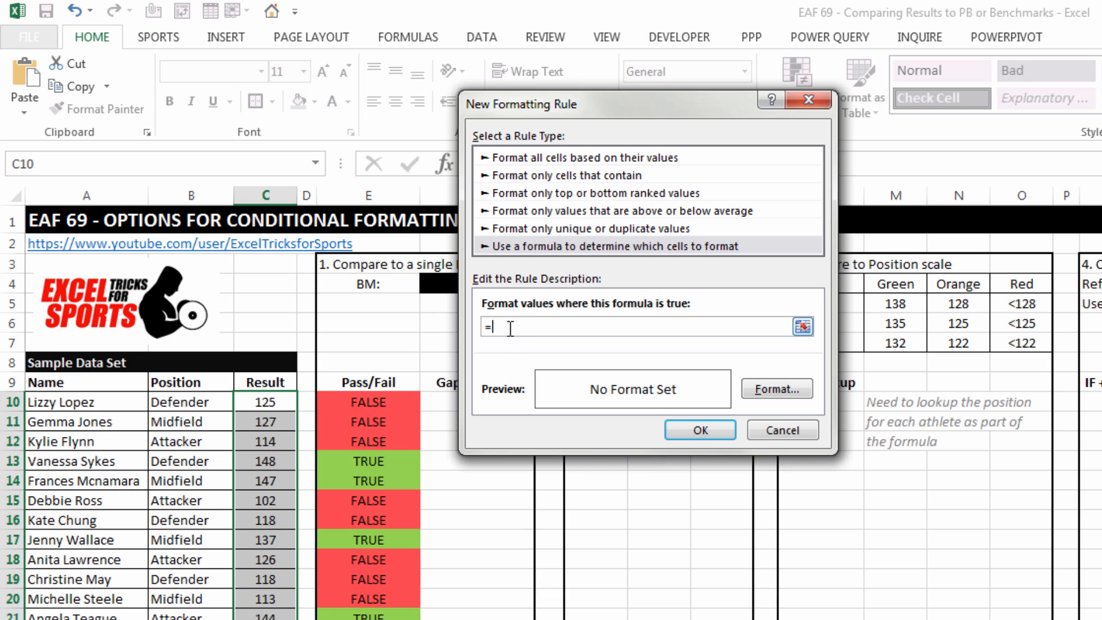
left_click(368, 402)
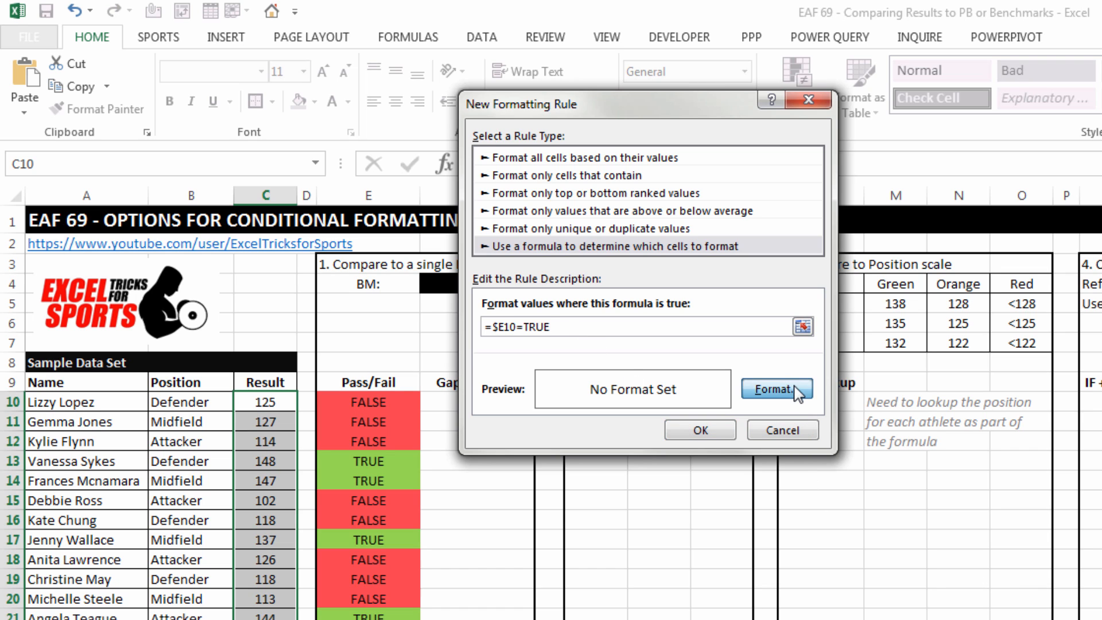
left_click(777, 389)
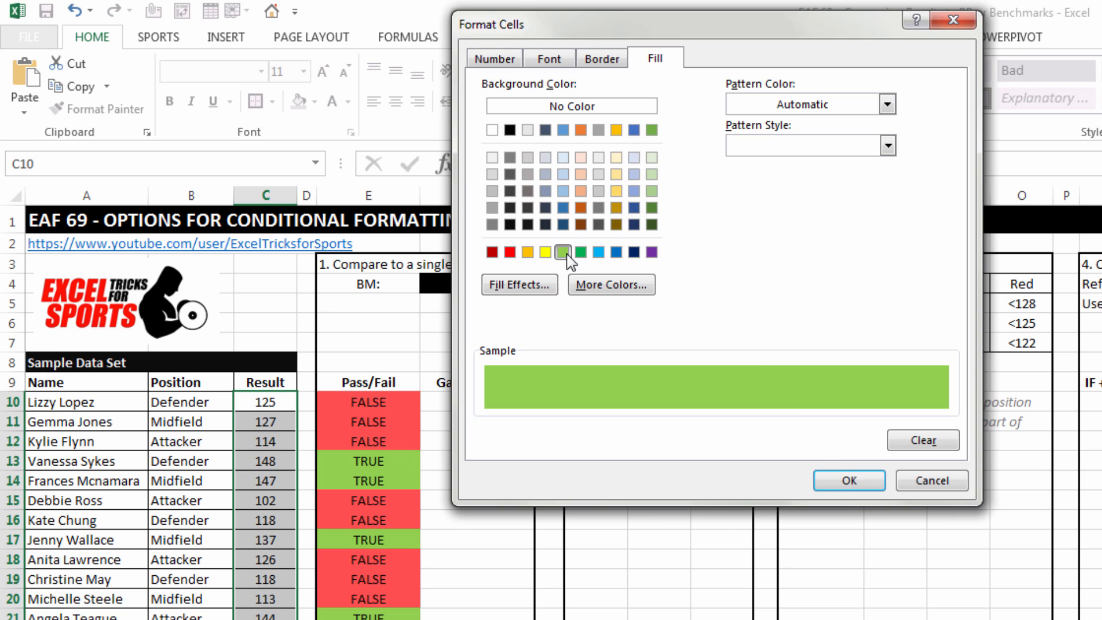
left_click(849, 480)
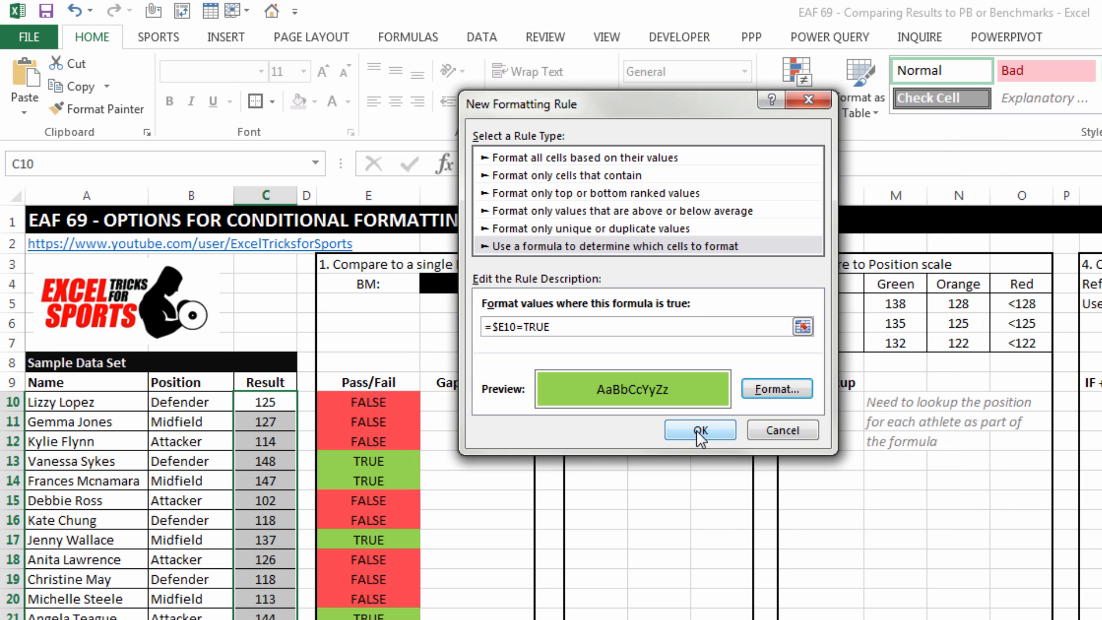
left_click(699, 430)
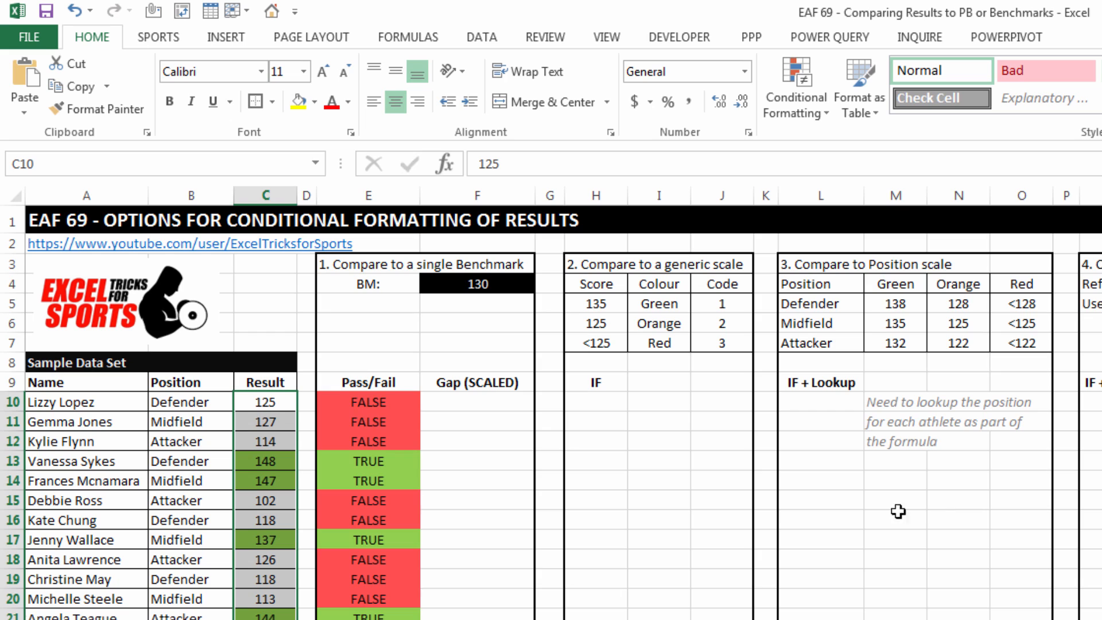
mouse_move(395, 503)
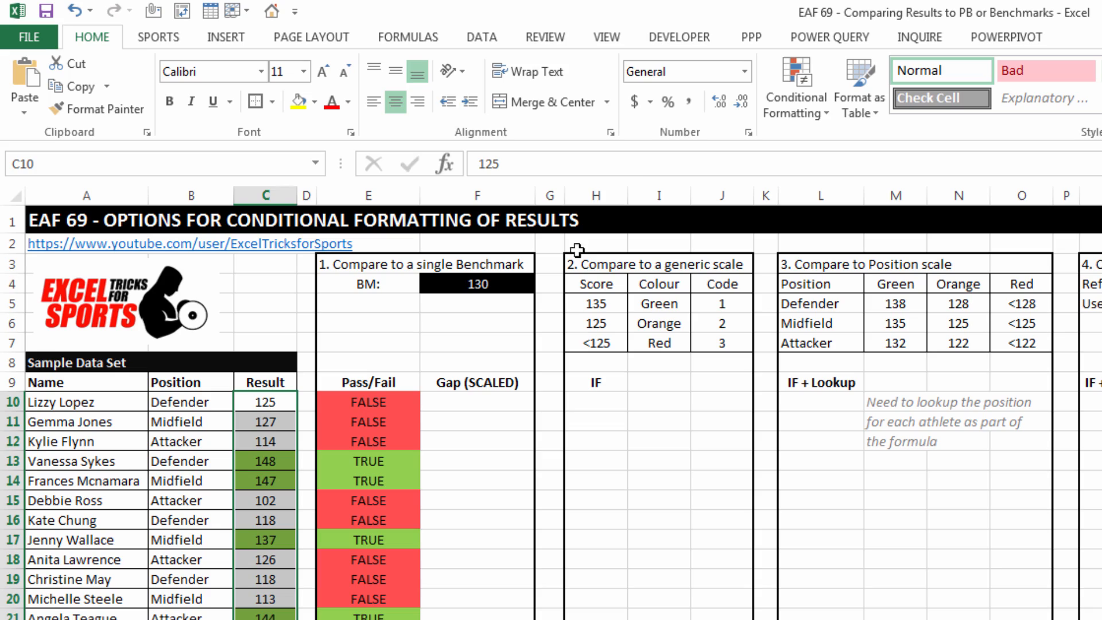
Clear the existing Result highlighting and select the Result values from C10 down.
left_click(795, 92)
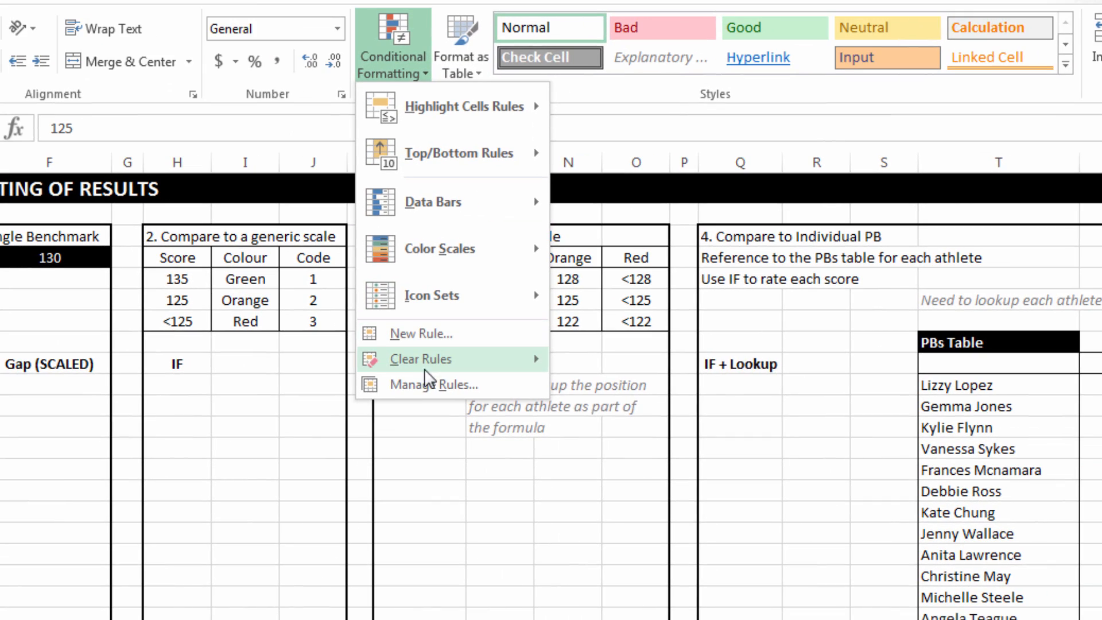
mouse_move(422, 360)
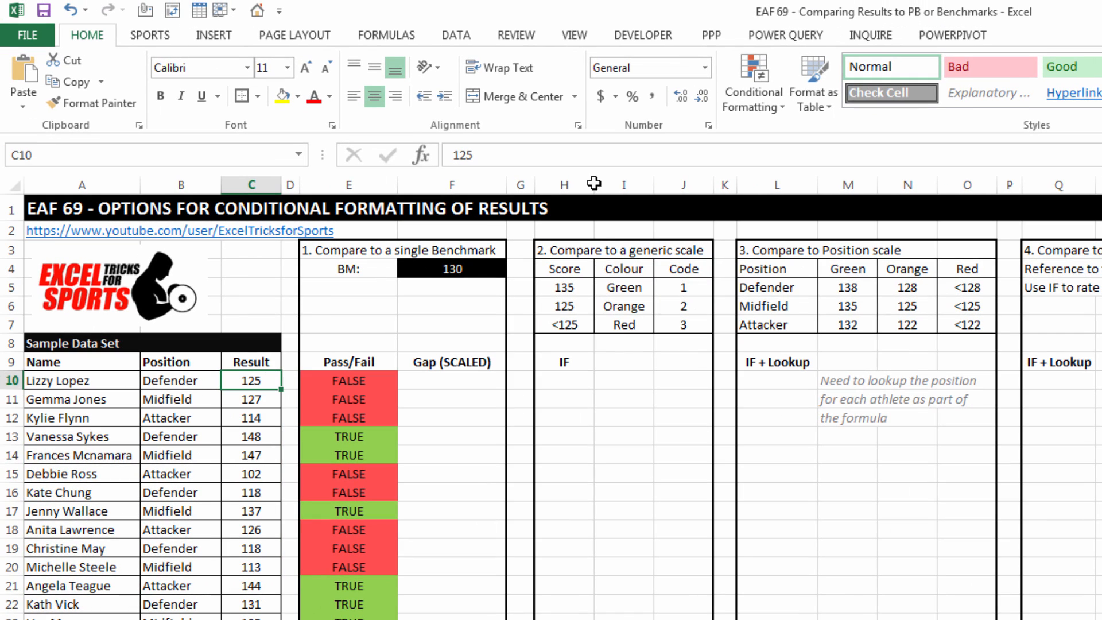
left_click_drag(251, 379, 251, 594)
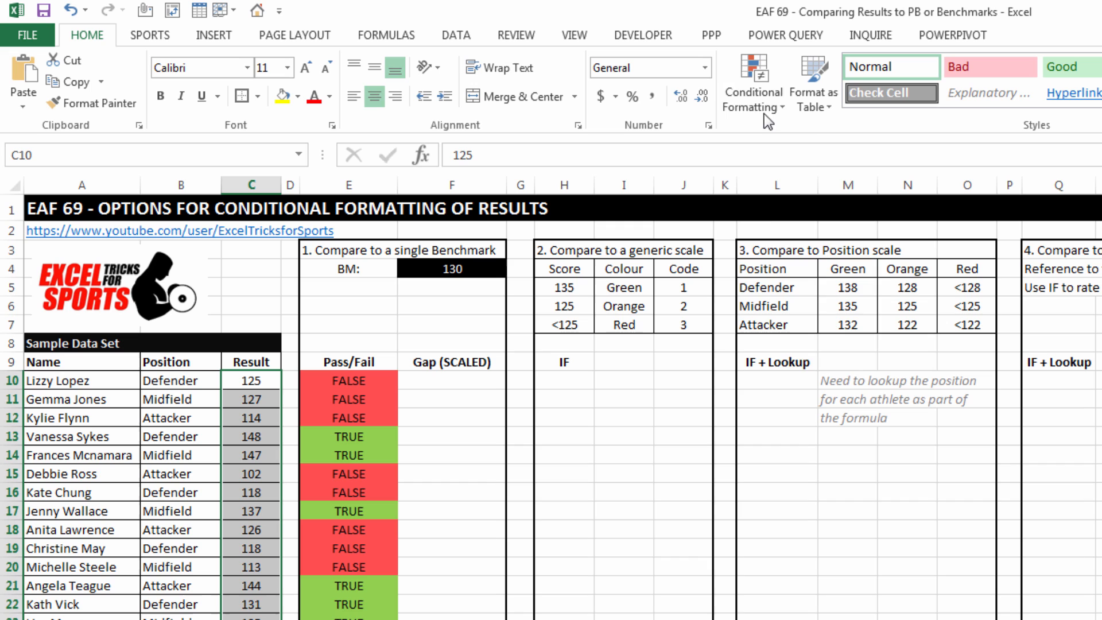
Add formula rule =$C10>=$F$4 with a green fill to the Result values.
left_click(752, 86)
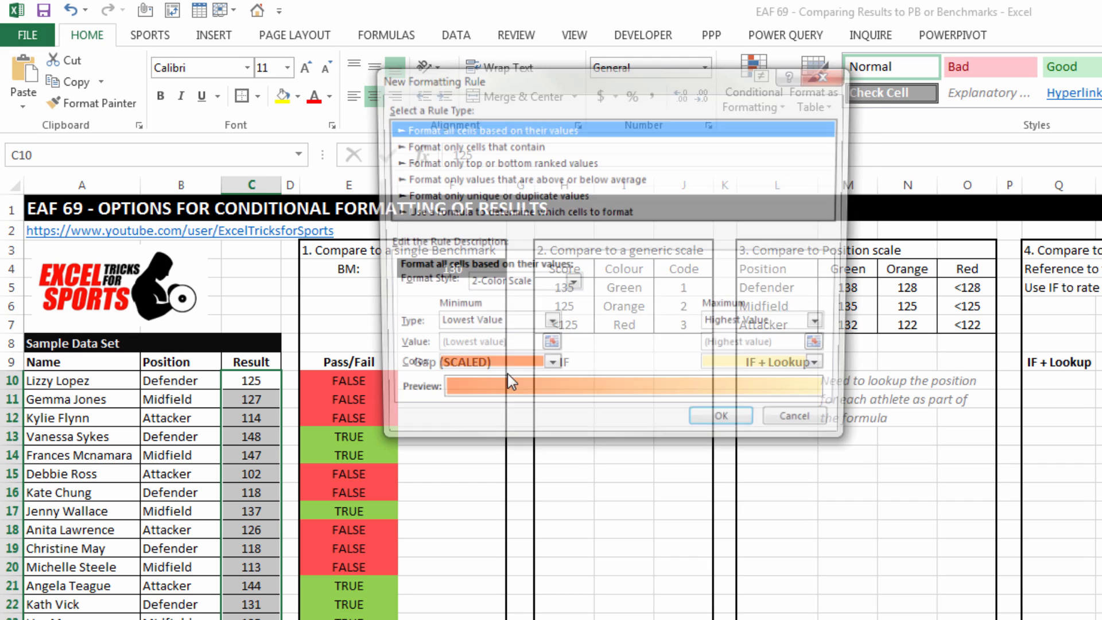
left_click(514, 212)
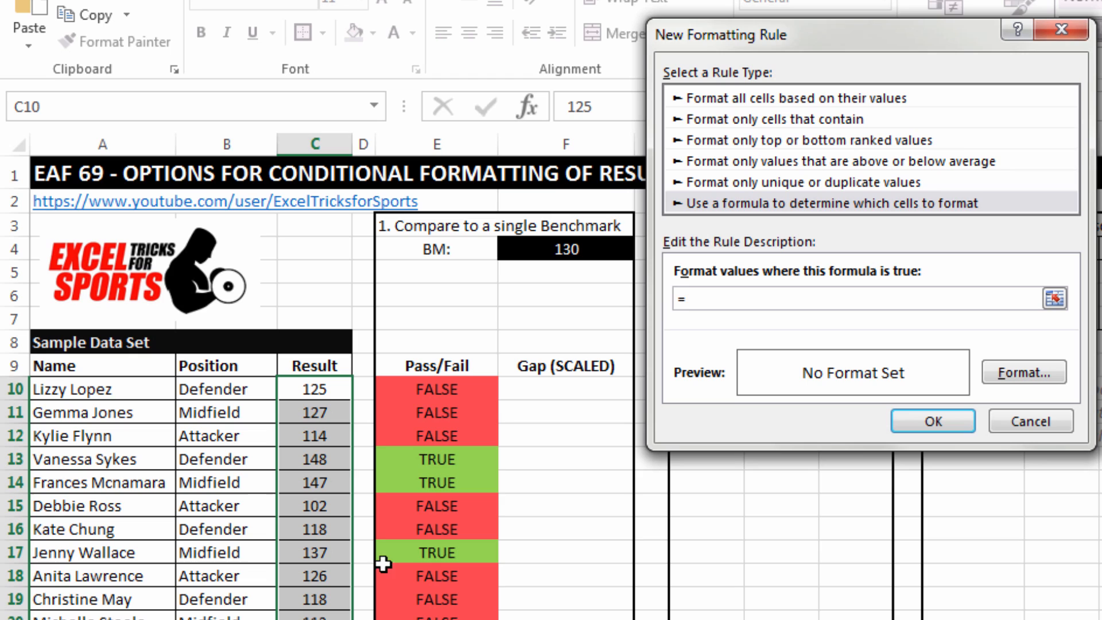
type("$C$10")
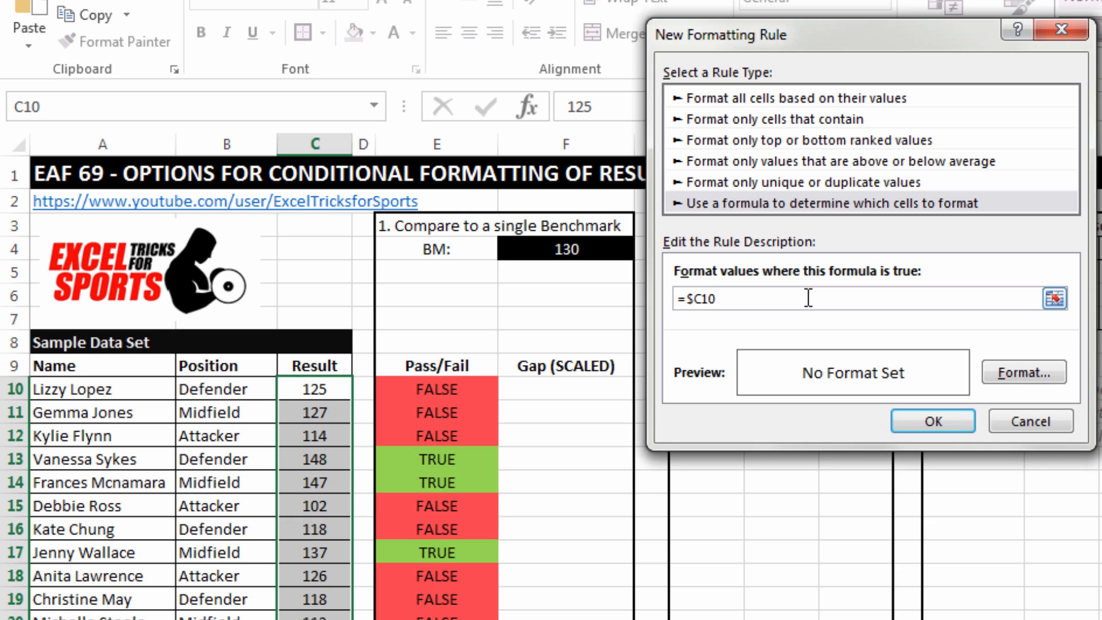
type(">")
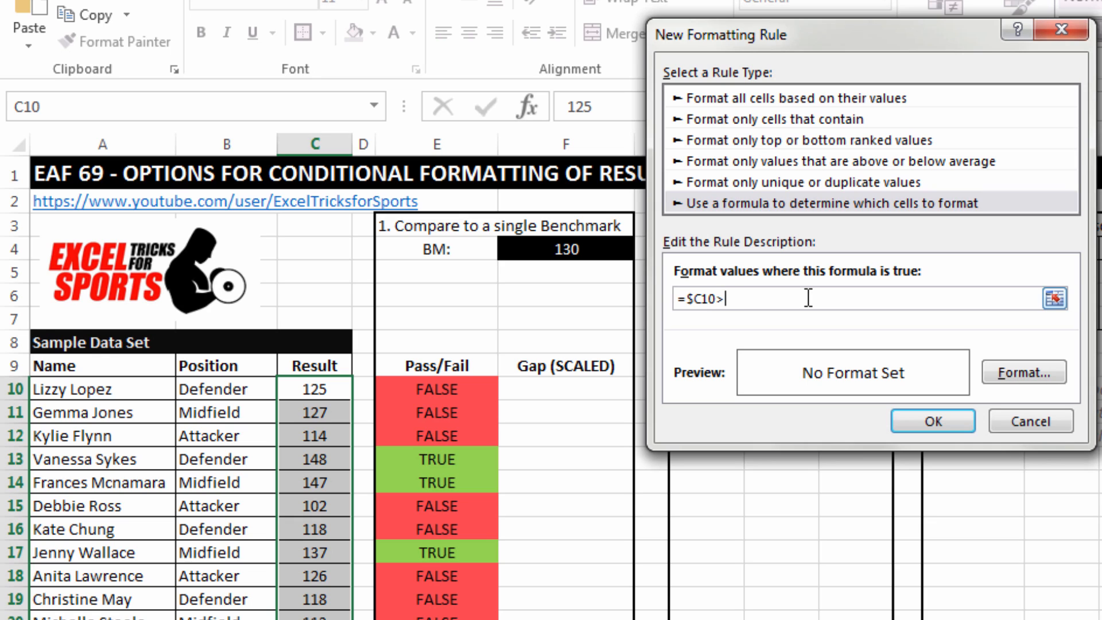
type("=")
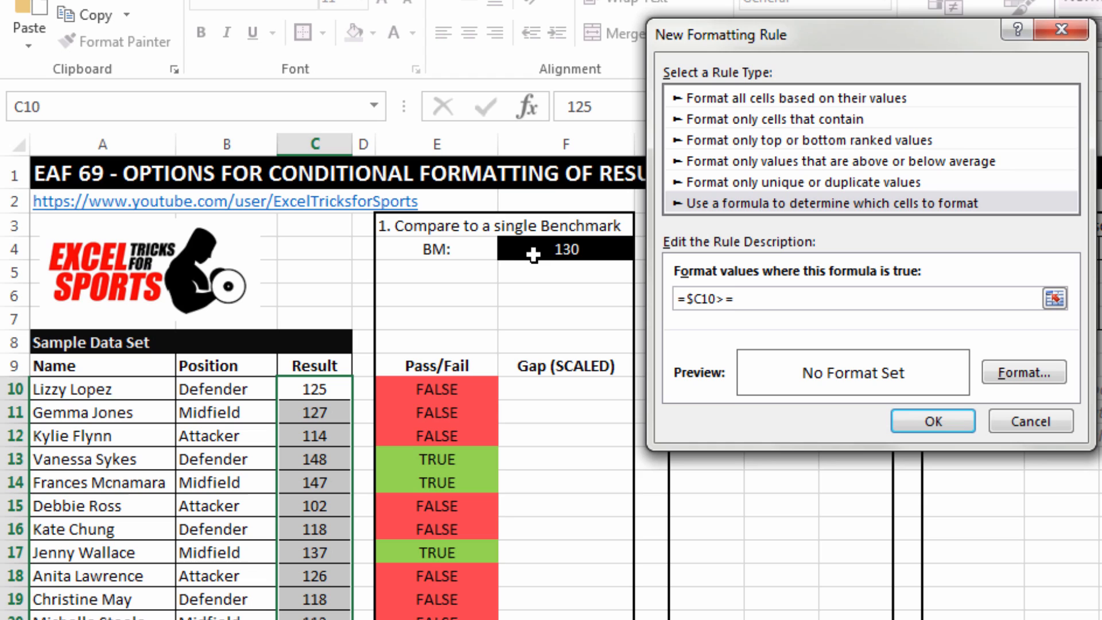
left_click(565, 249)
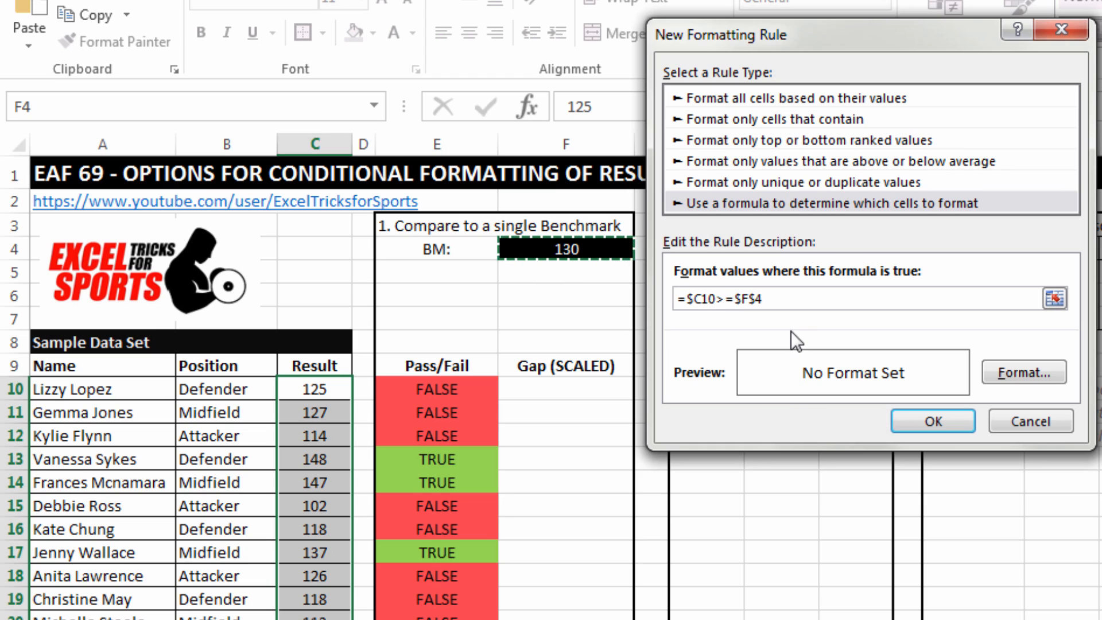
left_click(762, 299)
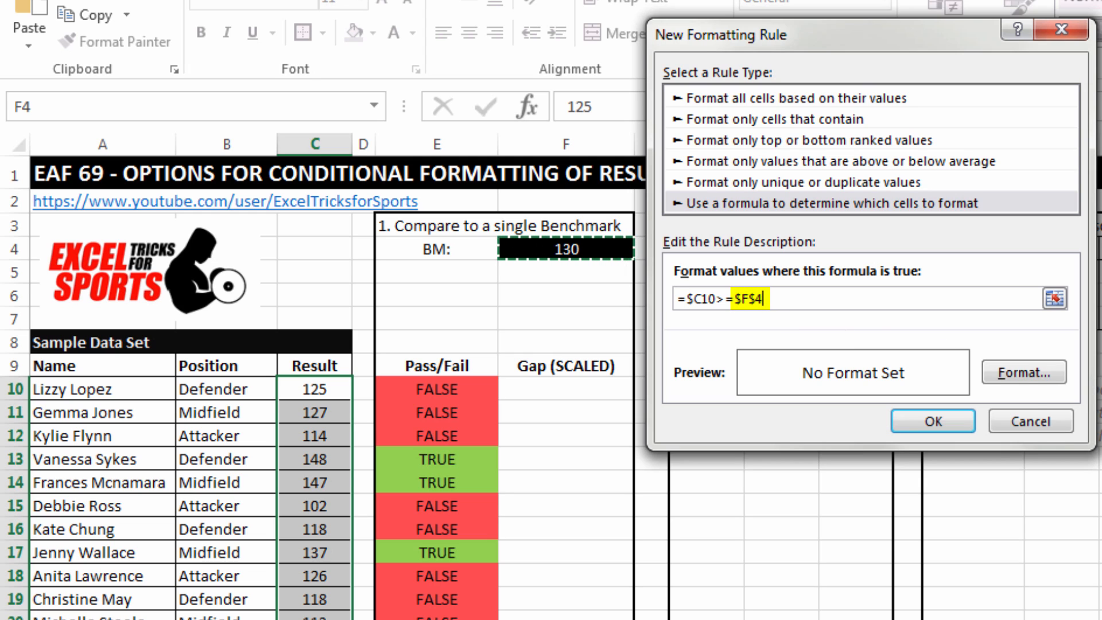
left_click(1024, 372)
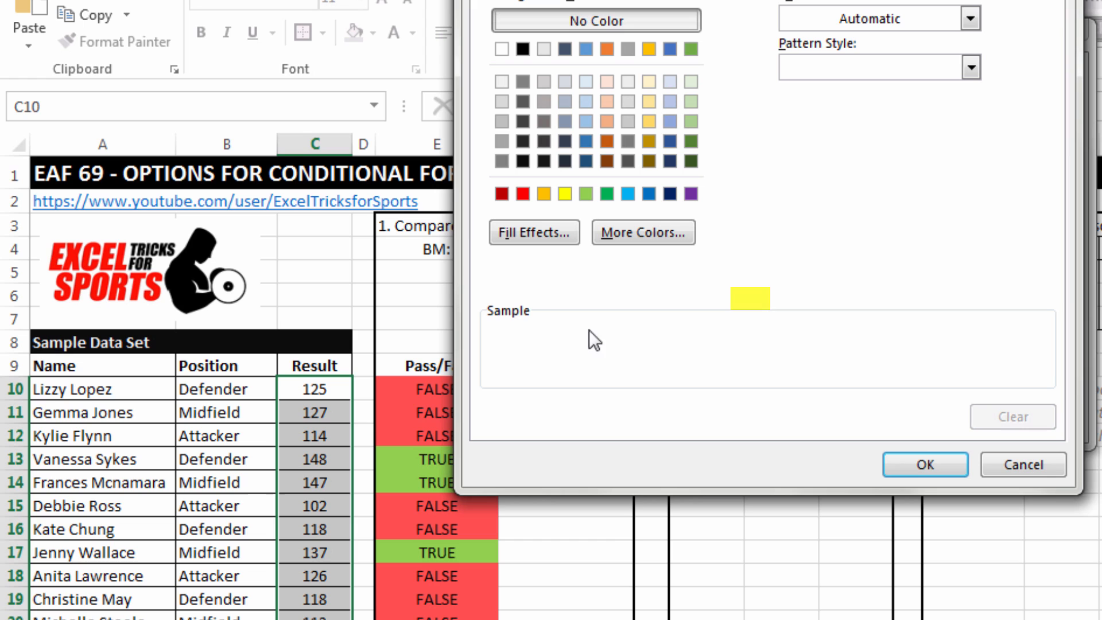
left_click(586, 193)
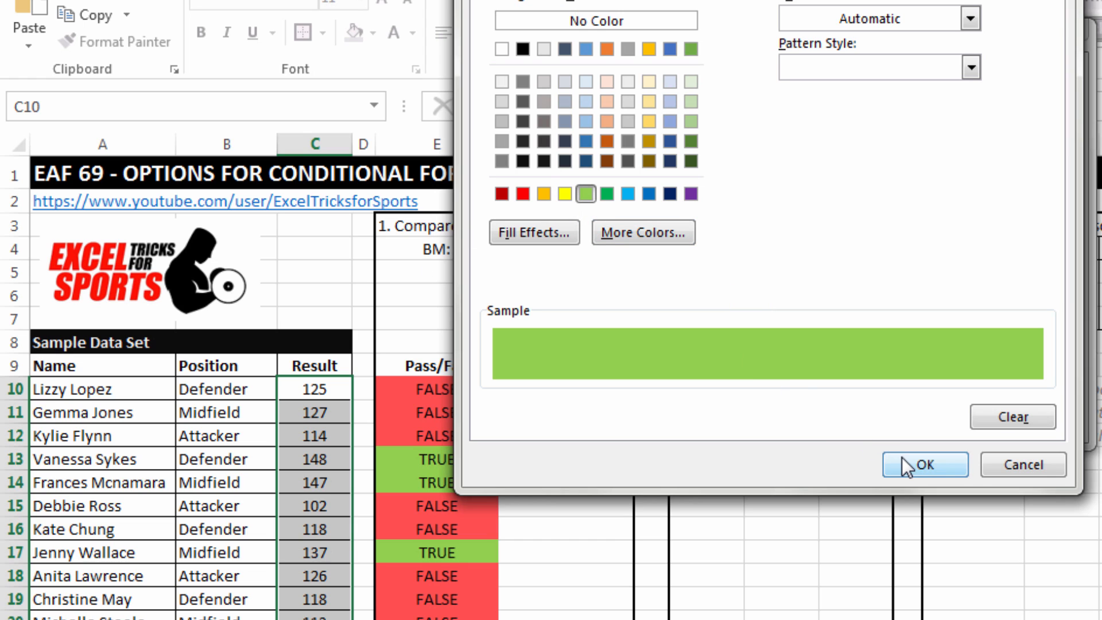
left_click(924, 465)
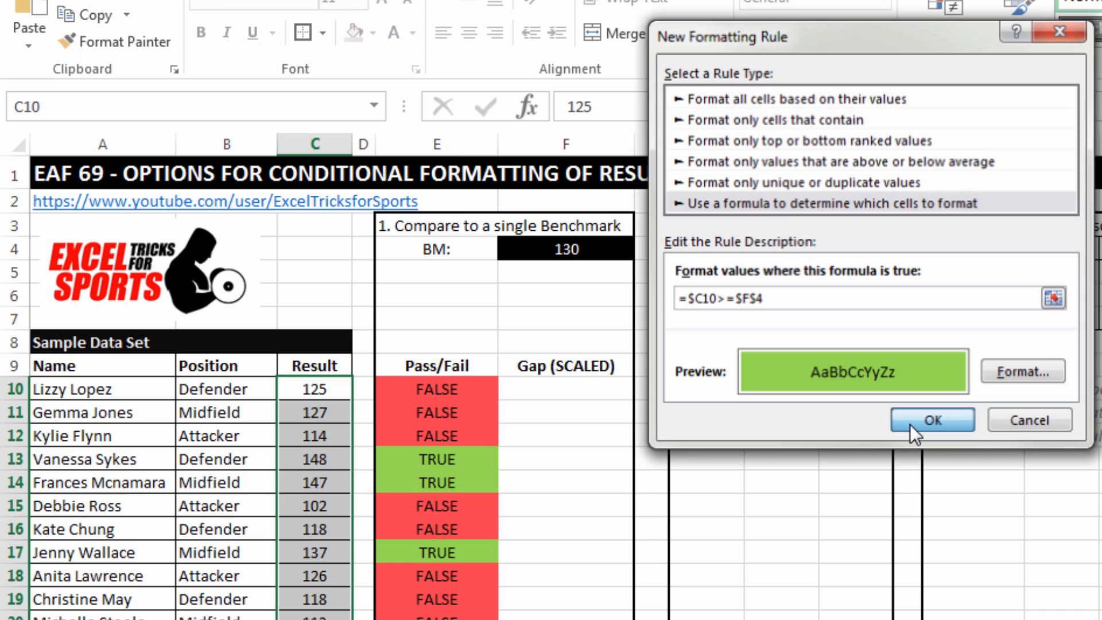
left_click(932, 421)
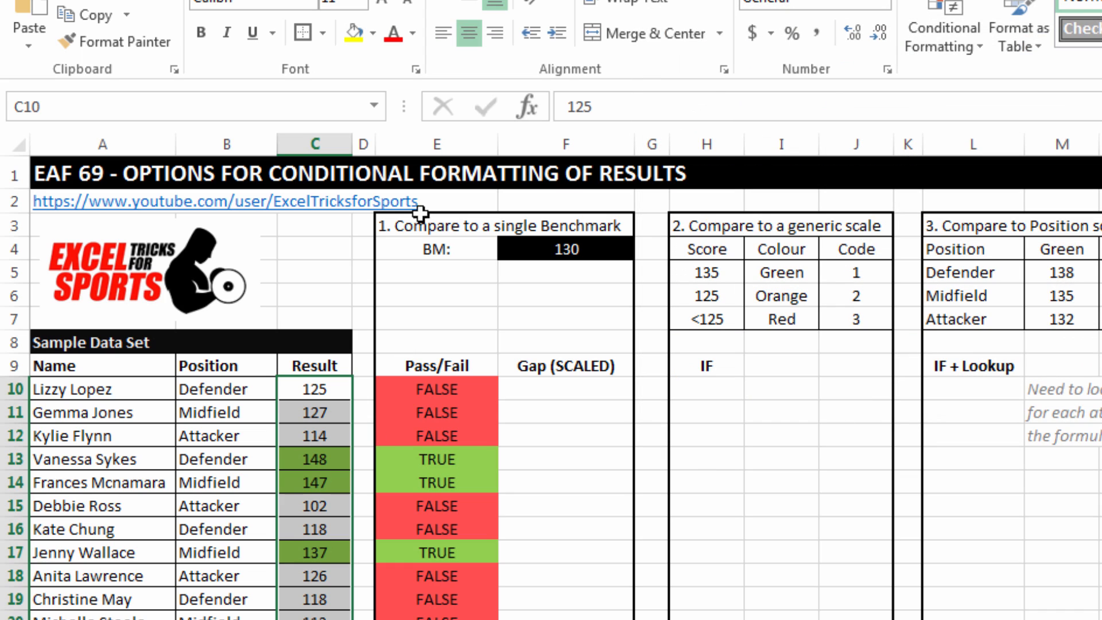
Enter =C10-$F$4 in F10 and fill it down the Gap (SCALED) column.
left_click(565, 389)
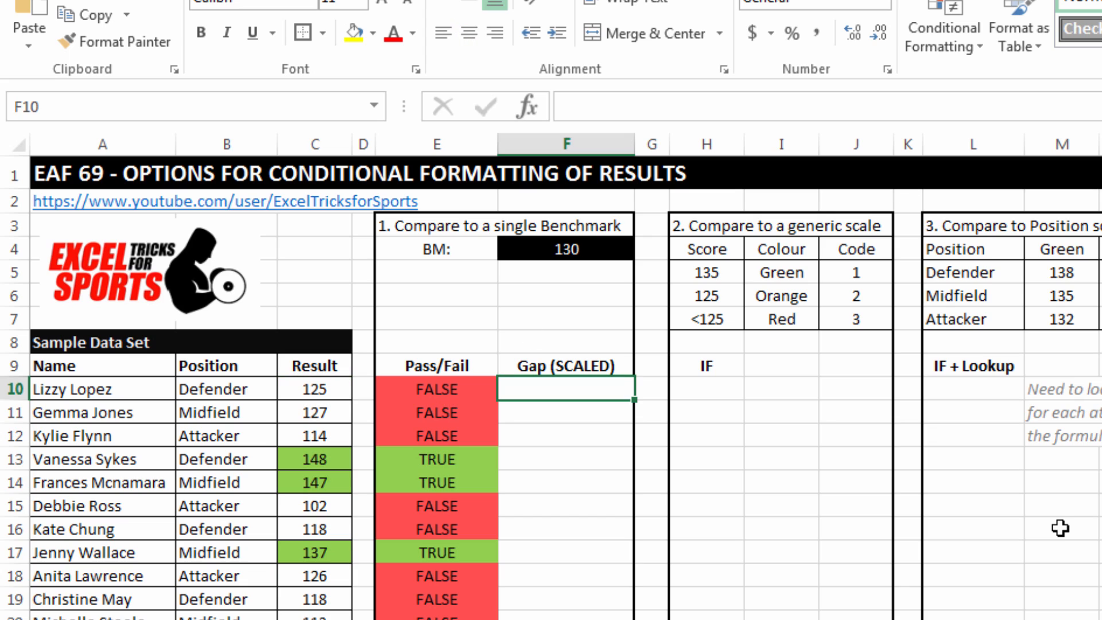
type("=C10")
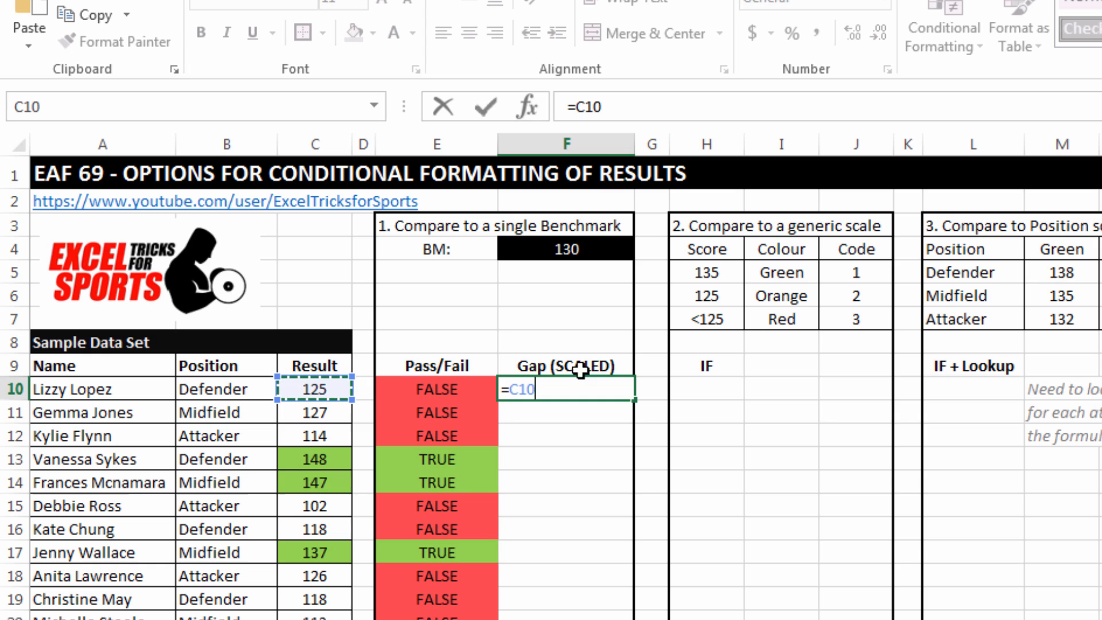
type("-")
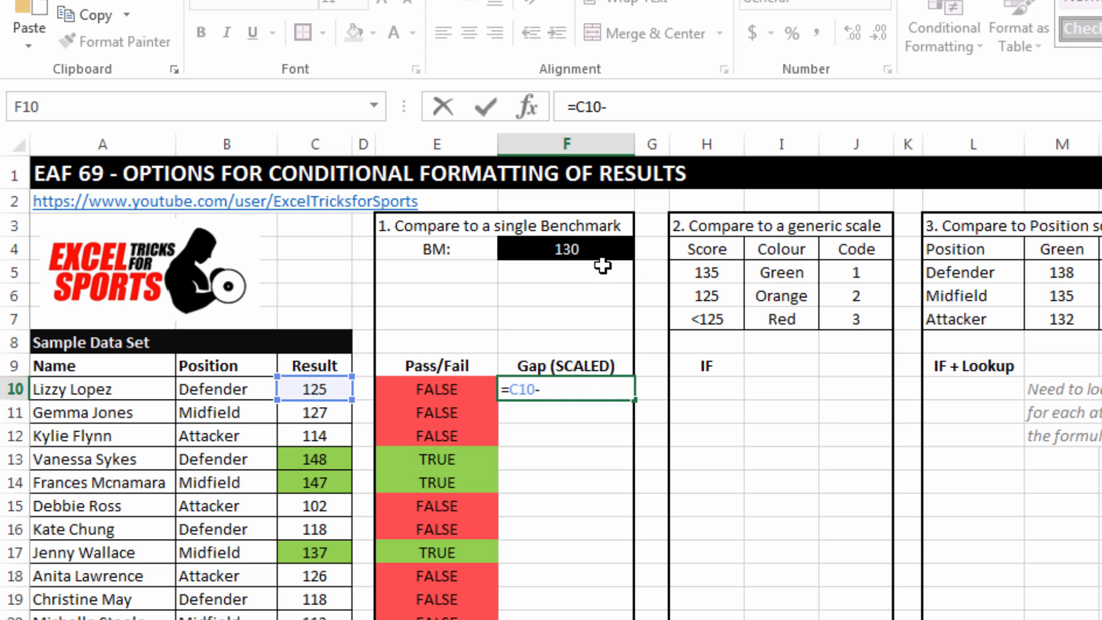
left_click(567, 249)
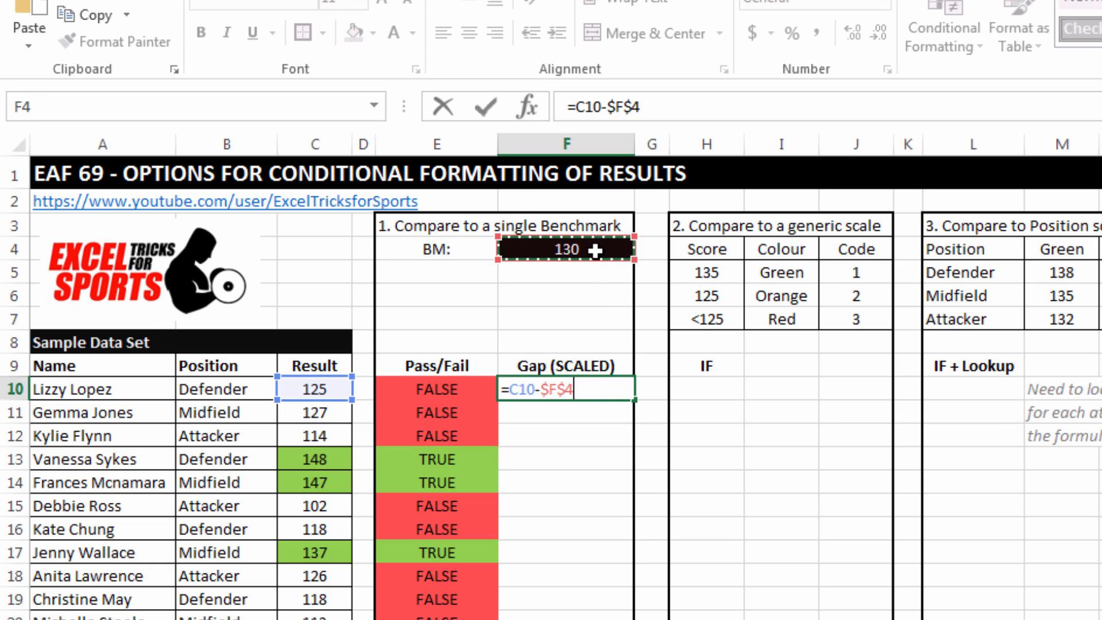
key("Enter")
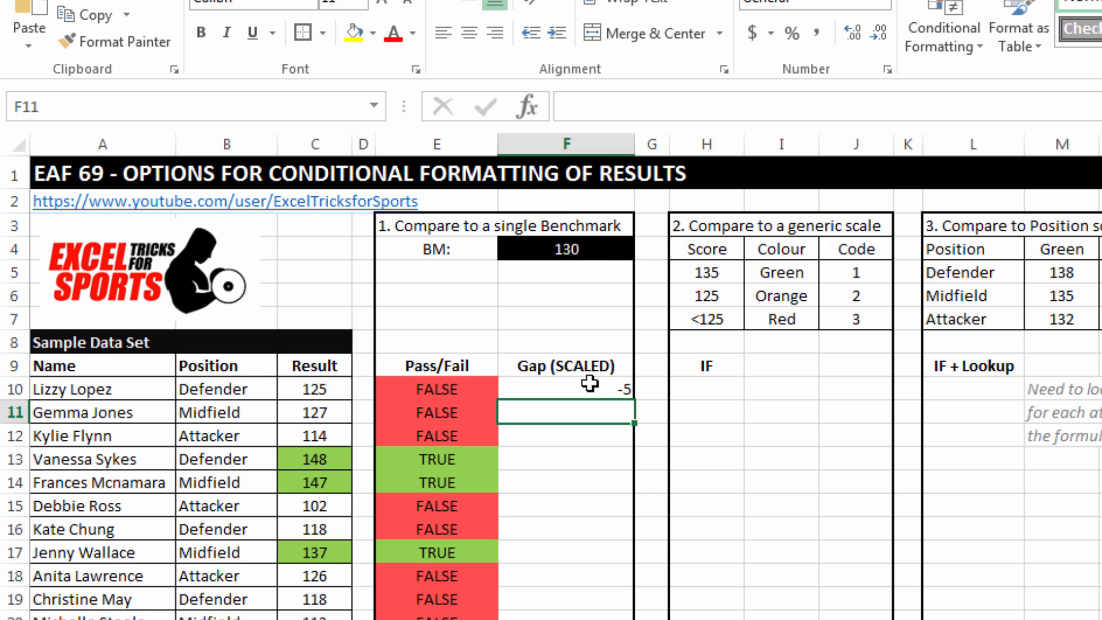
left_click(564, 388)
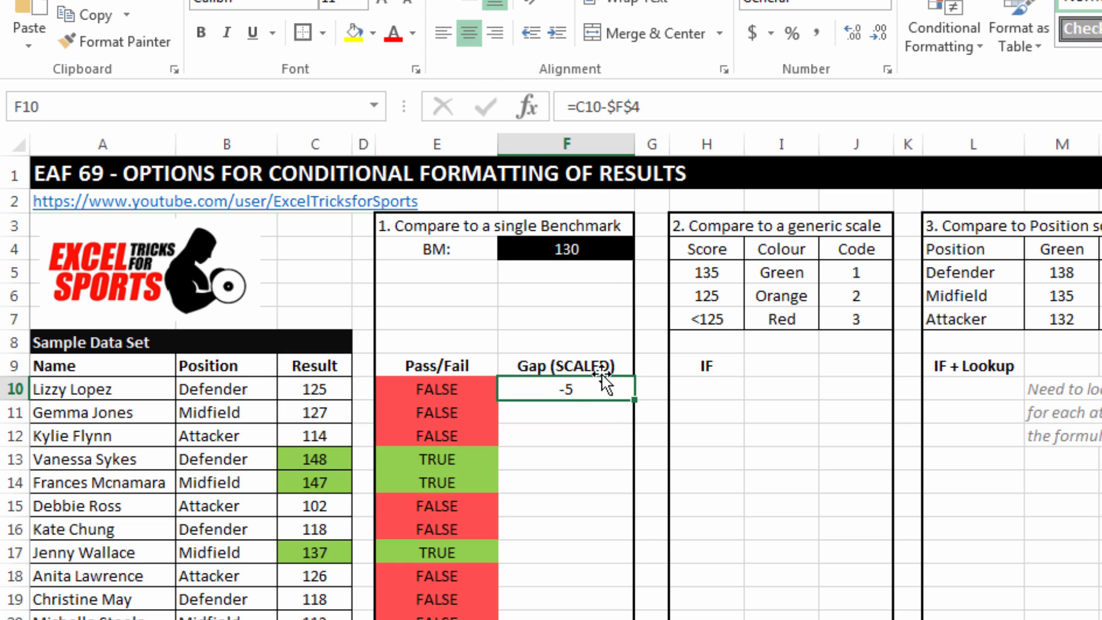
left_click_drag(564, 389, 564, 599)
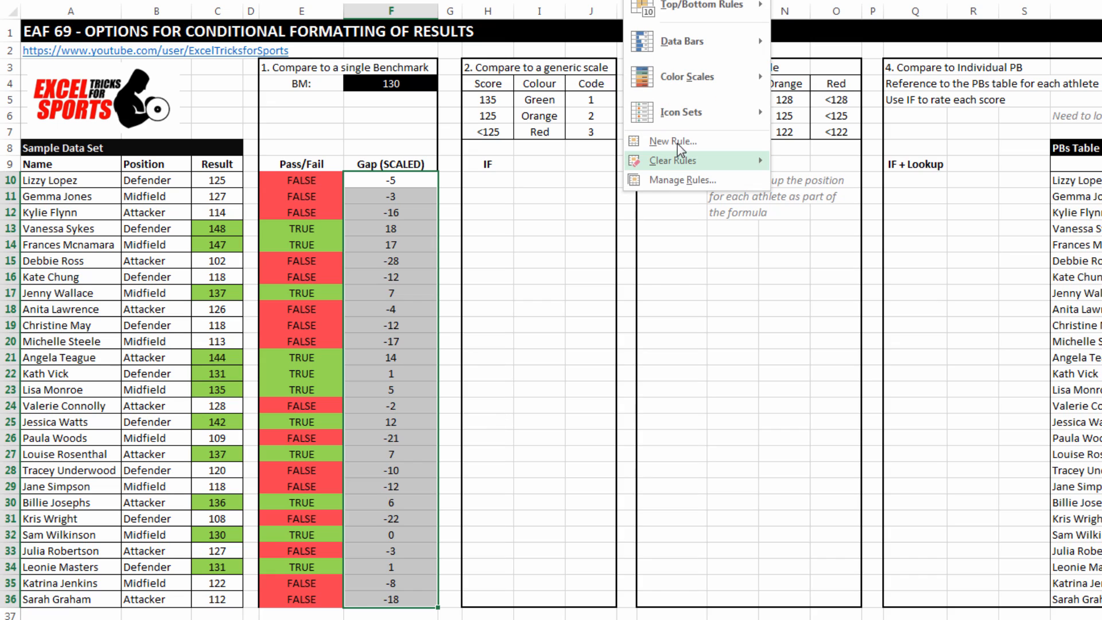
Set a 2-colour scale: minimum number -30 in red, maximum number 30 in green.
left_click(673, 141)
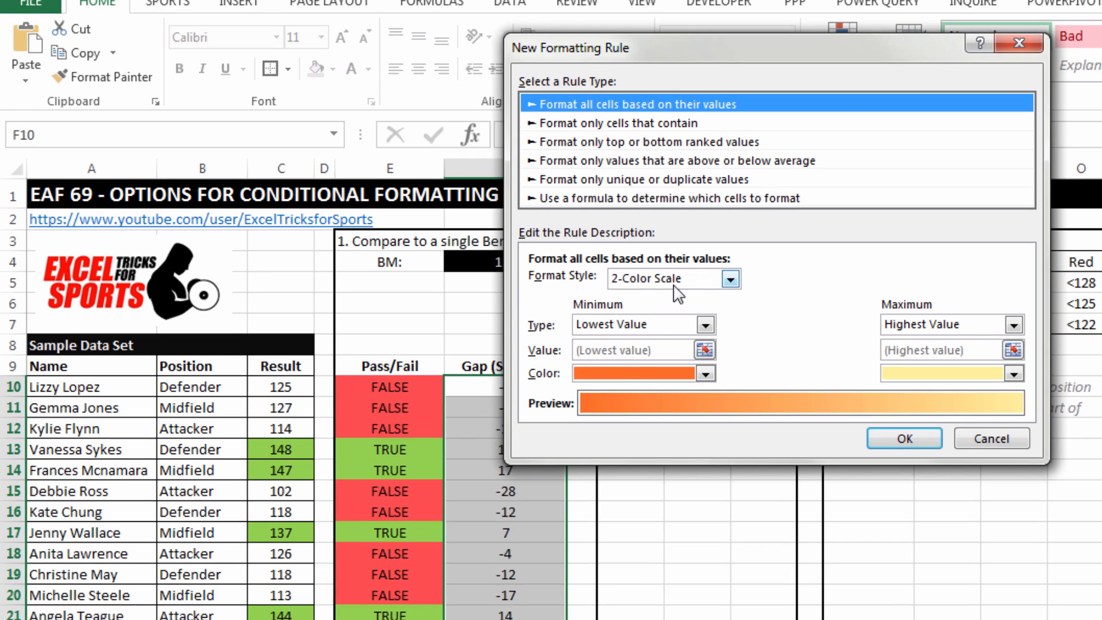
mouse_move(807, 315)
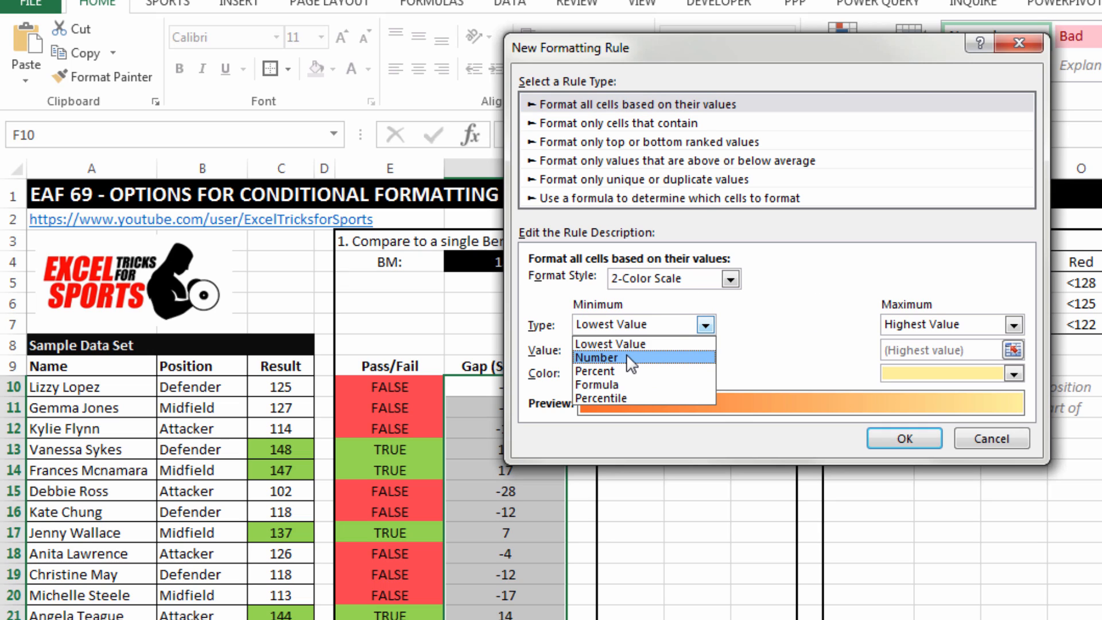
left_click(597, 358)
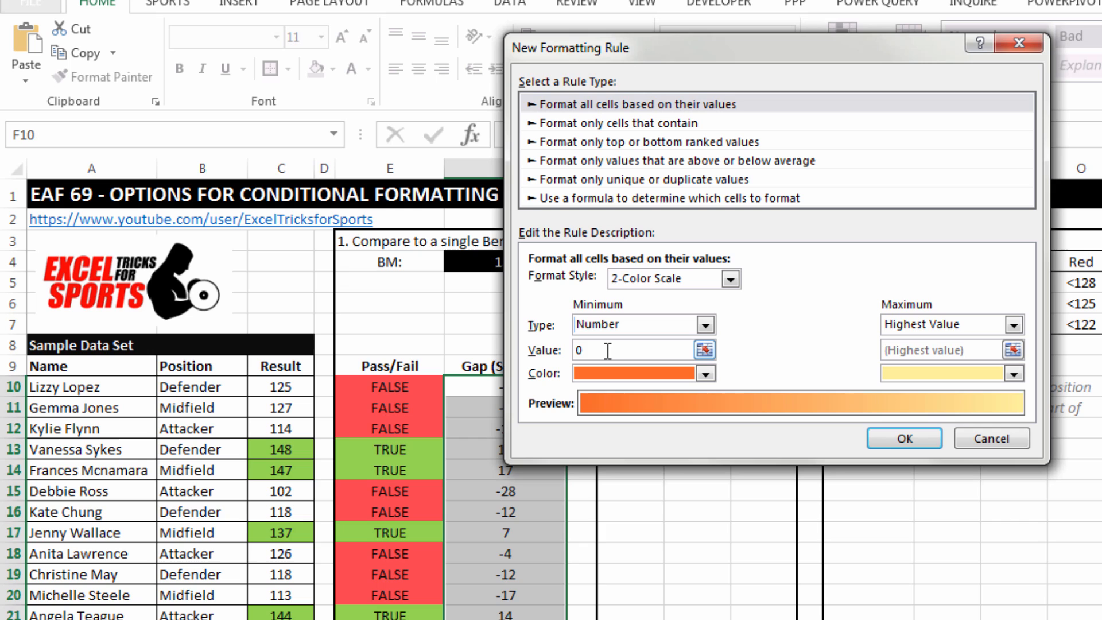
type("-30")
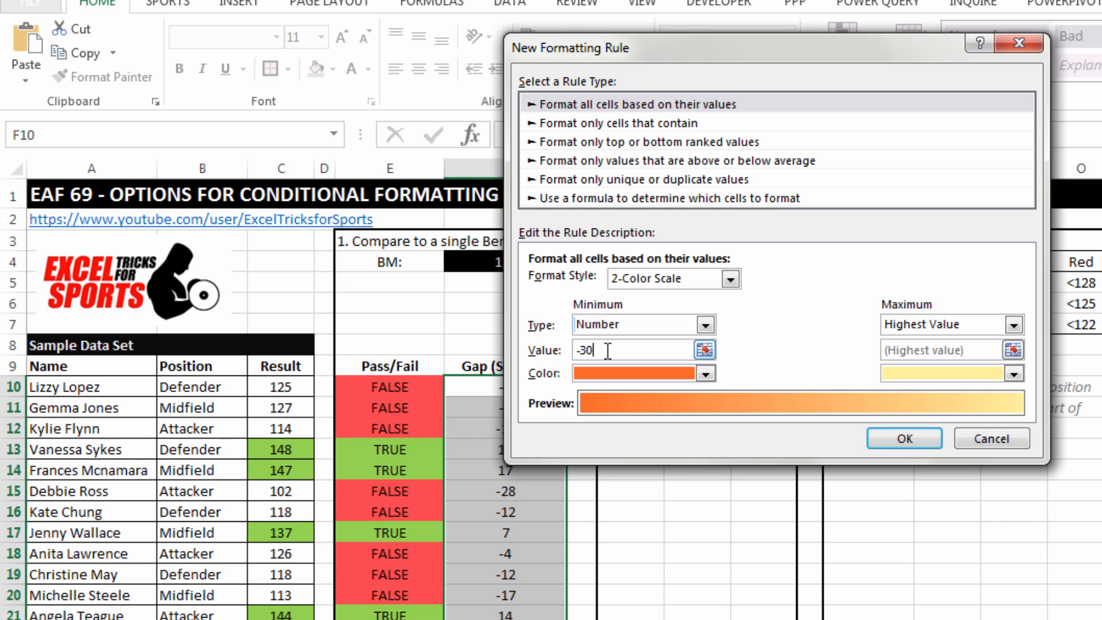
left_click(705, 373)
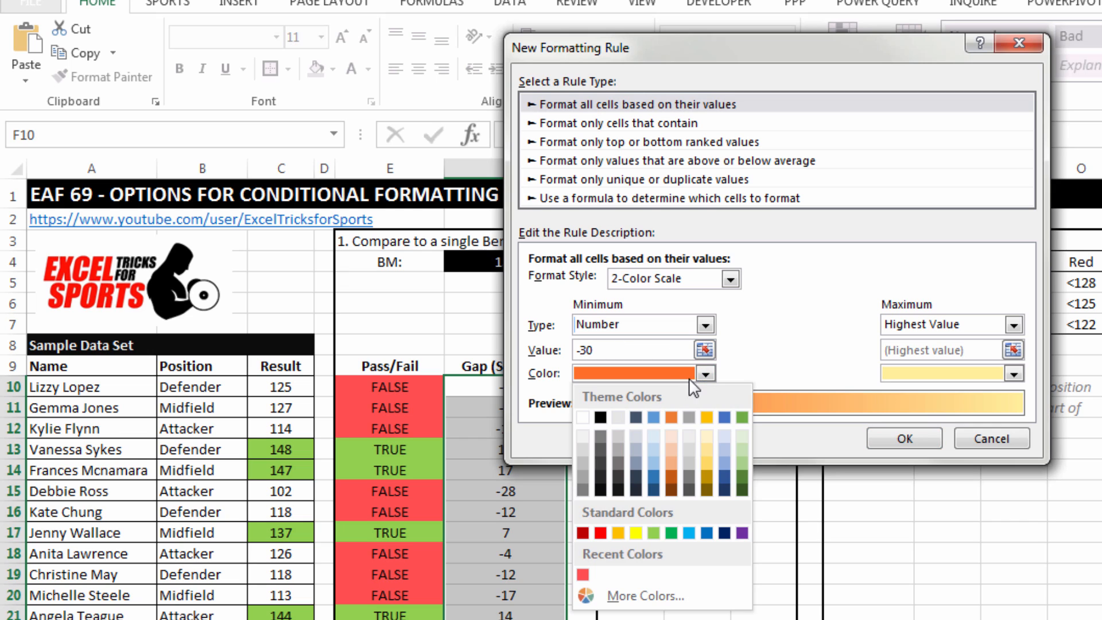
left_click(601, 529)
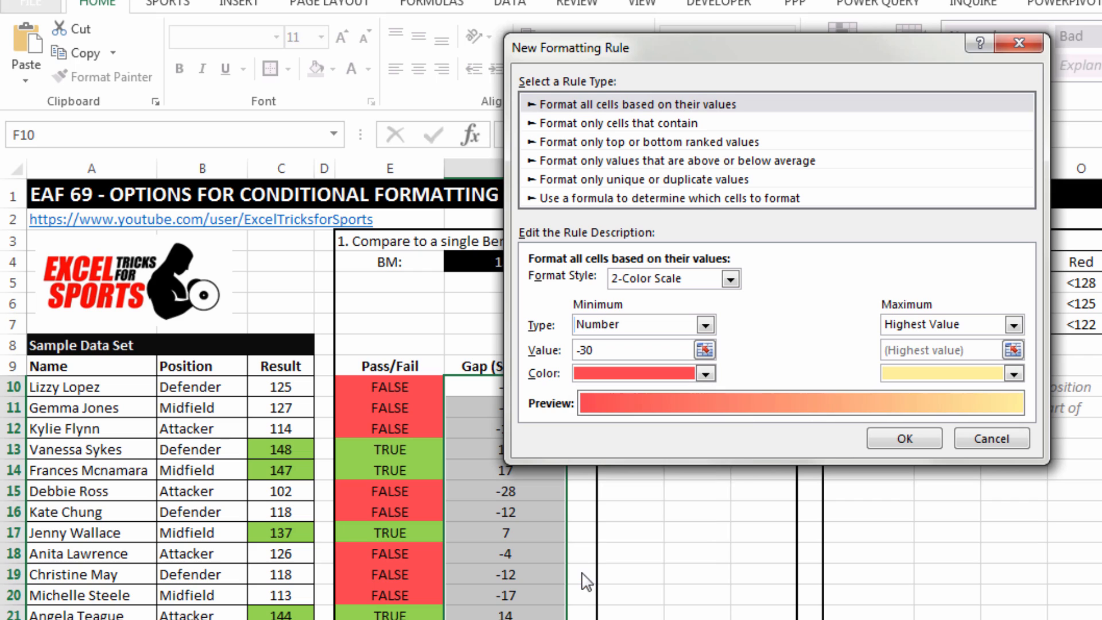
left_click(1014, 324)
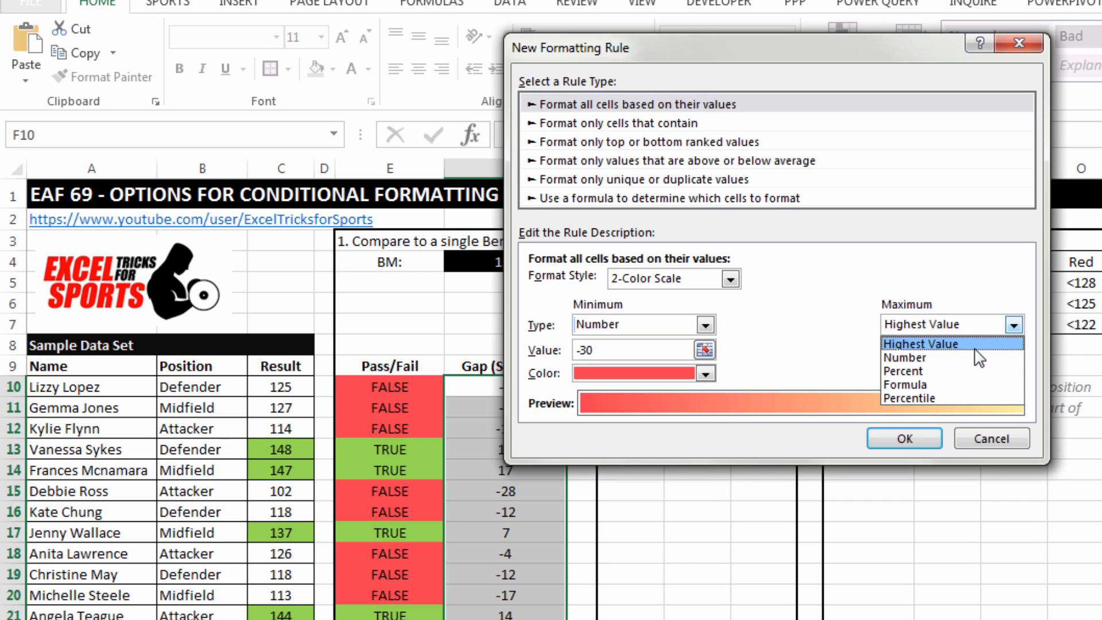
left_click(905, 358)
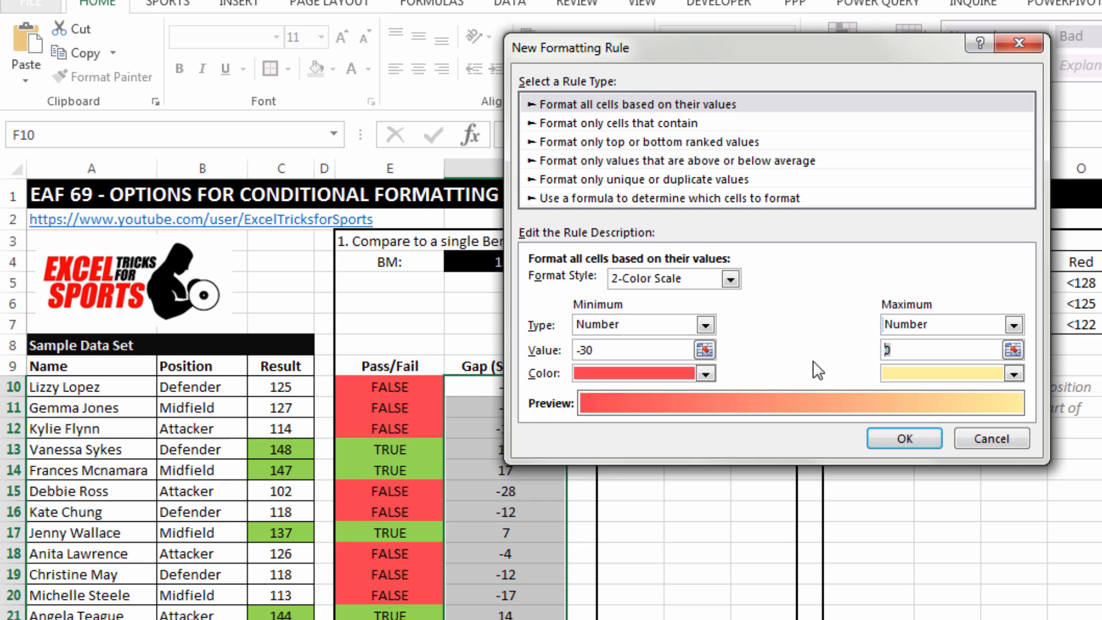
type("30")
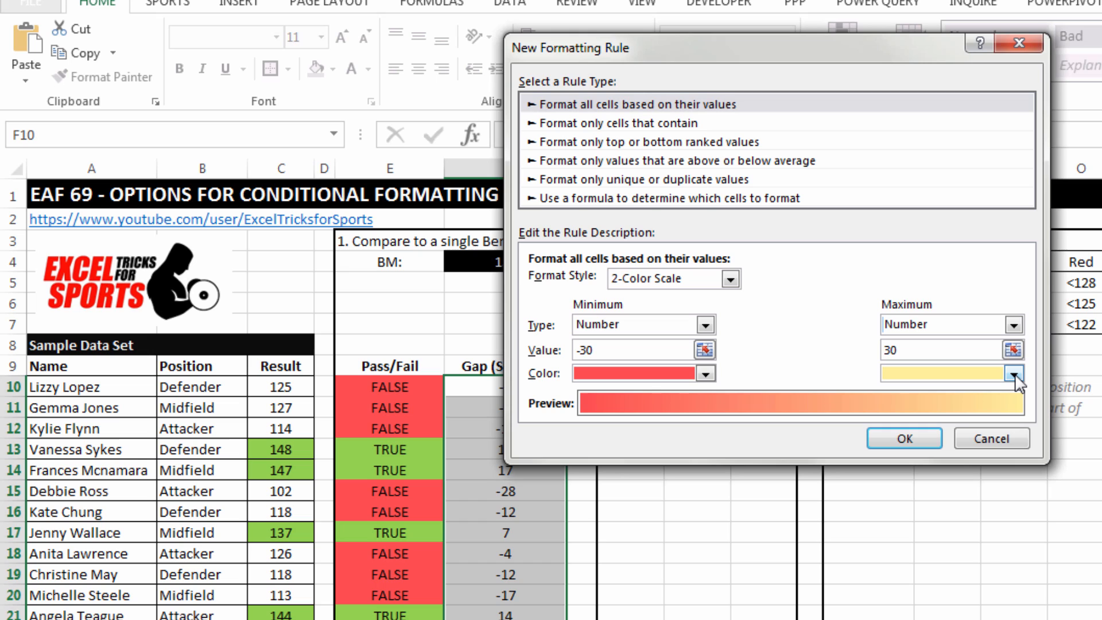
left_click(1015, 375)
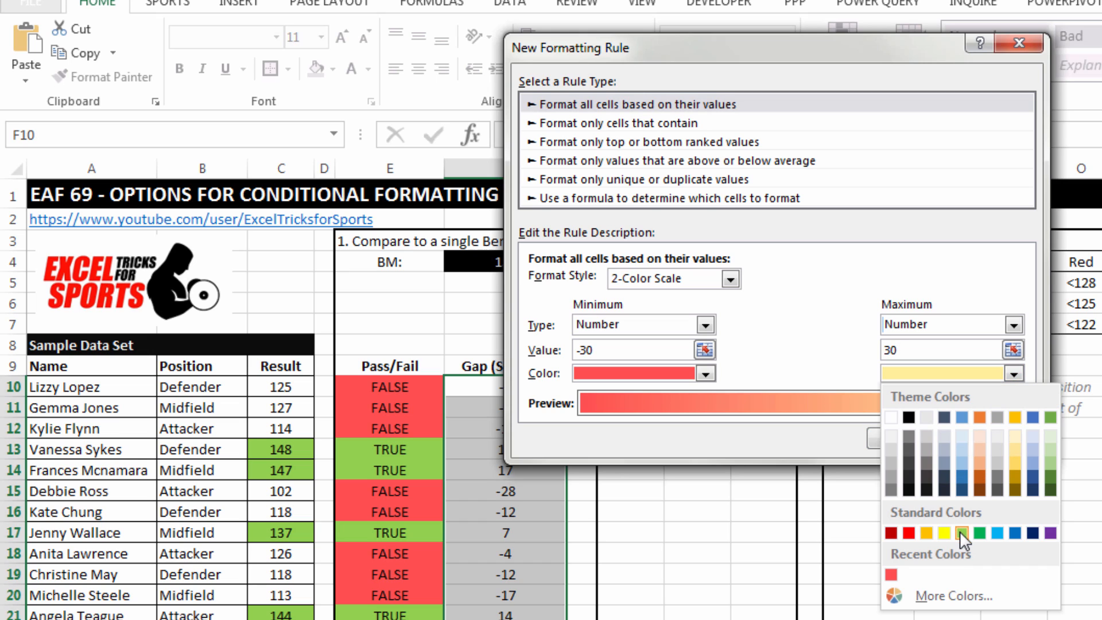
left_click(962, 531)
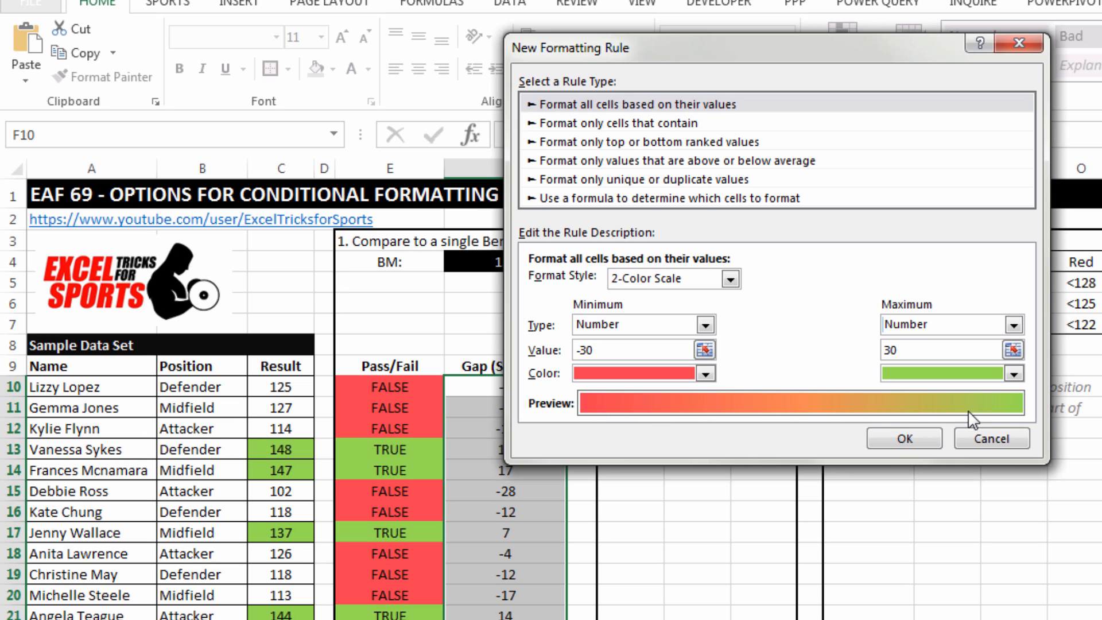
mouse_move(758, 420)
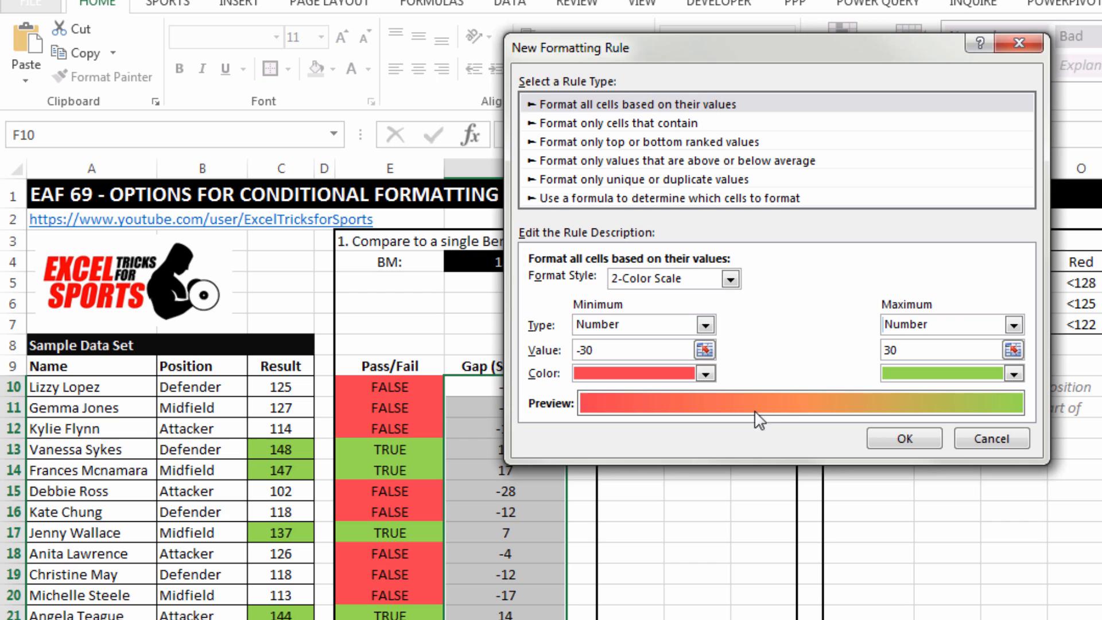
mouse_move(906, 491)
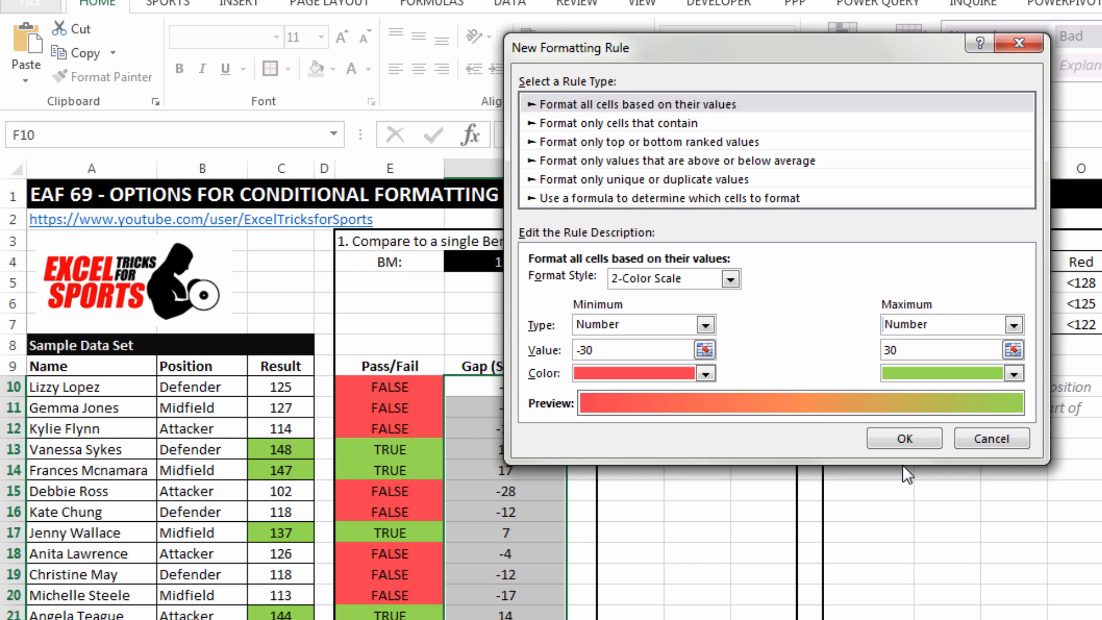
left_click(901, 436)
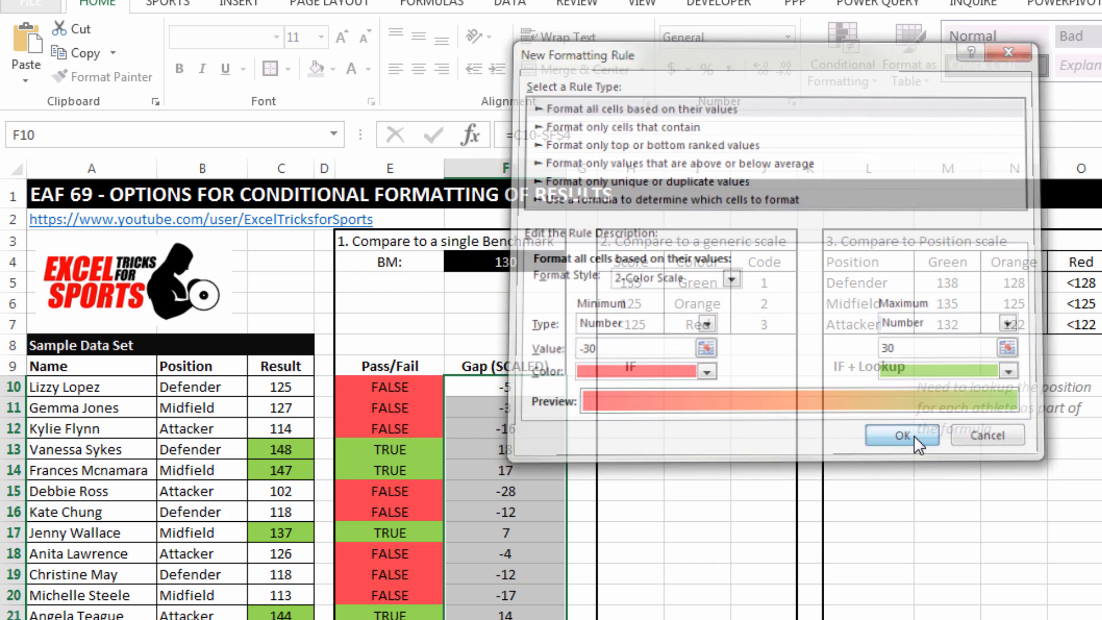
Confirm the Rules Manager to apply the gap colour scale, then select H10.
left_click(902, 435)
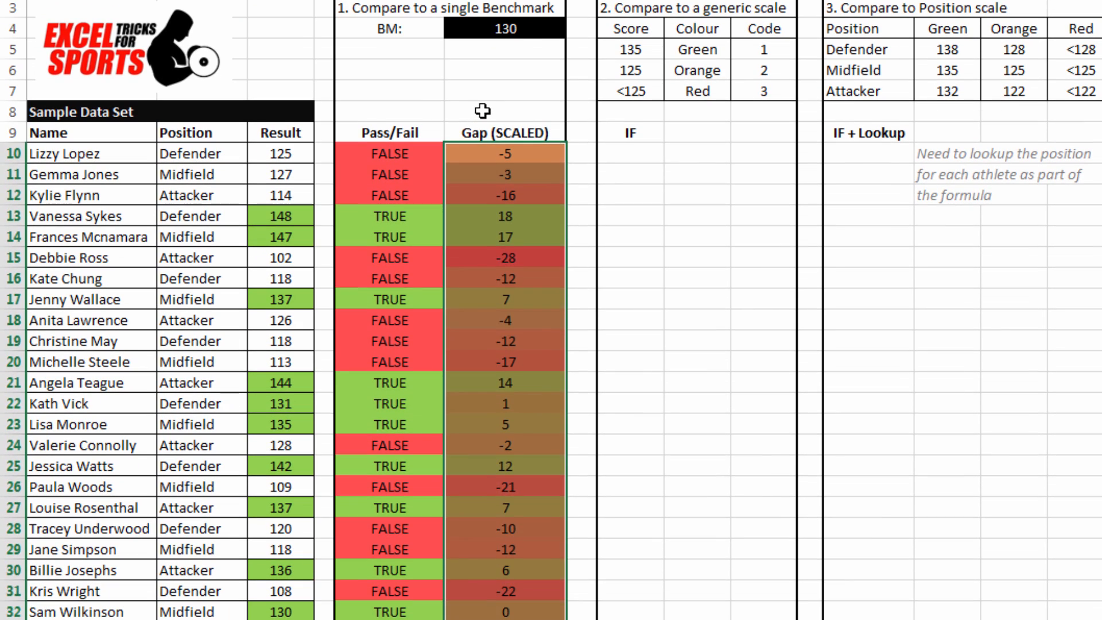
left_click(482, 110)
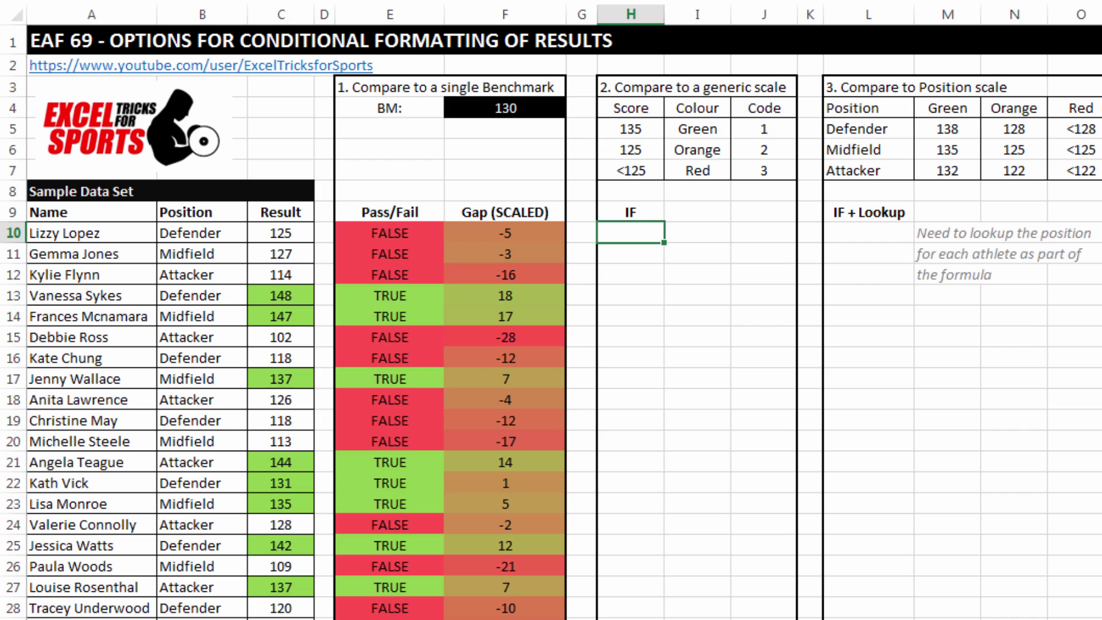
Begin the IF formula in H10, testing C10 against the 135 score in $H$5.
type("=if")
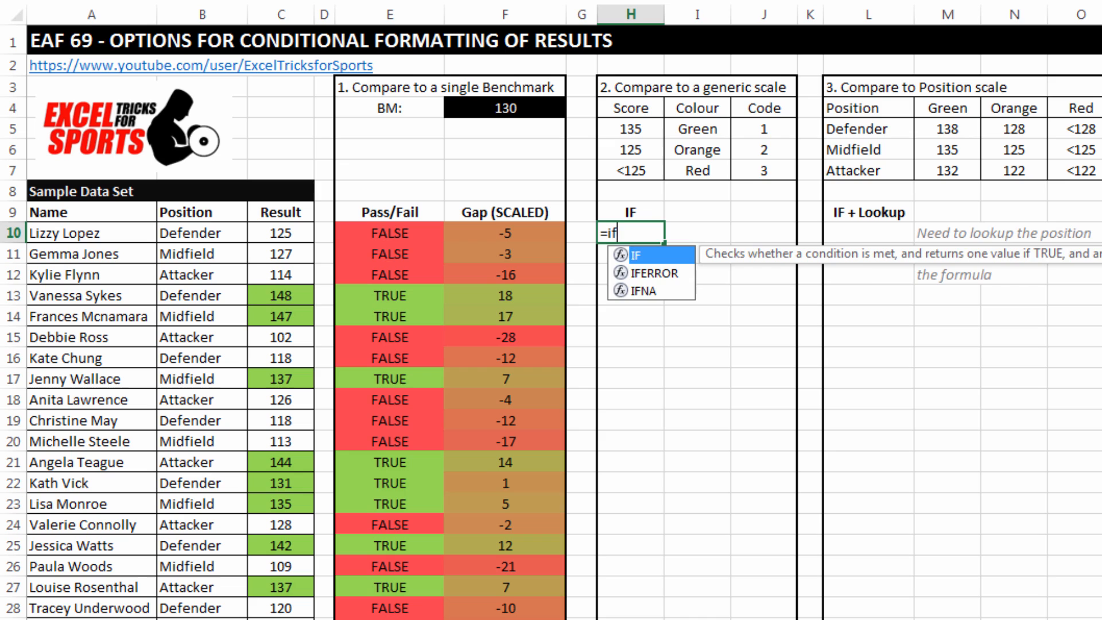
type("(")
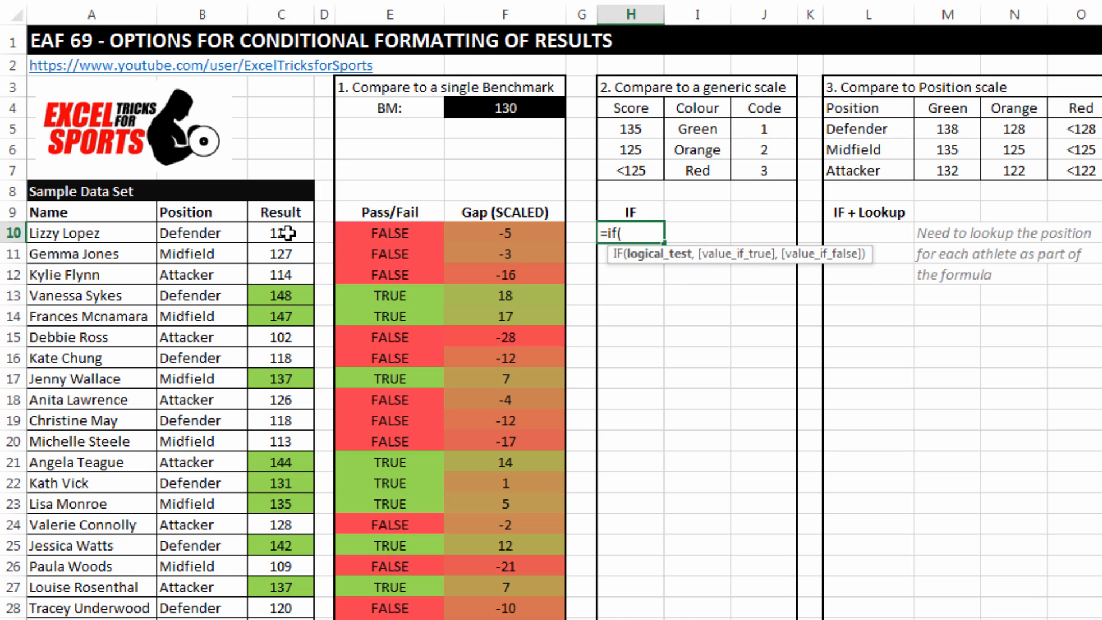
left_click(279, 233)
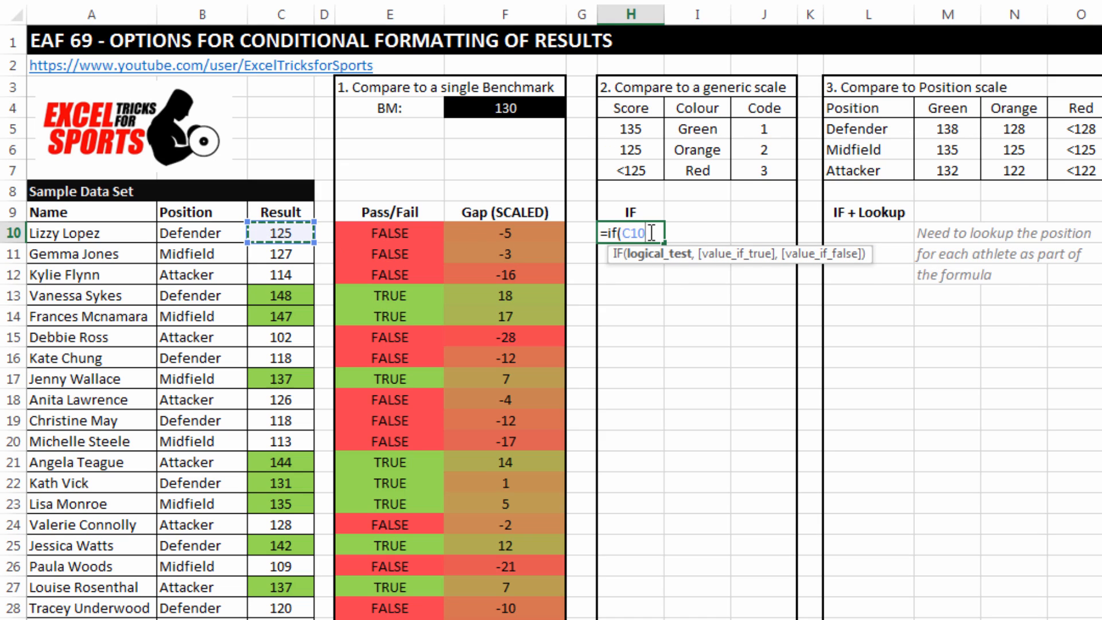
type(">=")
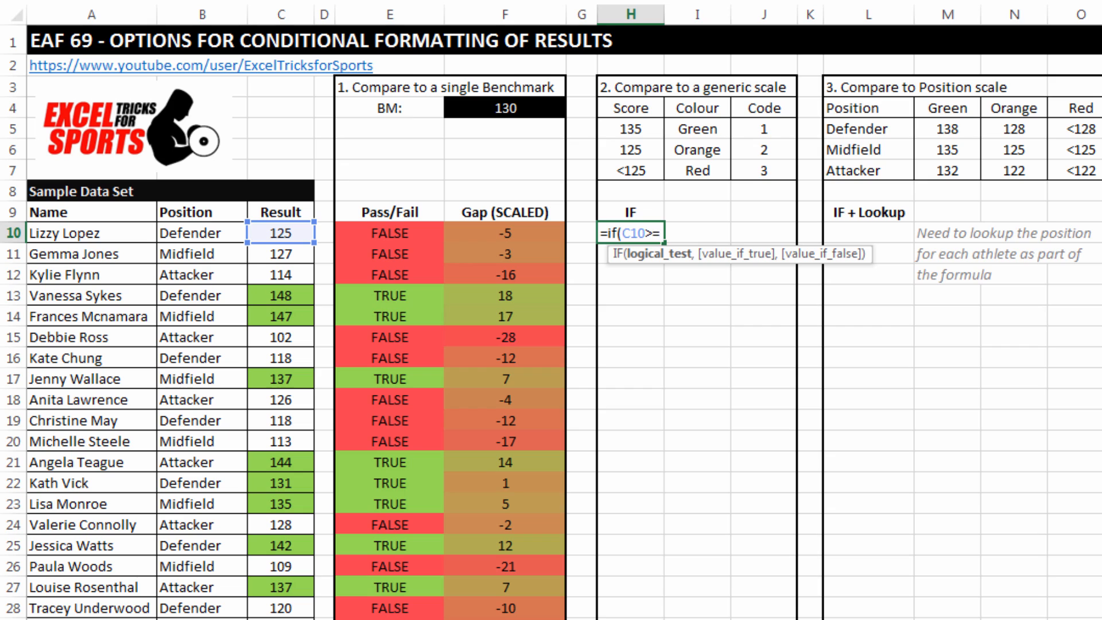
left_click(630, 129)
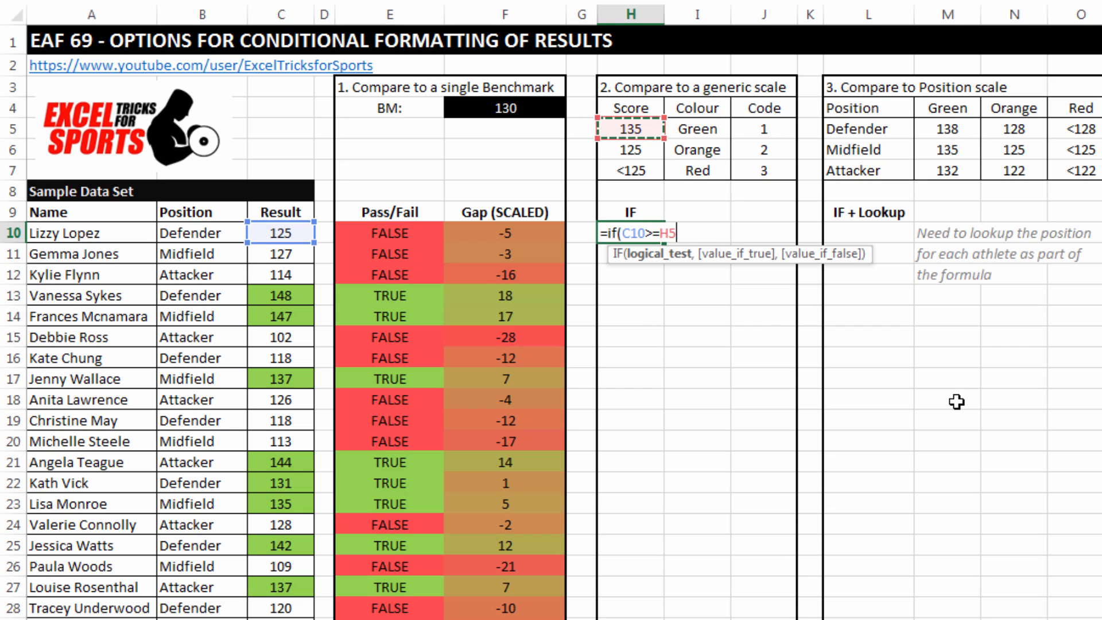
key("F4")
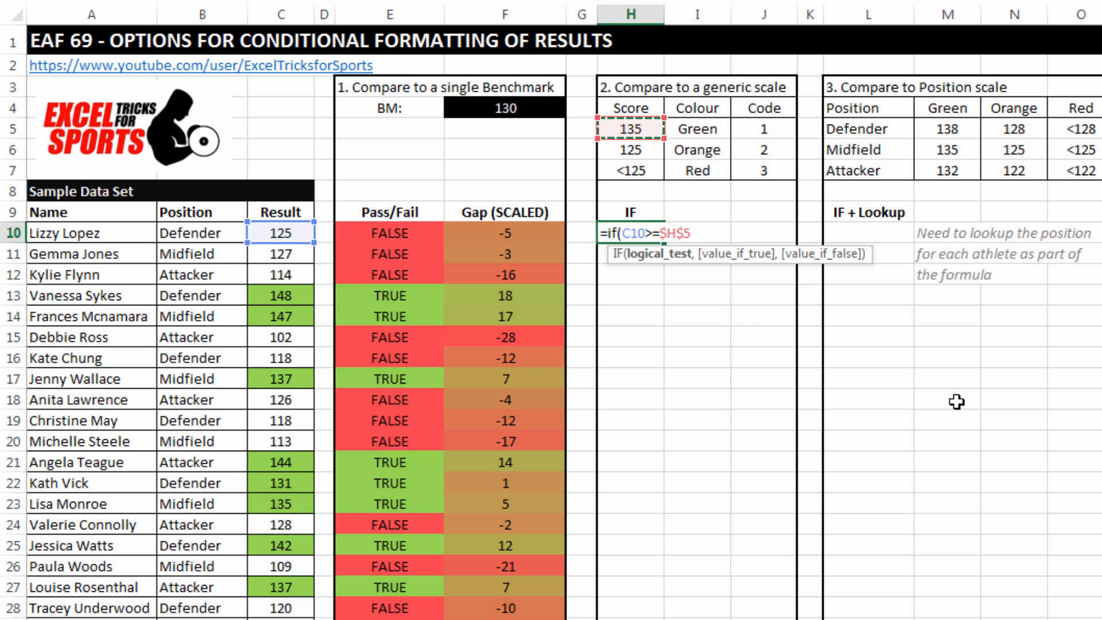
type(",")
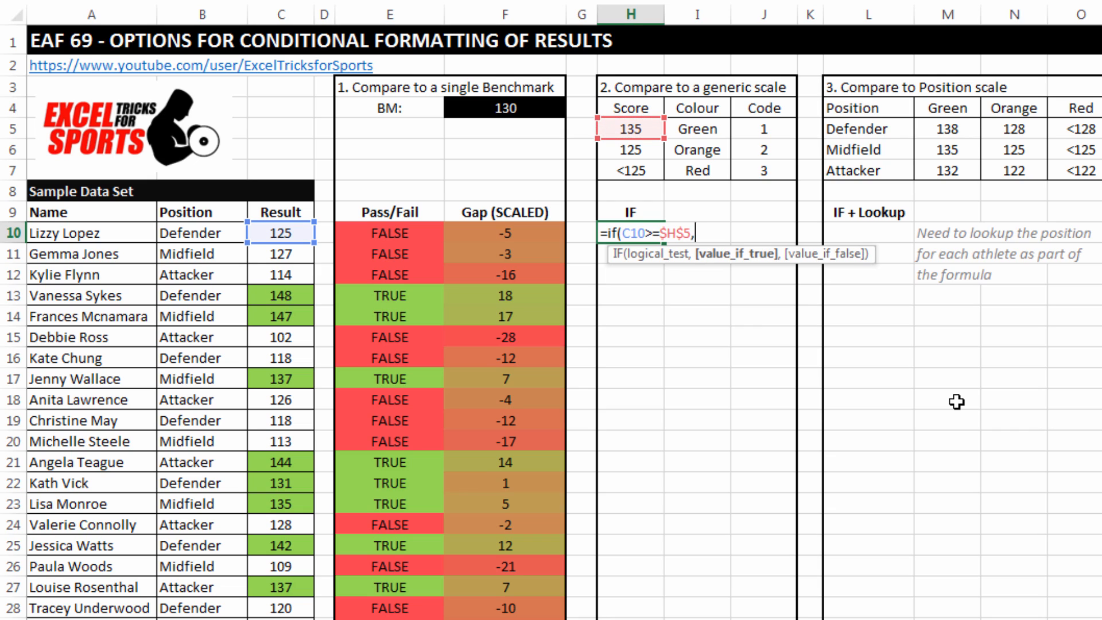
mouse_move(788, 171)
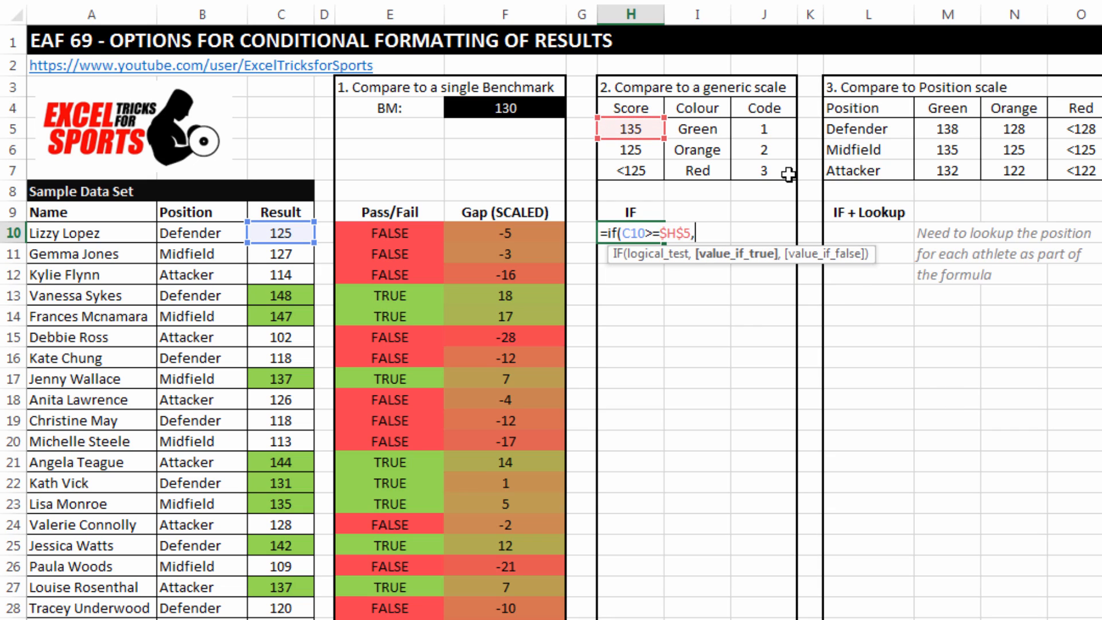
mouse_move(757, 128)
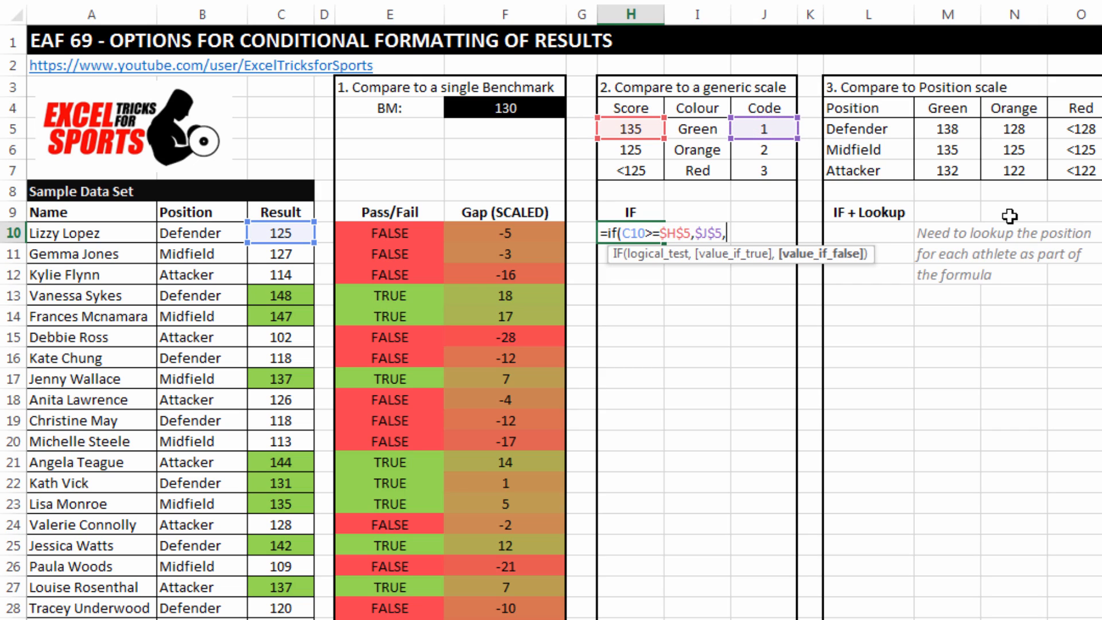
Complete the nested IF testing C10 against 125 in H6, returning J6 or $J$7.
type("if")
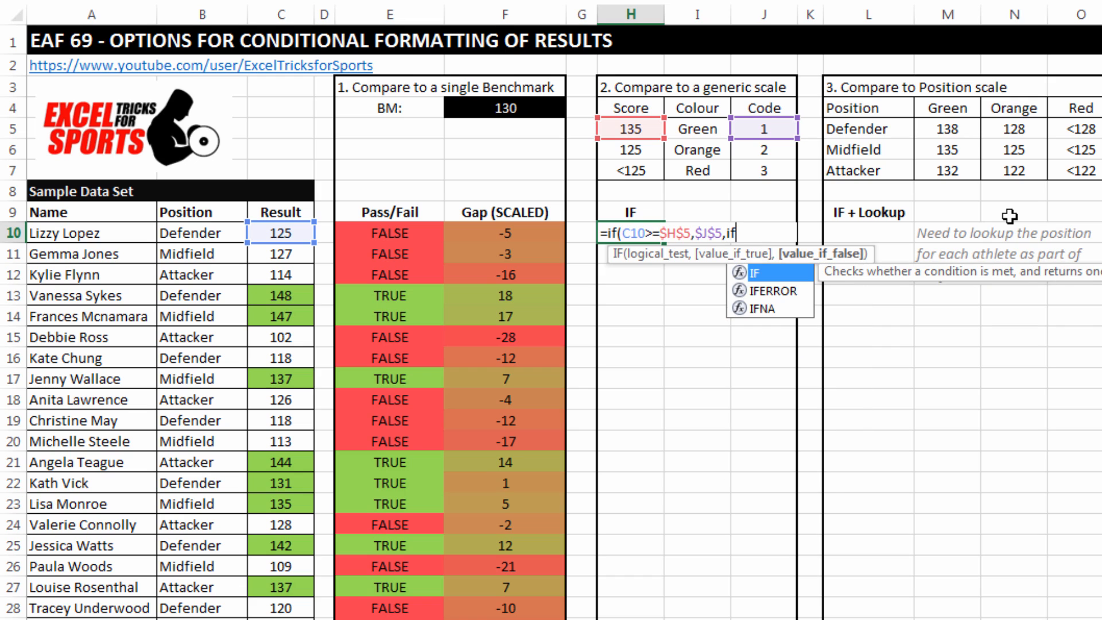
type("(")
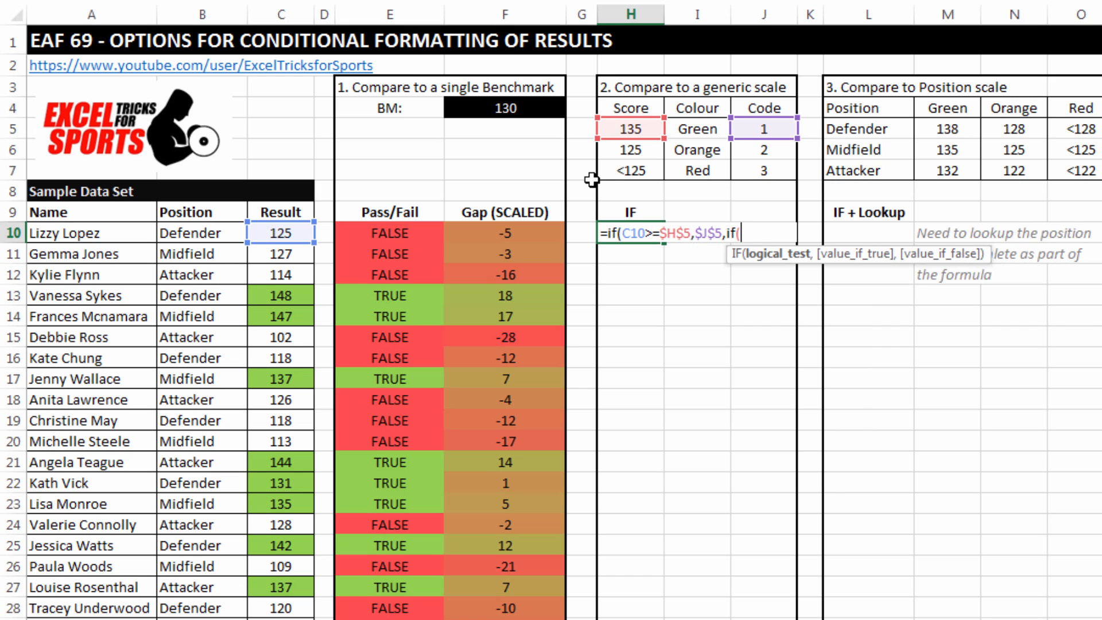
left_click(279, 233)
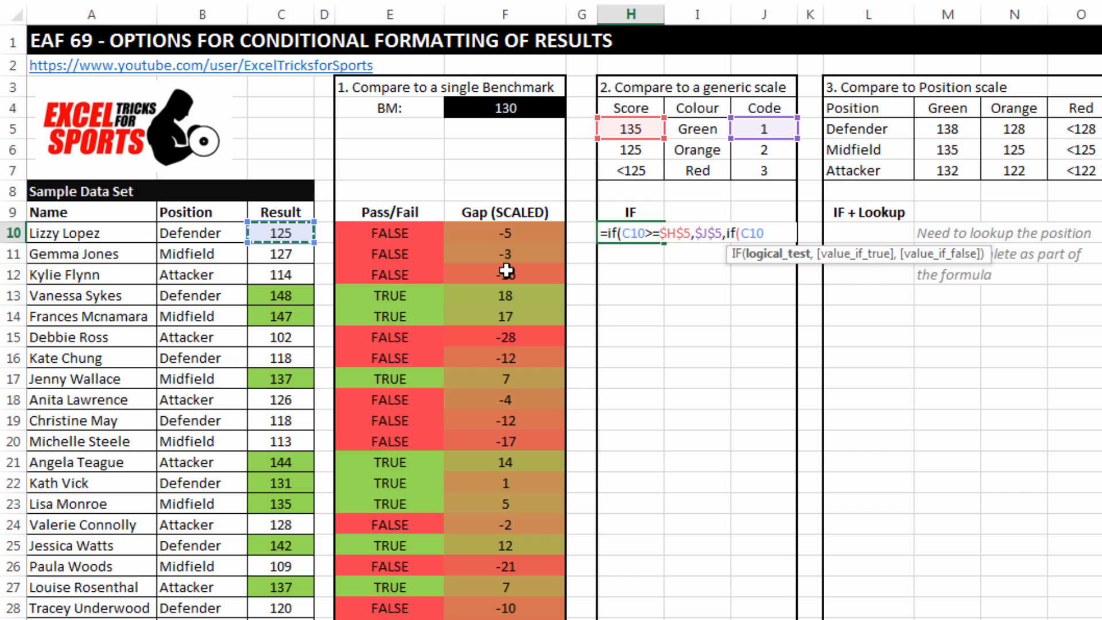
type(">=")
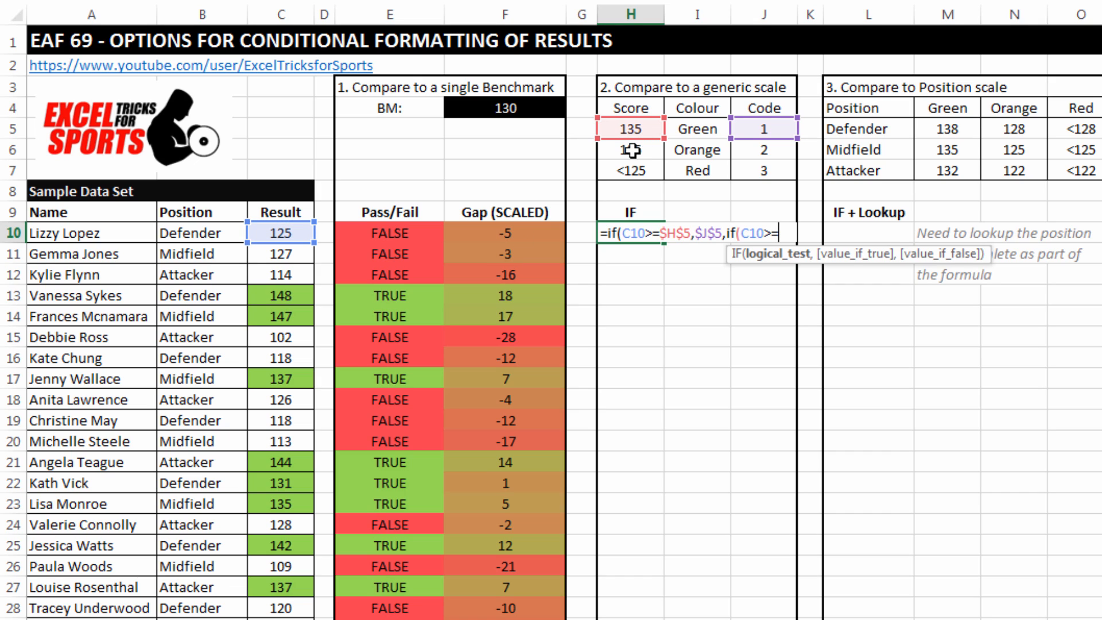
left_click(630, 150)
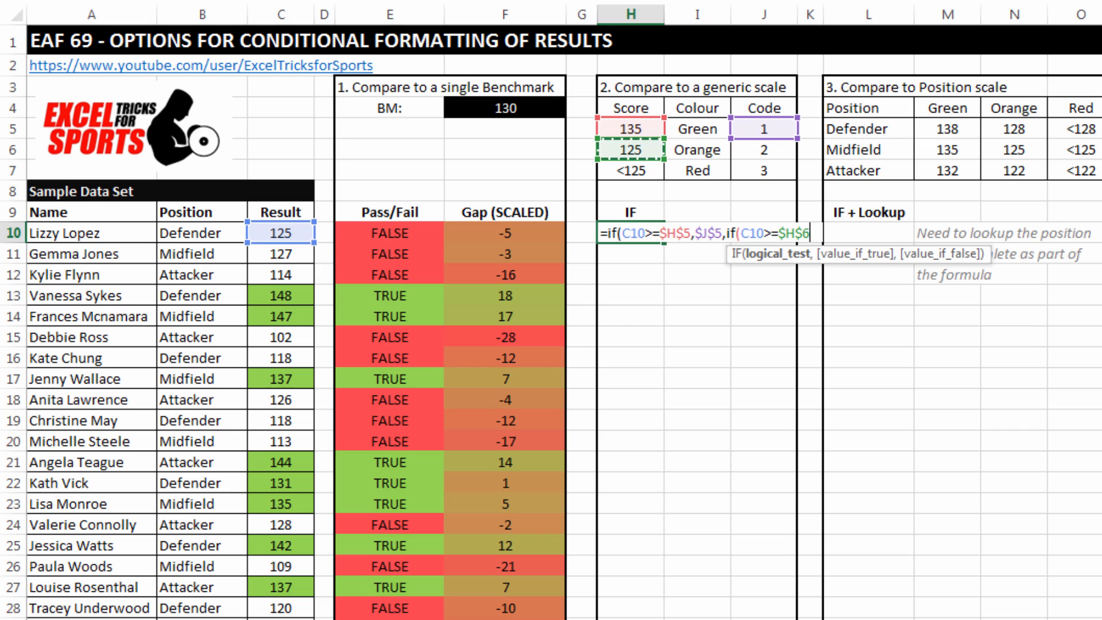
type(",")
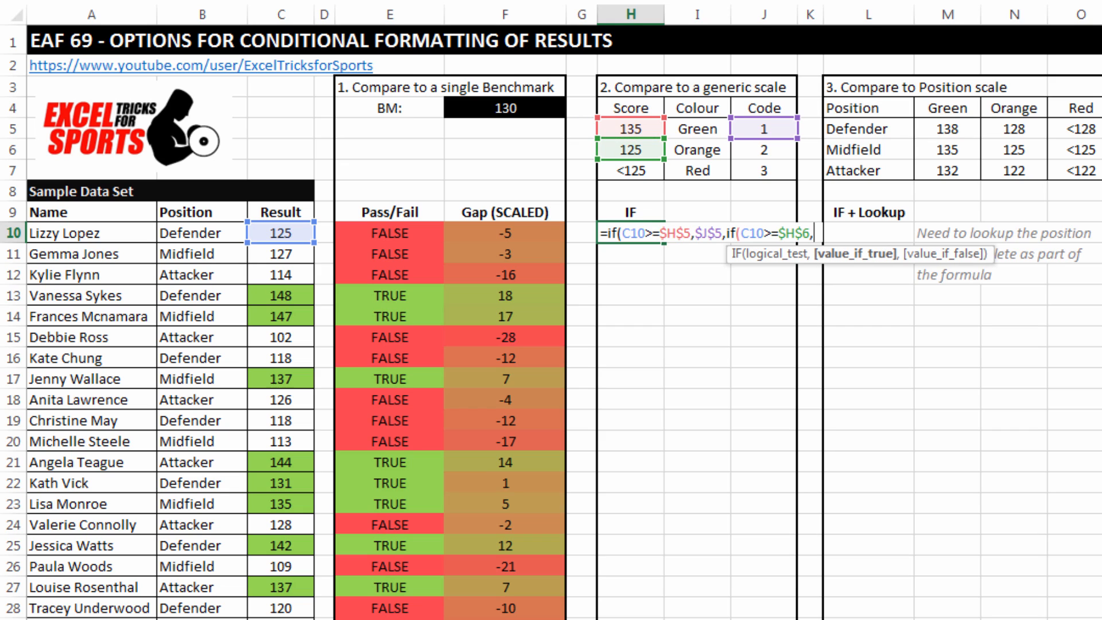
left_click(764, 149)
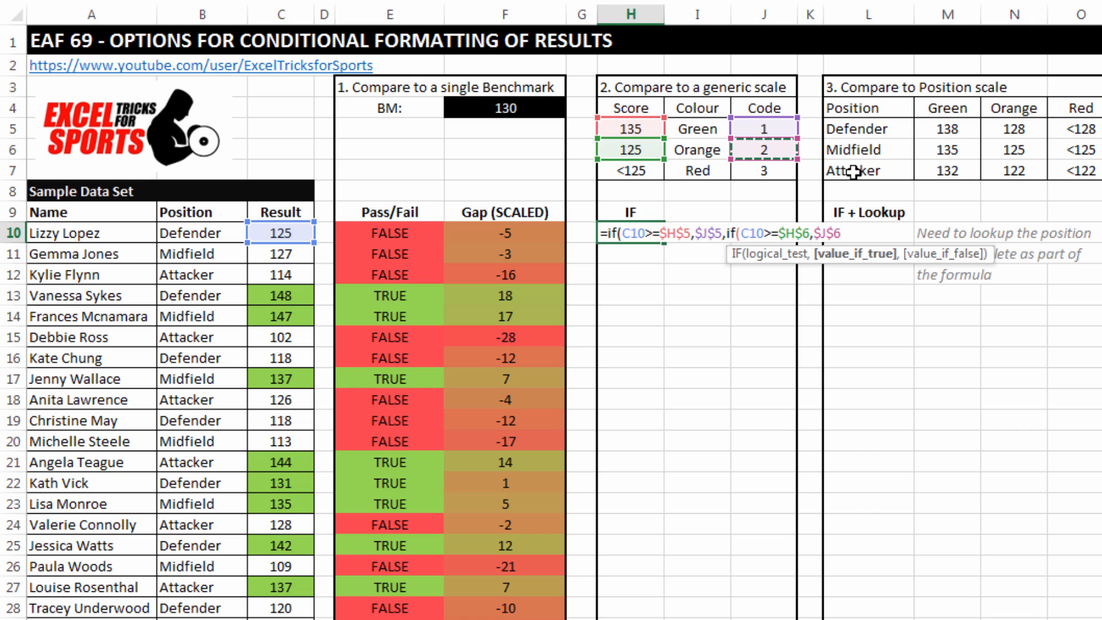
type(",")
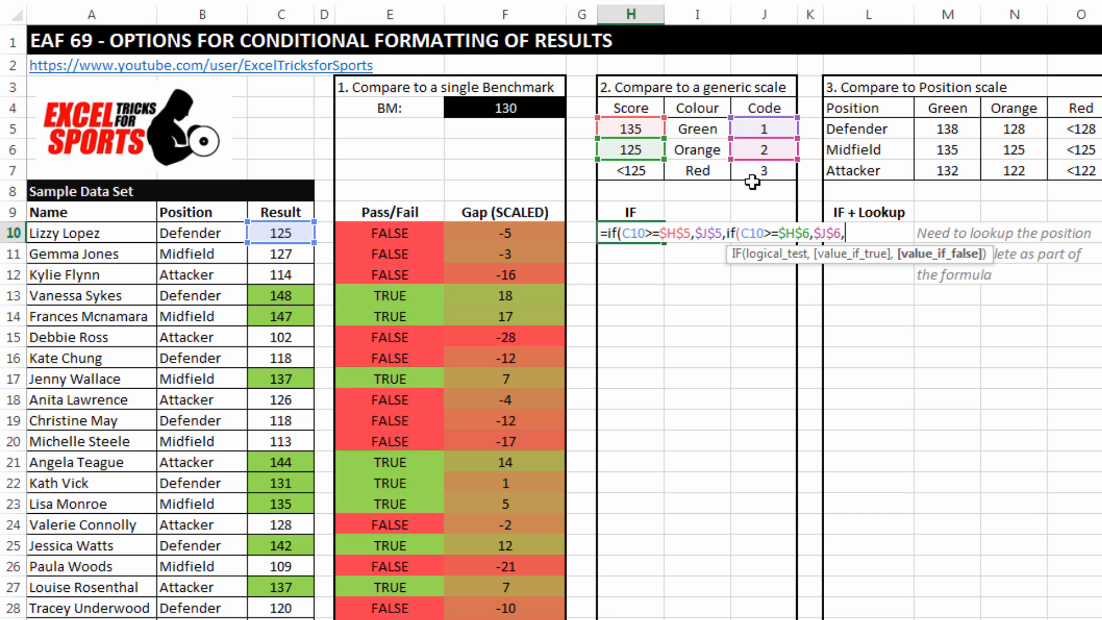
left_click(763, 171)
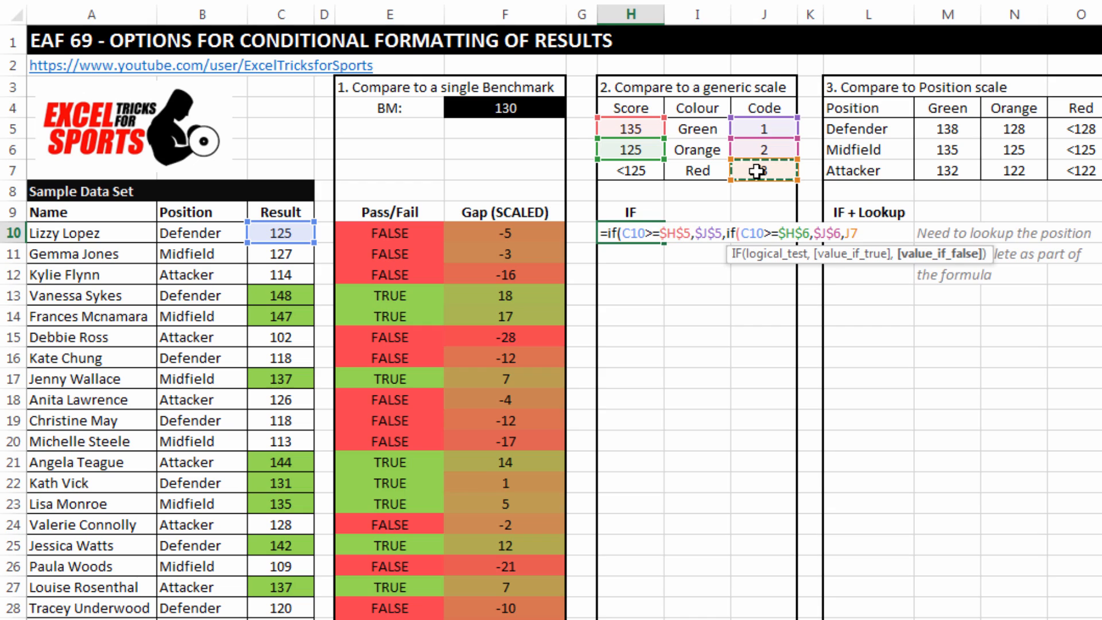
key("F4")
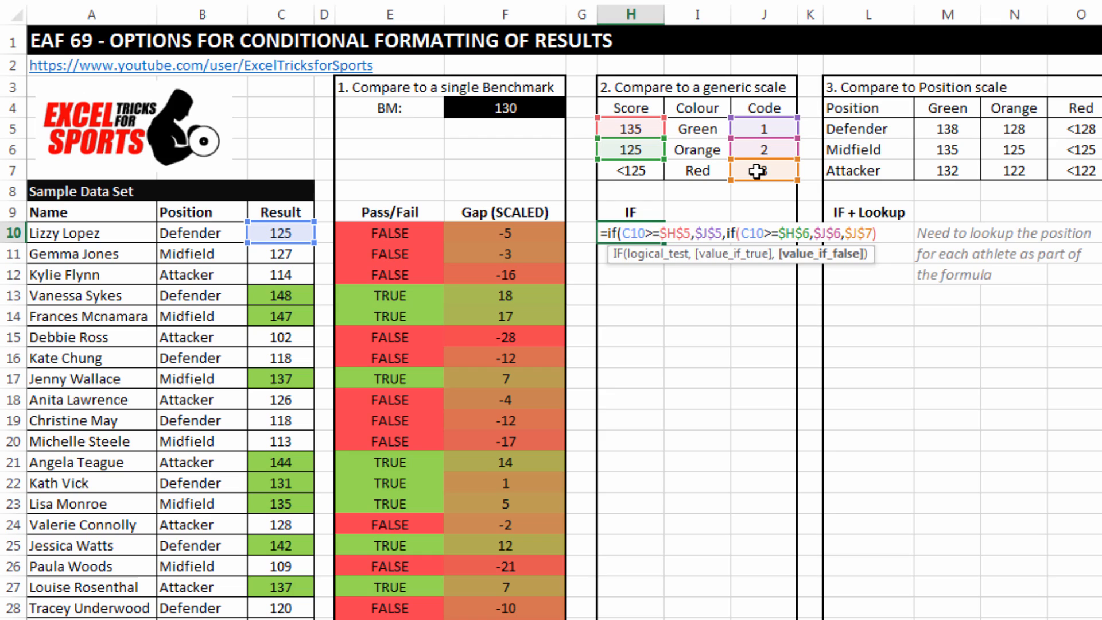
type("3")
type(")")
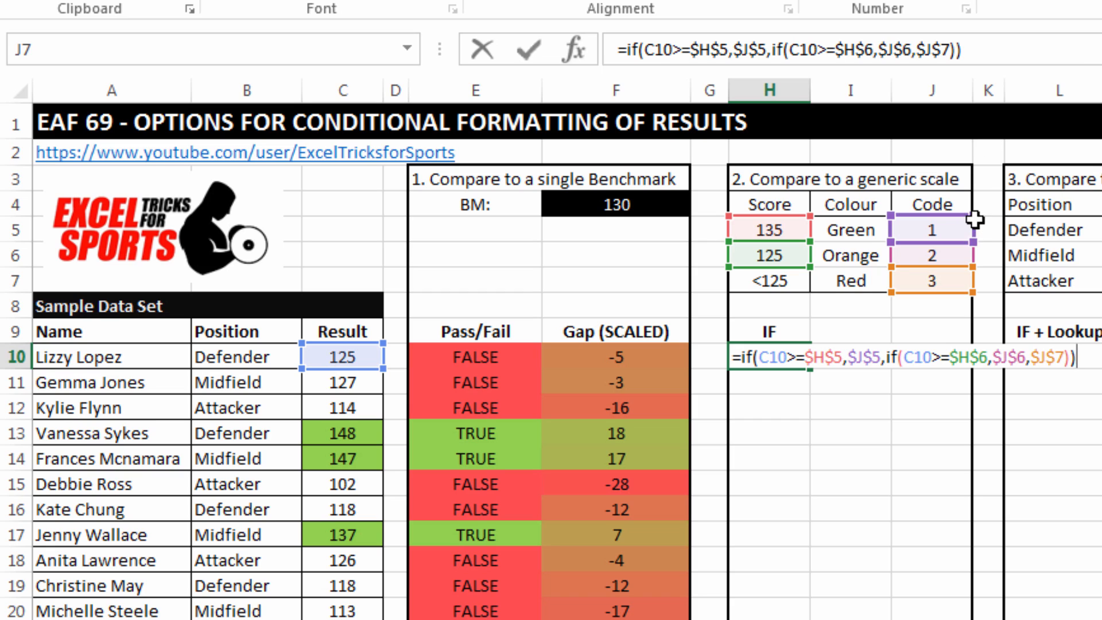
mouse_move(974, 235)
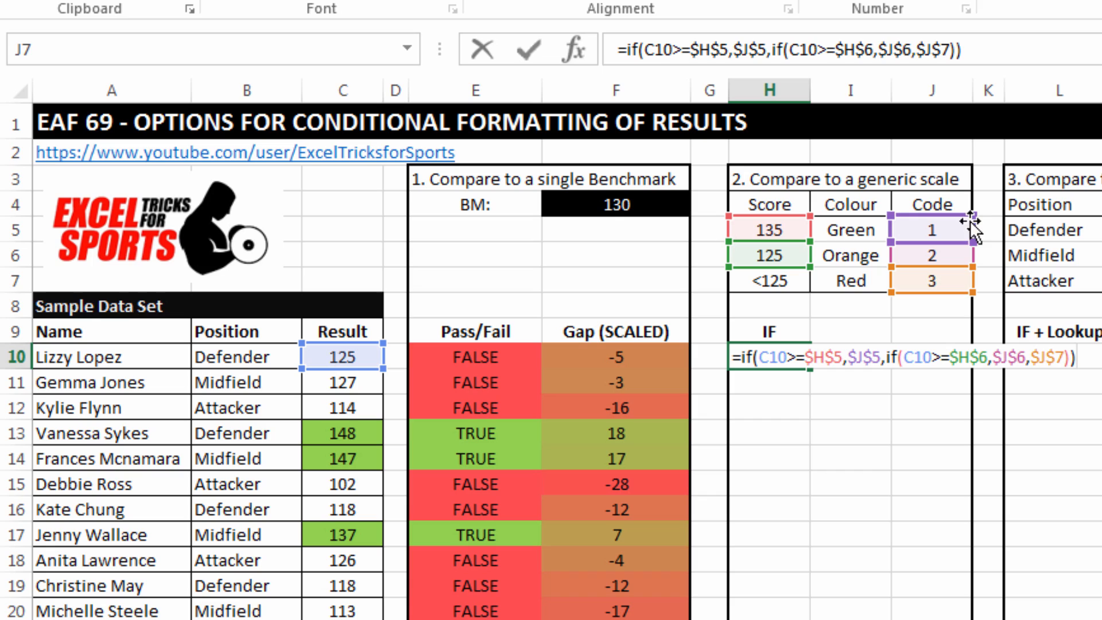
mouse_move(1022, 204)
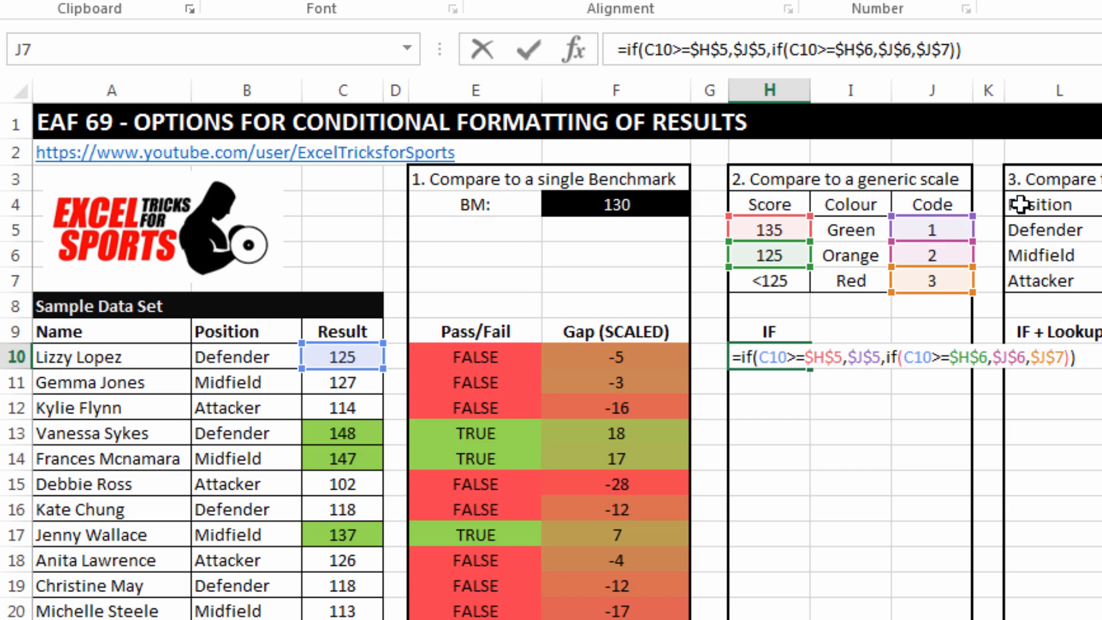
key("Enter")
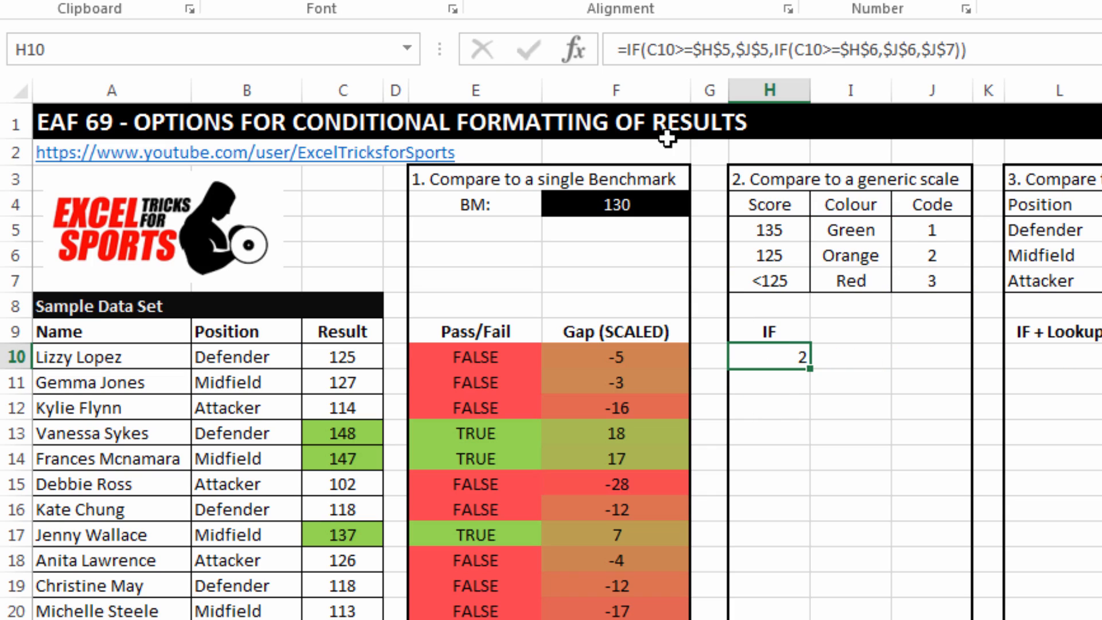
mouse_move(808, 369)
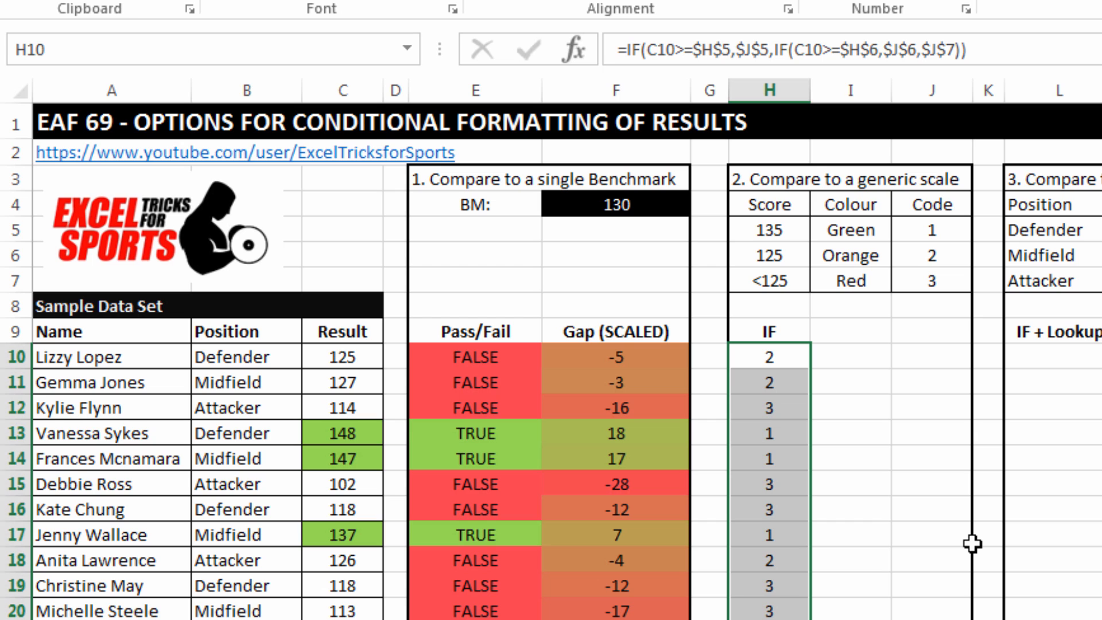
left_click(775, 31)
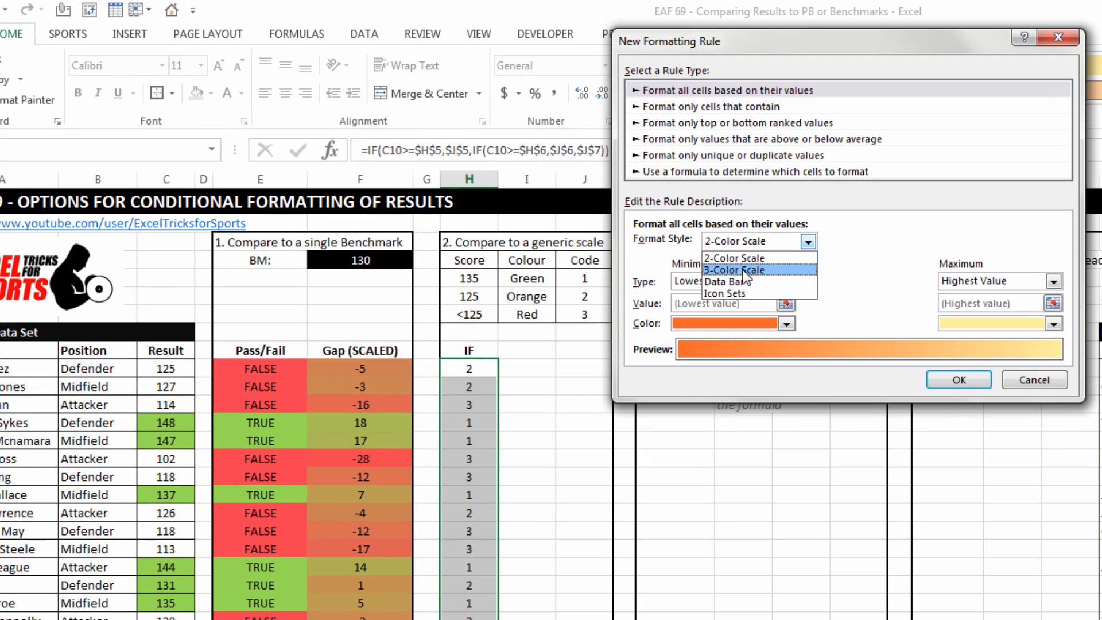
Apply a 3-colour scale to the codes: 1 green, 2 orange, 3 red.
left_click(734, 270)
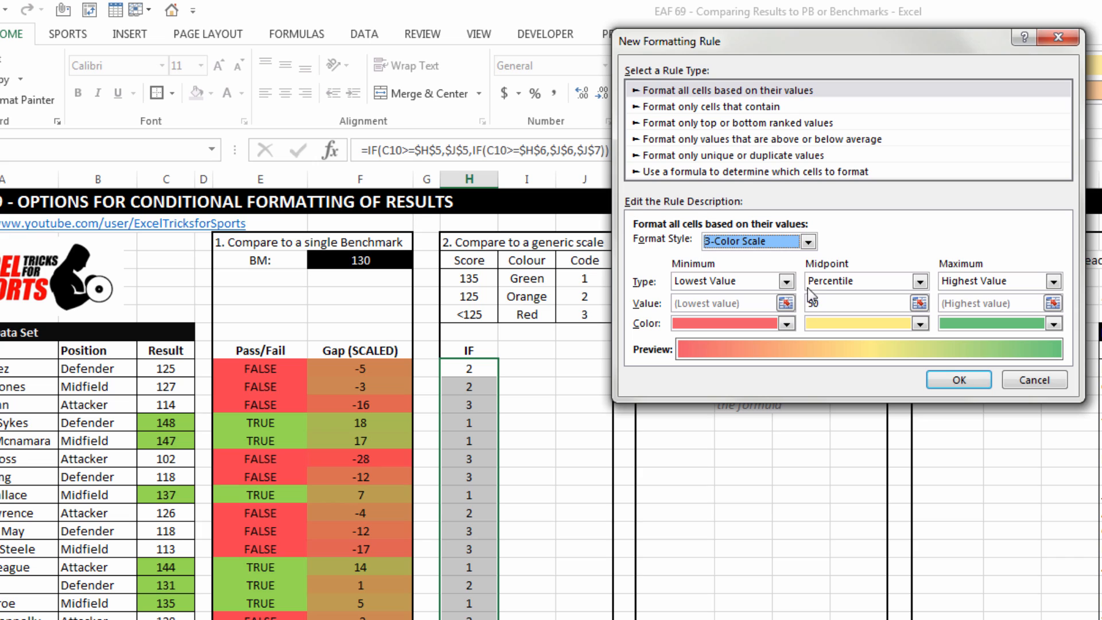
left_click(786, 281)
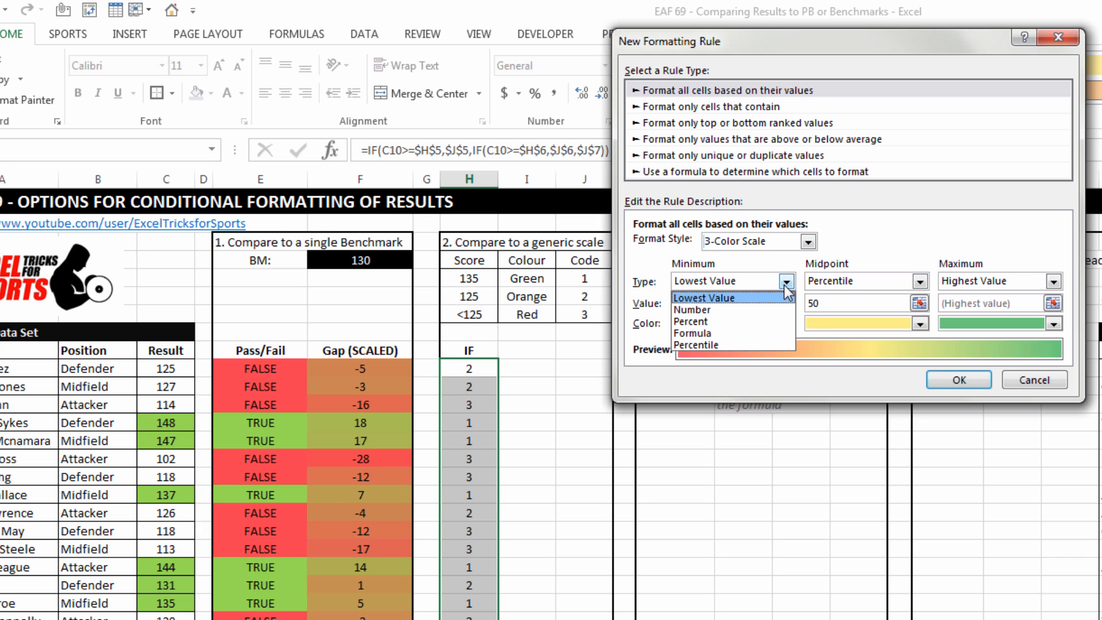
left_click(692, 310)
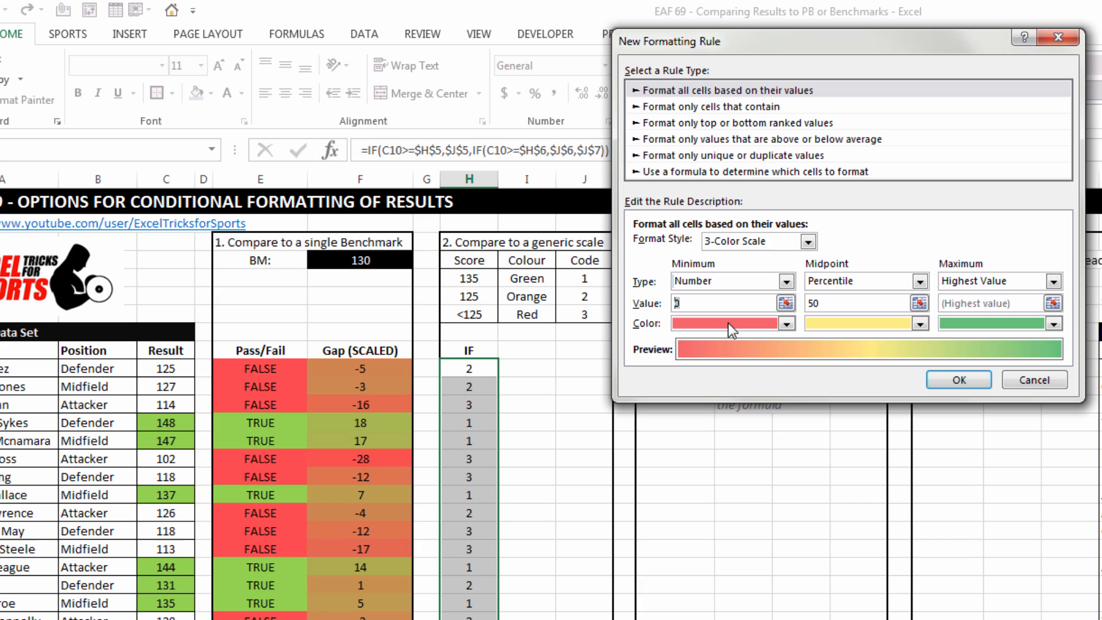
left_click(785, 324)
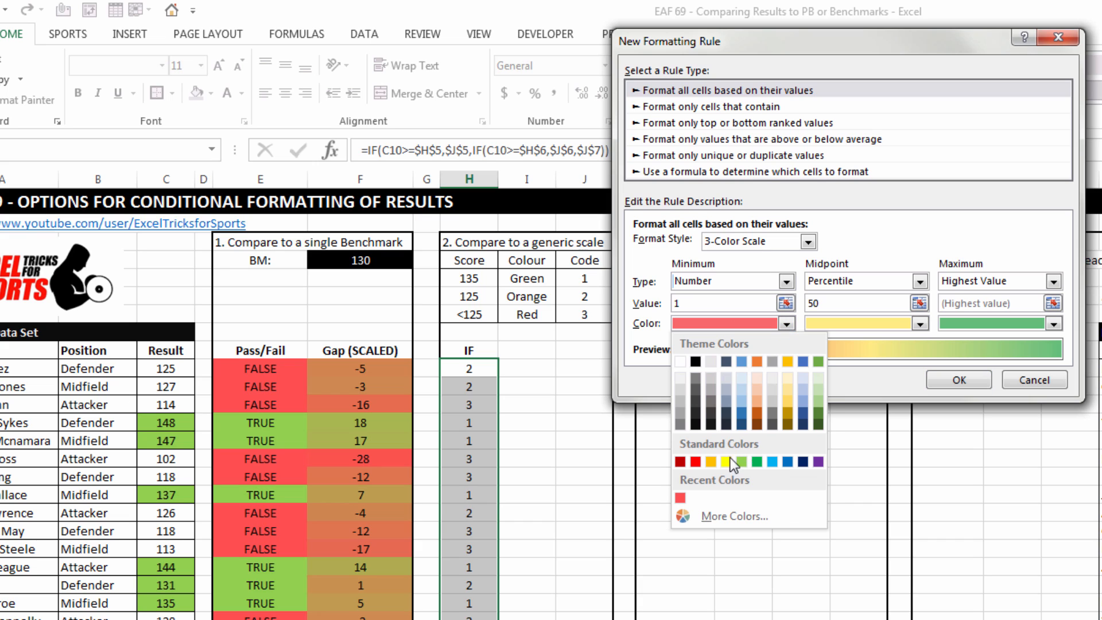
left_click(759, 464)
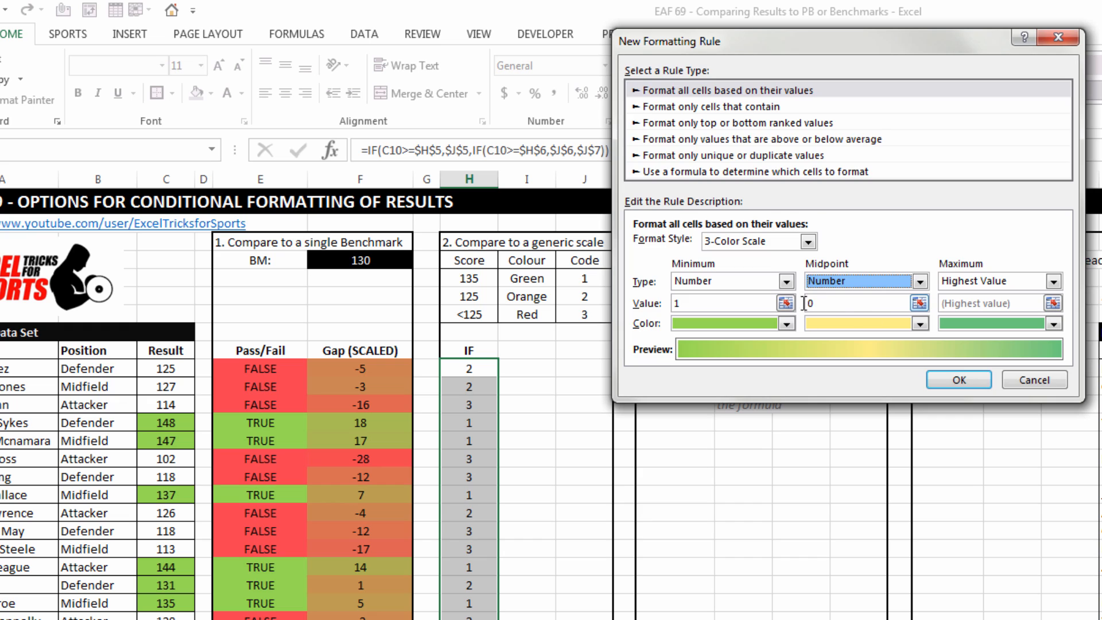
left_click(921, 324)
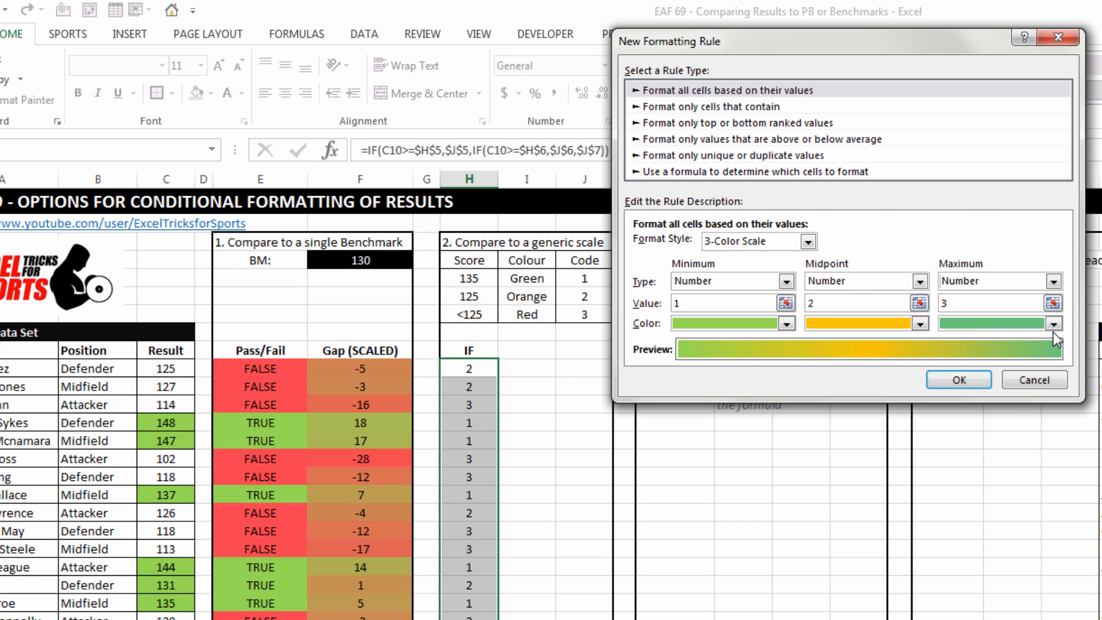
left_click(1052, 323)
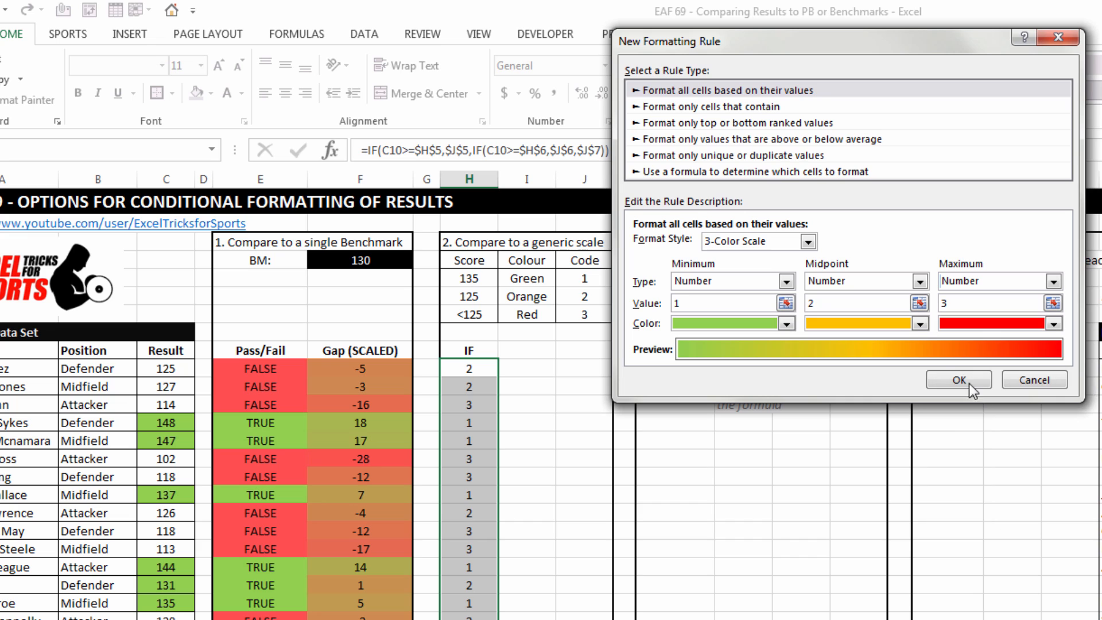
left_click(958, 379)
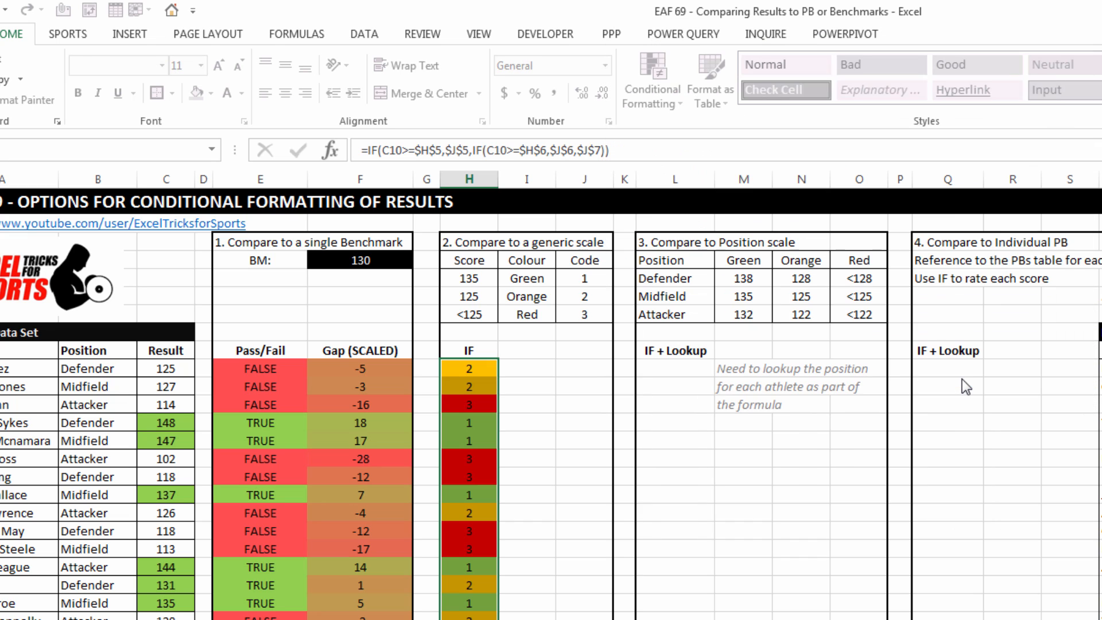
left_click(570, 405)
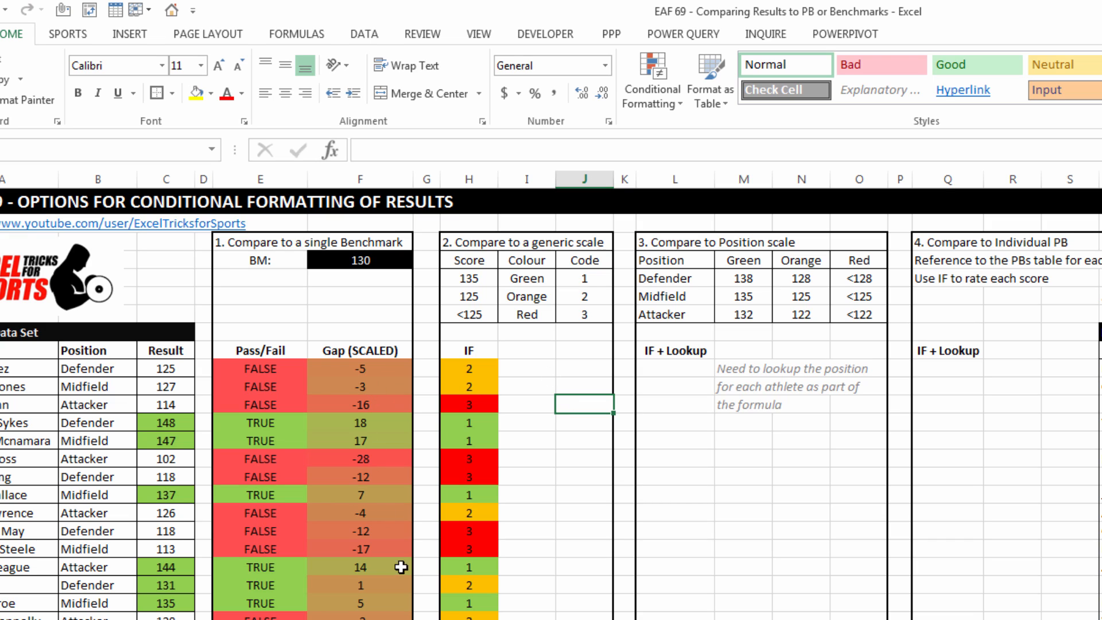
mouse_move(497, 407)
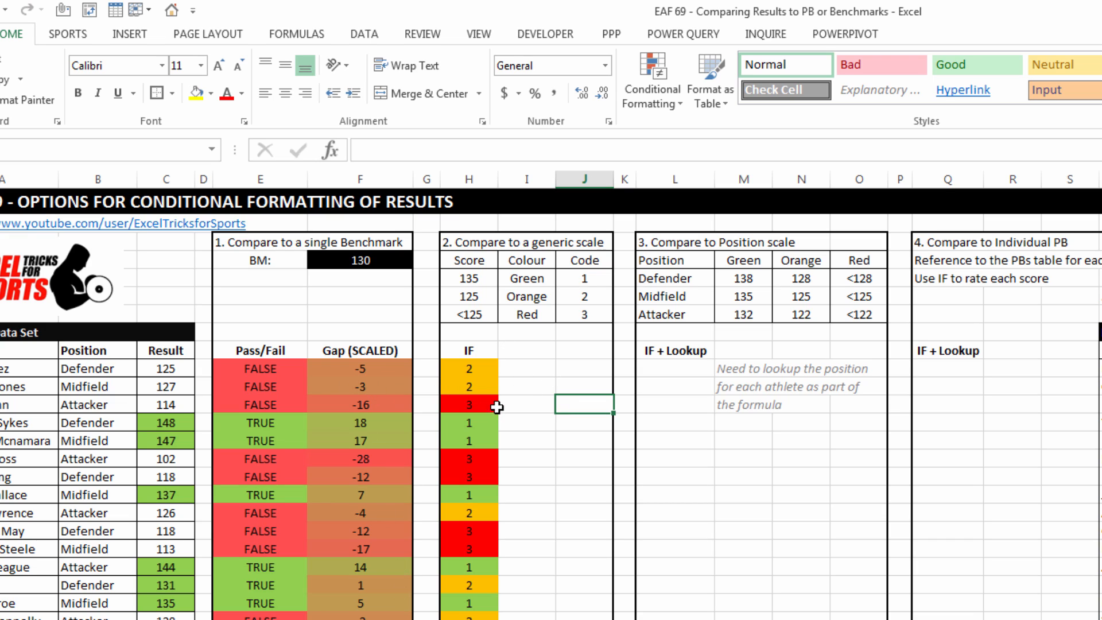
mouse_move(511, 448)
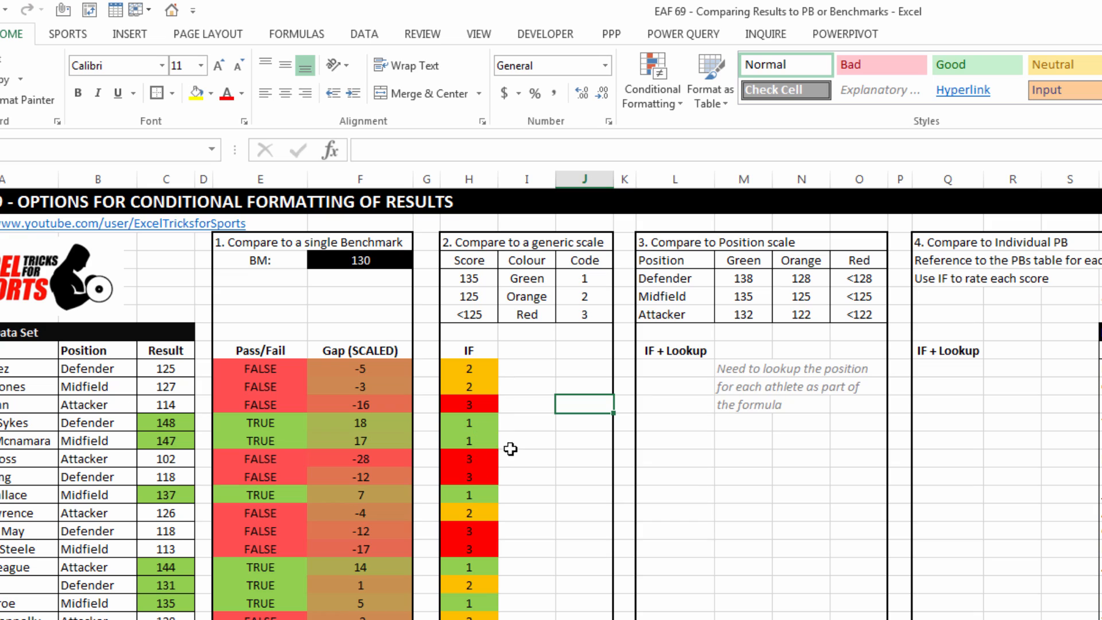
mouse_move(719, 479)
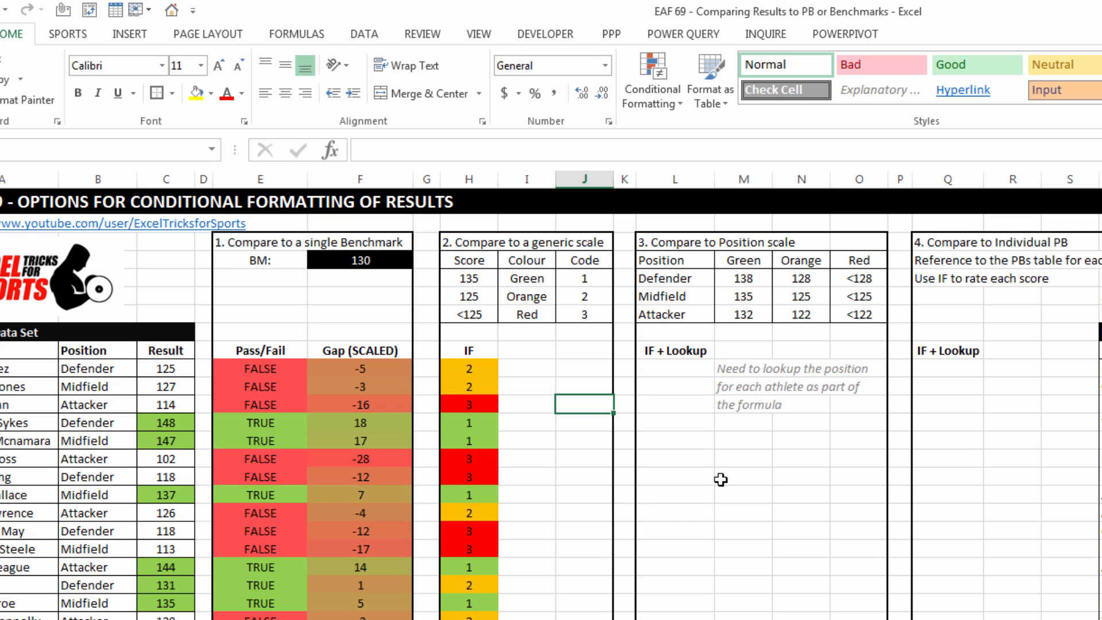
mouse_move(483, 369)
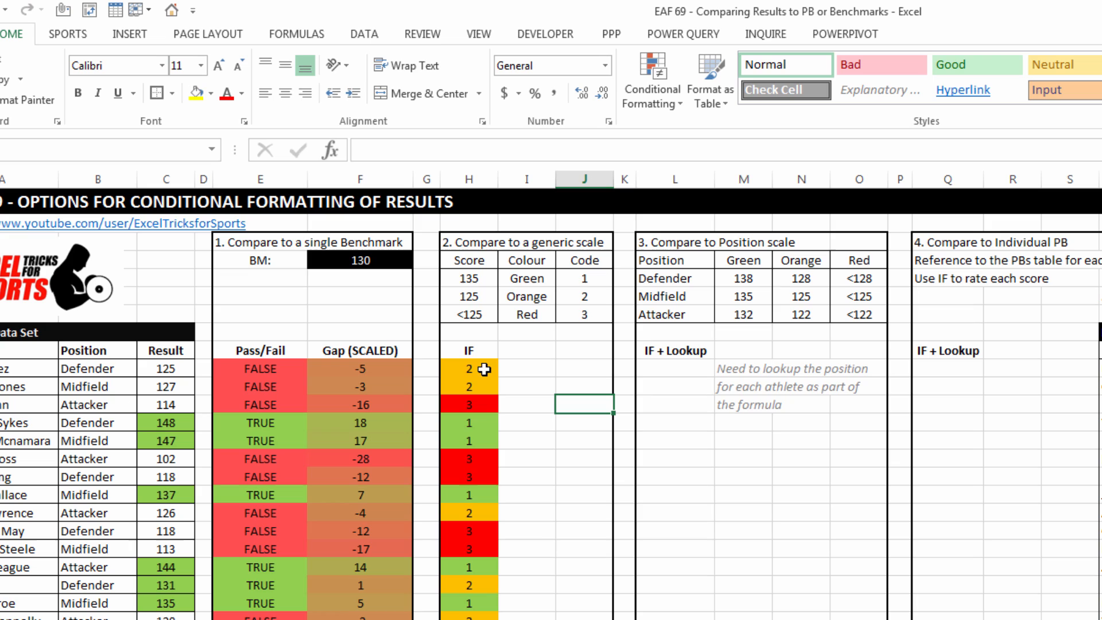
mouse_move(619, 439)
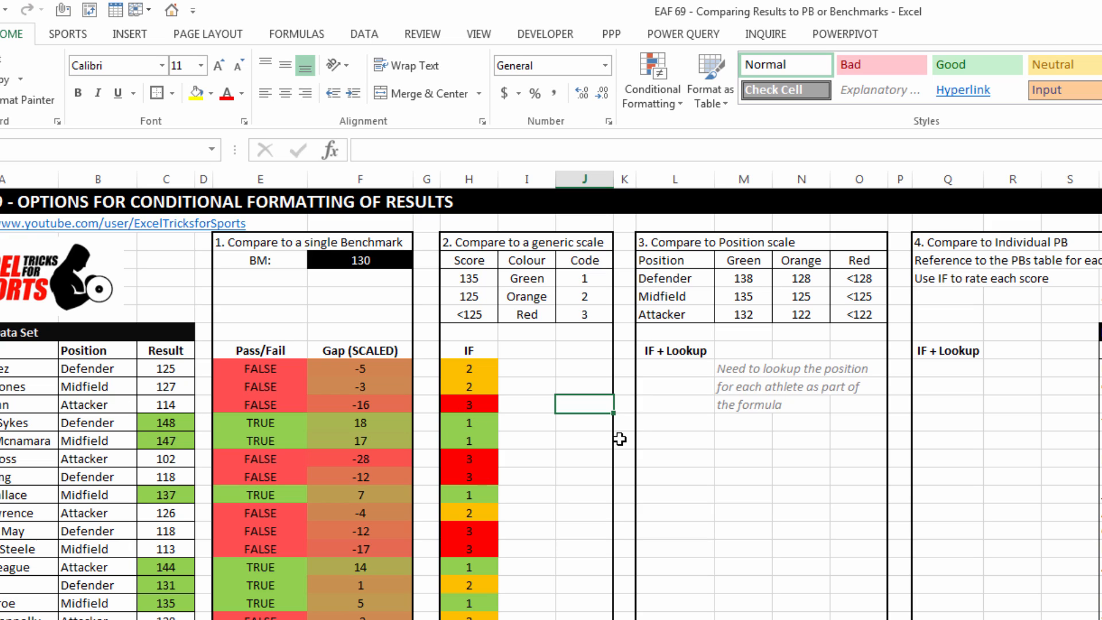
mouse_move(588, 427)
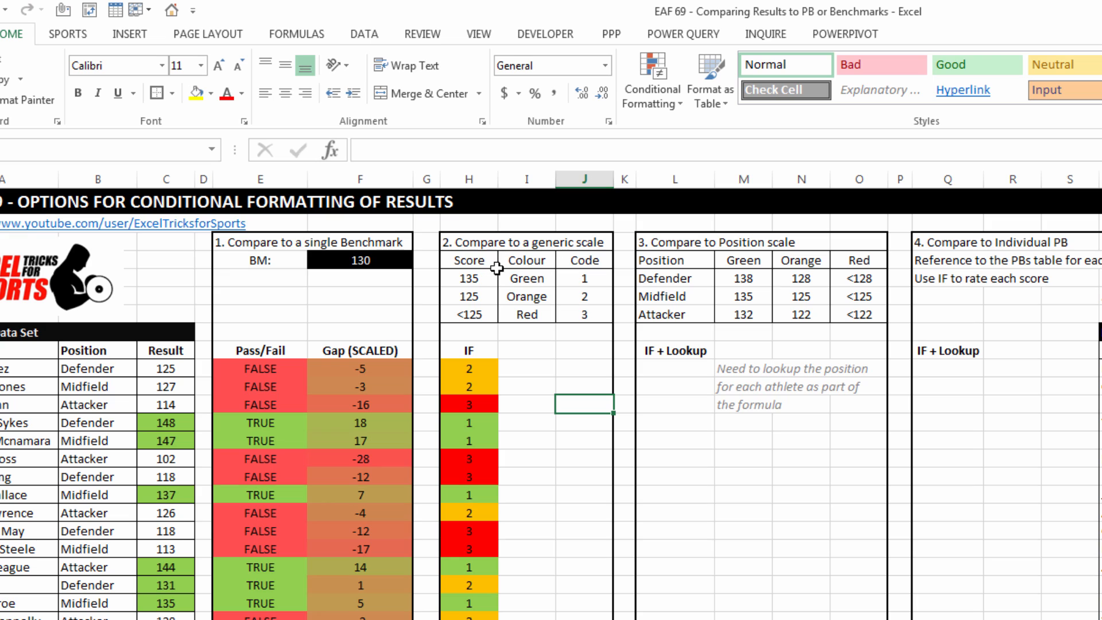
mouse_move(625, 353)
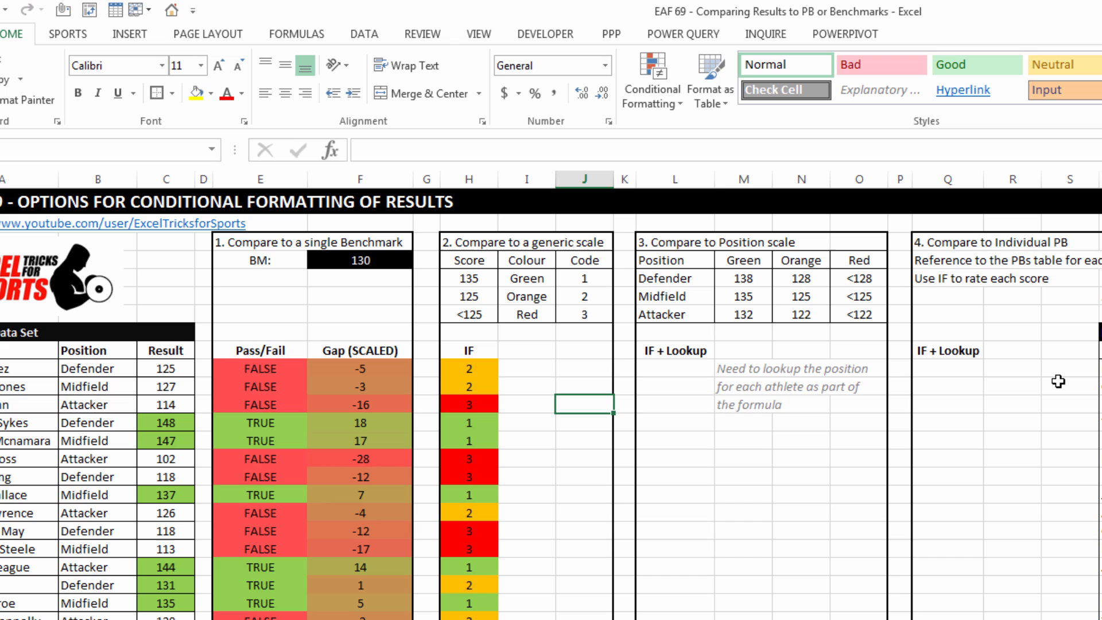
mouse_move(665, 275)
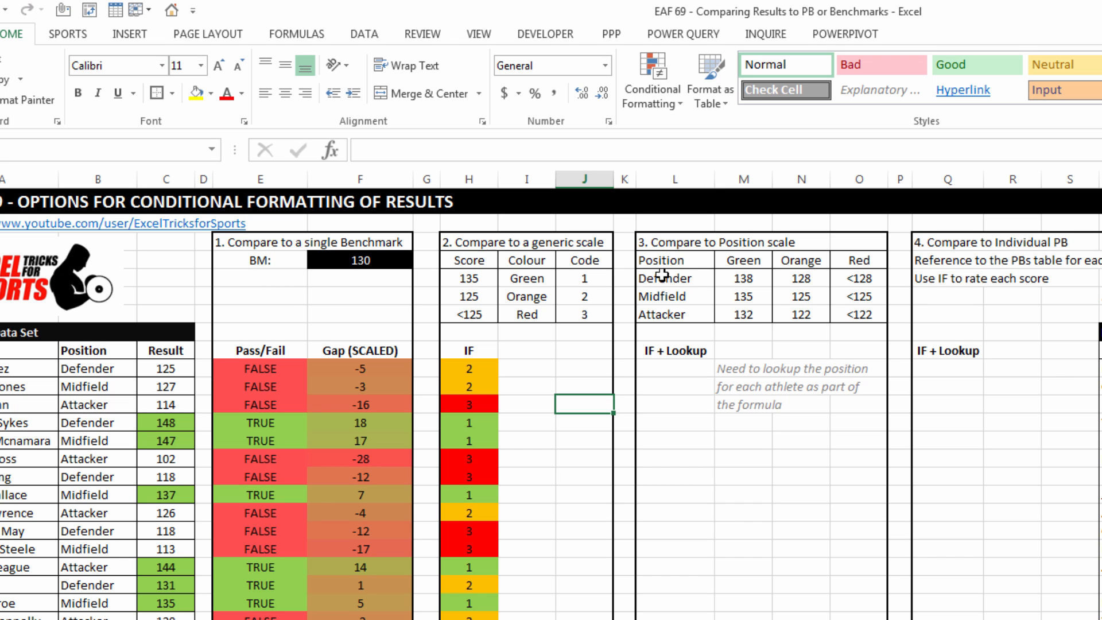
mouse_move(826, 263)
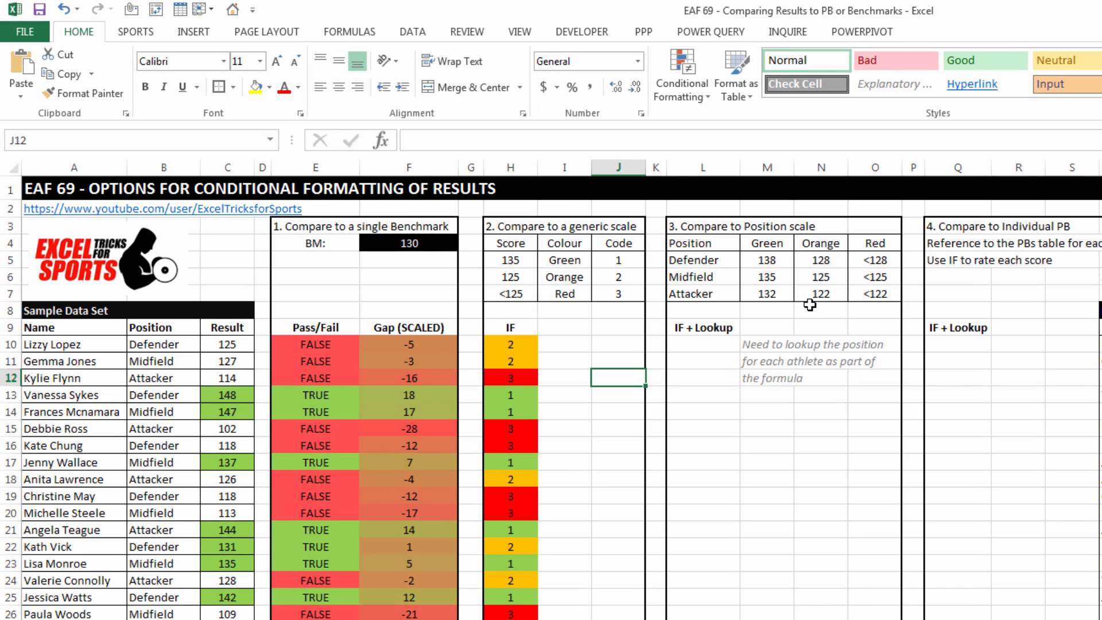
mouse_move(892, 379)
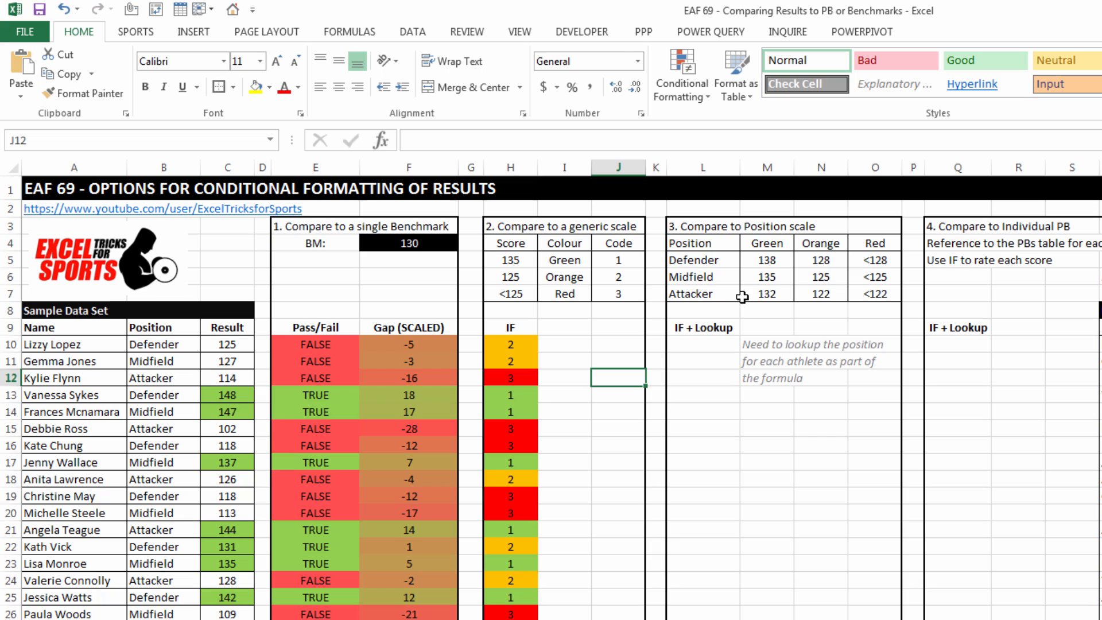
mouse_move(839, 374)
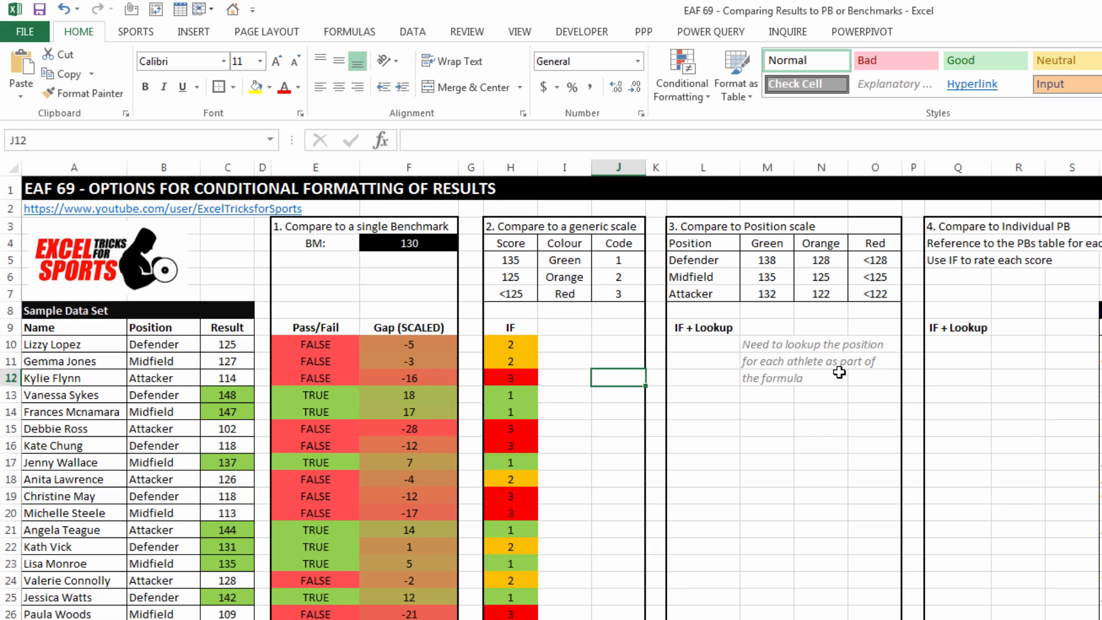
mouse_move(804, 366)
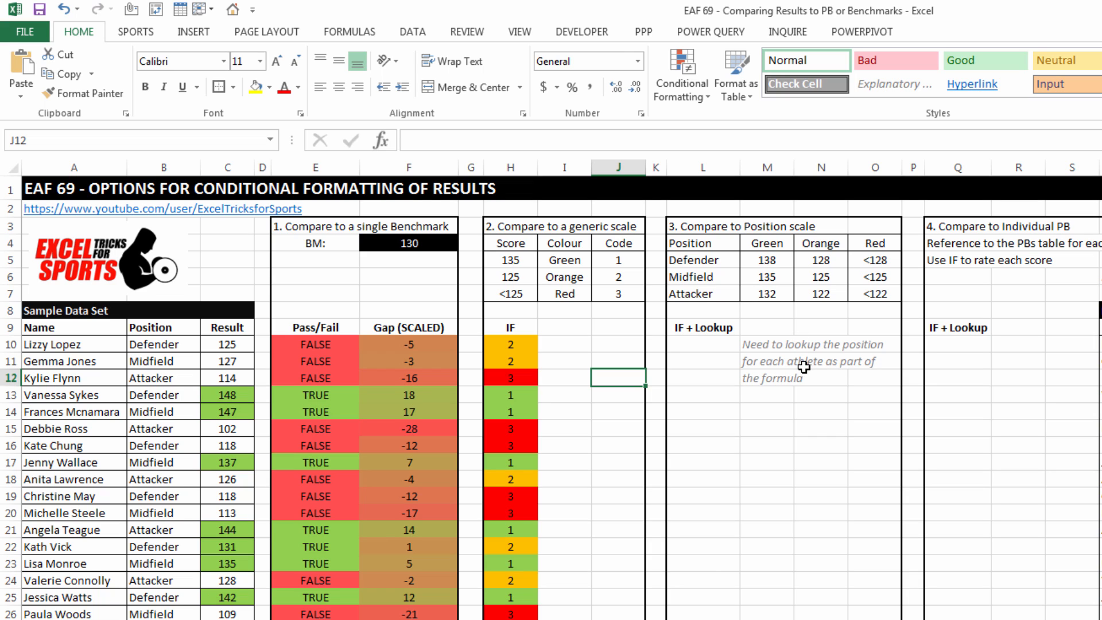
mouse_move(825, 366)
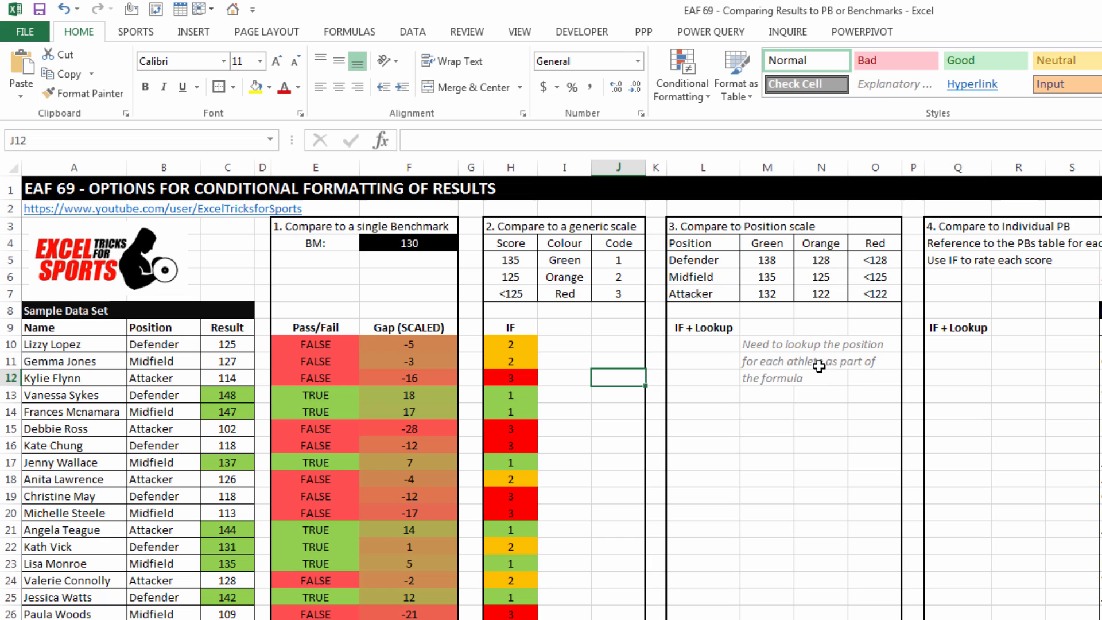
mouse_move(834, 443)
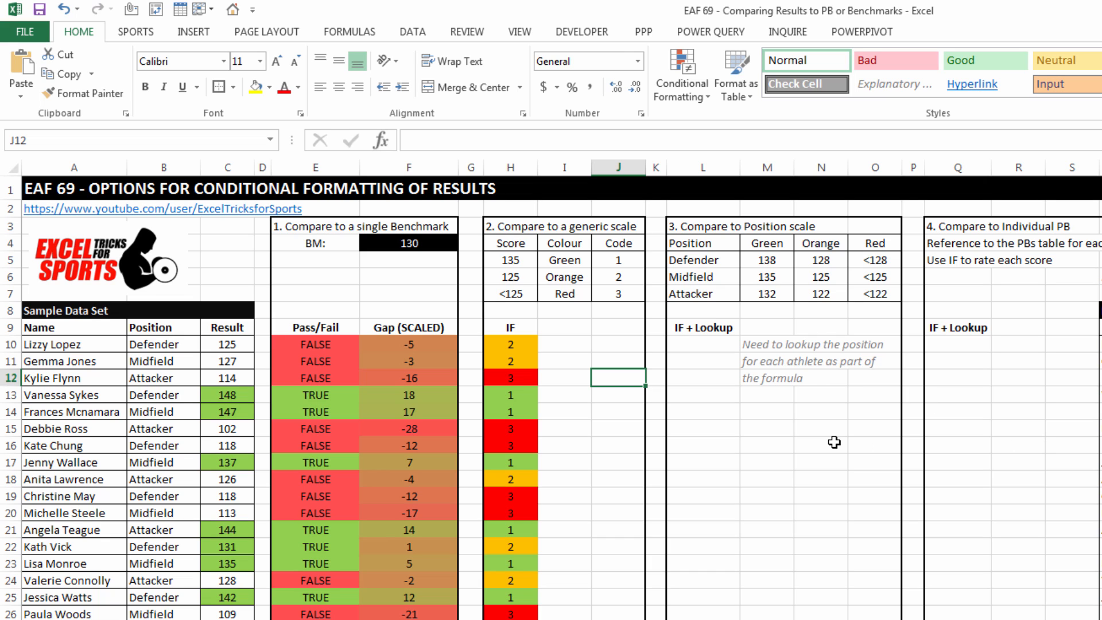
left_click_drag(687, 260, 875, 294)
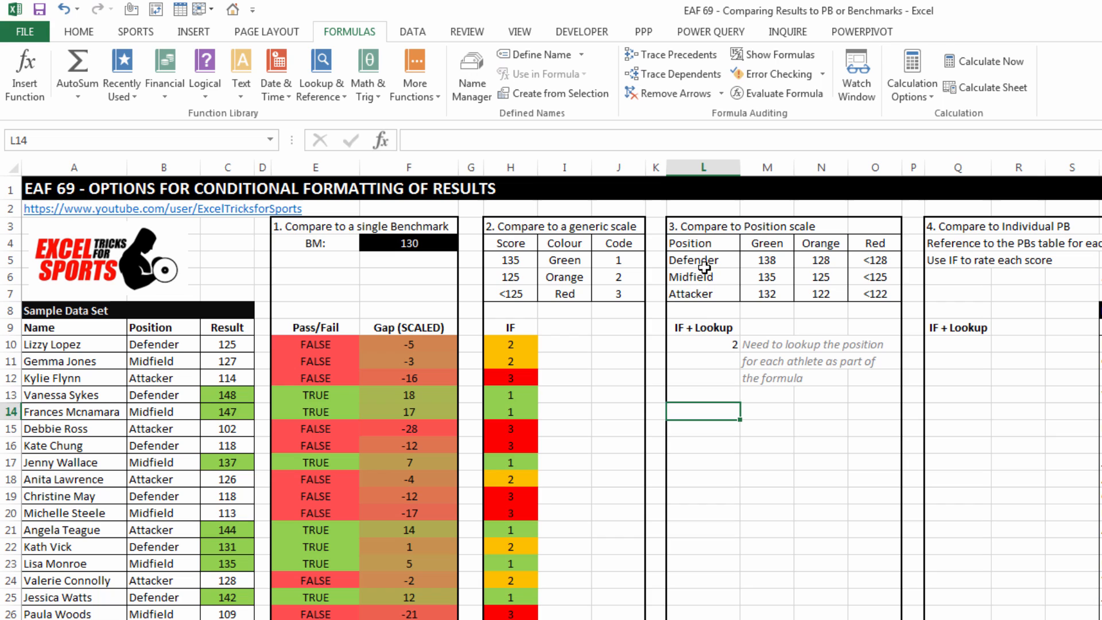
mouse_move(699, 257)
type("position")
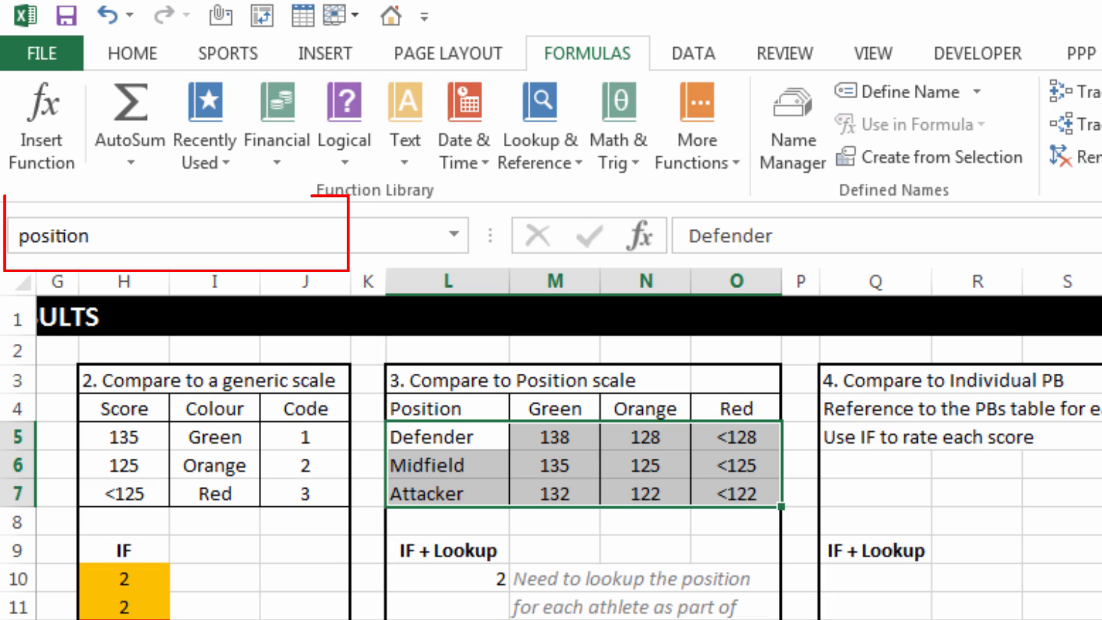
Name the L5:O7 Defender/Midfield/Attacker table positionBM and clear L10.
type("BM:")
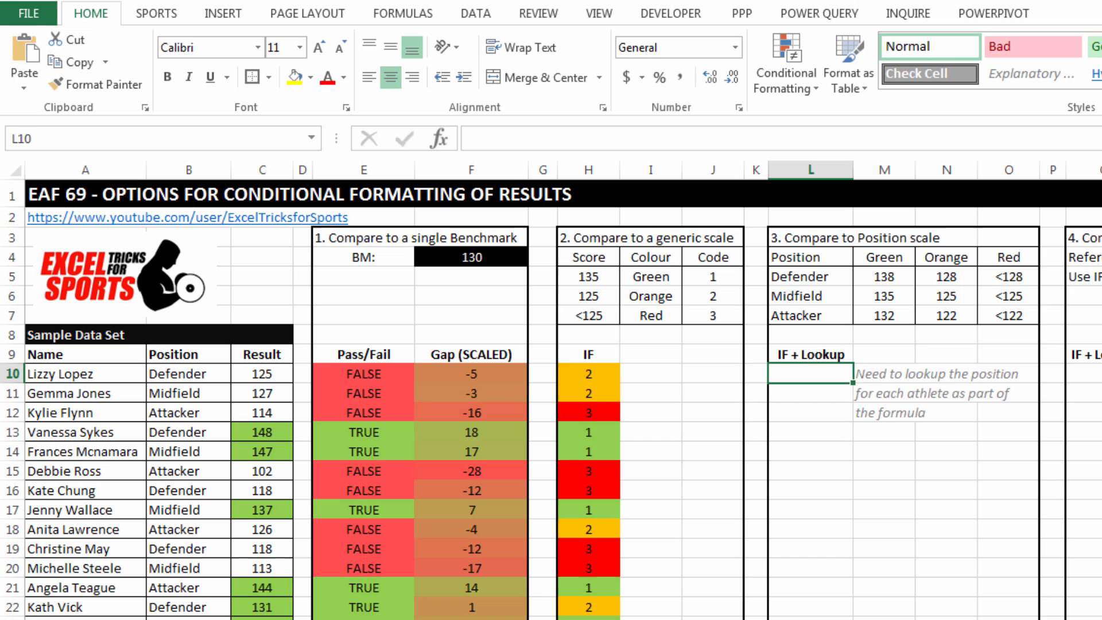
Start L10's IF: return 1 when C10 meets VLOOKUP(B10,positionBM,2,0).
type("=if")
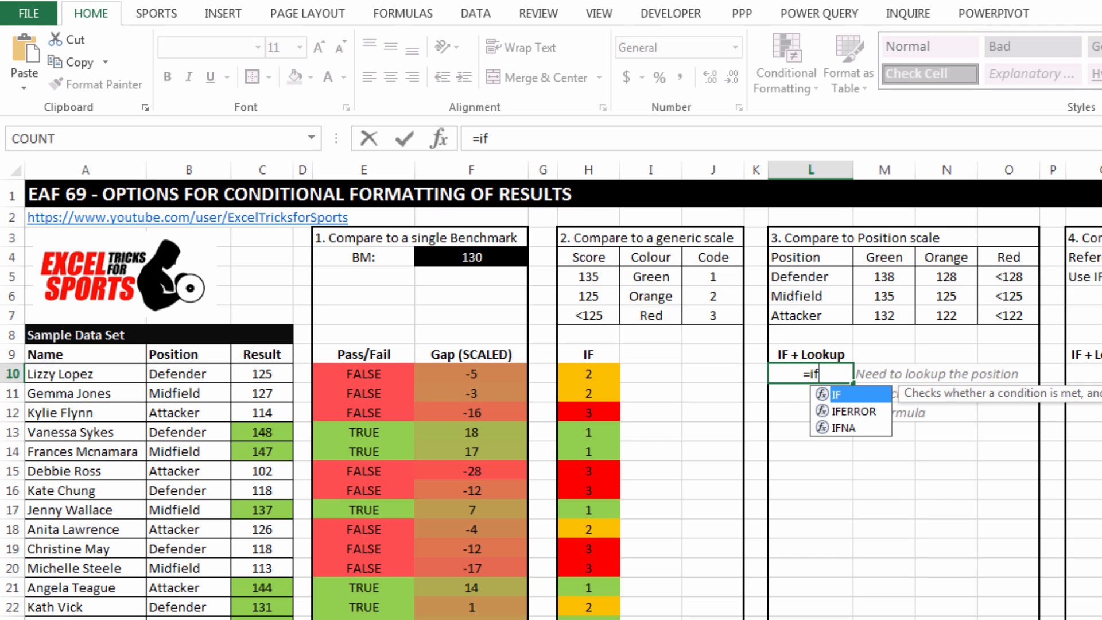
type("(")
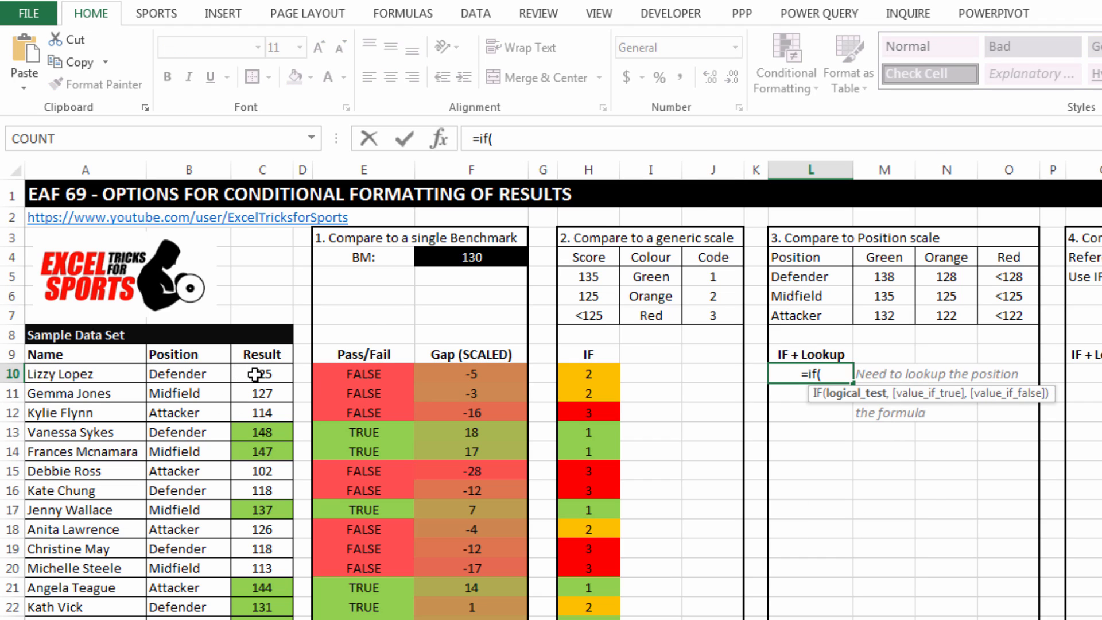
left_click(261, 374)
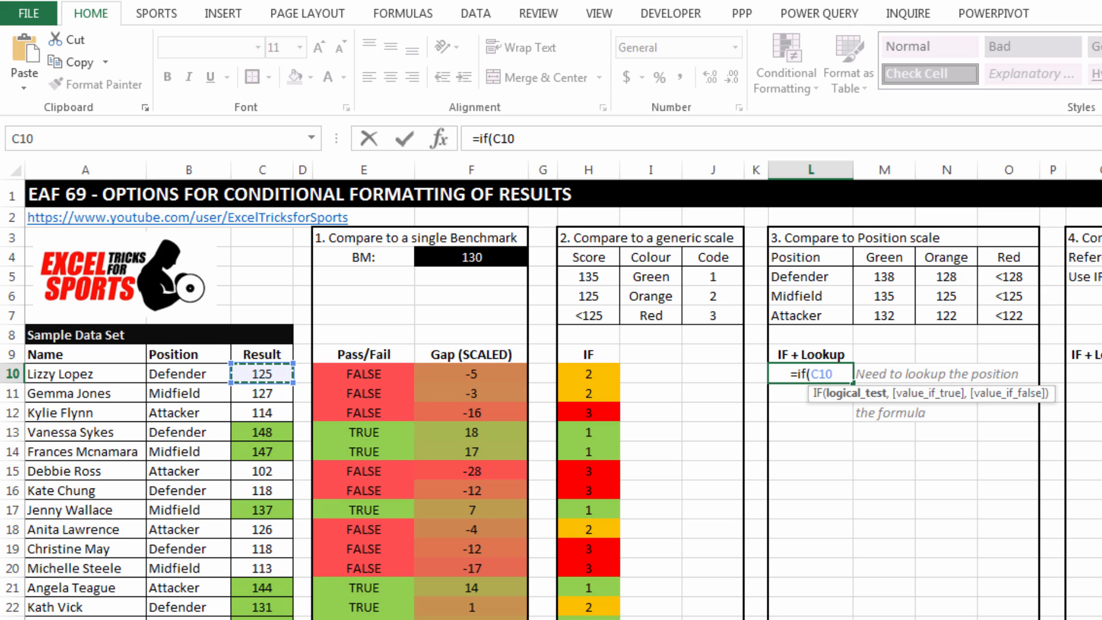
type(">")
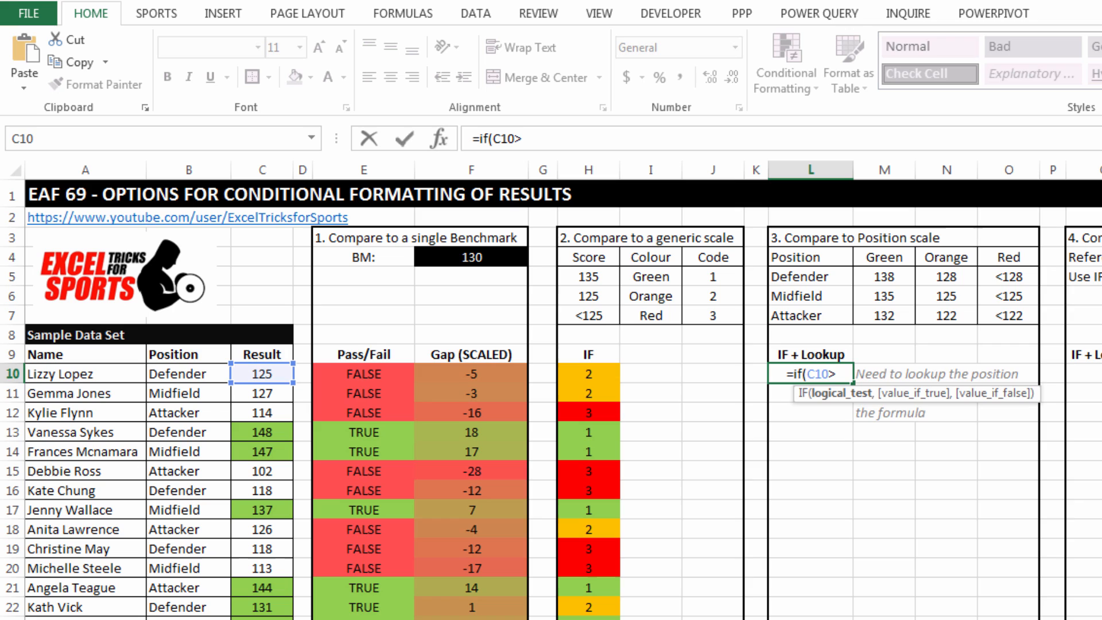
type("=")
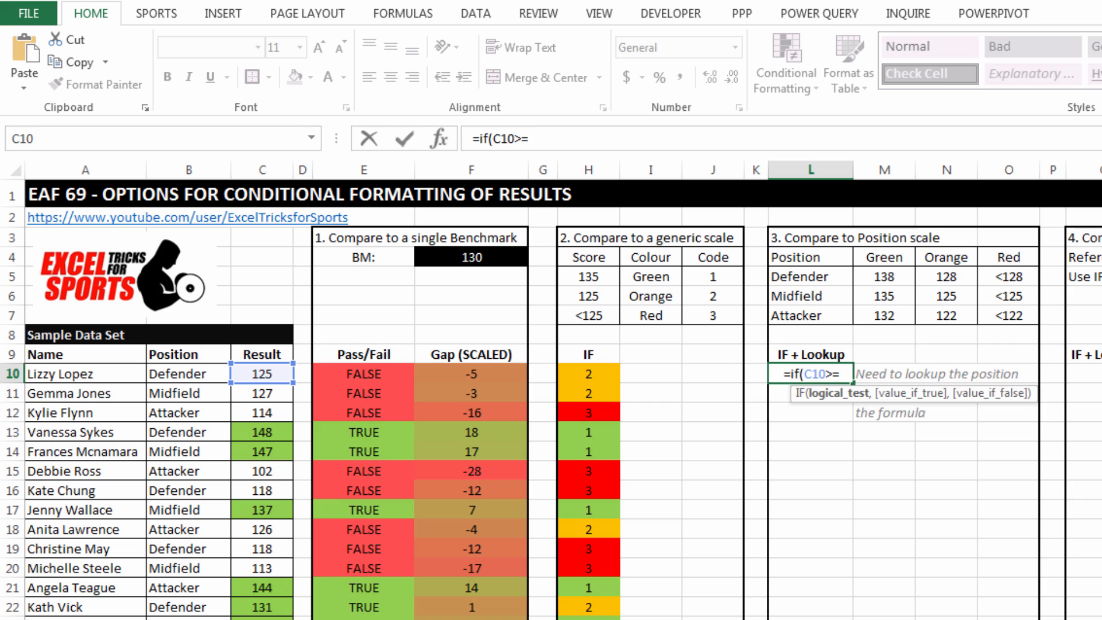
type("VLOOKUP(")
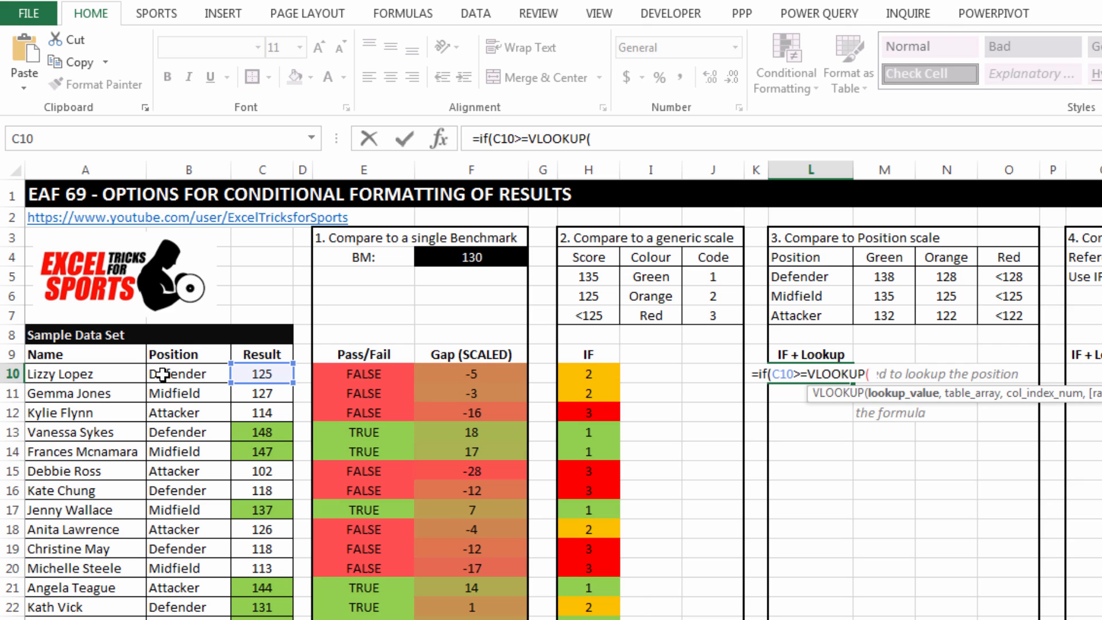
left_click(188, 374)
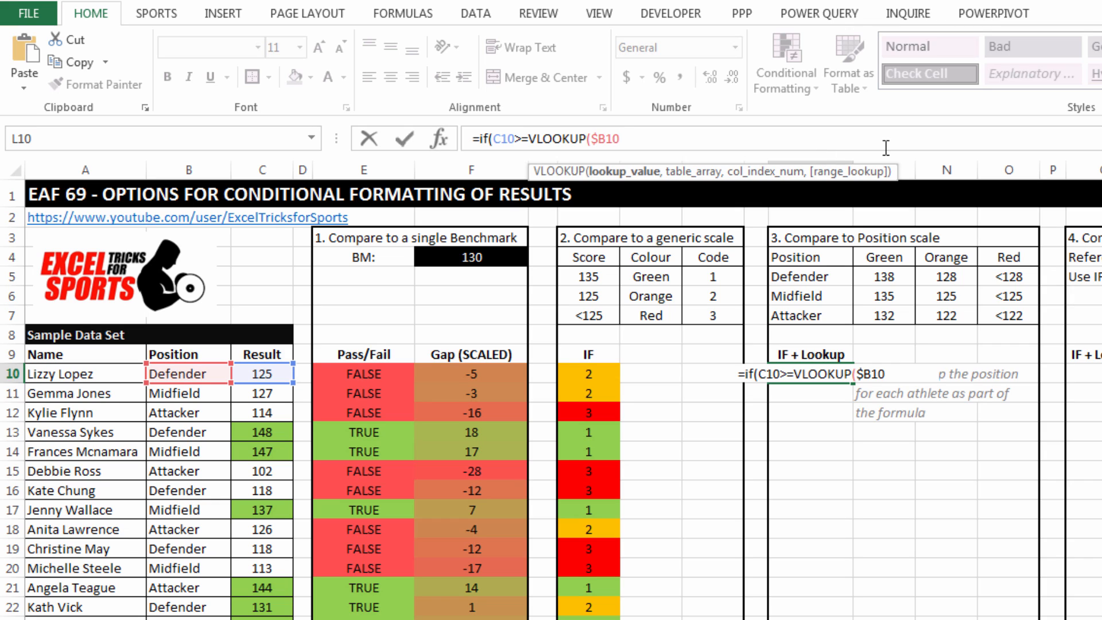
type(",")
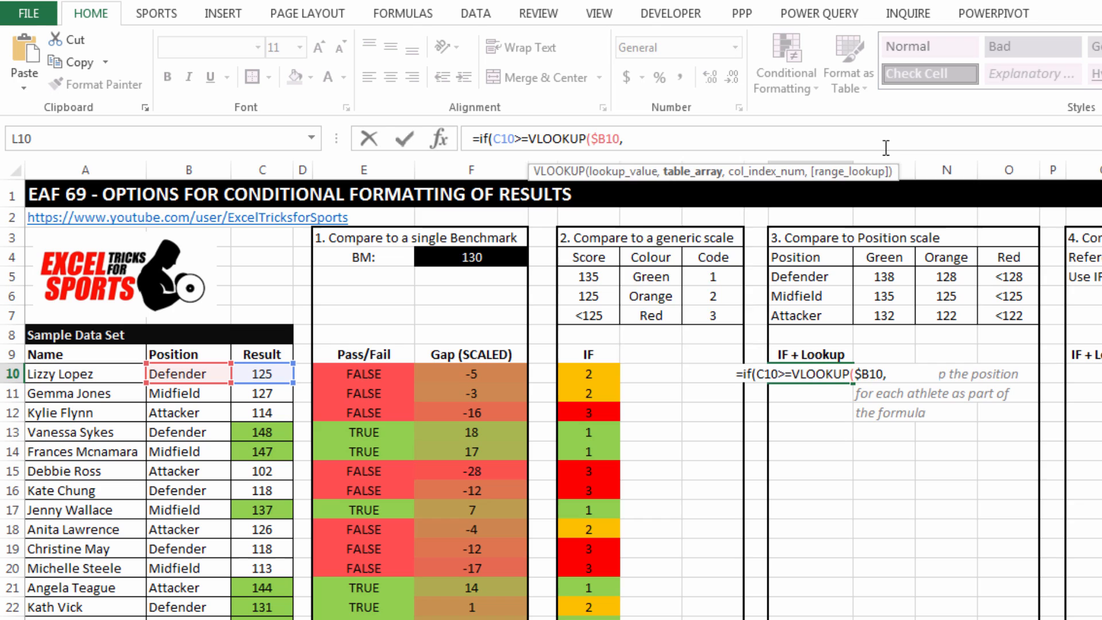
type("po")
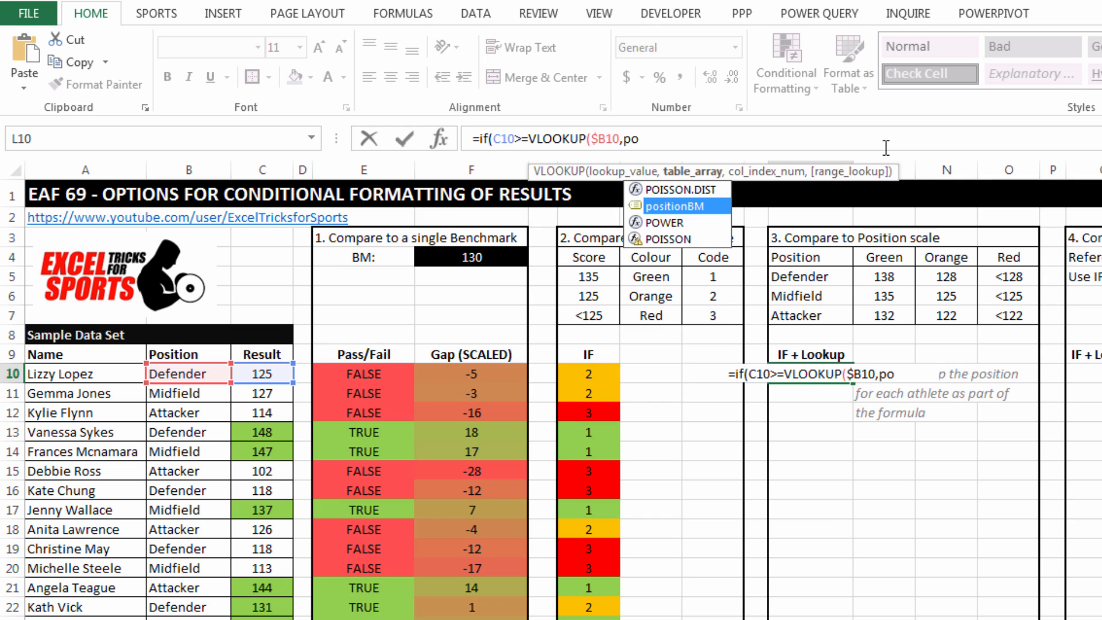
left_click(679, 206)
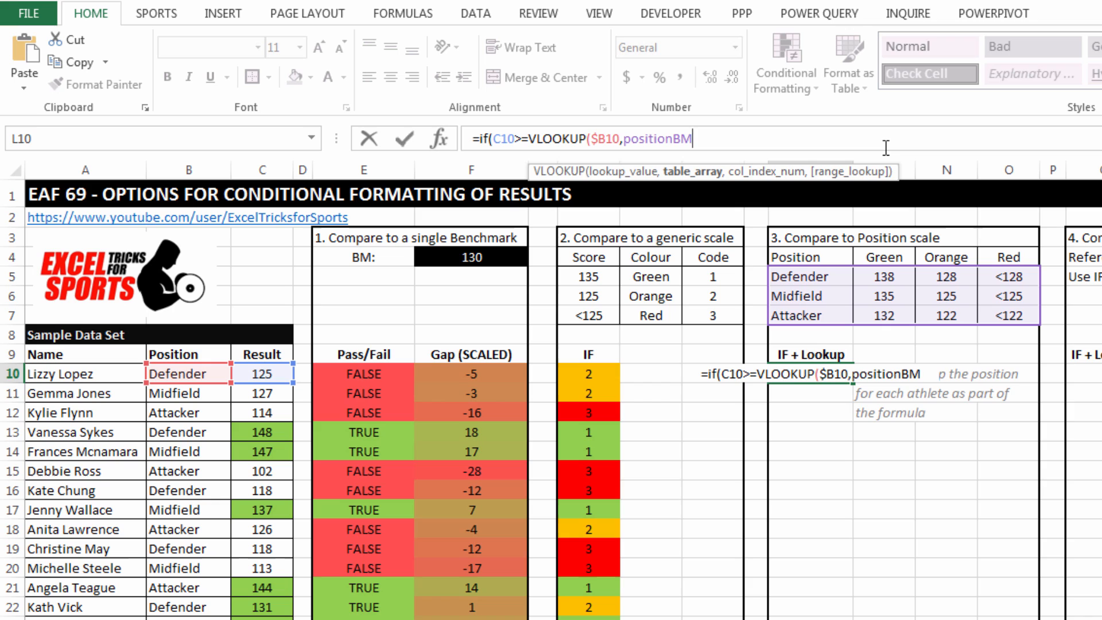
type(",")
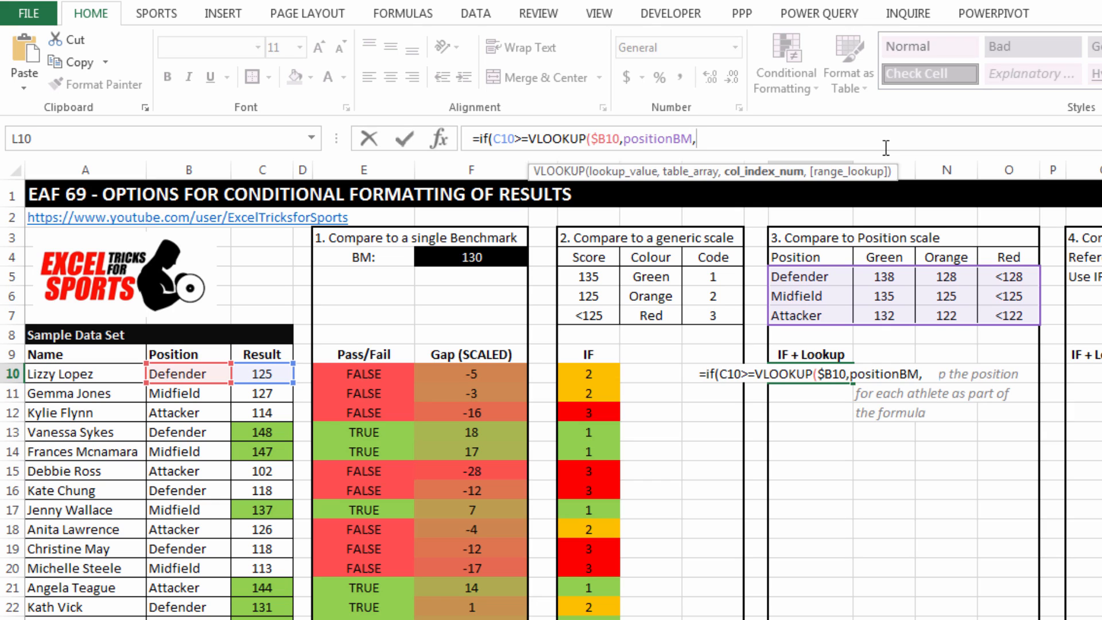
type("2")
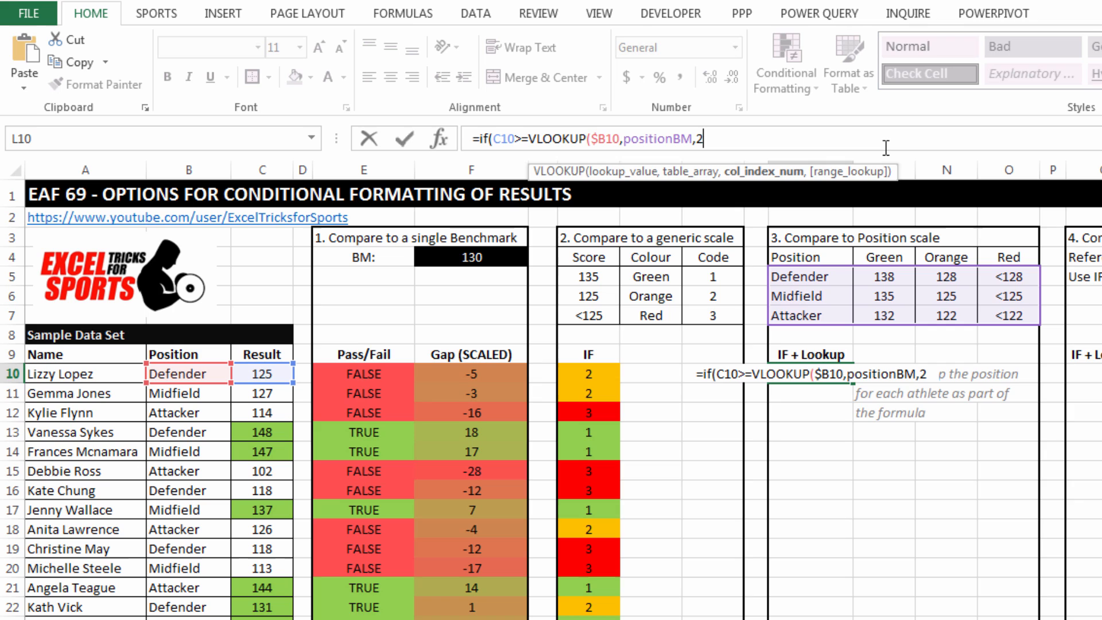
type("0")
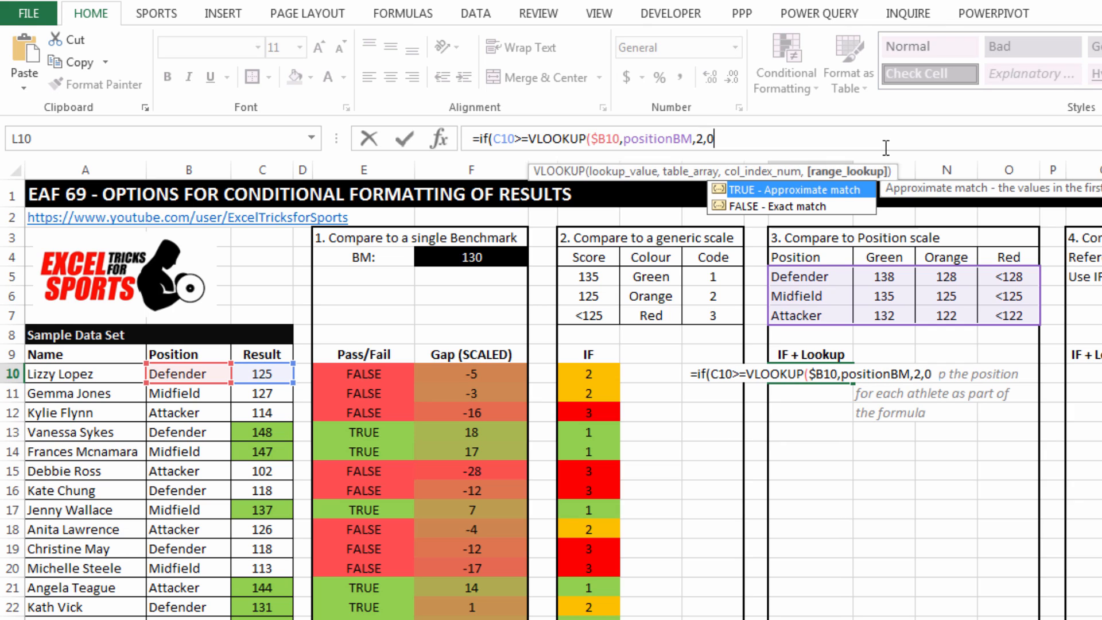
type(")")
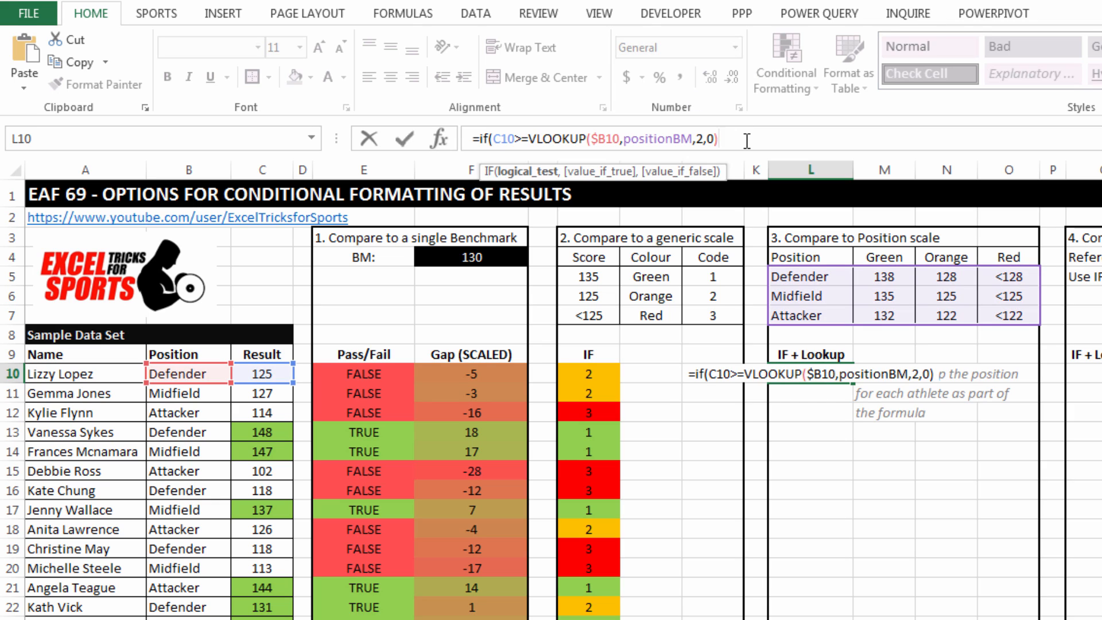
type(",1")
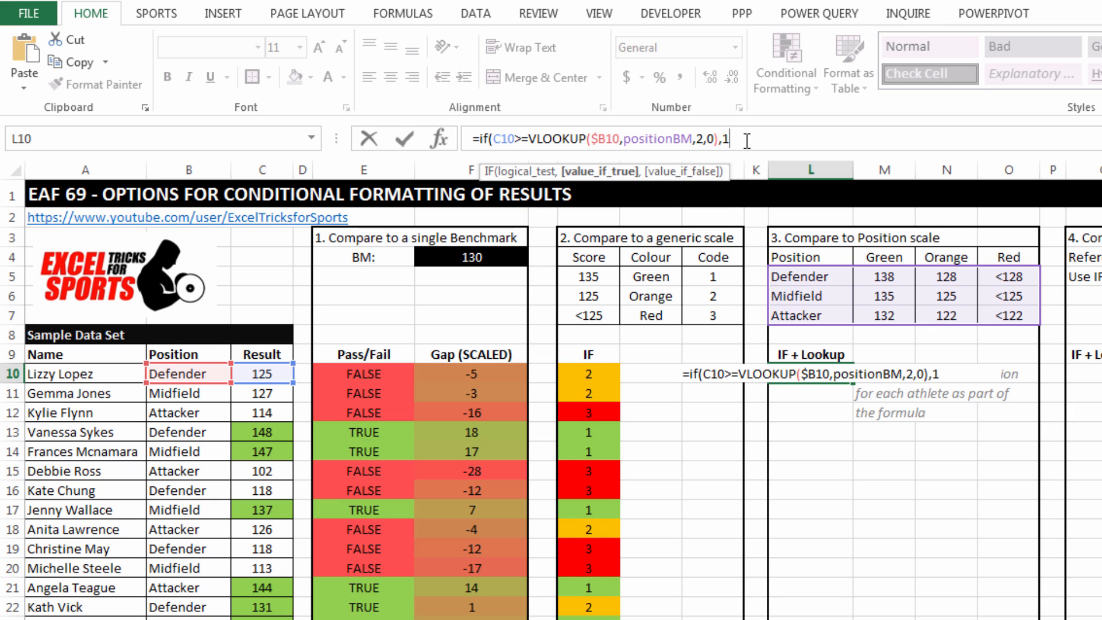
Nest a second IF returning 2 when C10 meets positionBM column 3, otherwise 3.
type(",")
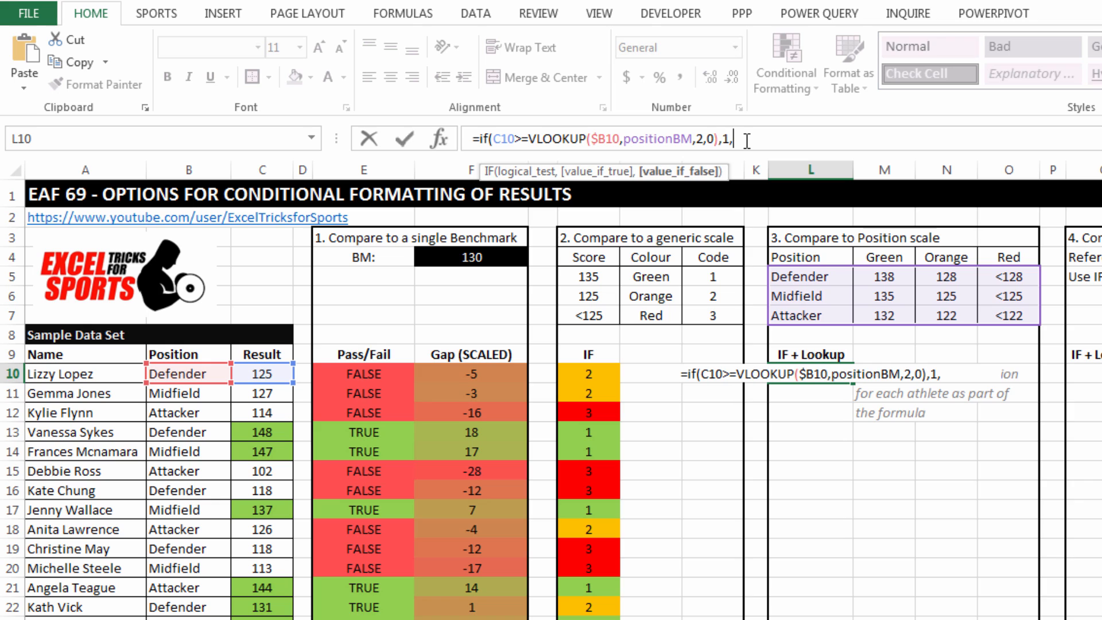
type("if(")
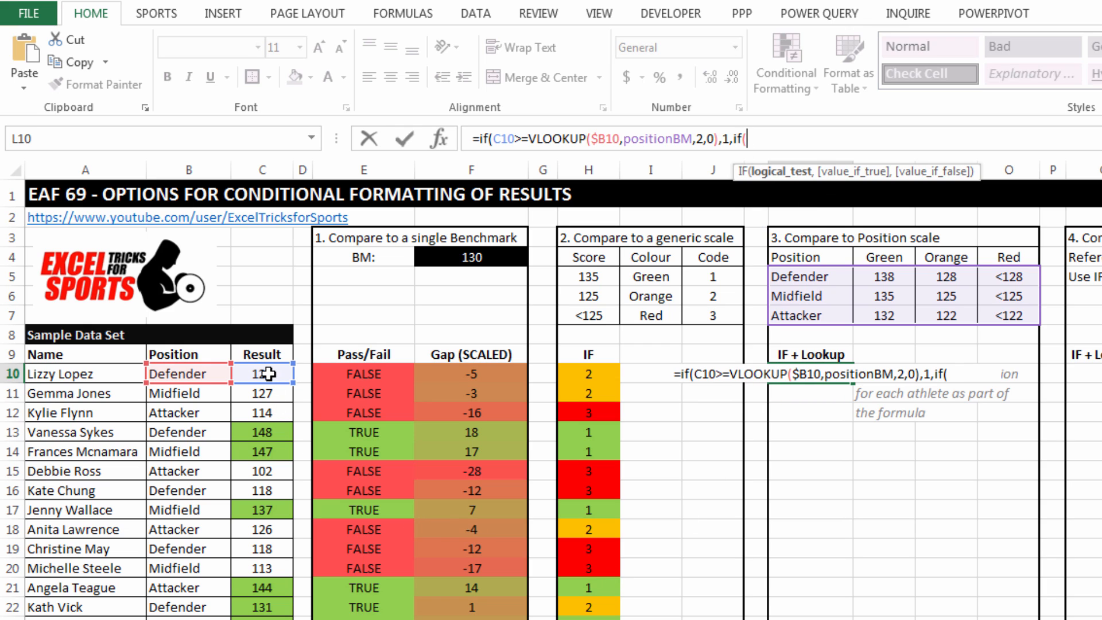
left_click(261, 373)
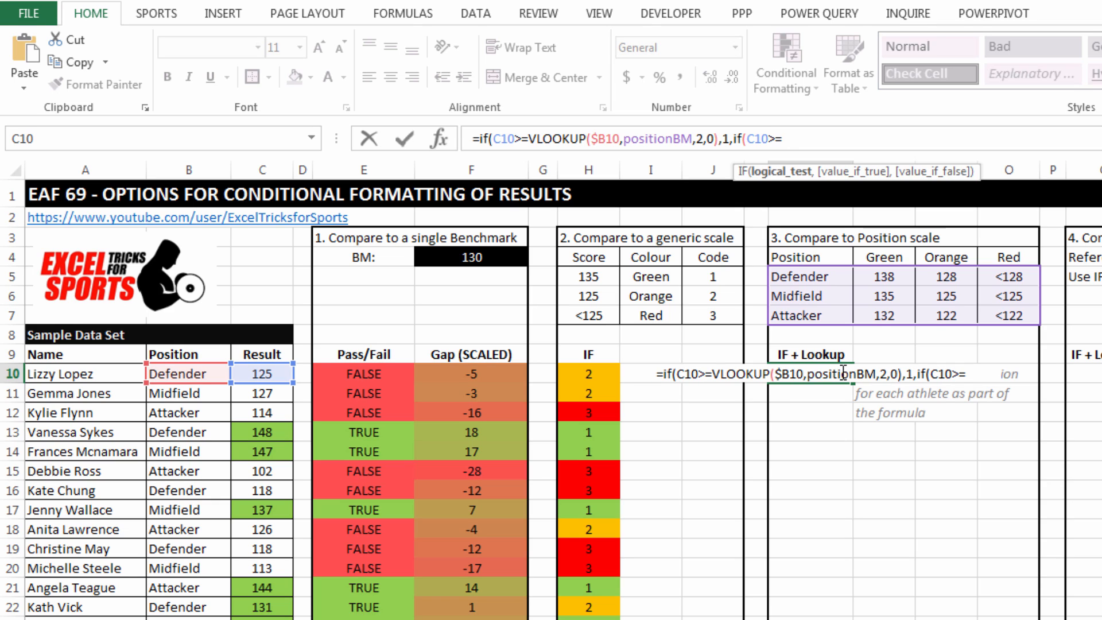
type("VLOOKUP(")
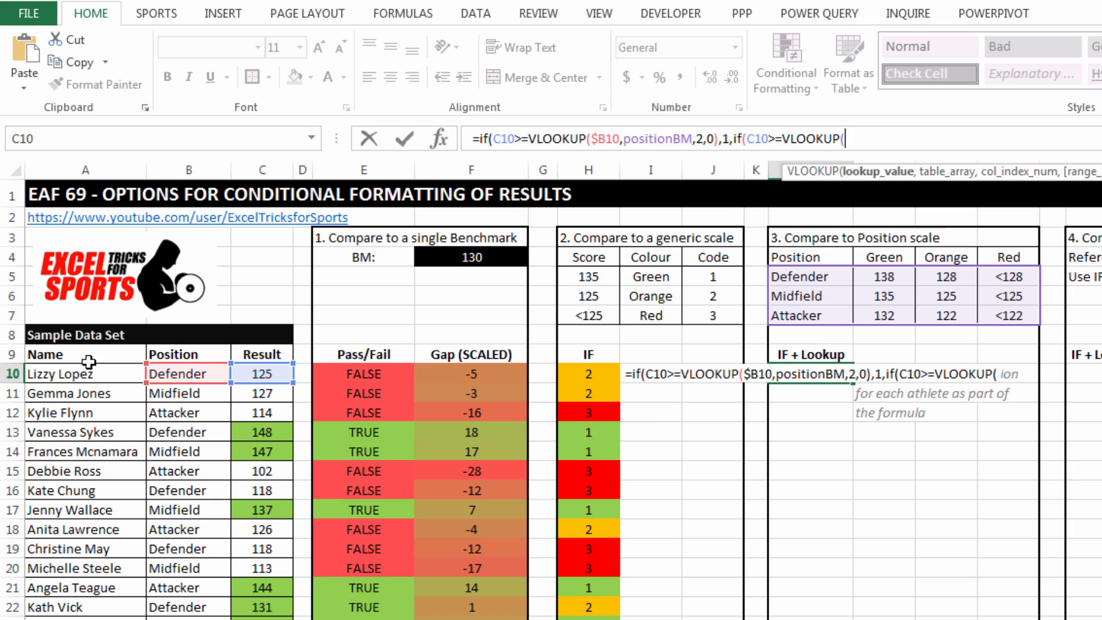
left_click(188, 374)
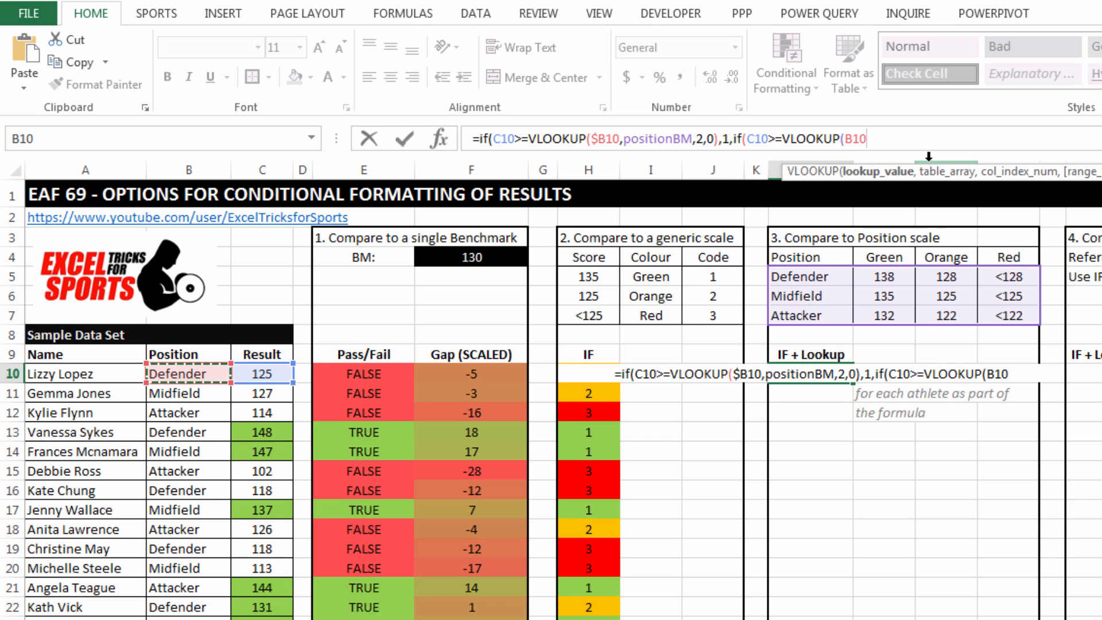
type("p")
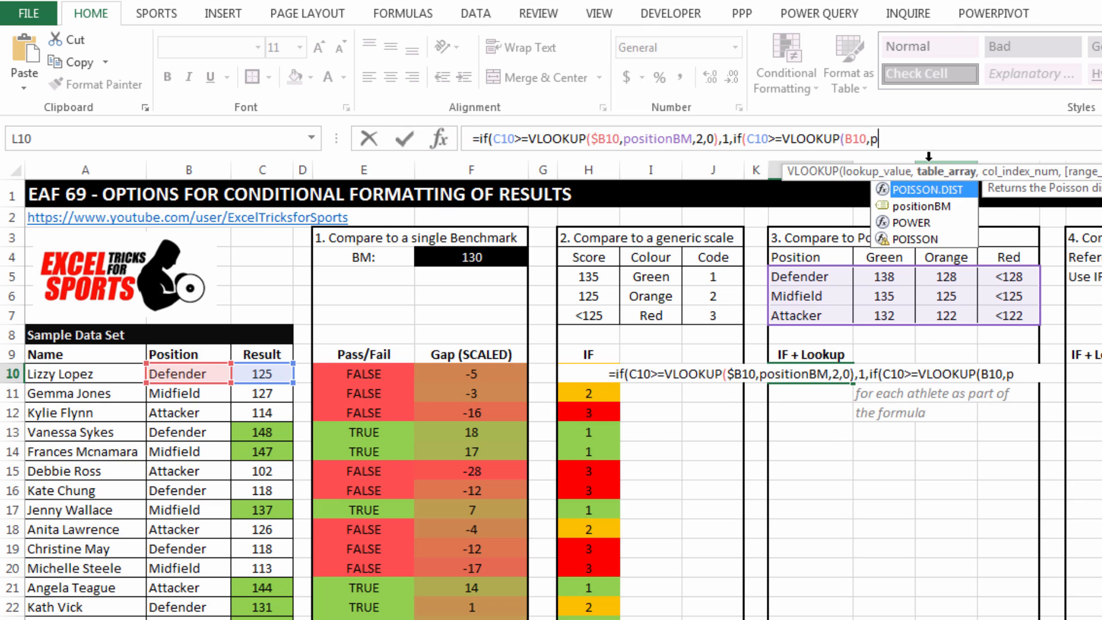
type("ositionBM,")
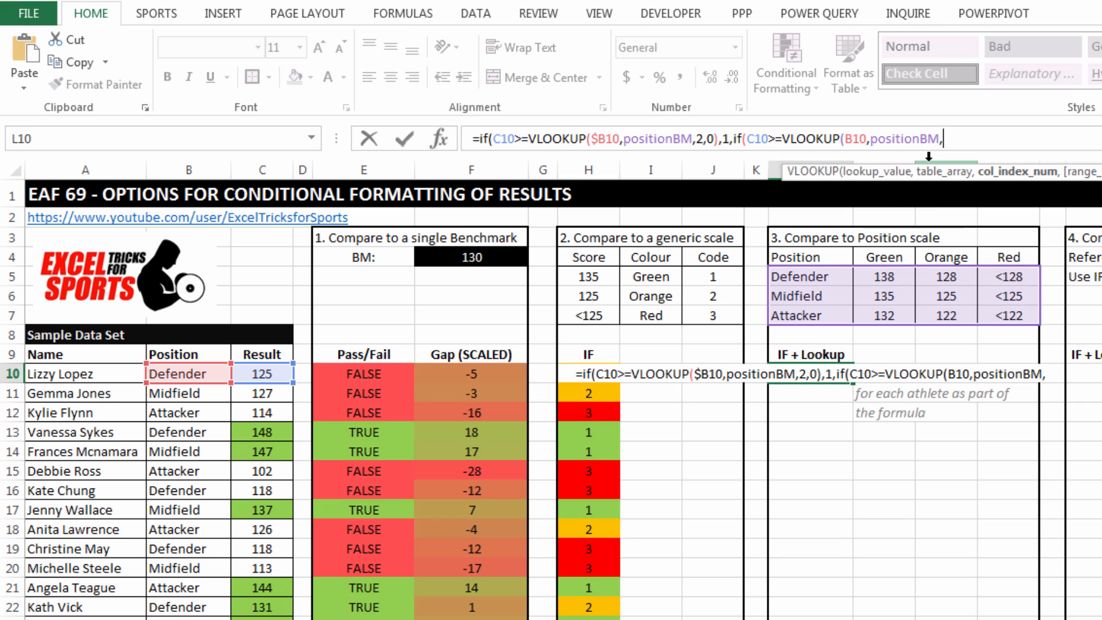
type("3")
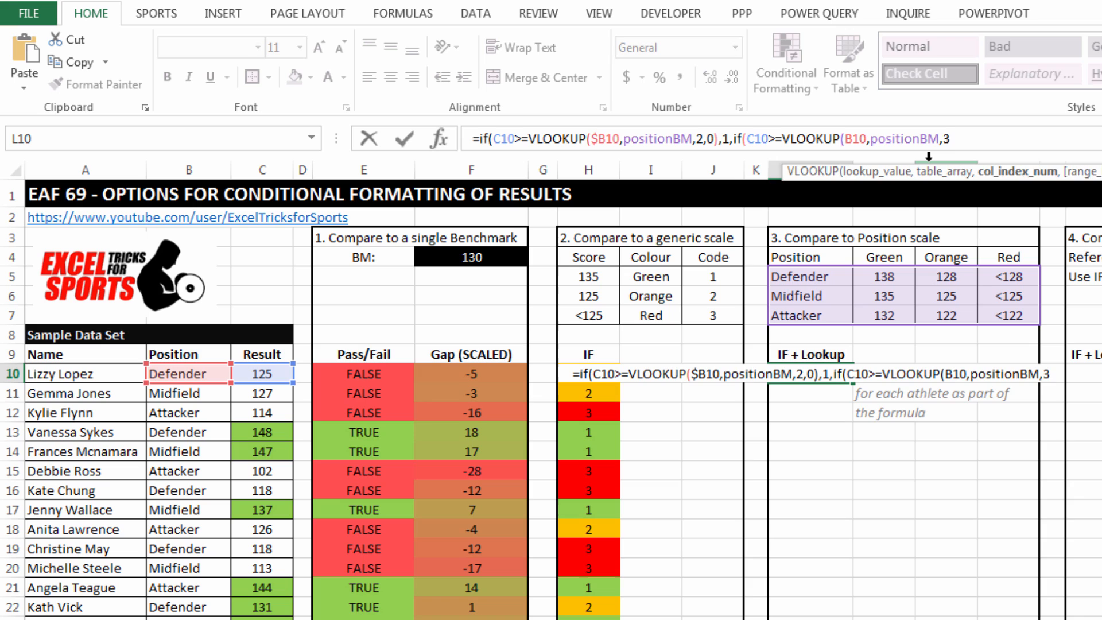
type(",0)")
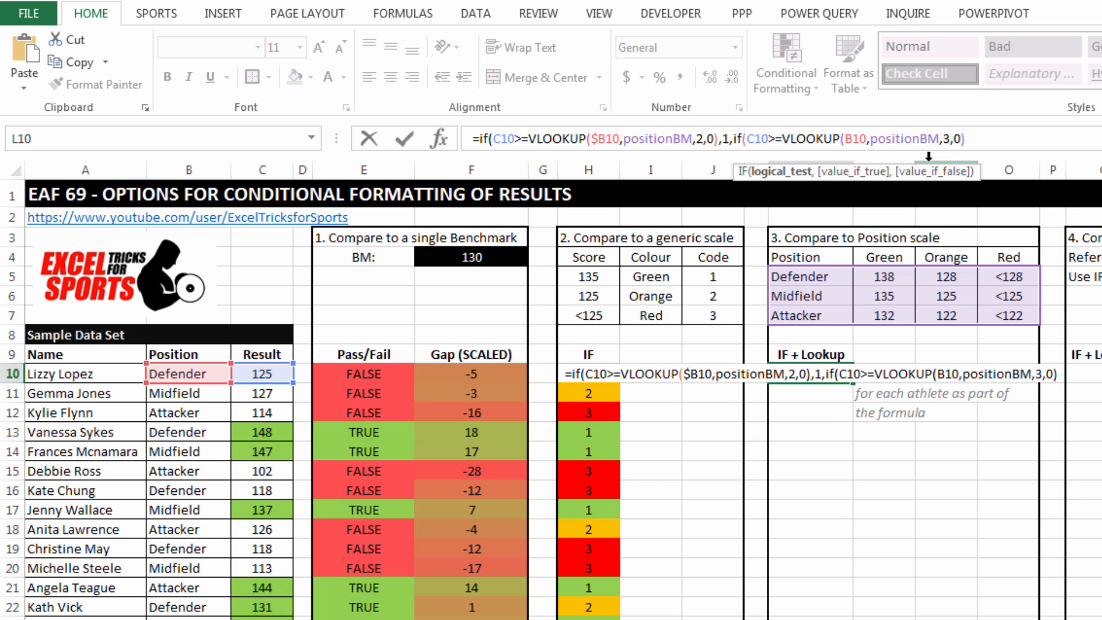
type(",2")
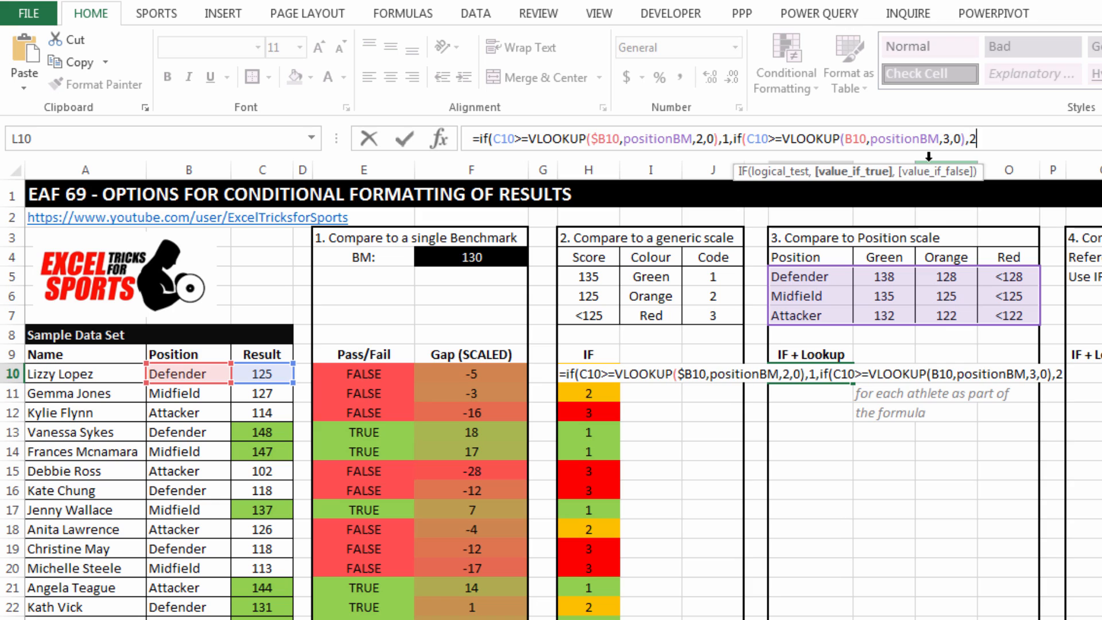
type(",")
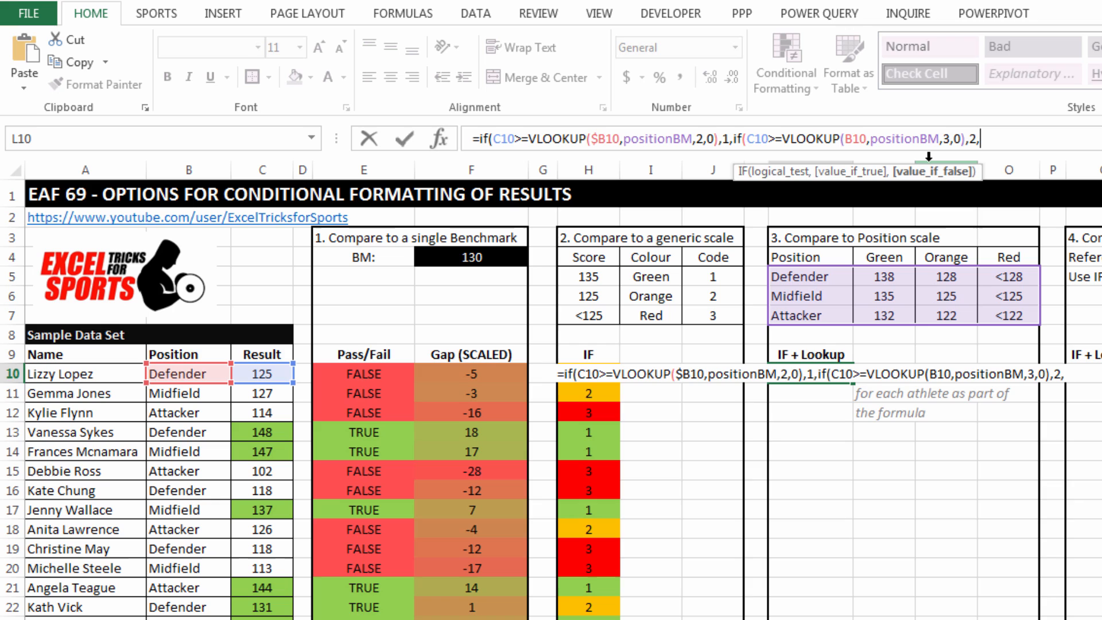
type("3")
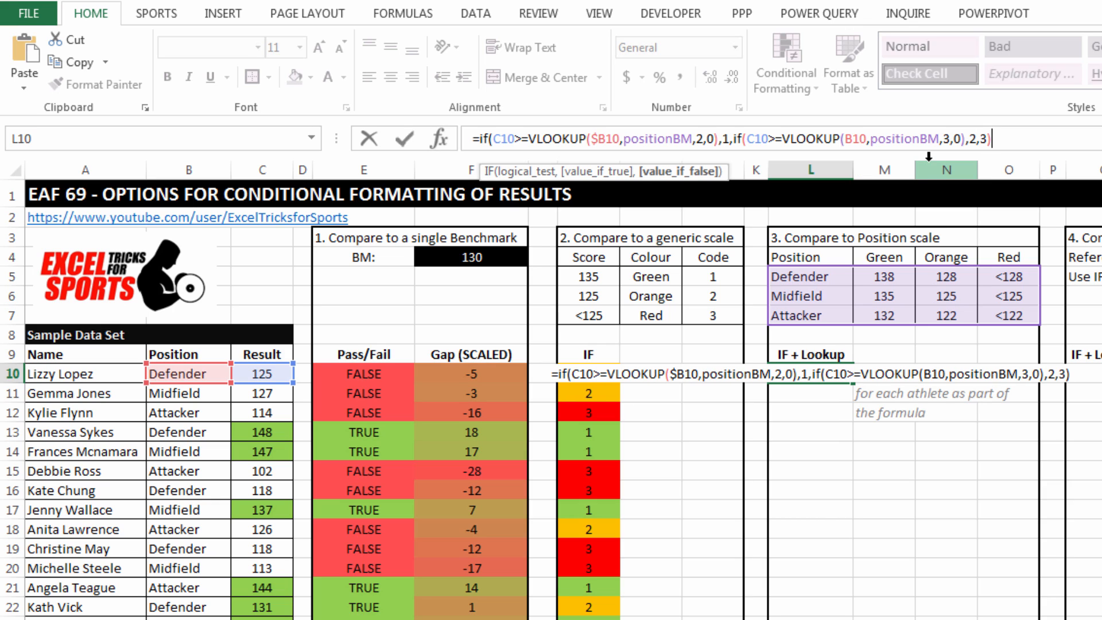
type(")")
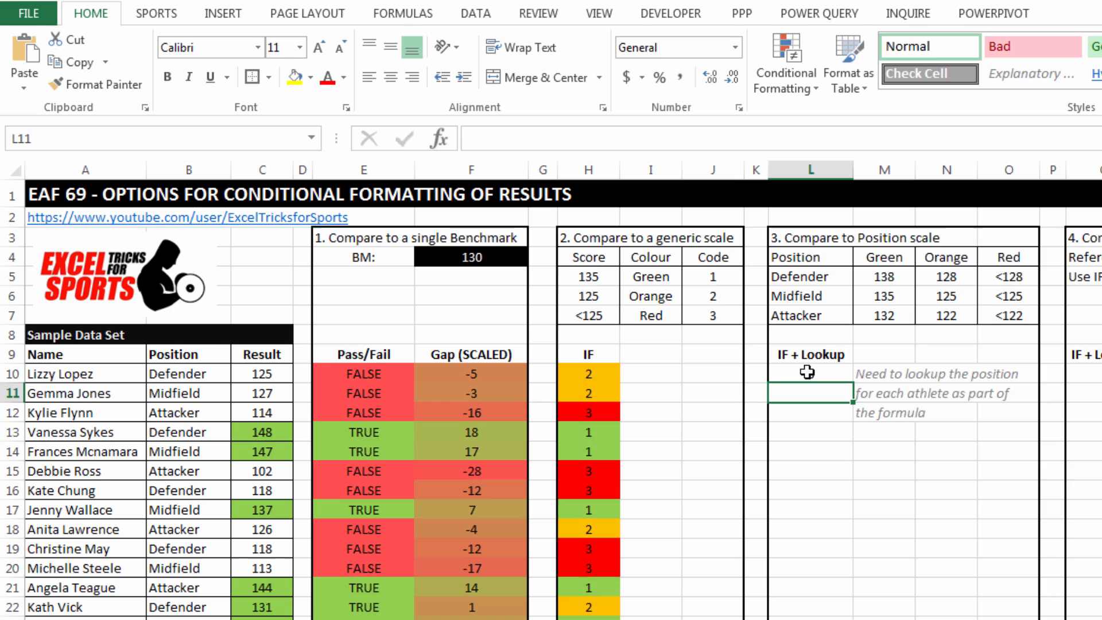
left_click(809, 373)
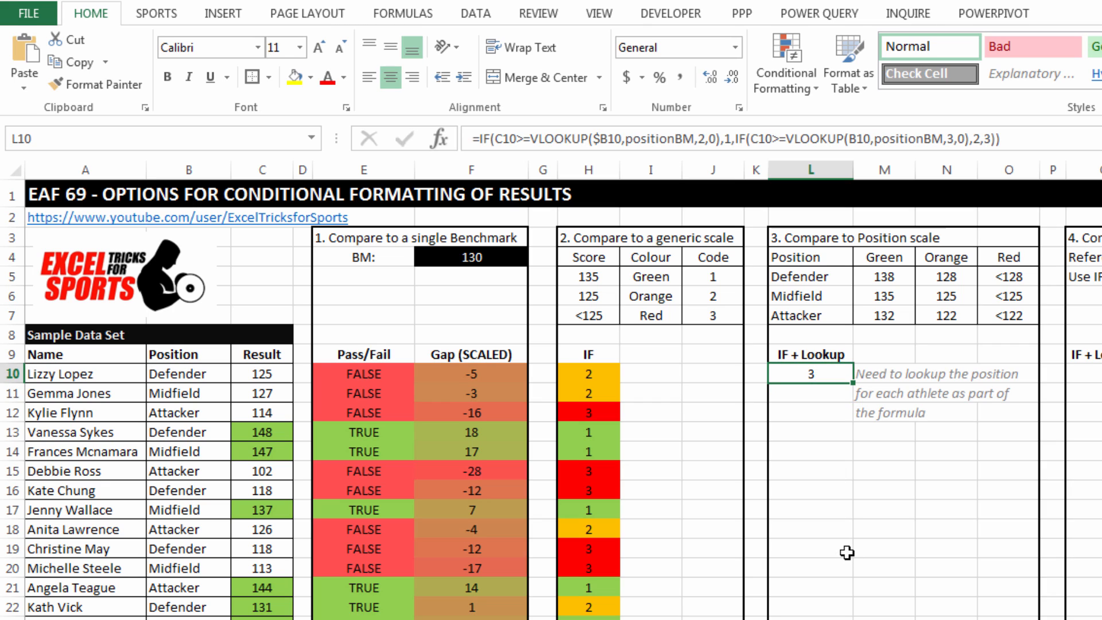
mouse_move(550, 370)
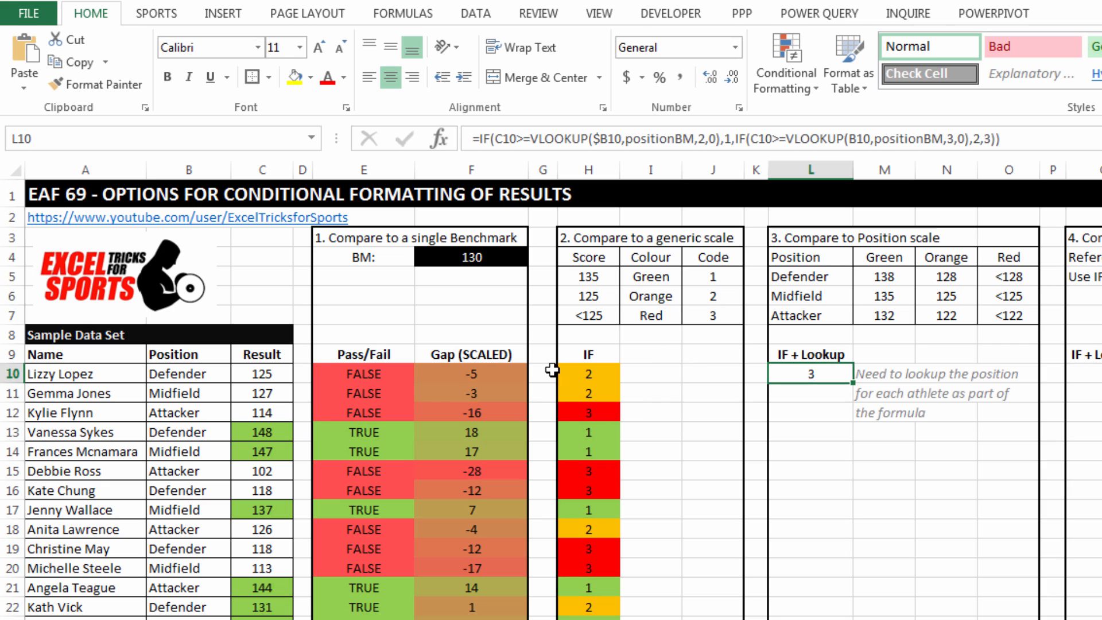
mouse_move(679, 431)
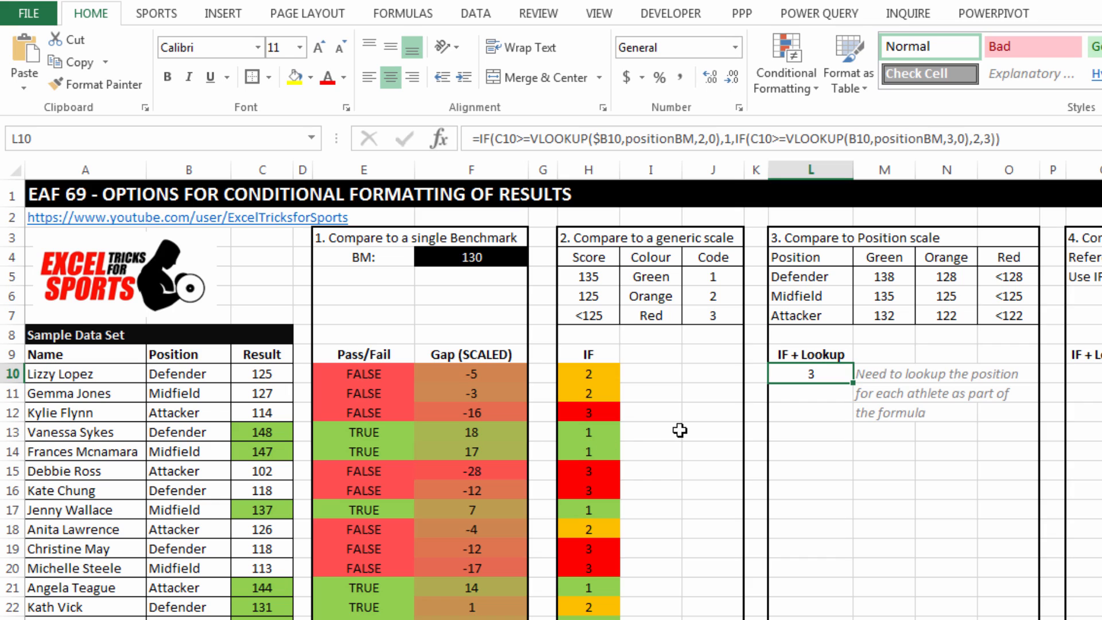
mouse_move(889, 270)
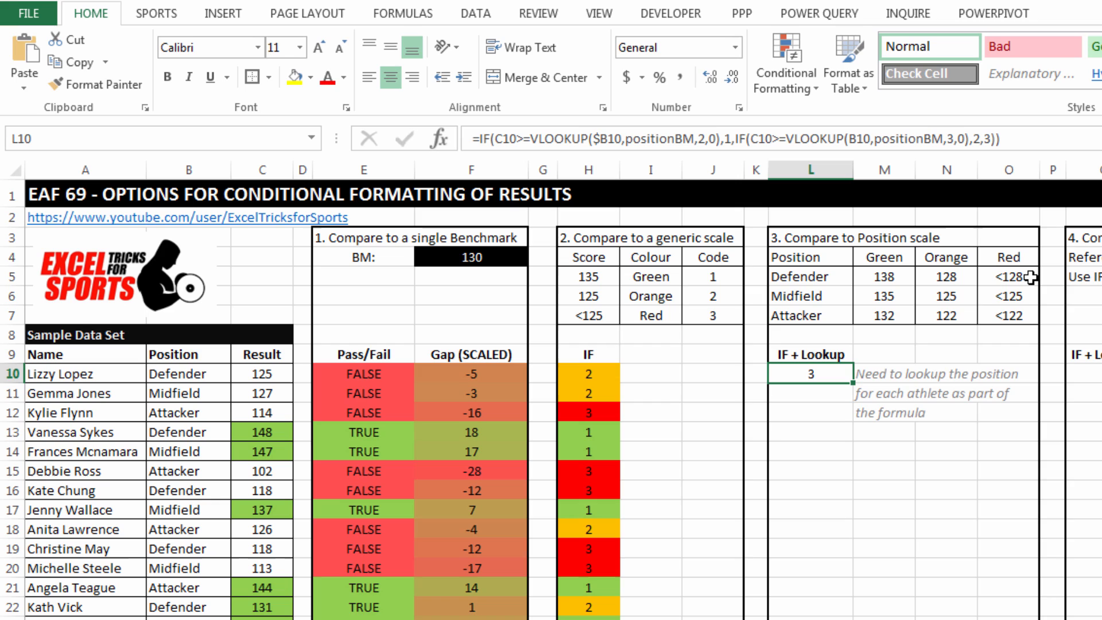
mouse_move(852, 382)
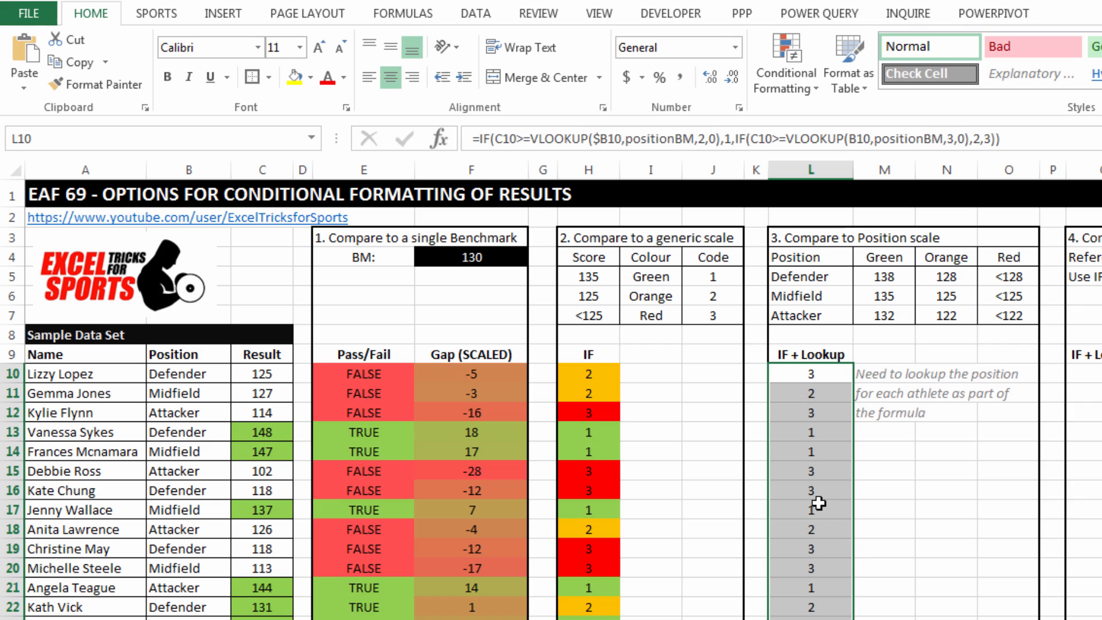
left_click(811, 509)
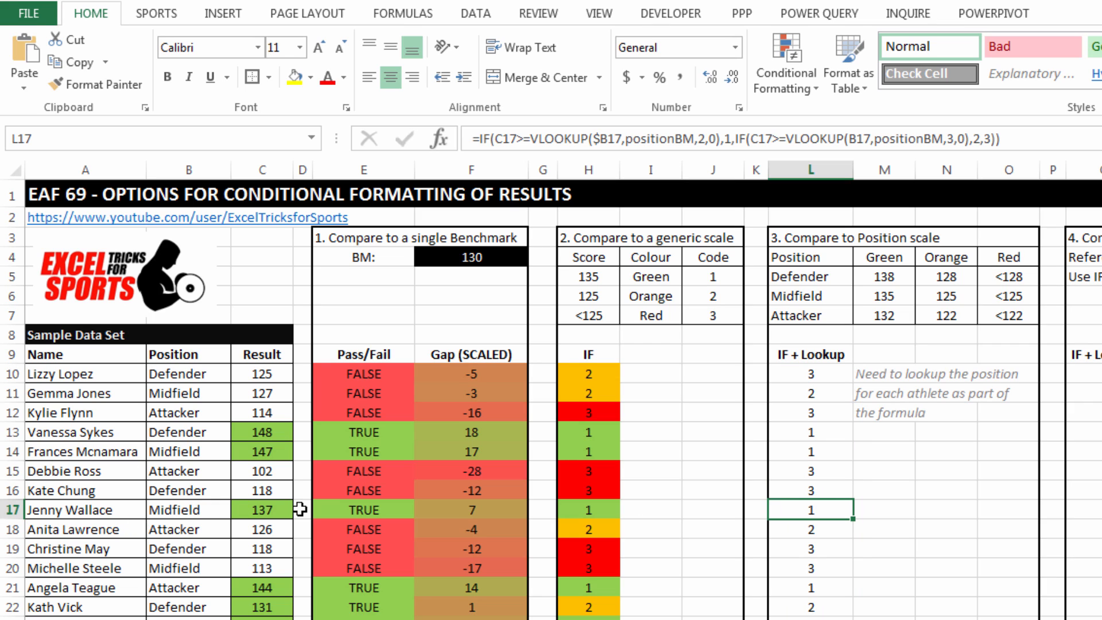
left_click(263, 510)
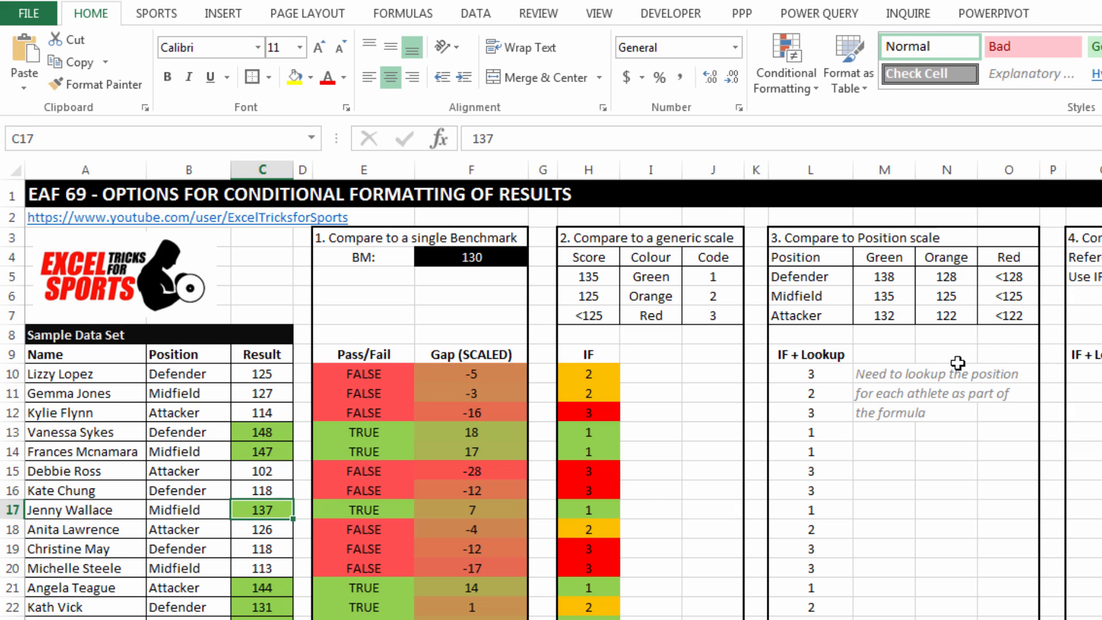
mouse_move(906, 296)
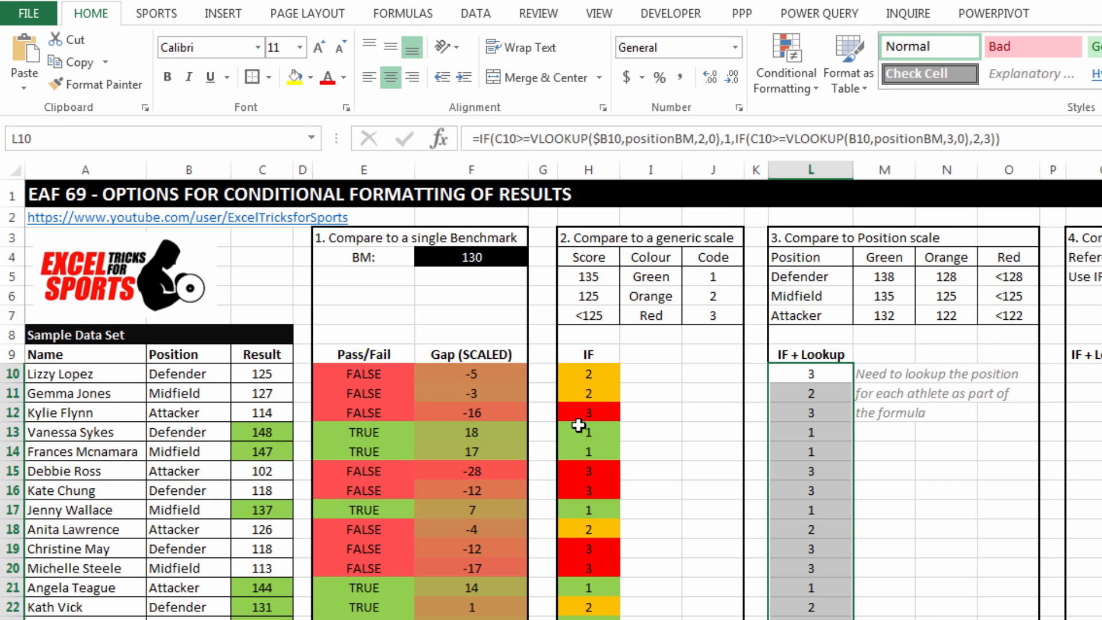
mouse_move(967, 553)
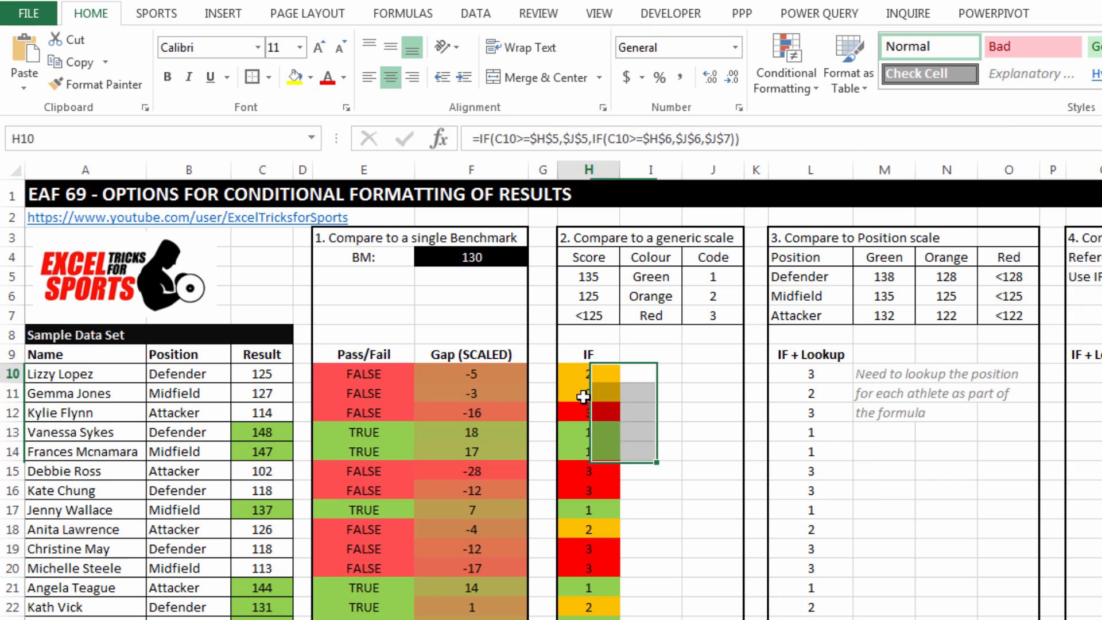
left_click(588, 169)
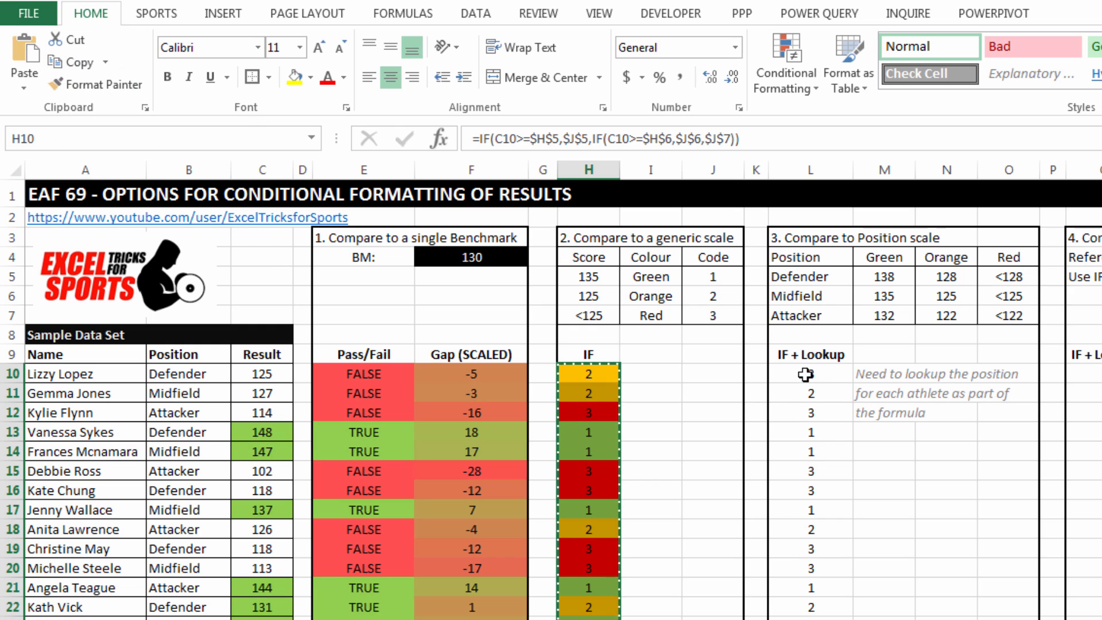
left_click(810, 374)
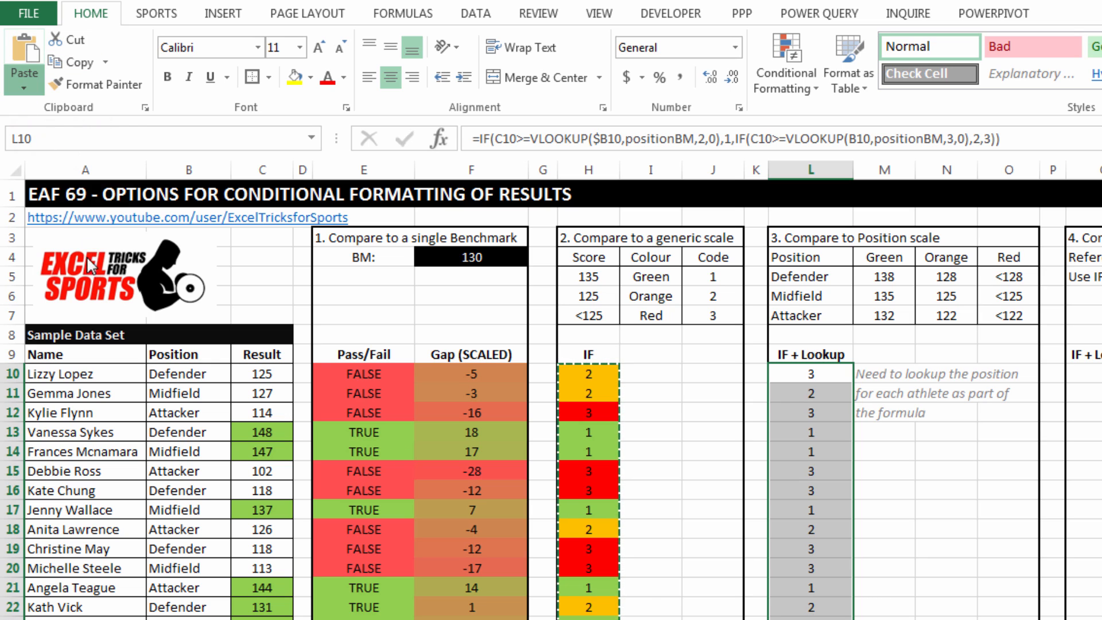
left_click(22, 88)
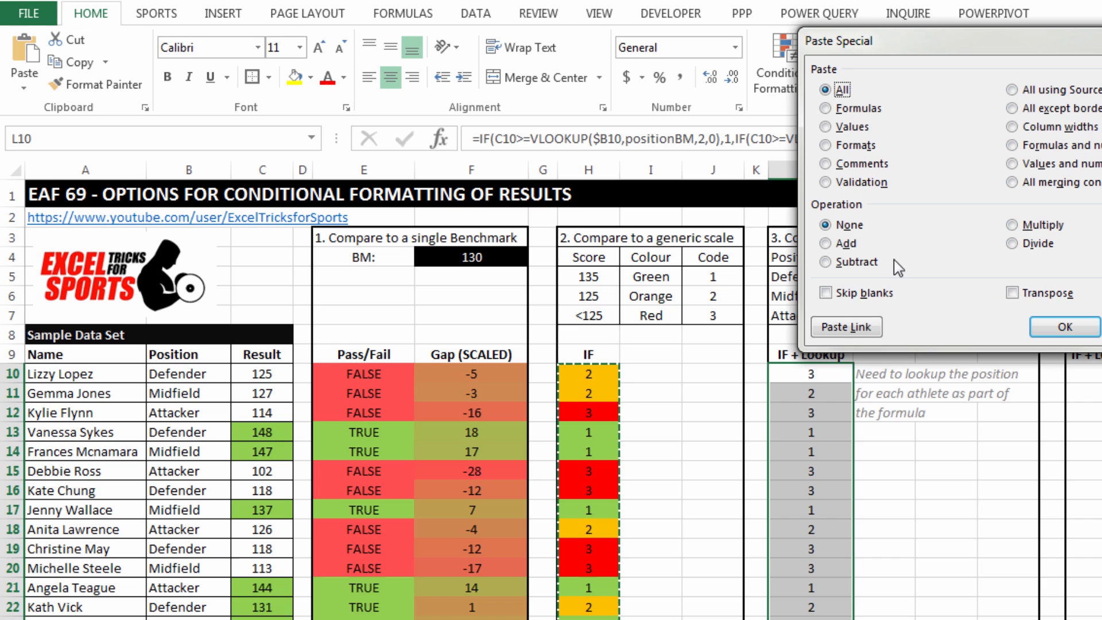
left_click(826, 145)
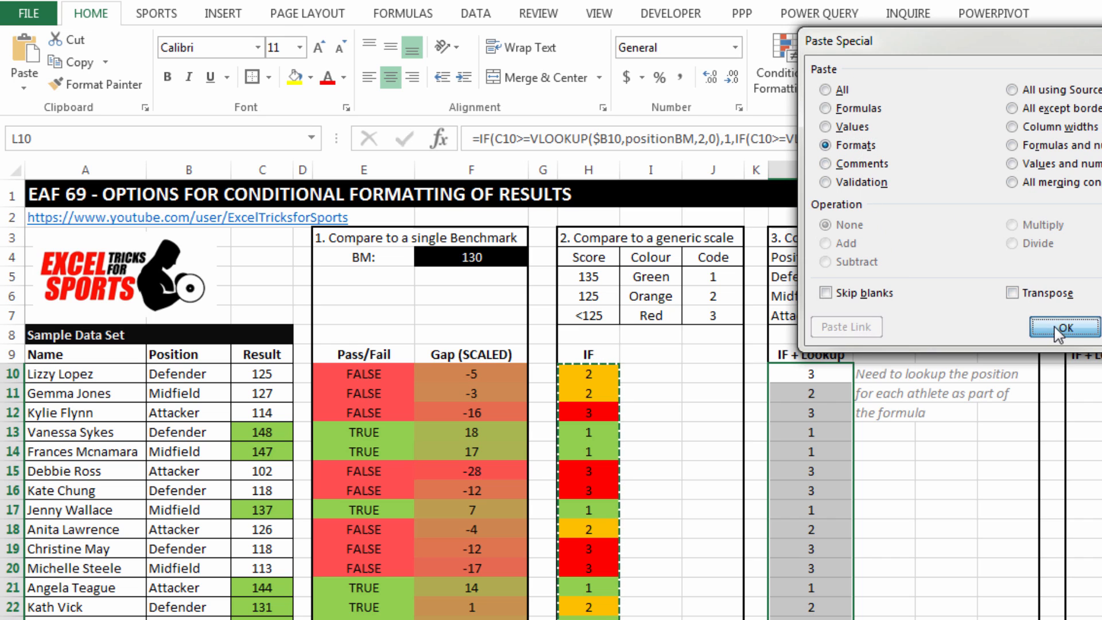
left_click(1064, 327)
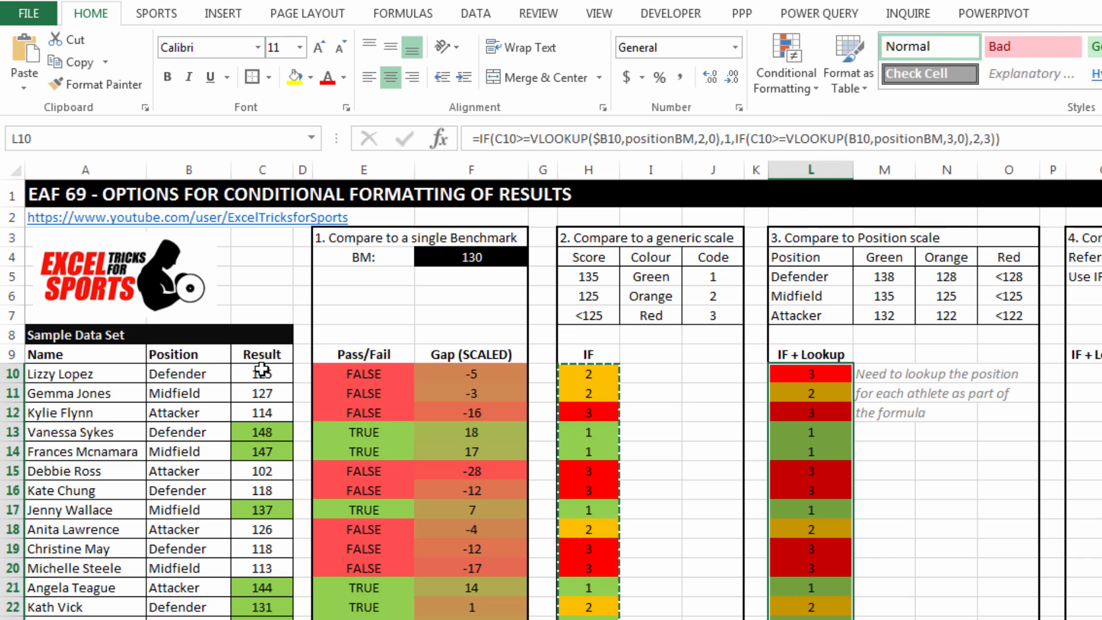
left_click(261, 374)
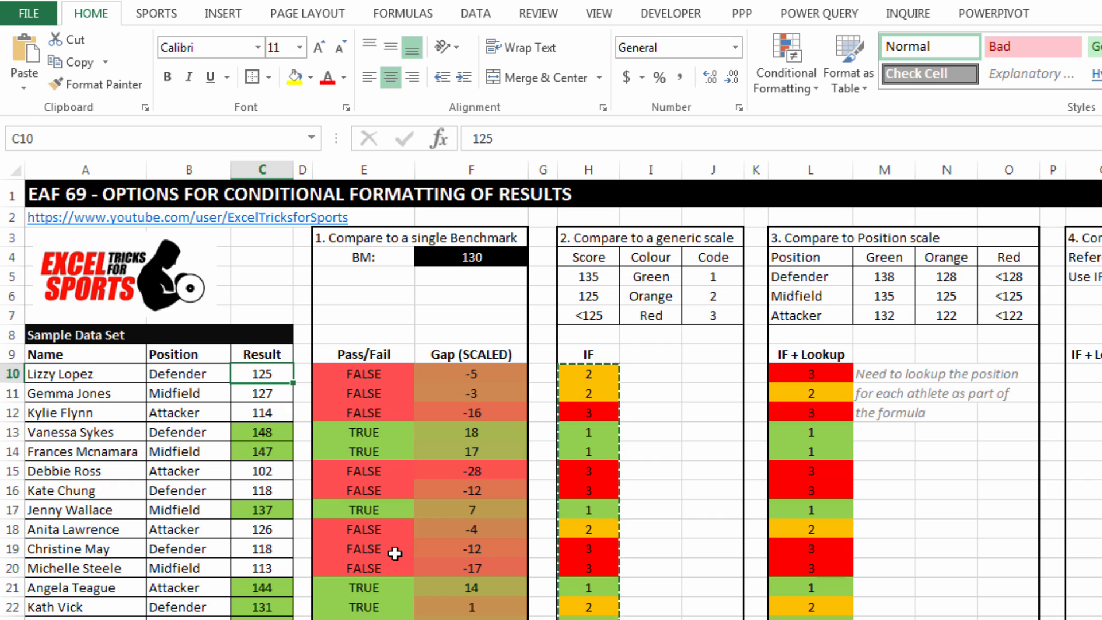
type("140")
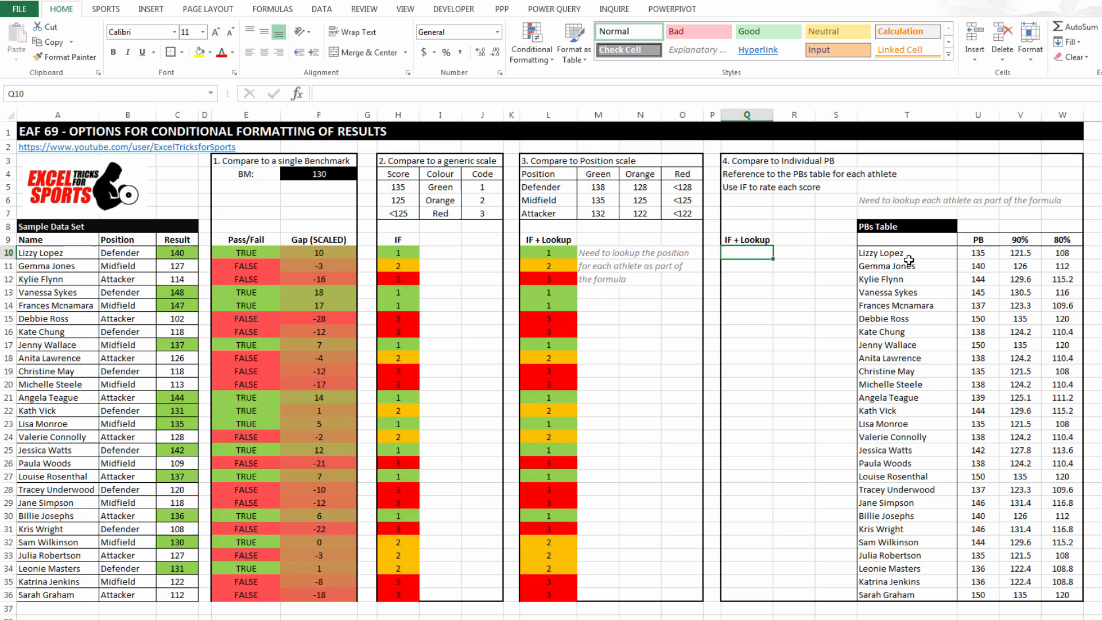
scroll("right", 3)
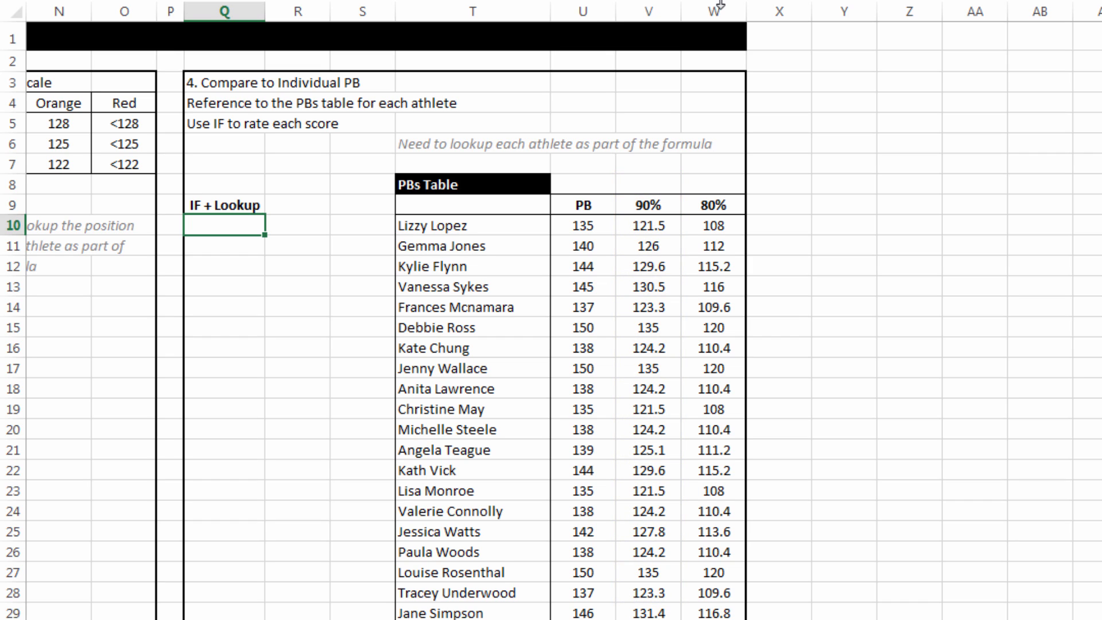
left_click(712, 12)
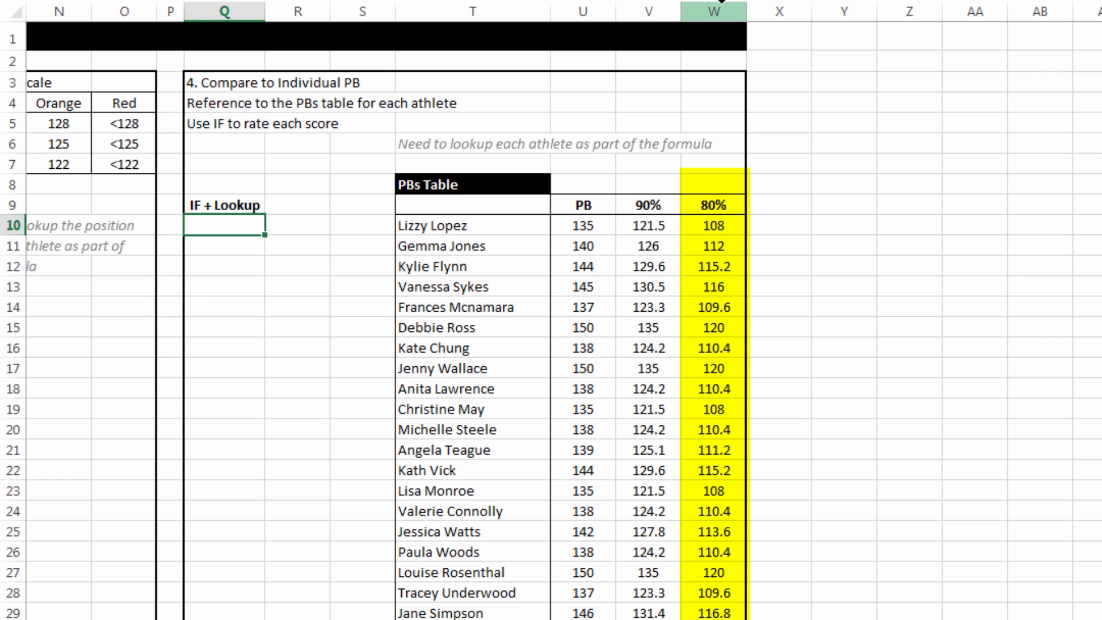
mouse_move(978, 245)
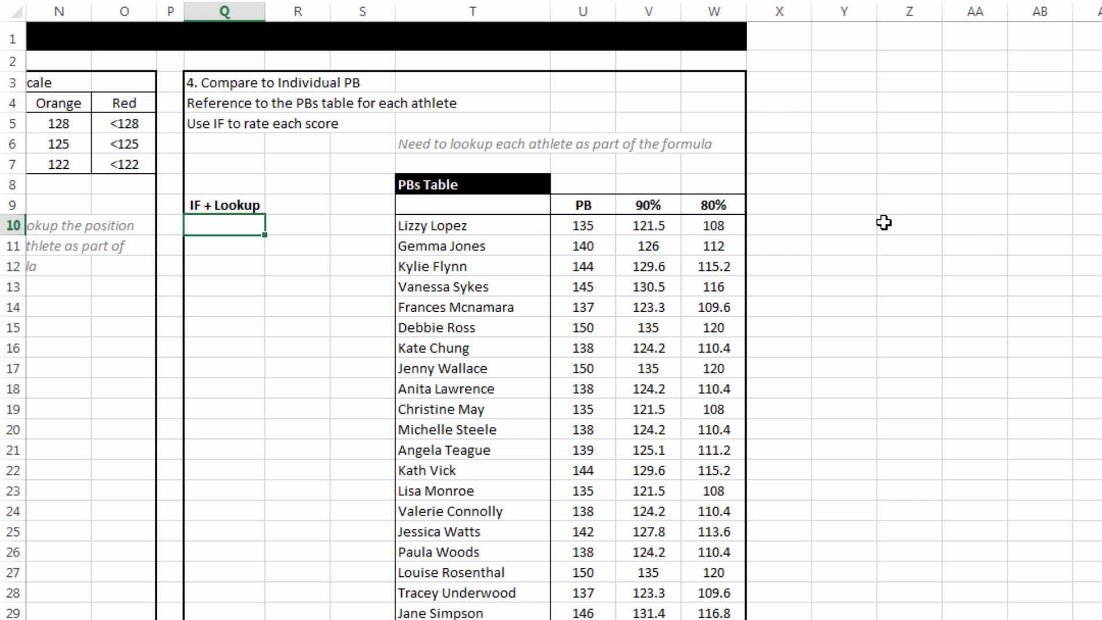
mouse_move(605, 237)
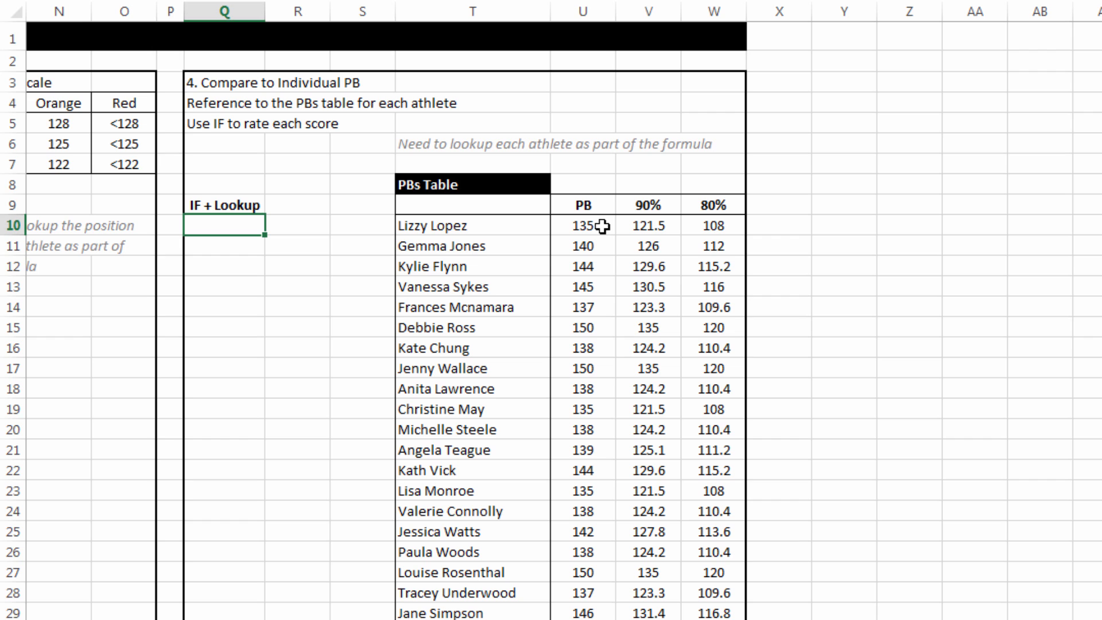
left_click(585, 225)
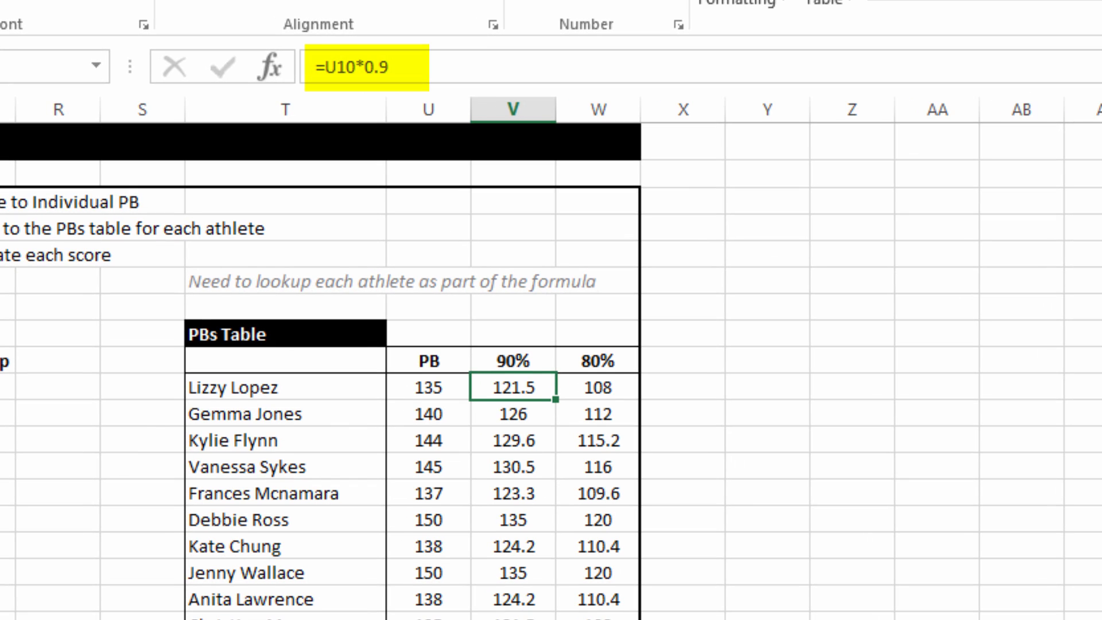
left_click(596, 388)
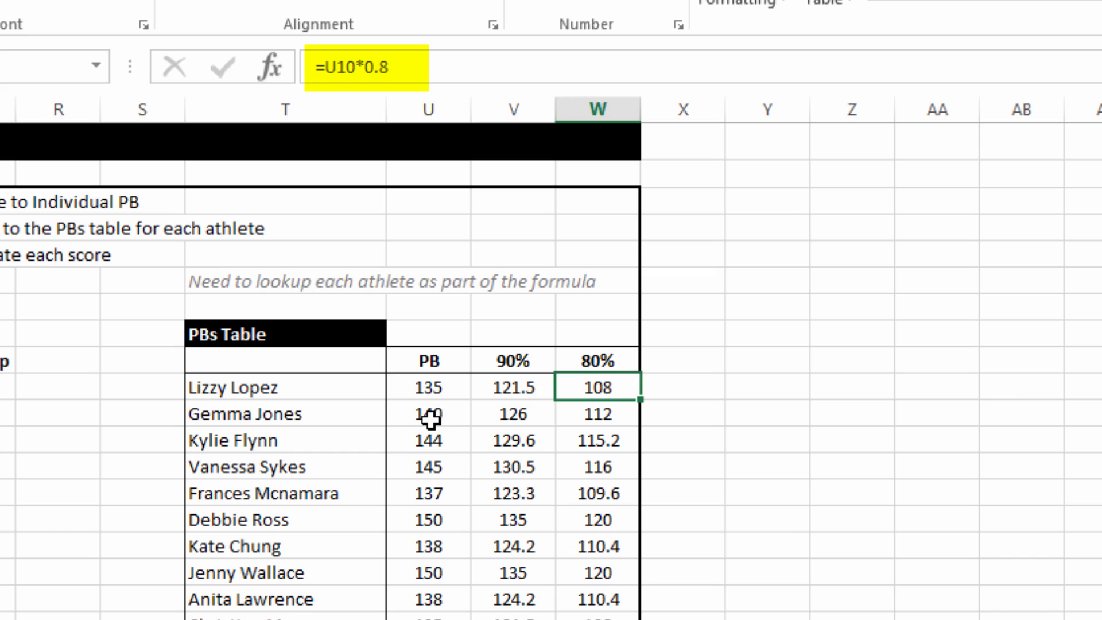
left_click(428, 388)
type("138")
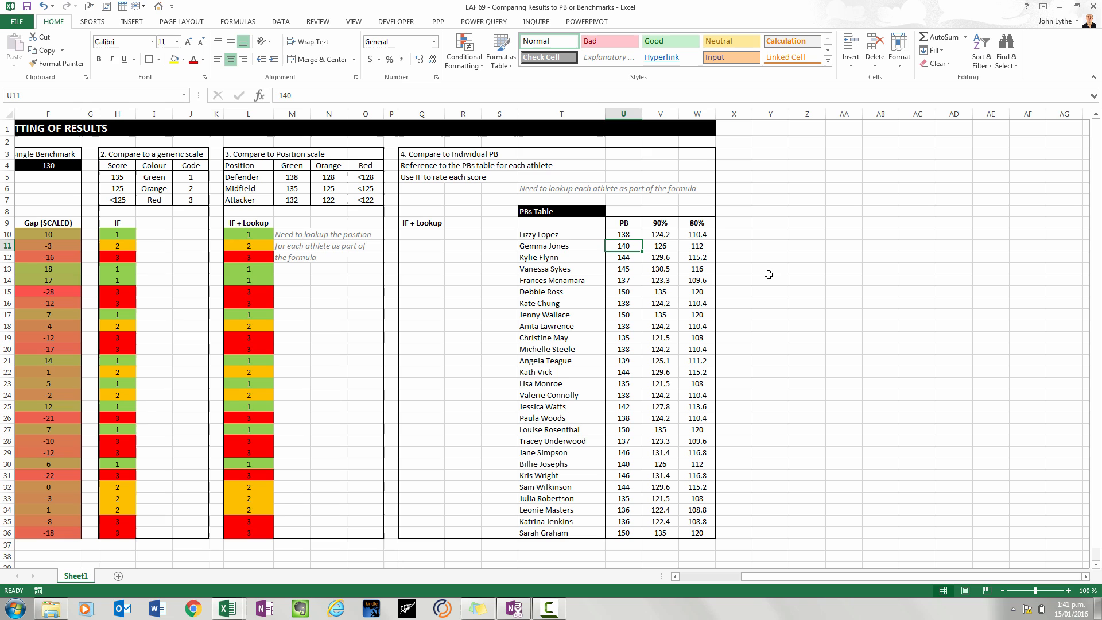
mouse_move(299, 272)
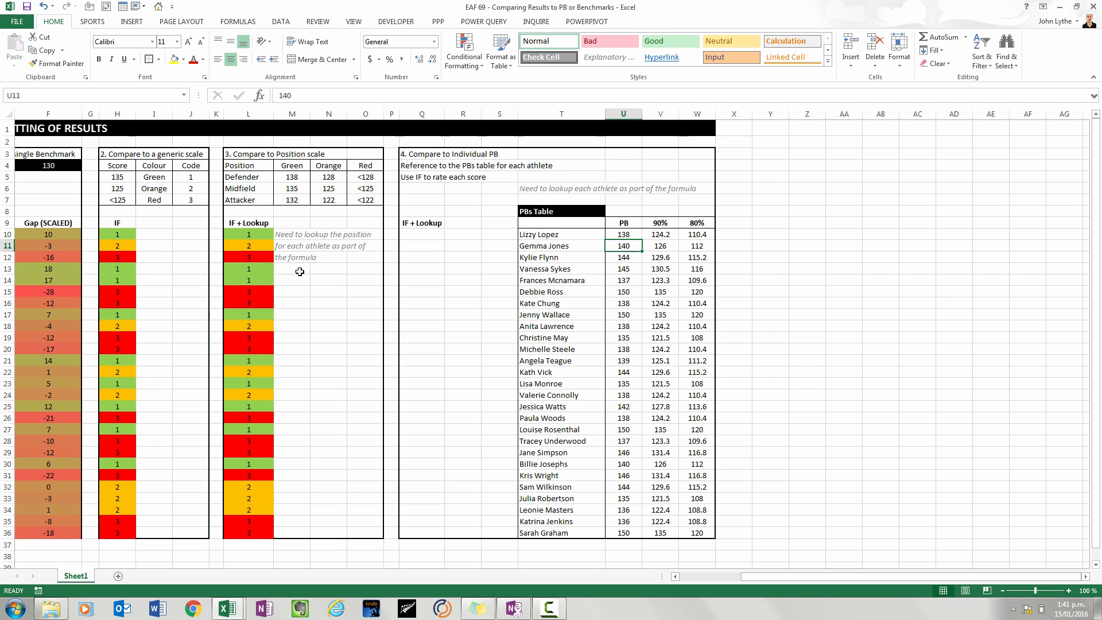
left_click(421, 234)
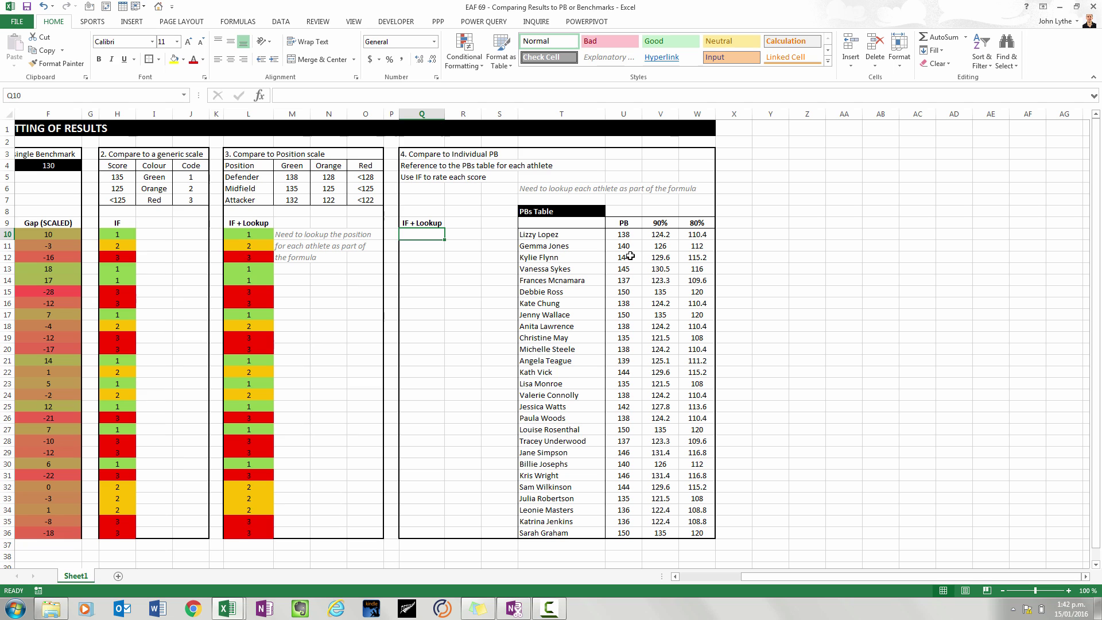
mouse_move(628, 281)
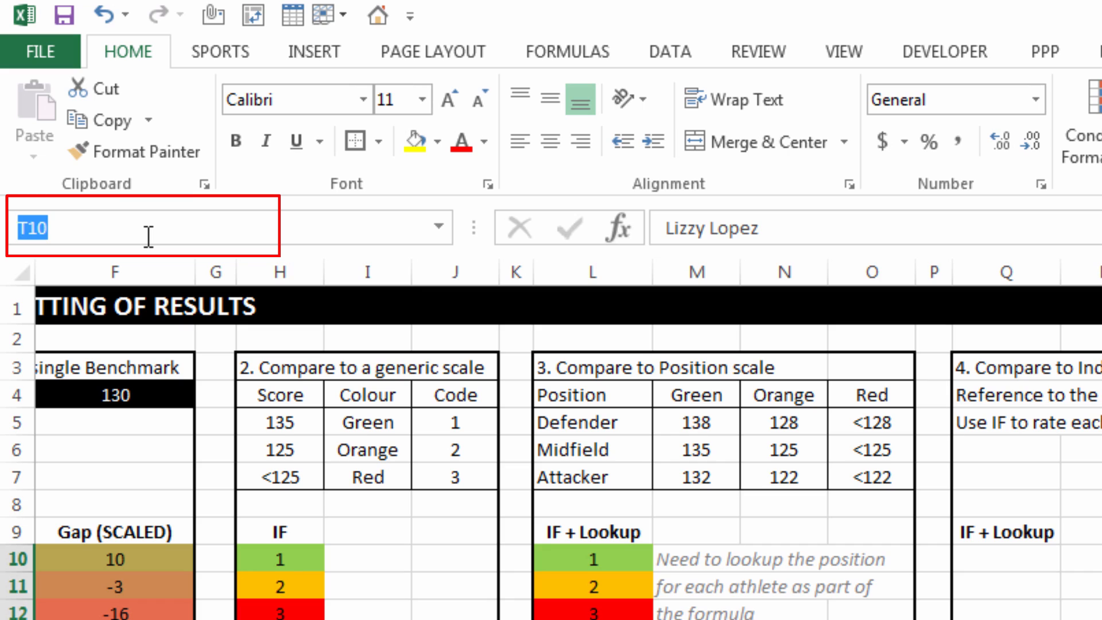
Name the PBs table range starting at T10 PlayerPBs.
type("PlayerPB")
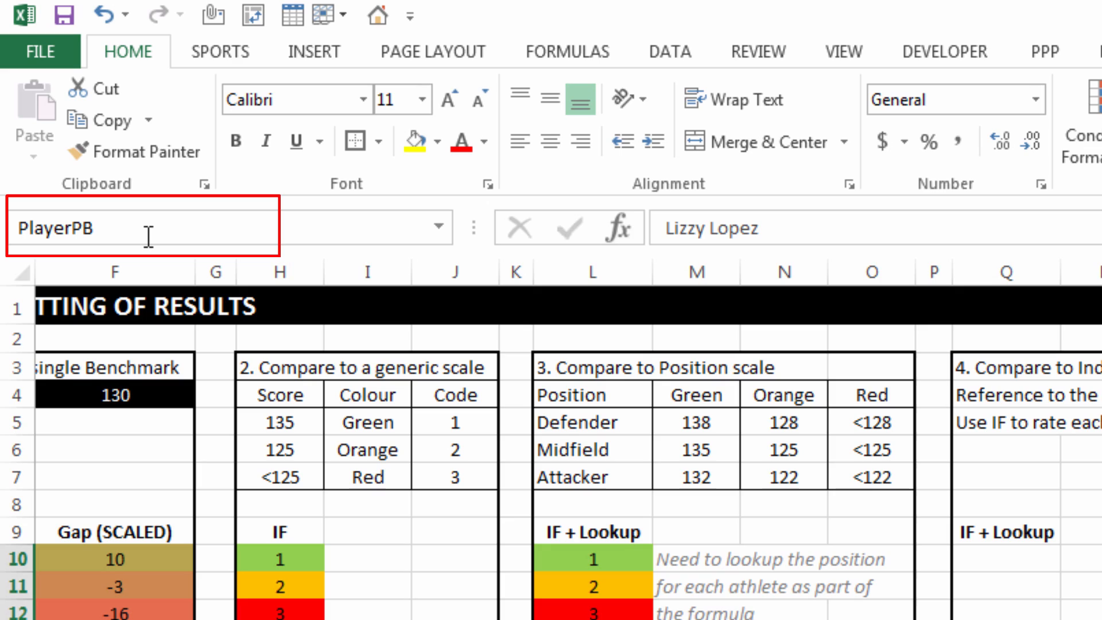
type("s")
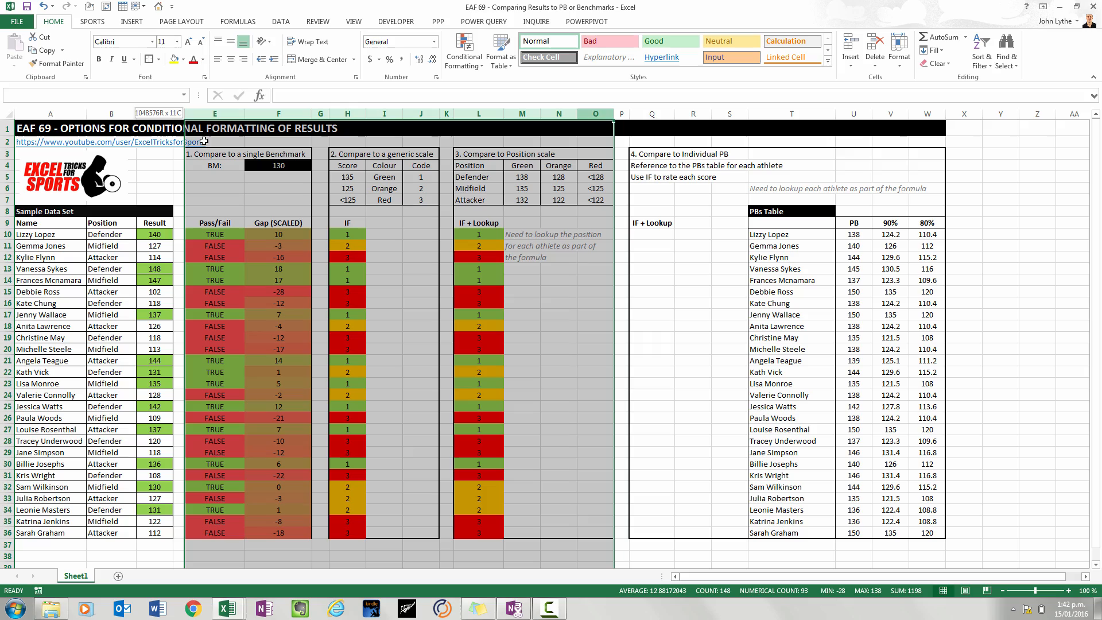
Start Q10's IF: return 1 when C10 meets VLOOKUP(A10,PlayerPBs,3,0), the 90% threshold.
right_click(214, 113)
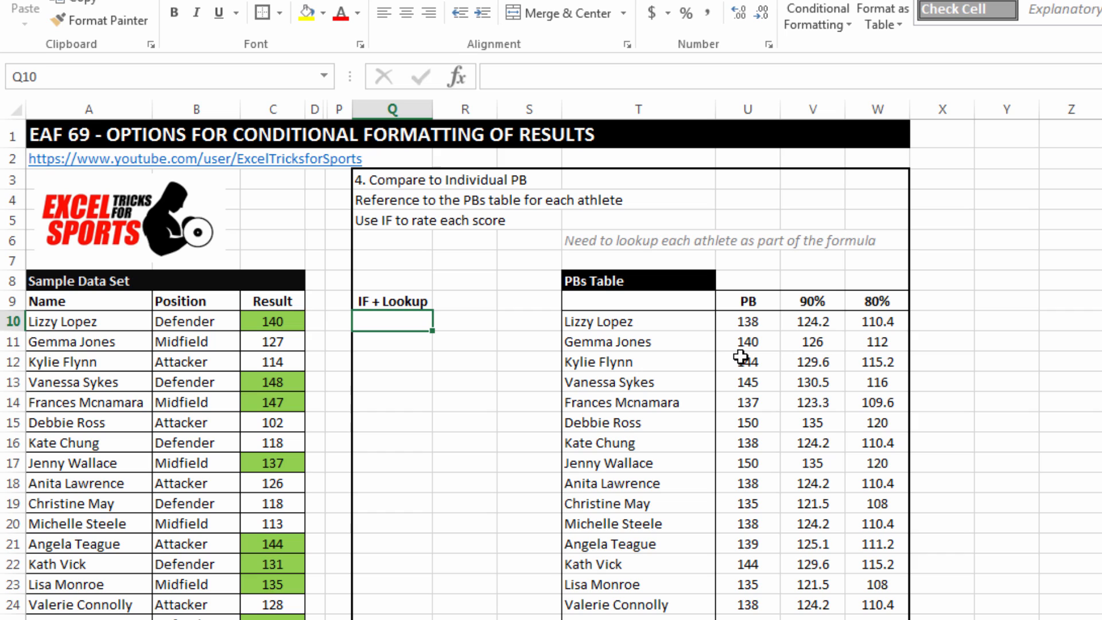
type("=")
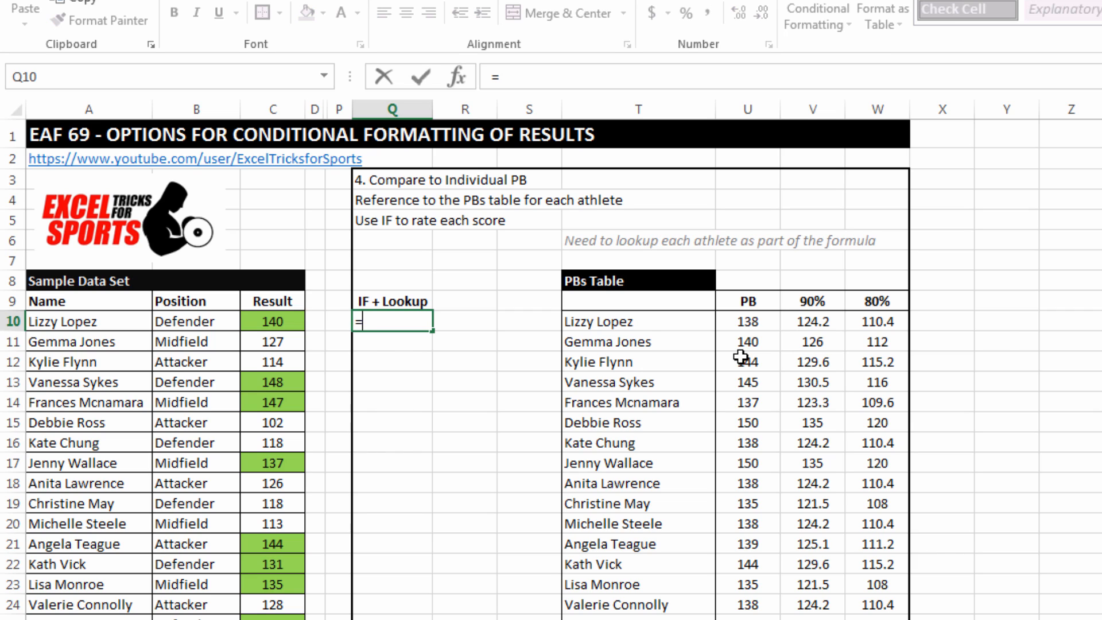
type("if(")
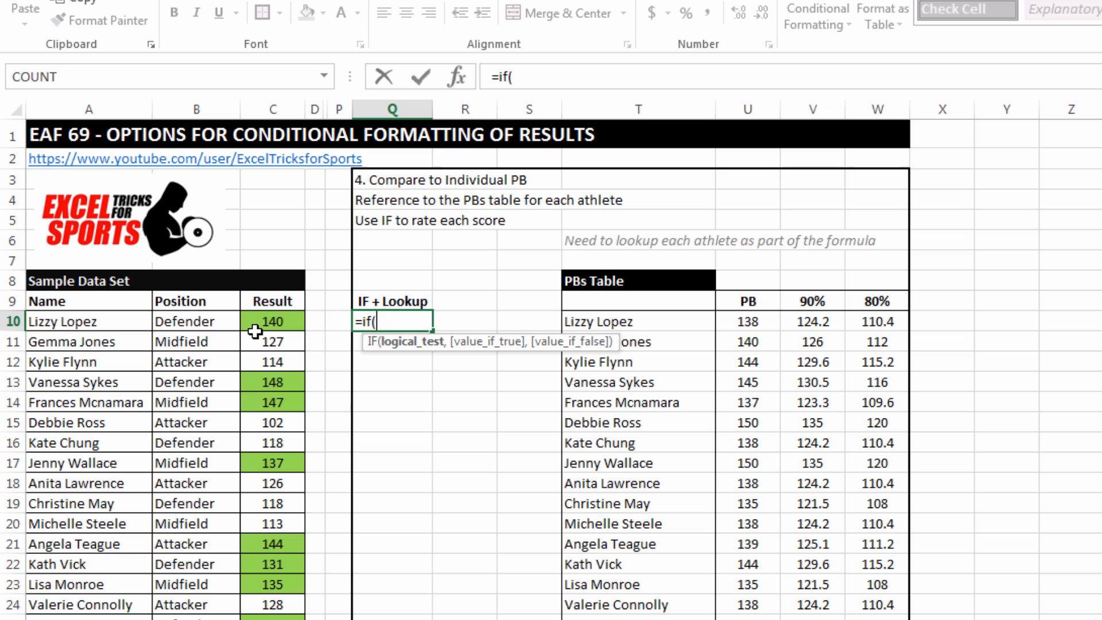
left_click(272, 320)
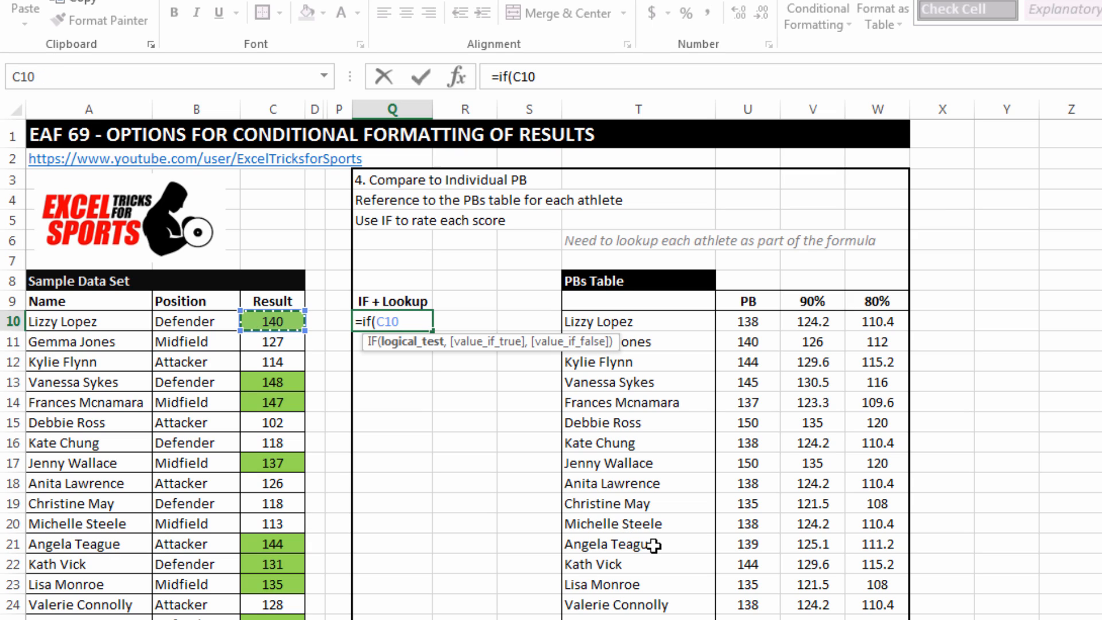
type(">")
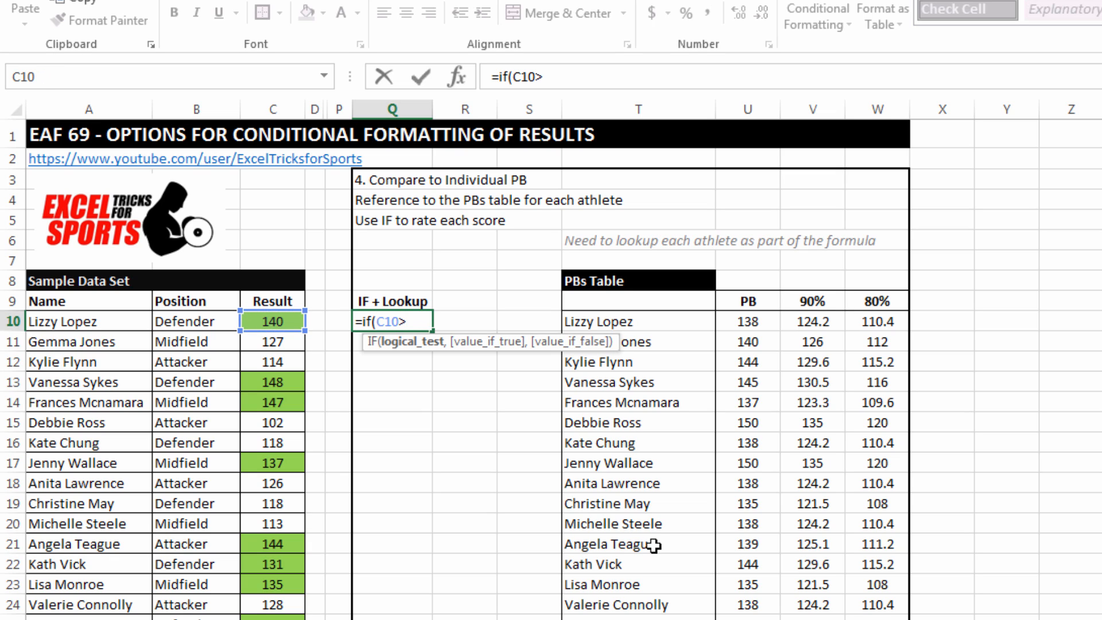
type("=v")
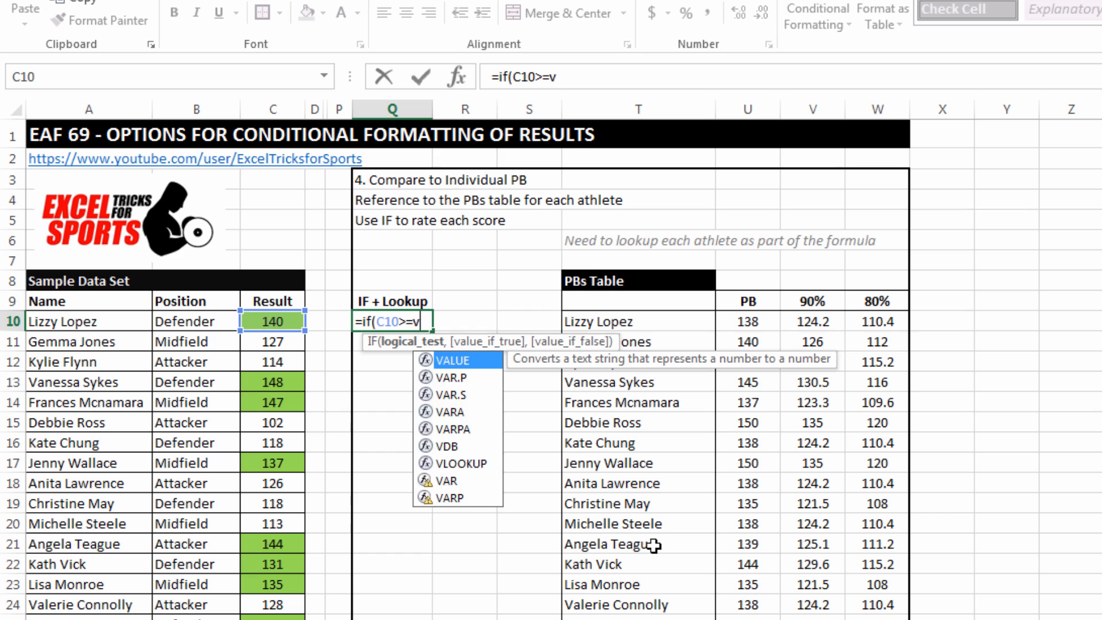
type("l")
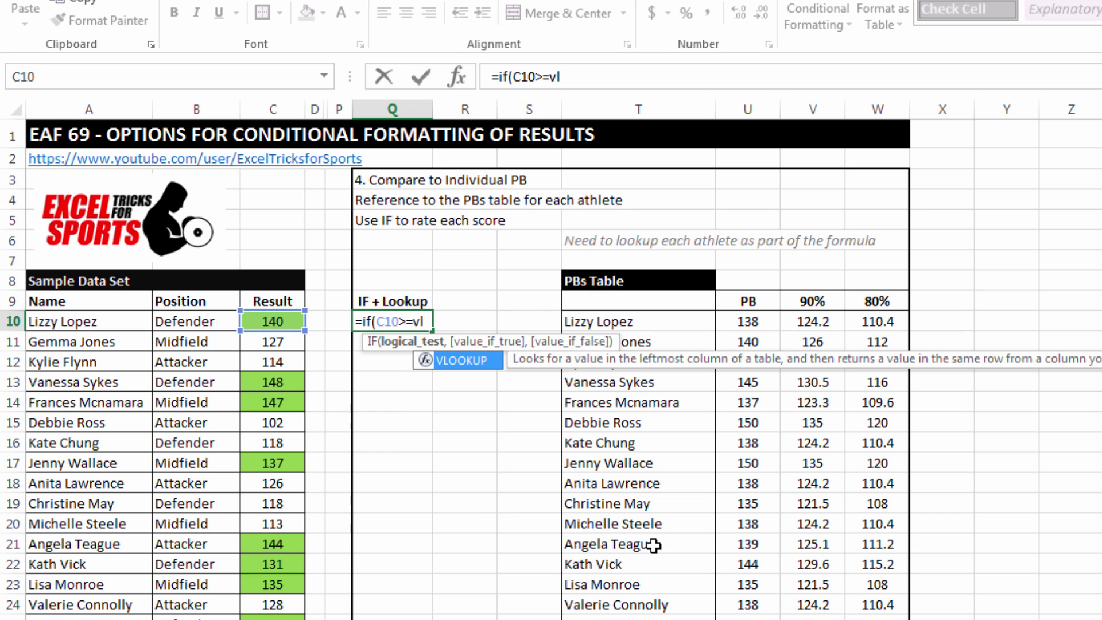
type("LOOKUP(")
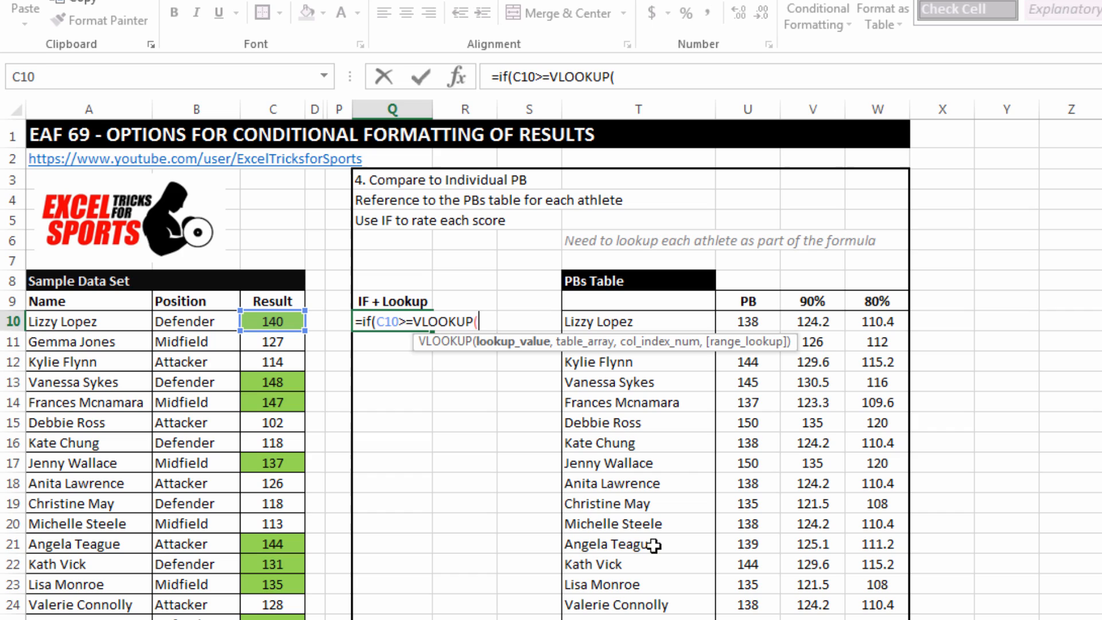
mouse_move(56, 324)
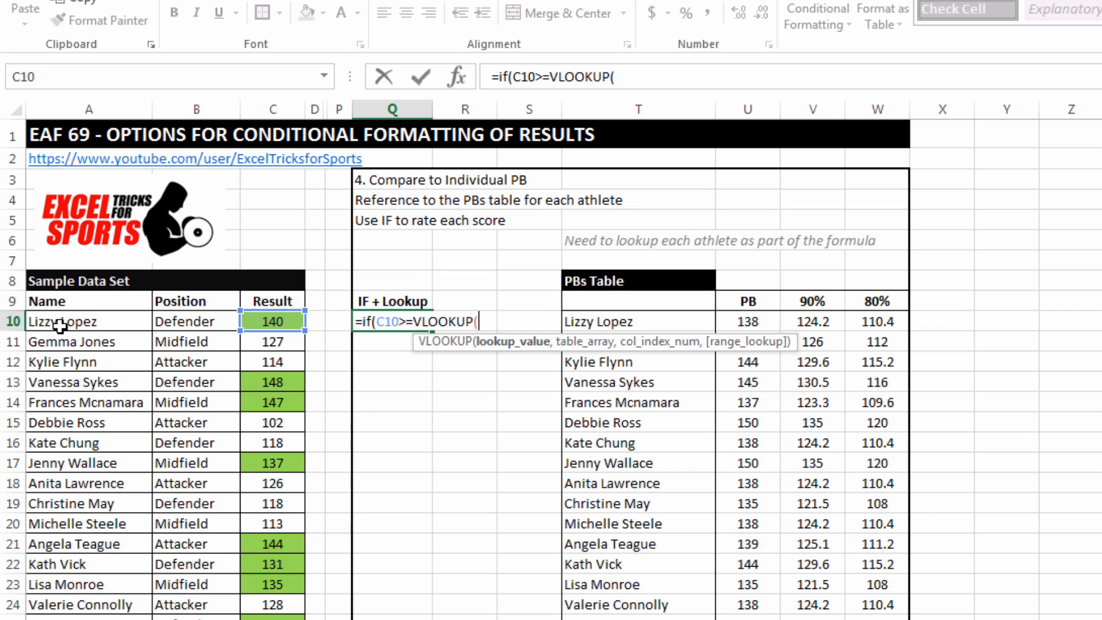
left_click(80, 322)
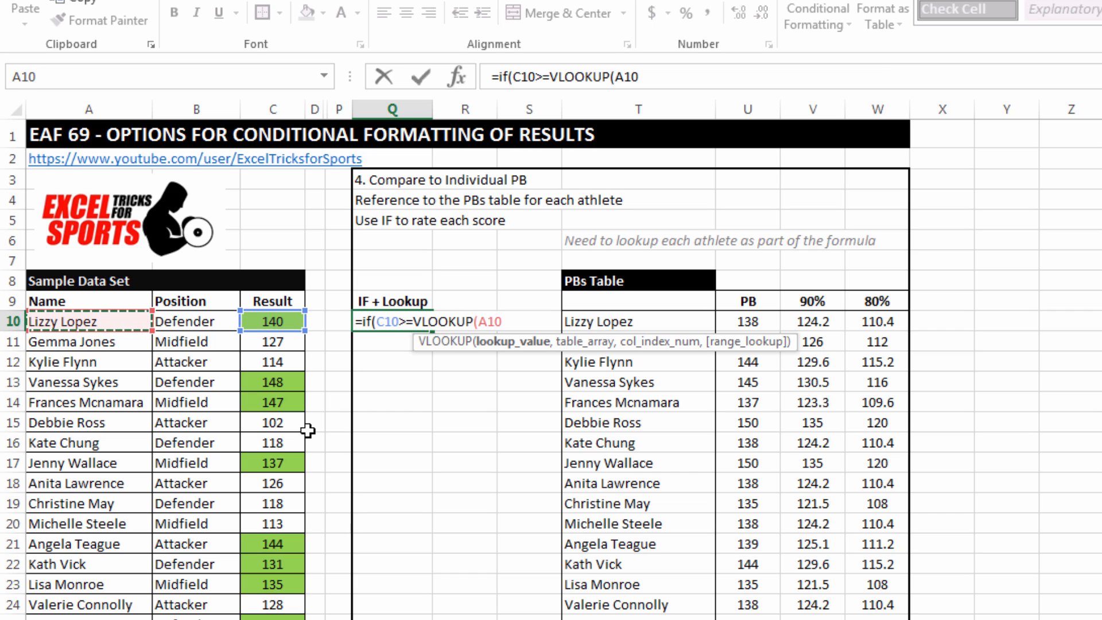
type(",")
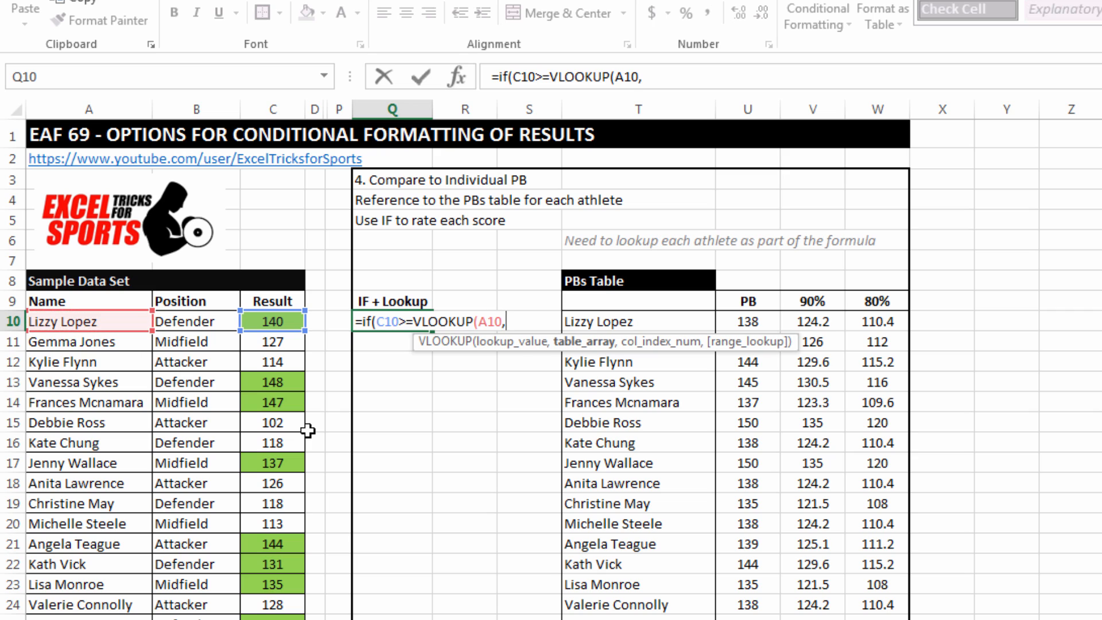
type("pl")
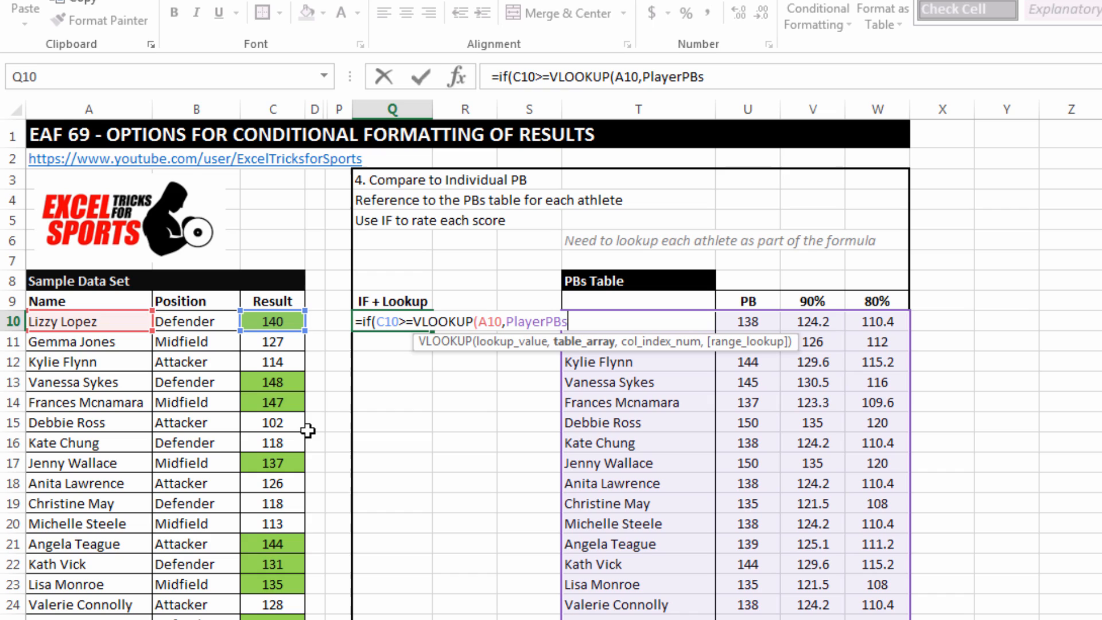
type(",")
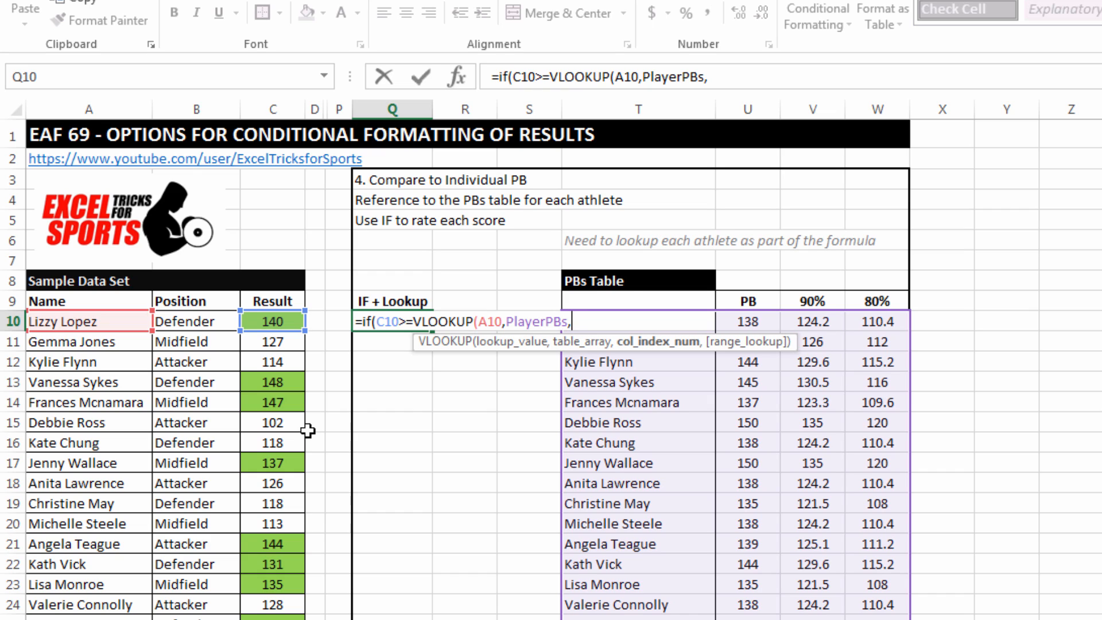
type("3,0")
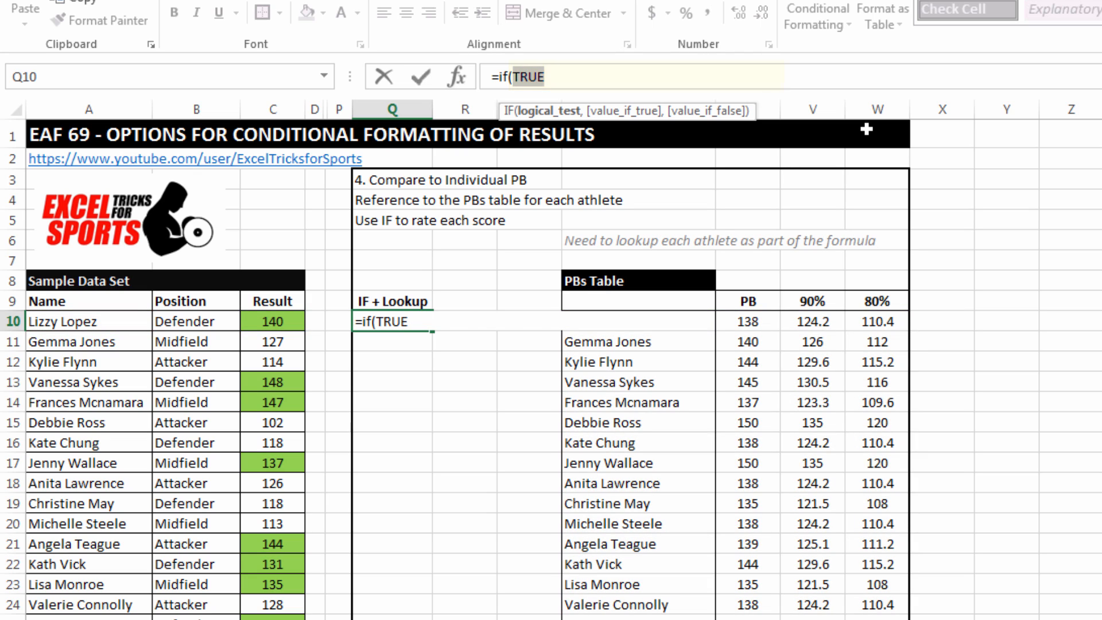
type("C10>=VLOOKUP(A10,PlayerPBs,3,0)")
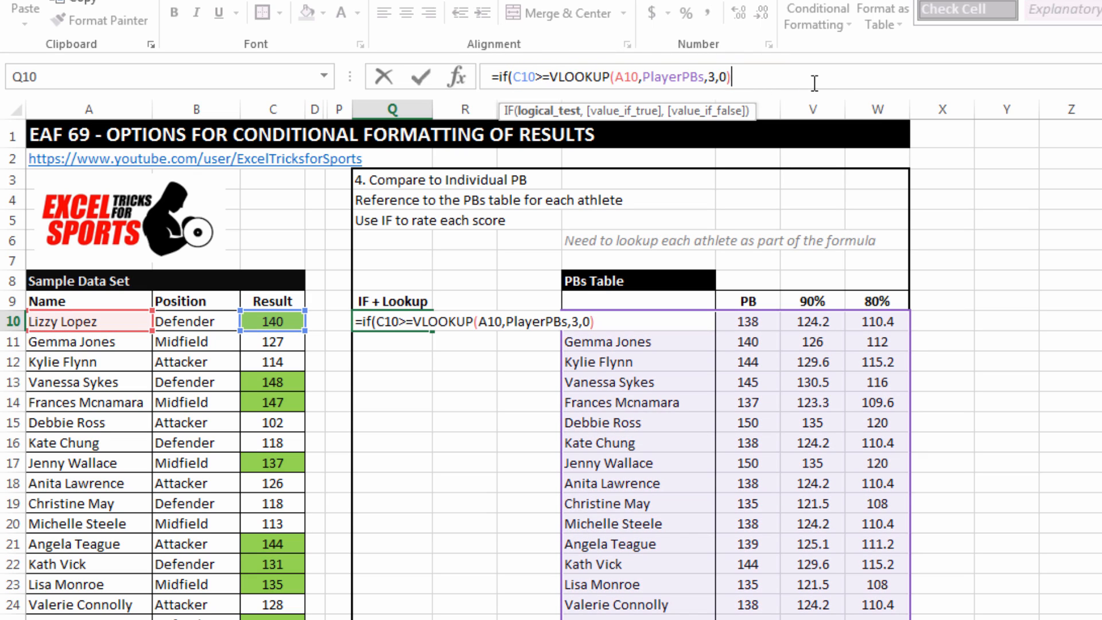
type(",")
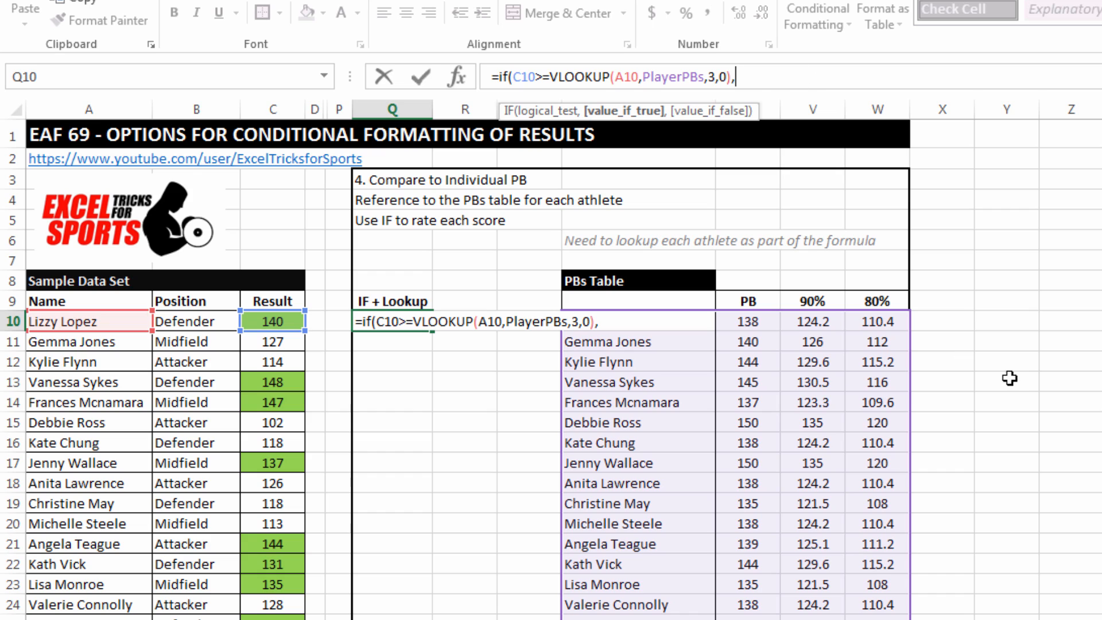
type("1")
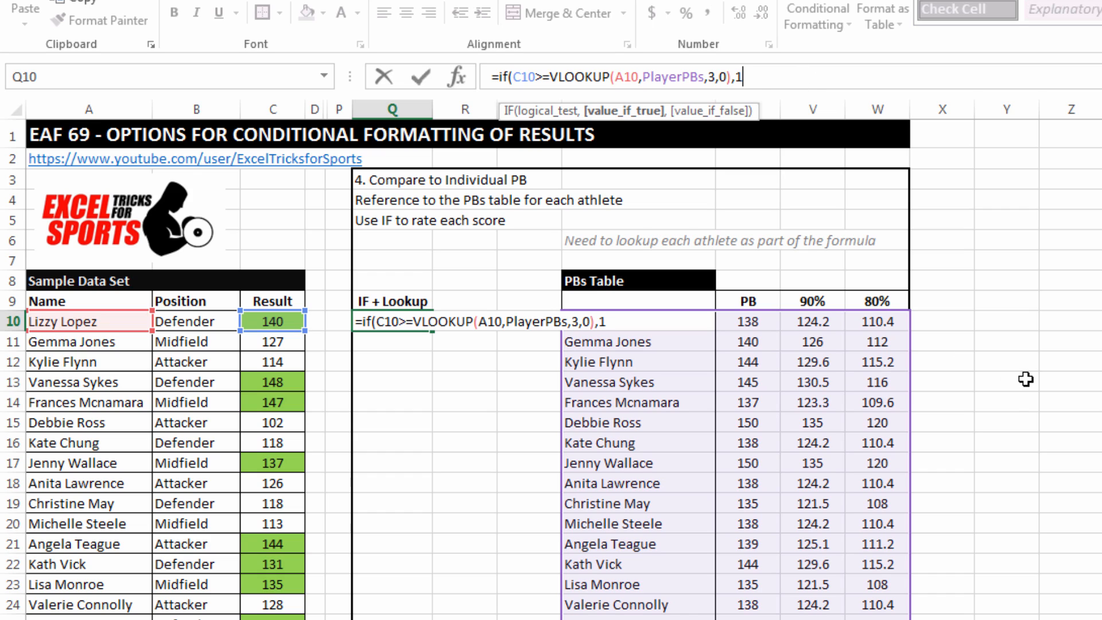
type(",")
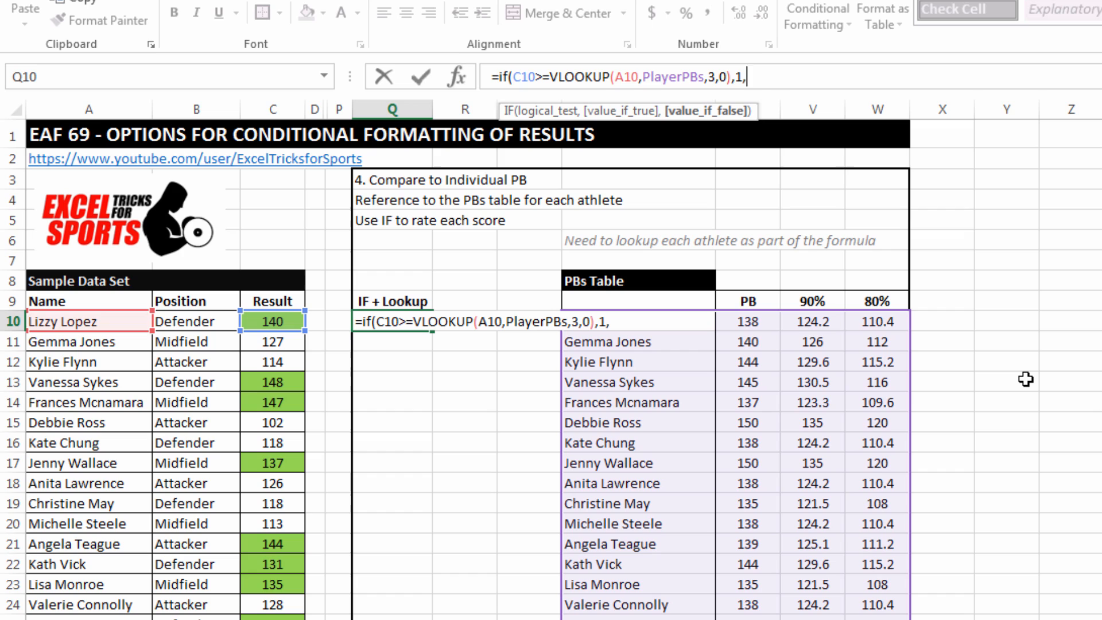
Nest an IF returning 2 when C10 meets PlayerPBs column 4 (80%), otherwise 3.
type("if")
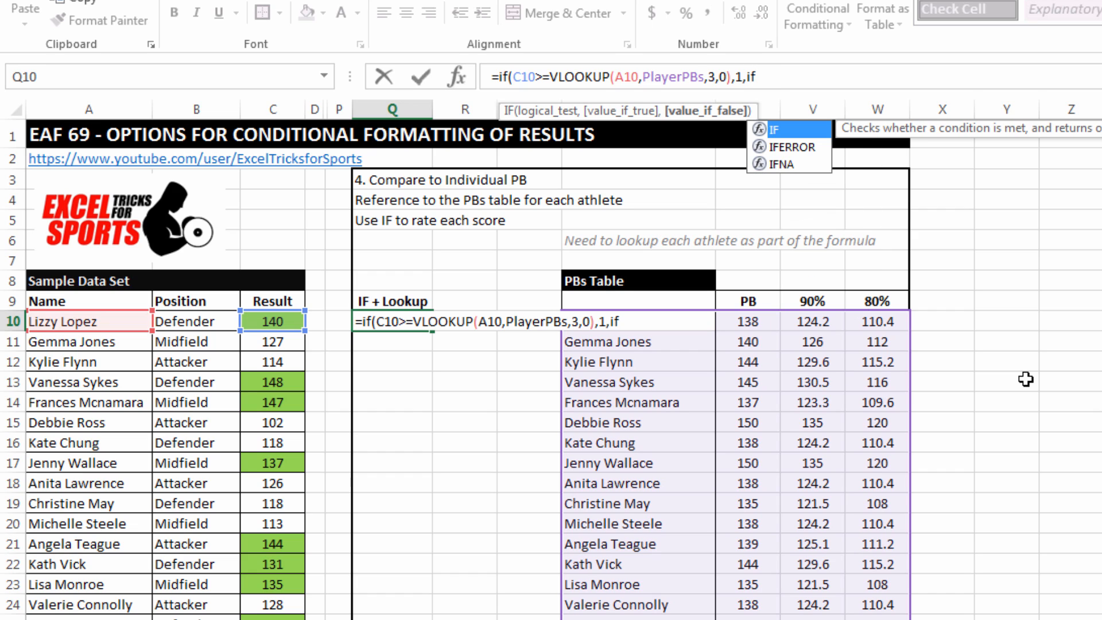
type("(")
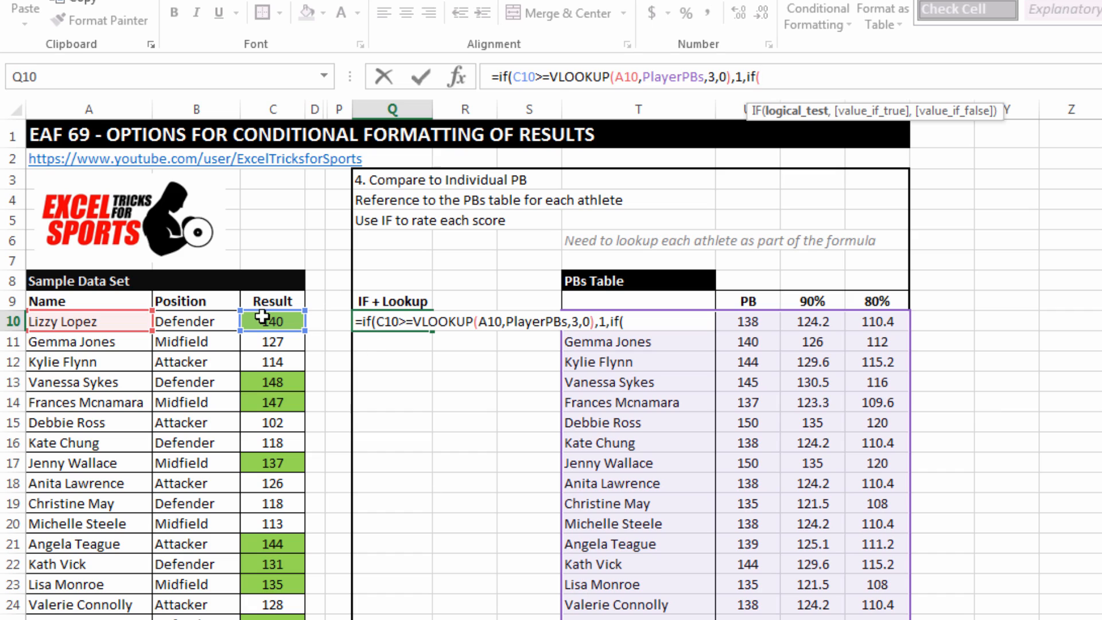
left_click(271, 322)
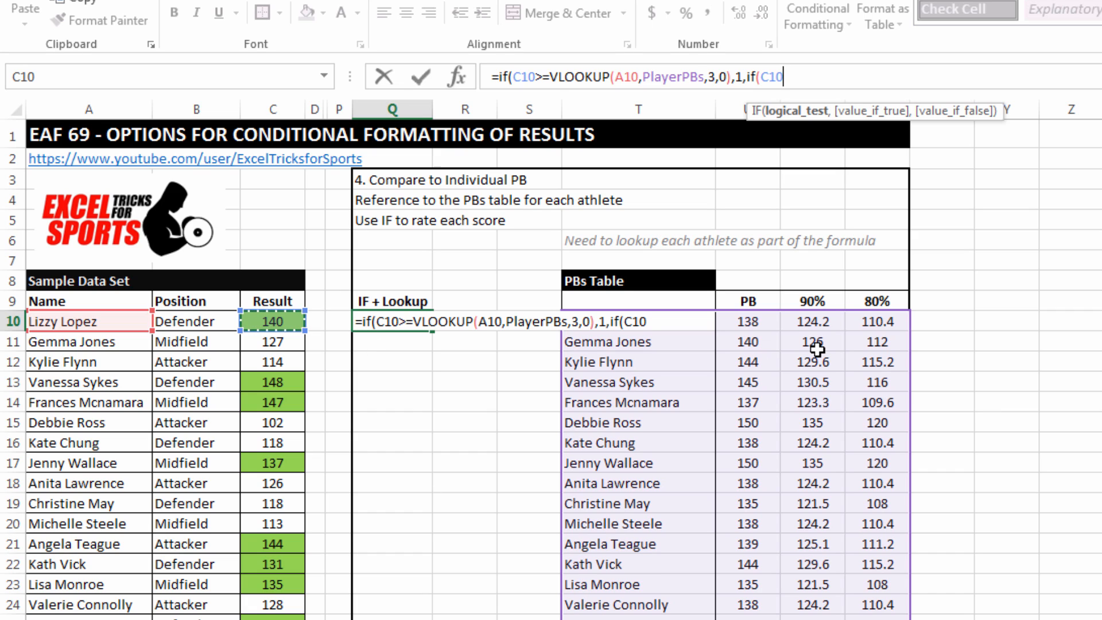
type(">=")
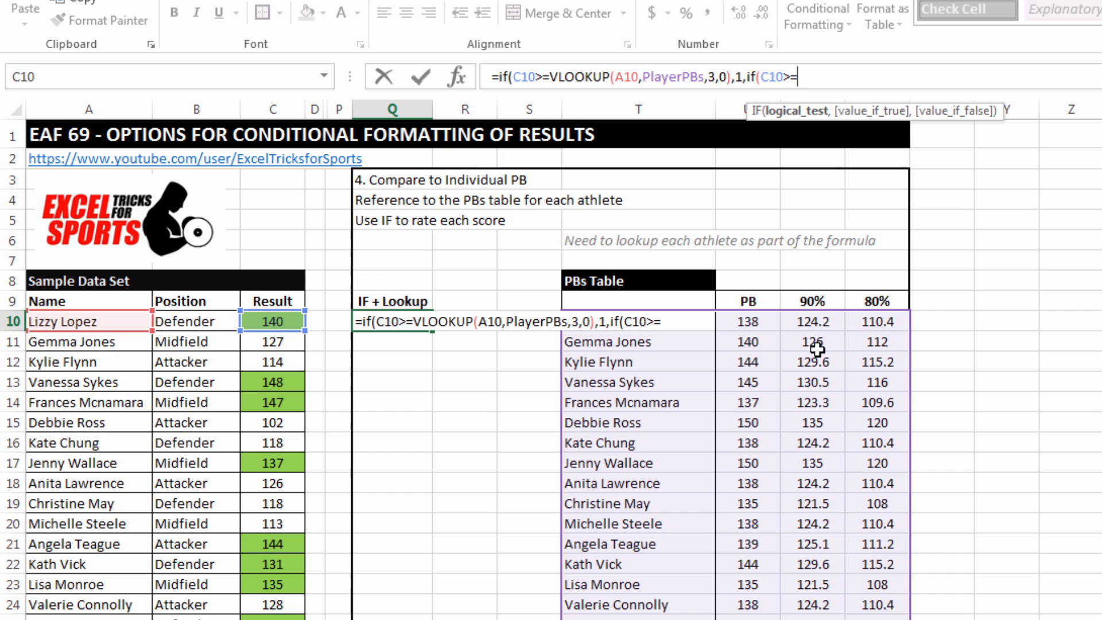
type("VLOOKUP(")
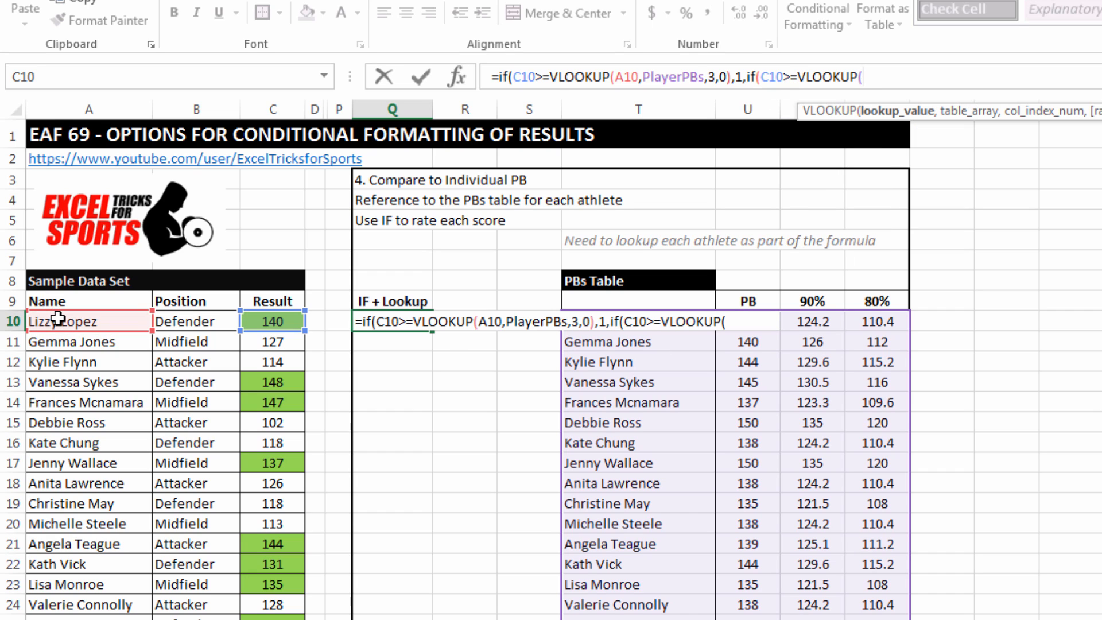
left_click(80, 320)
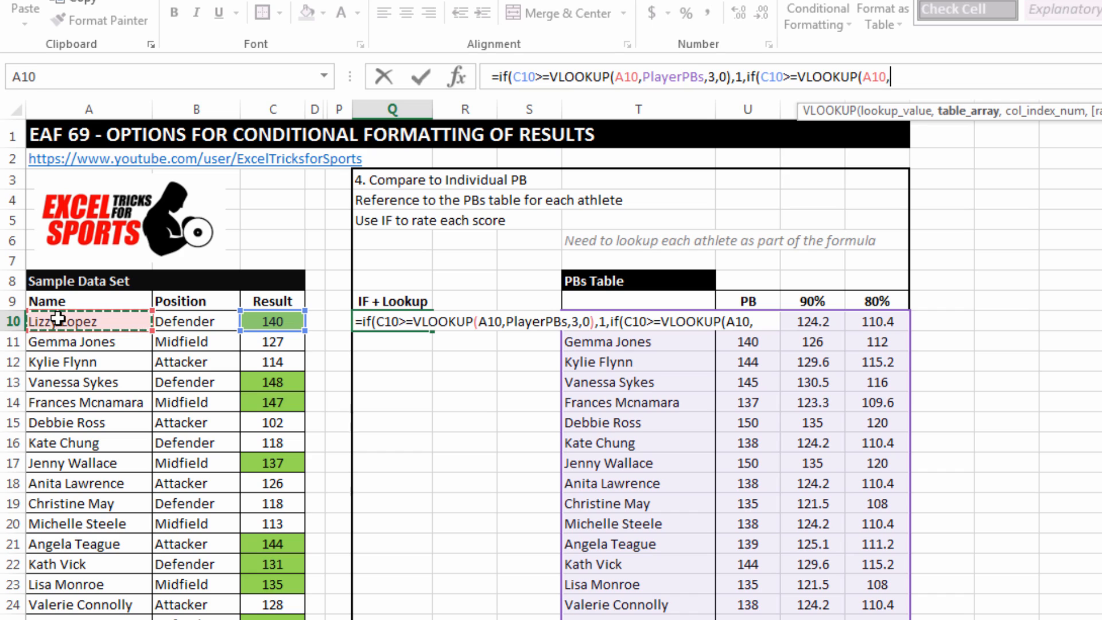
type("PlayerPBs")
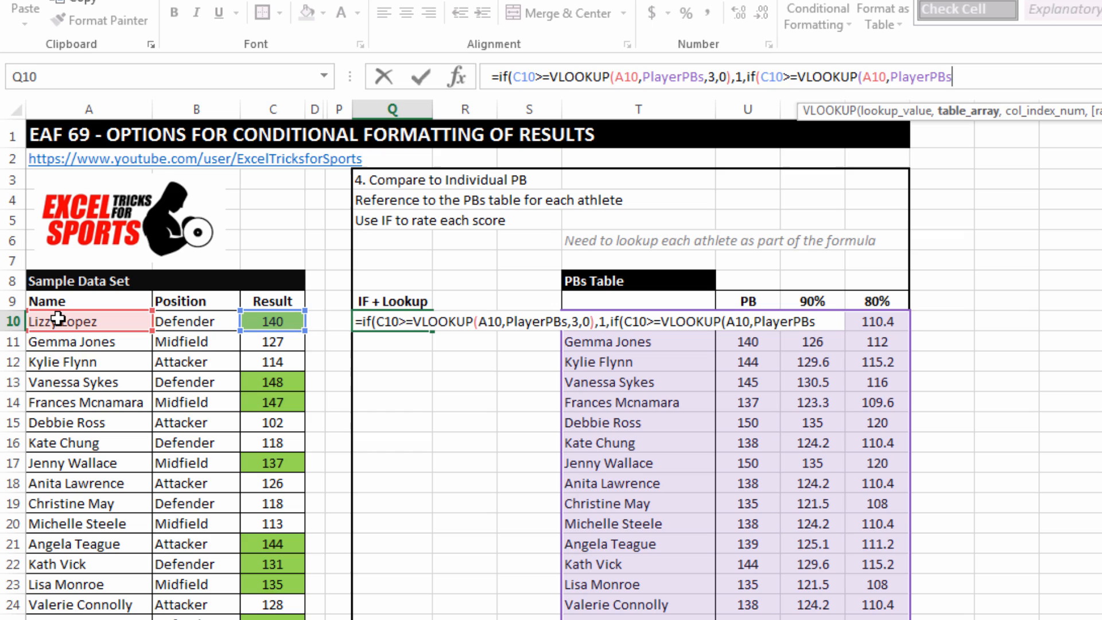
type(",4")
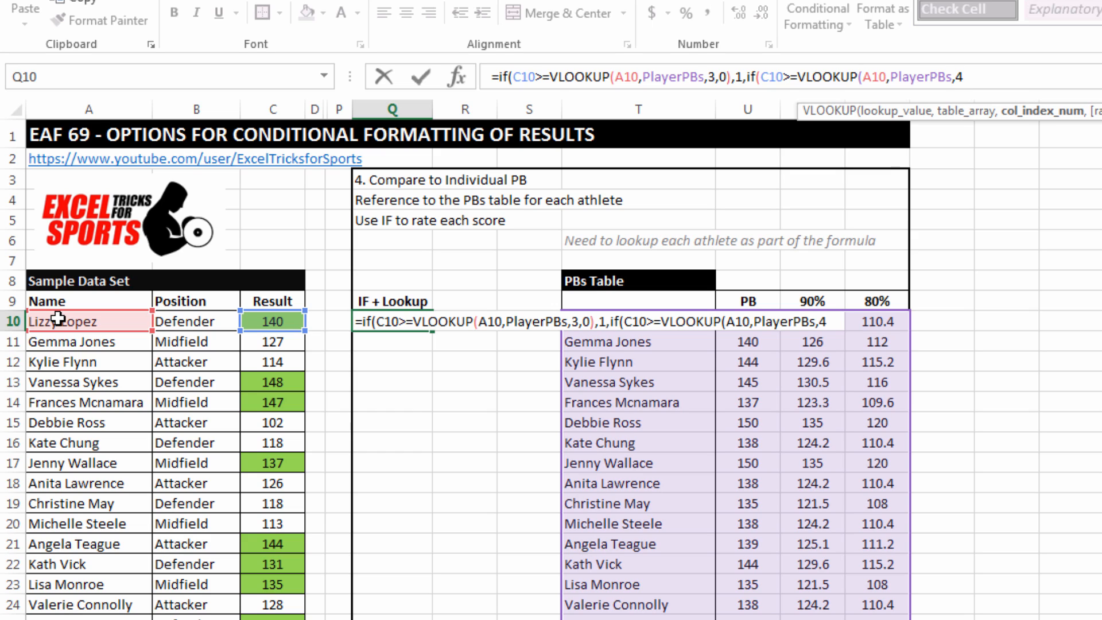
type(",0)")
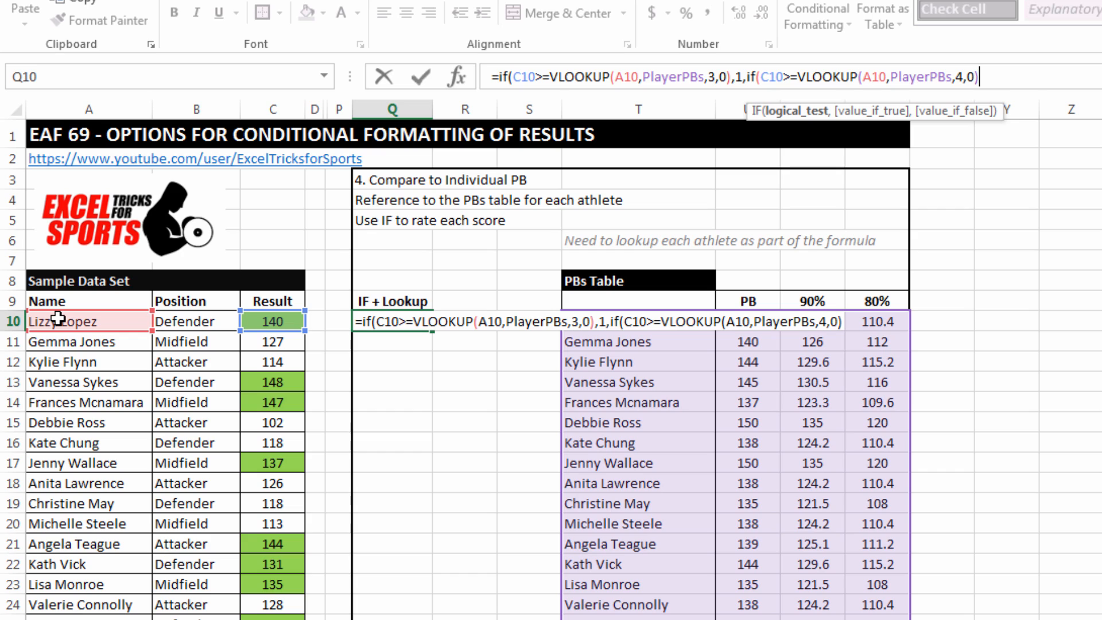
type("2")
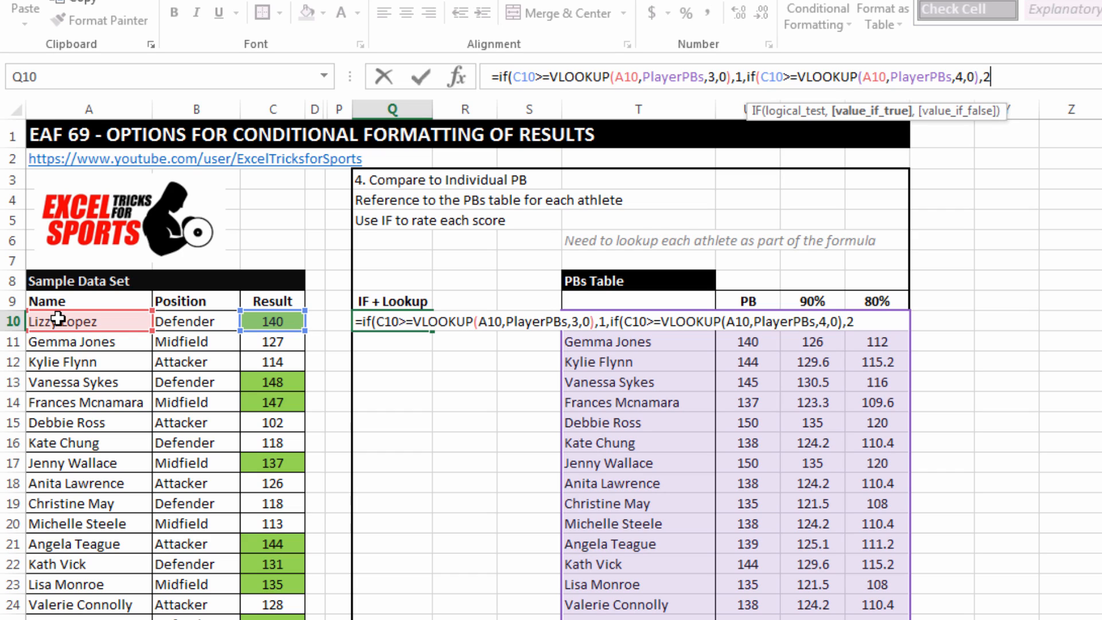
type(",3")
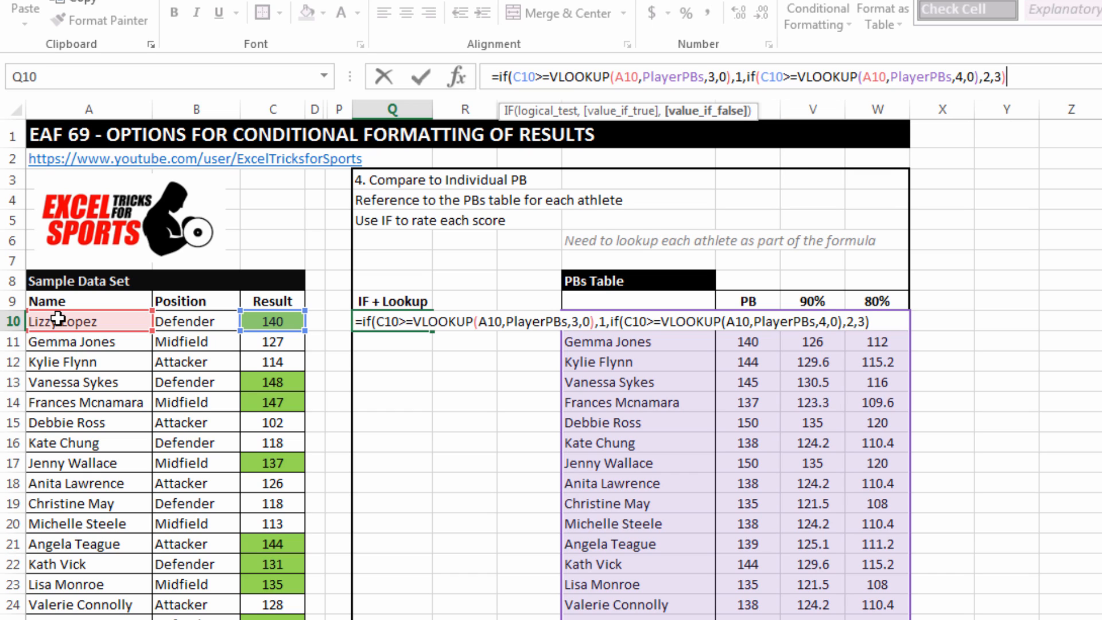
type(")")
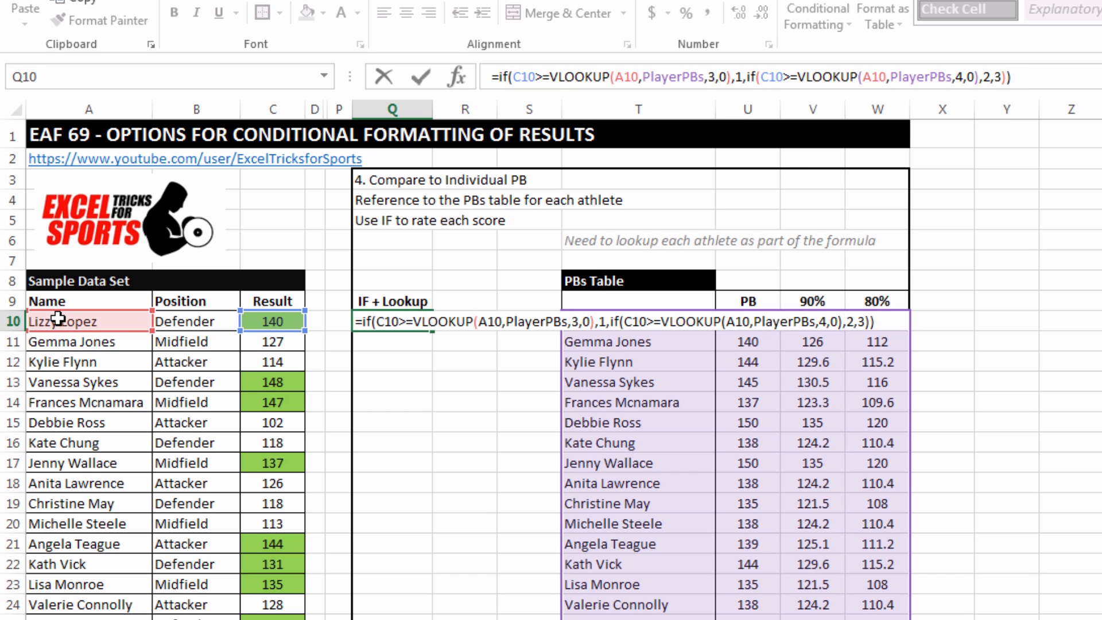
key("Enter")
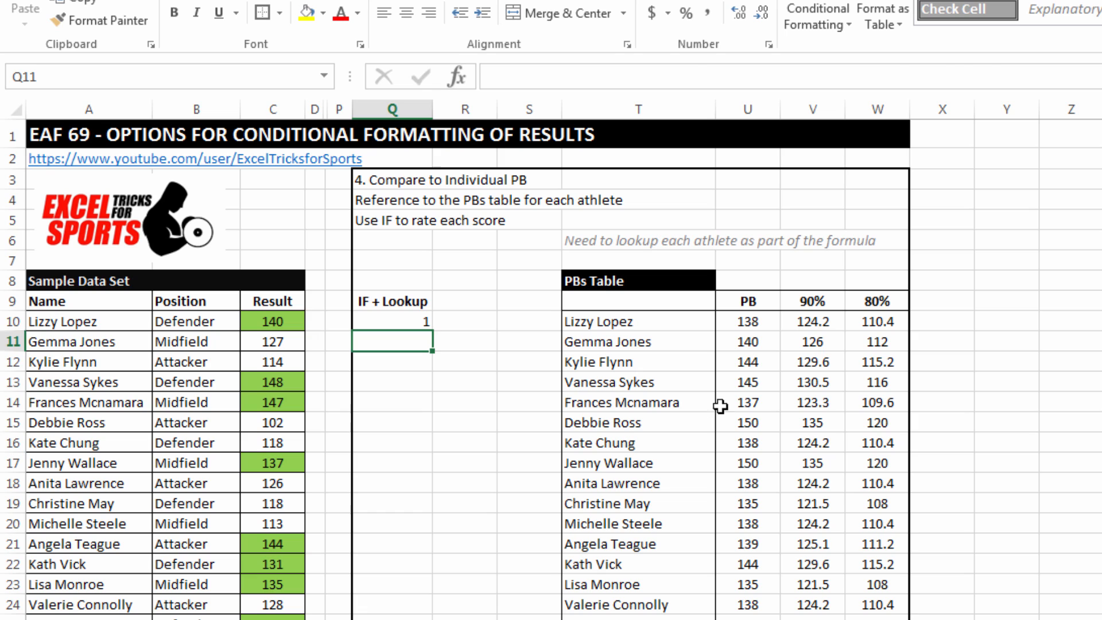
Fill the Q10 PB rating formula down column Q to every athlete row.
left_click(392, 321)
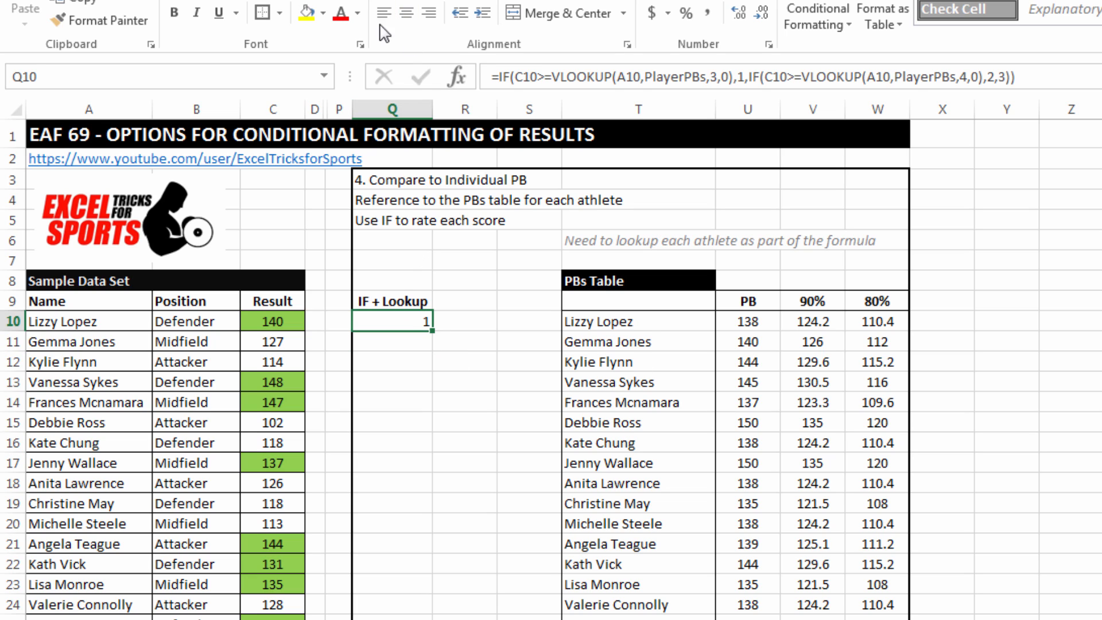
left_click_drag(393, 320, 392, 605)
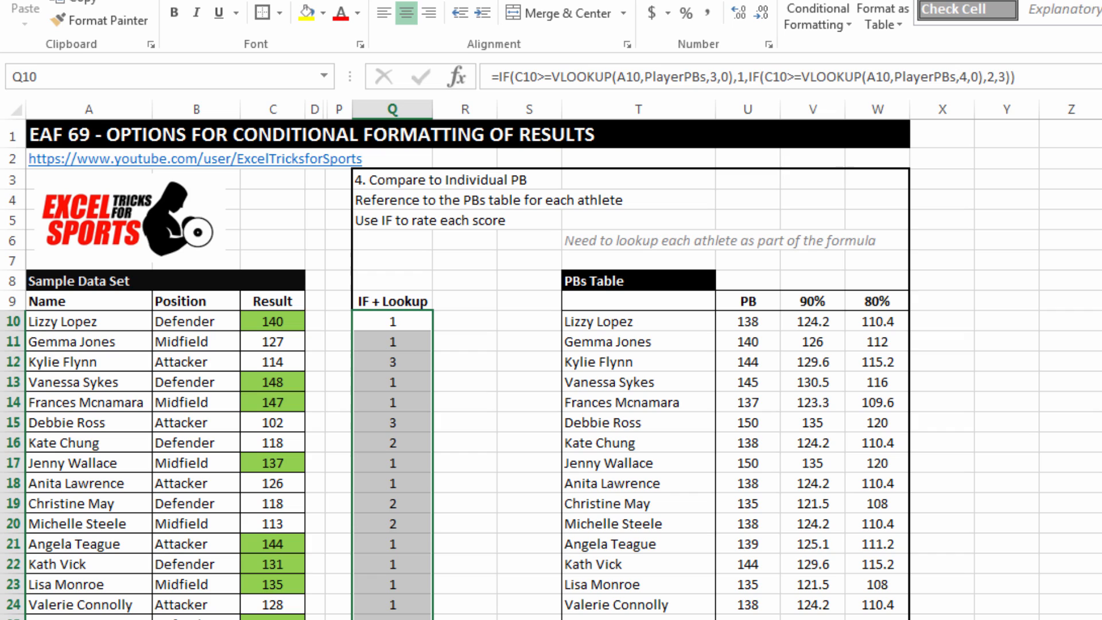
mouse_move(323, 246)
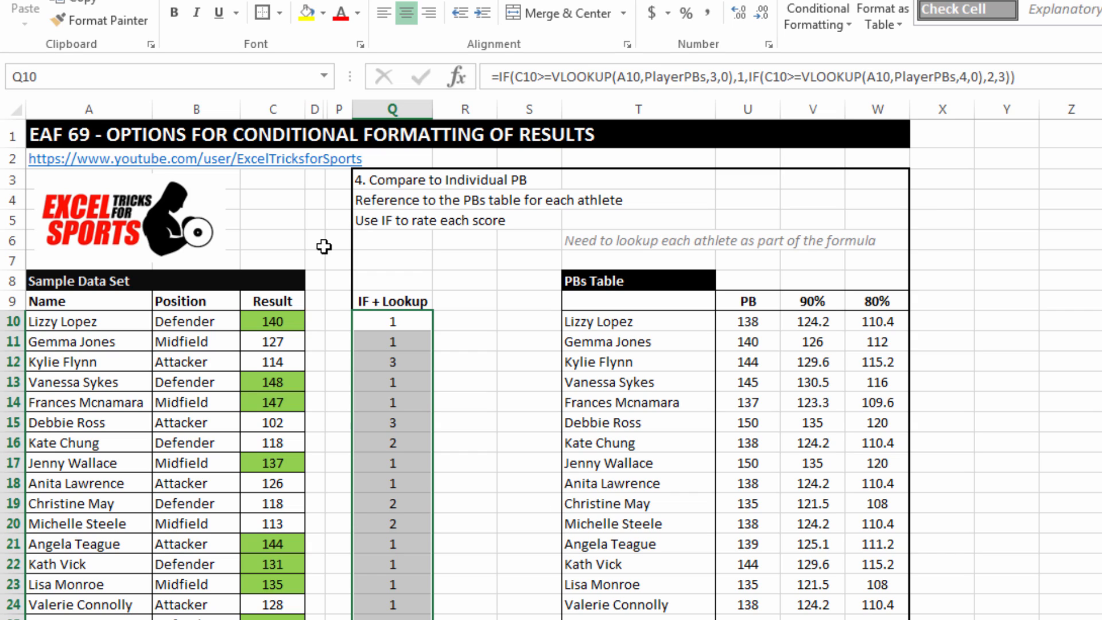
mouse_move(325, 324)
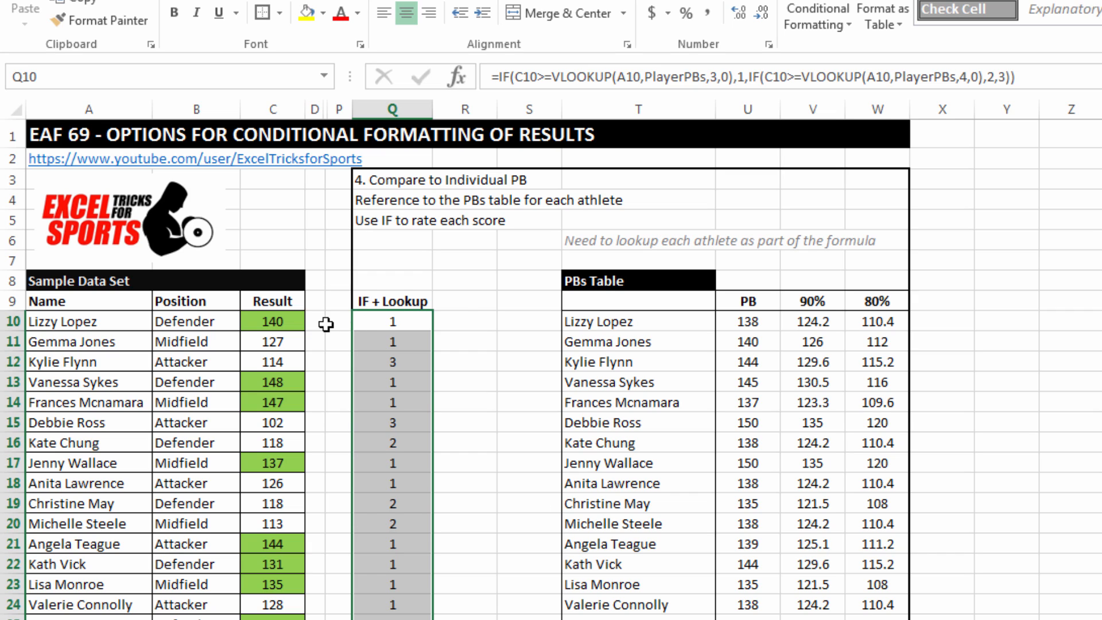
mouse_move(276, 341)
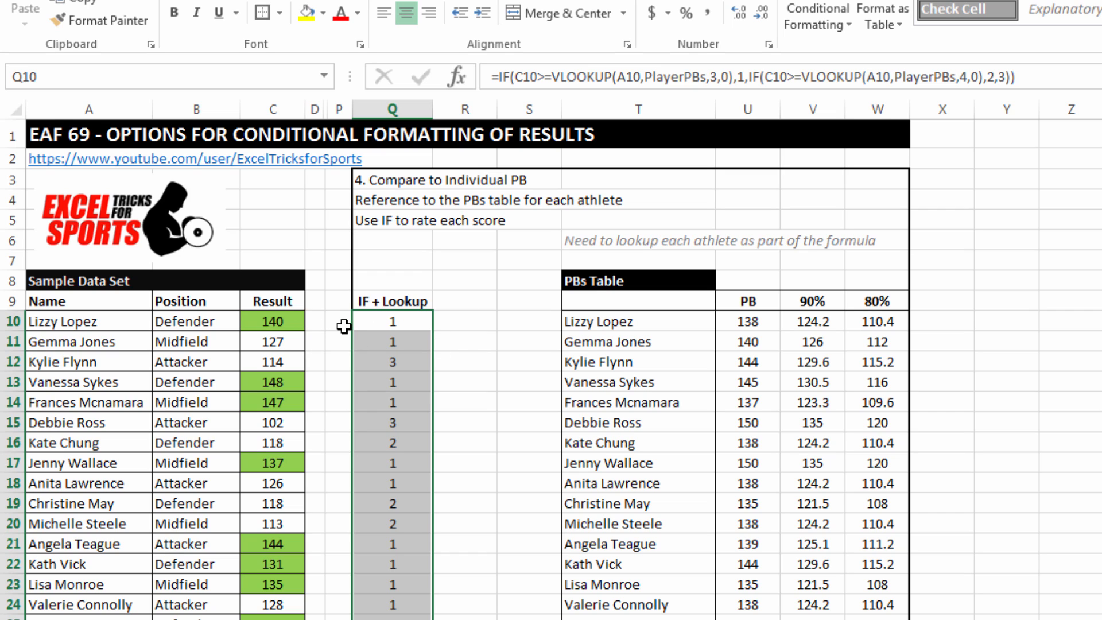
mouse_move(481, 328)
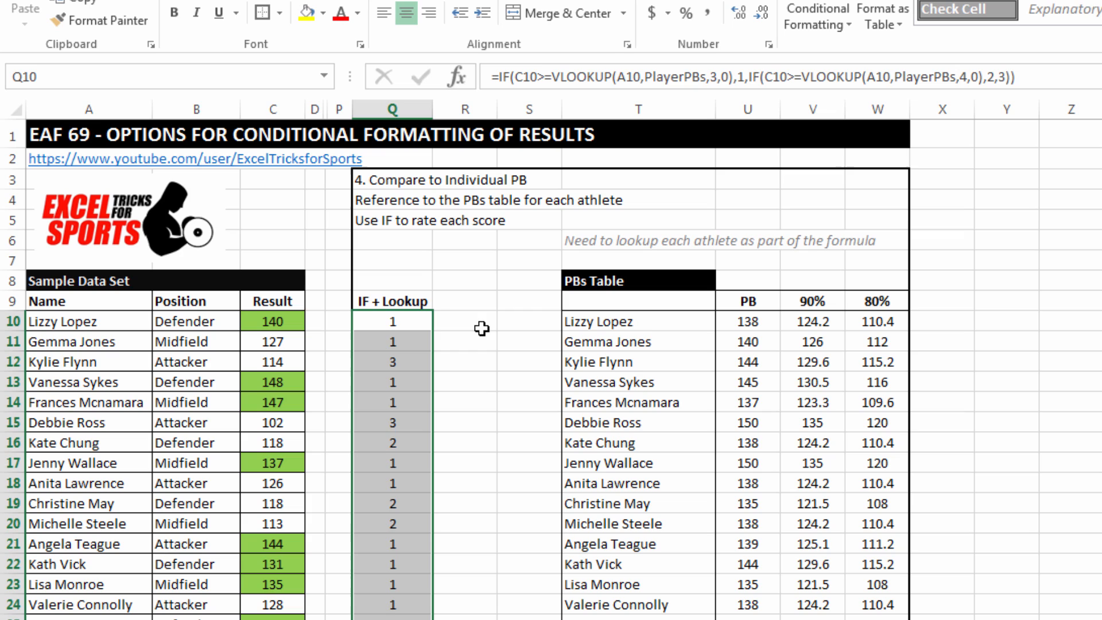
mouse_move(725, 323)
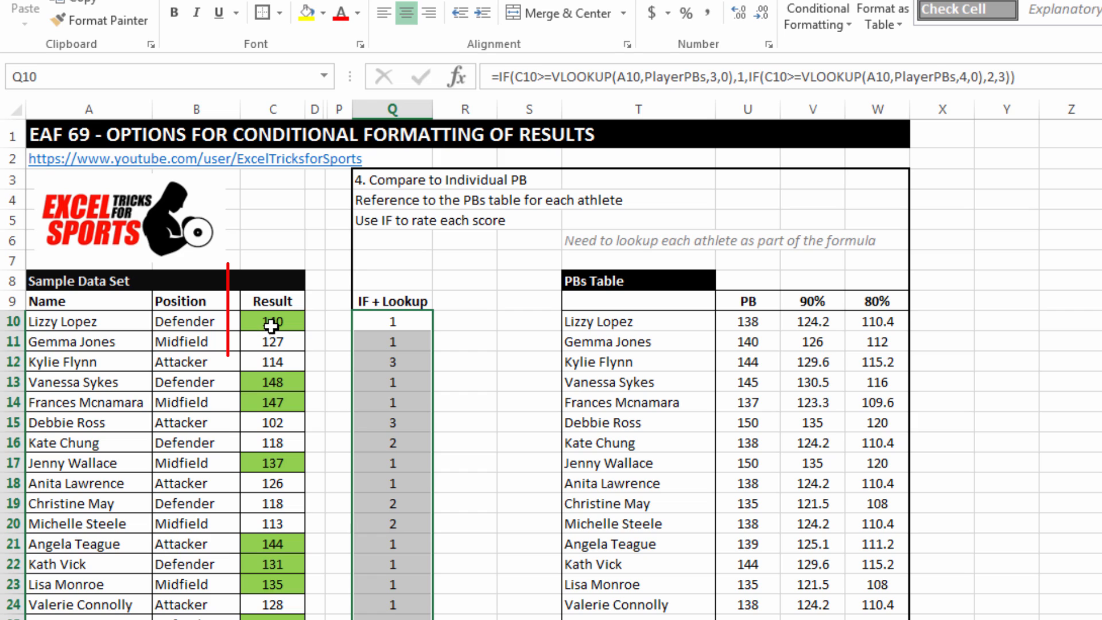
Fill the Result cells from C10 with =RANDBETWEEN(110,140).
left_click(273, 109)
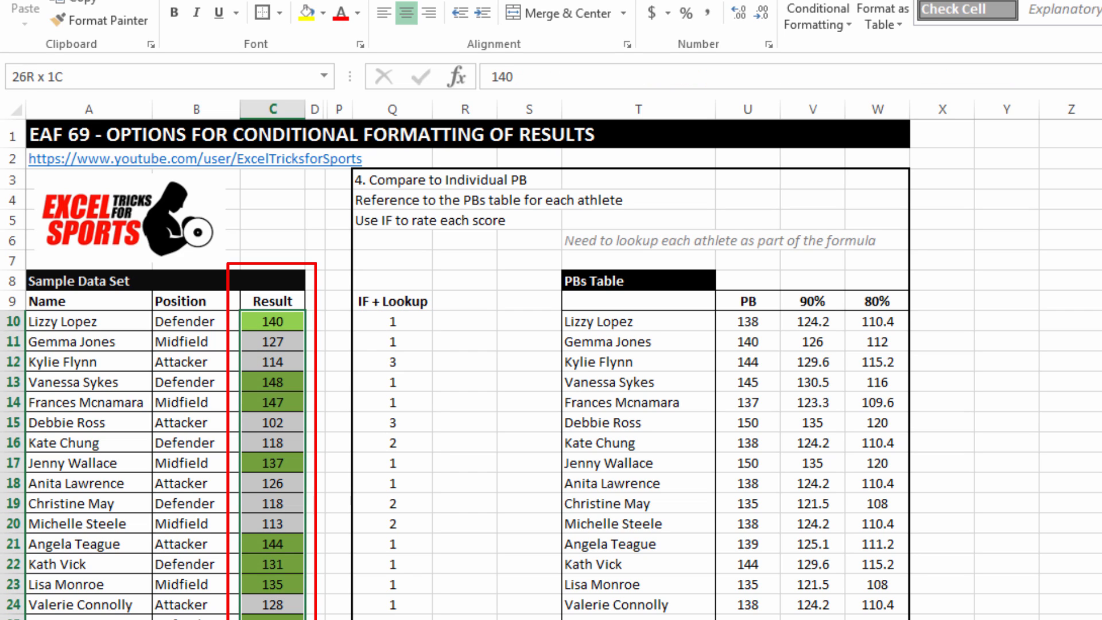
left_click(273, 321)
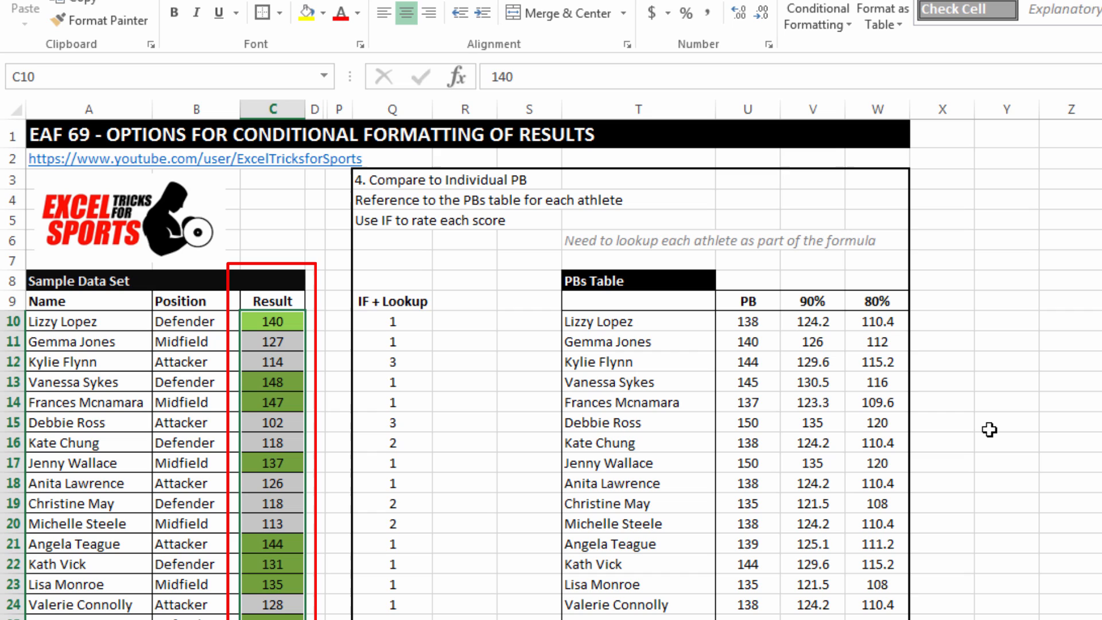
type("=rand")
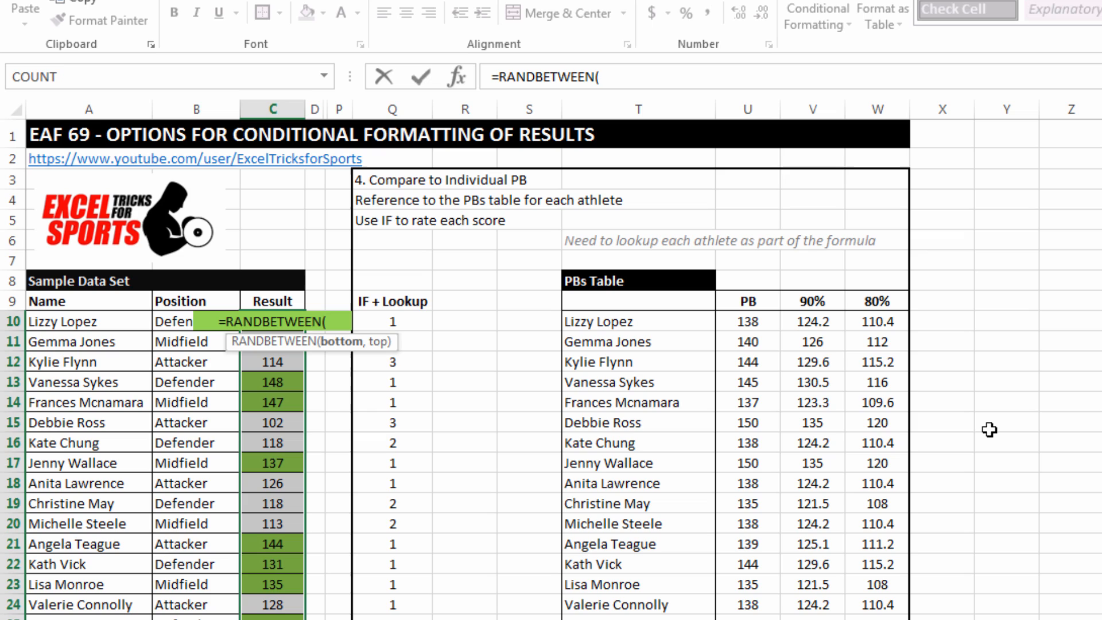
type("11")
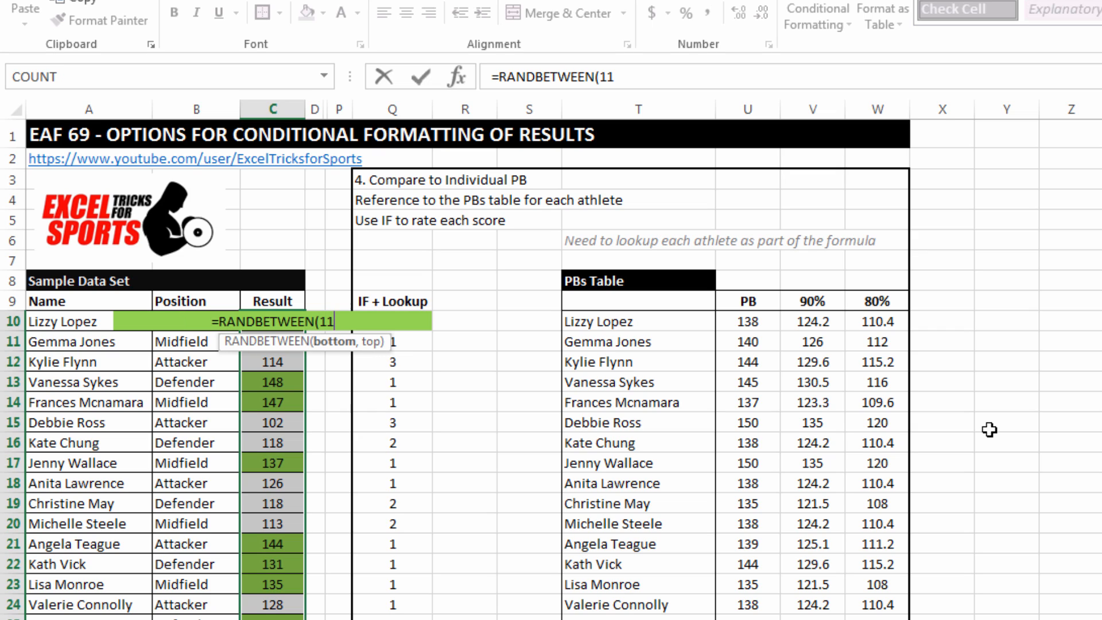
type("0,140)")
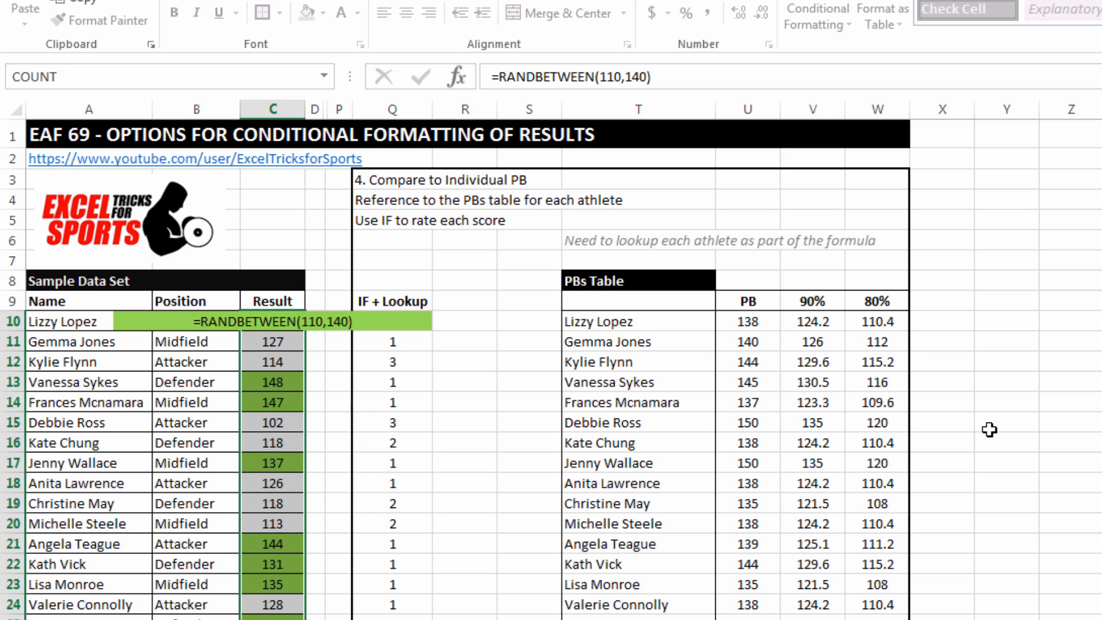
key("Enter")
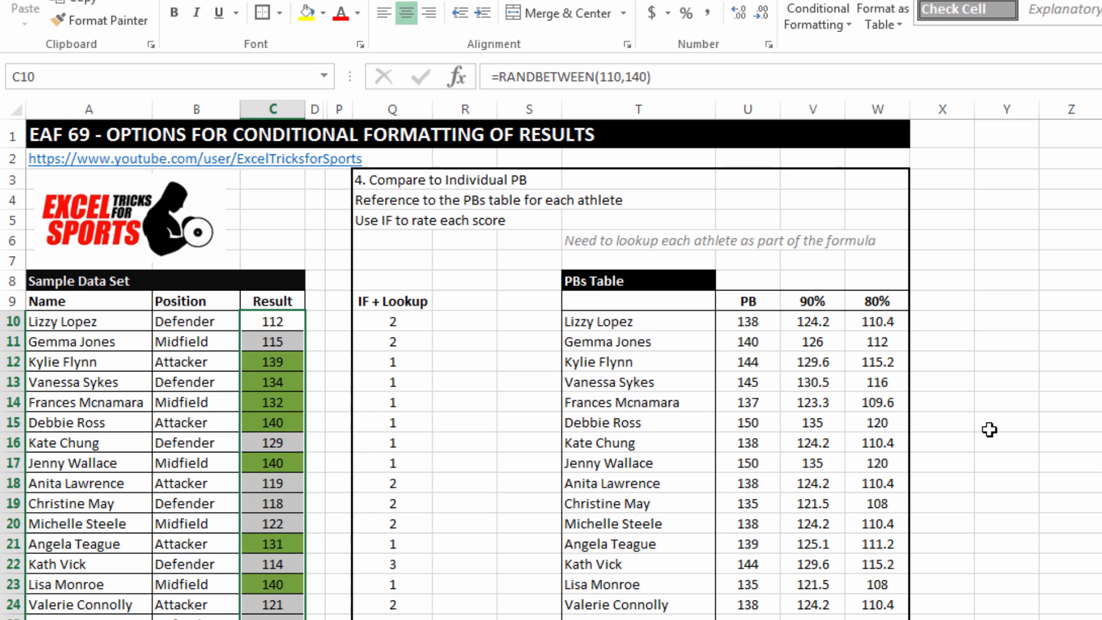
mouse_move(985, 427)
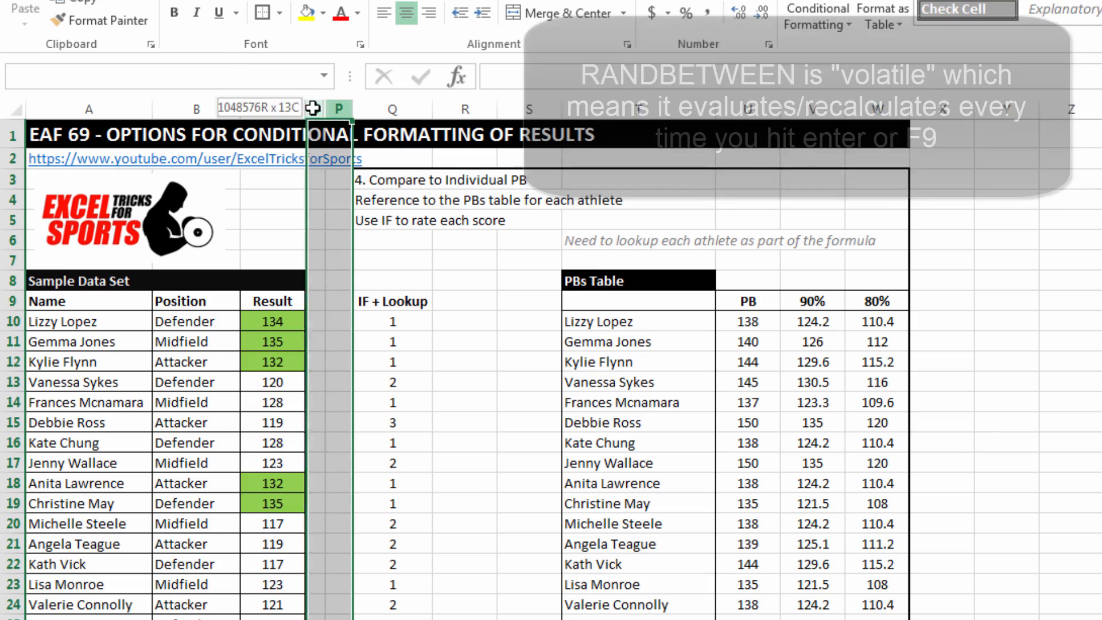
Unhide the hidden comparison columns and inspect the PB rating formula in Q10.
right_click(340, 121)
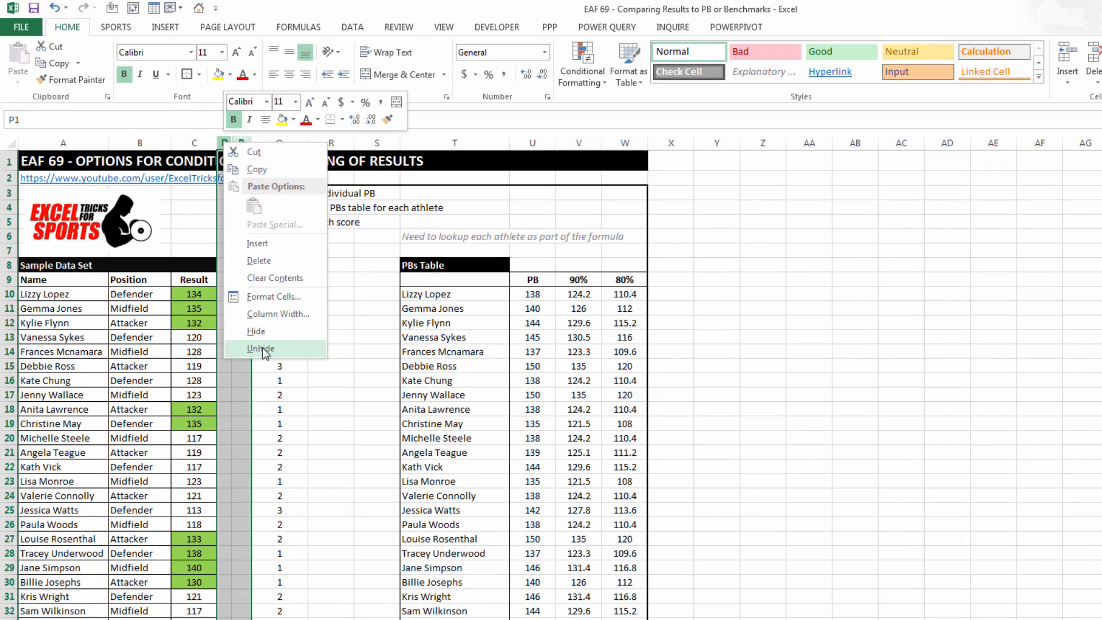
left_click(260, 348)
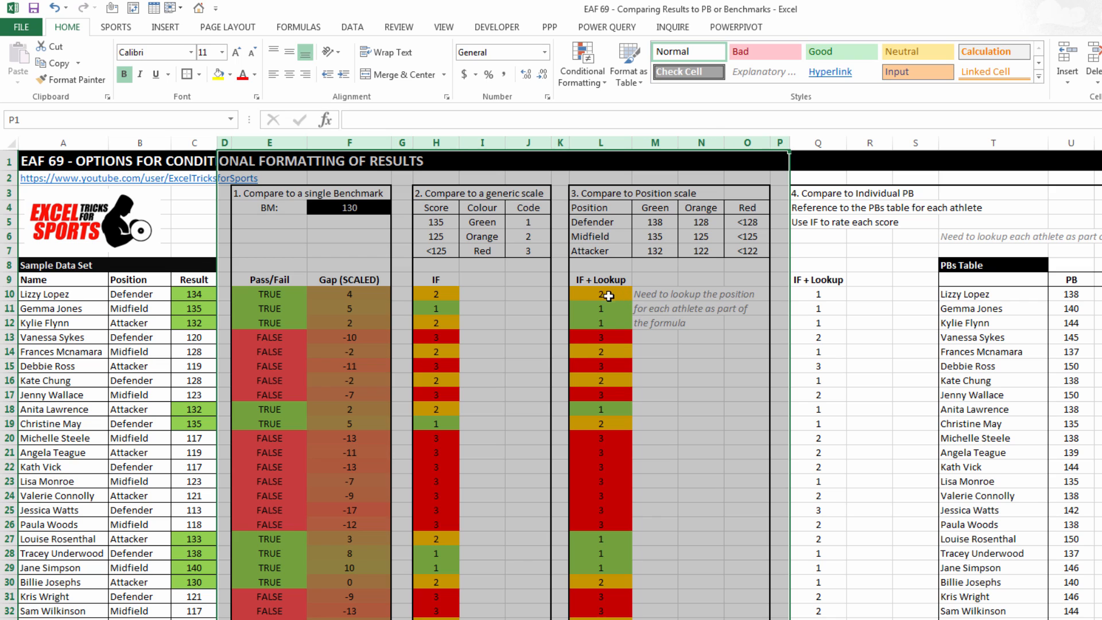
left_click(600, 294)
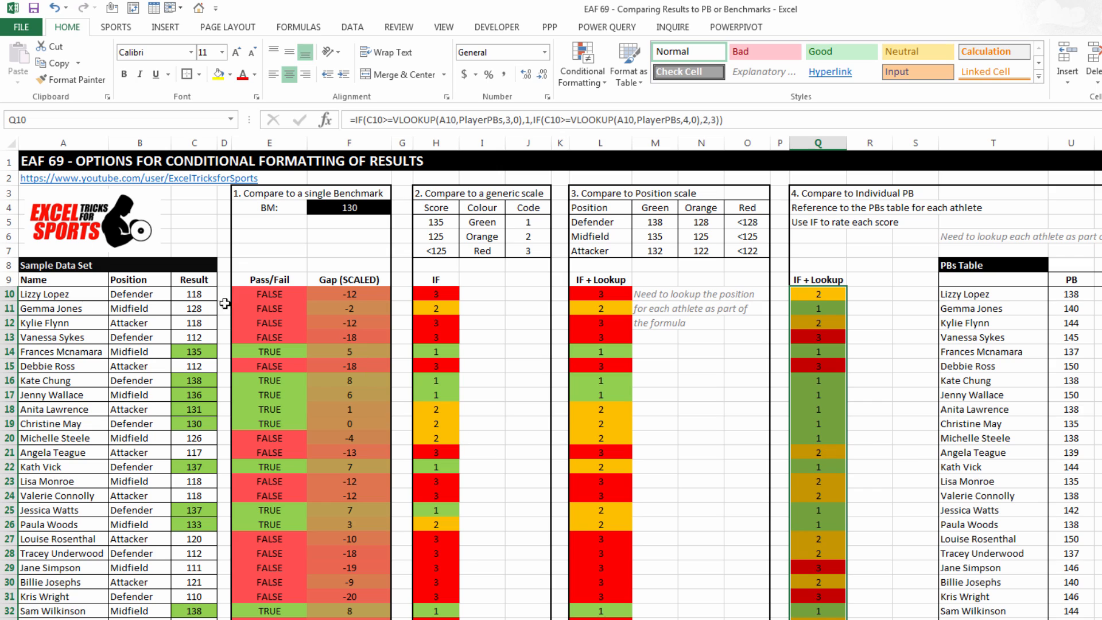
From Result cell C10, recalculate six times with F9 to generate new random scores.
left_click(194, 294)
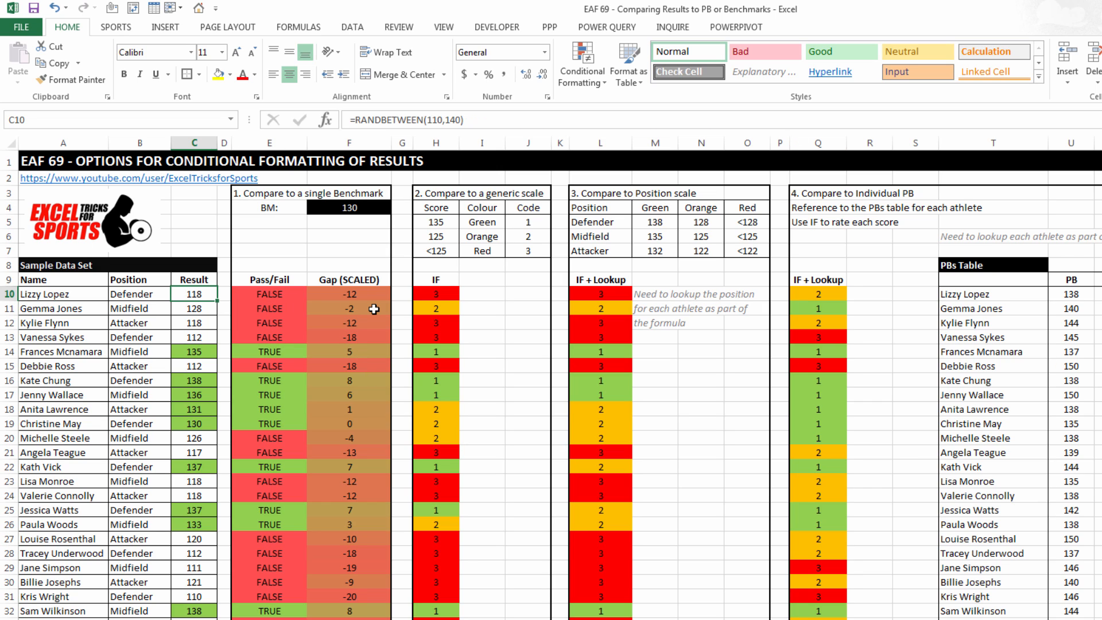
key("F9")
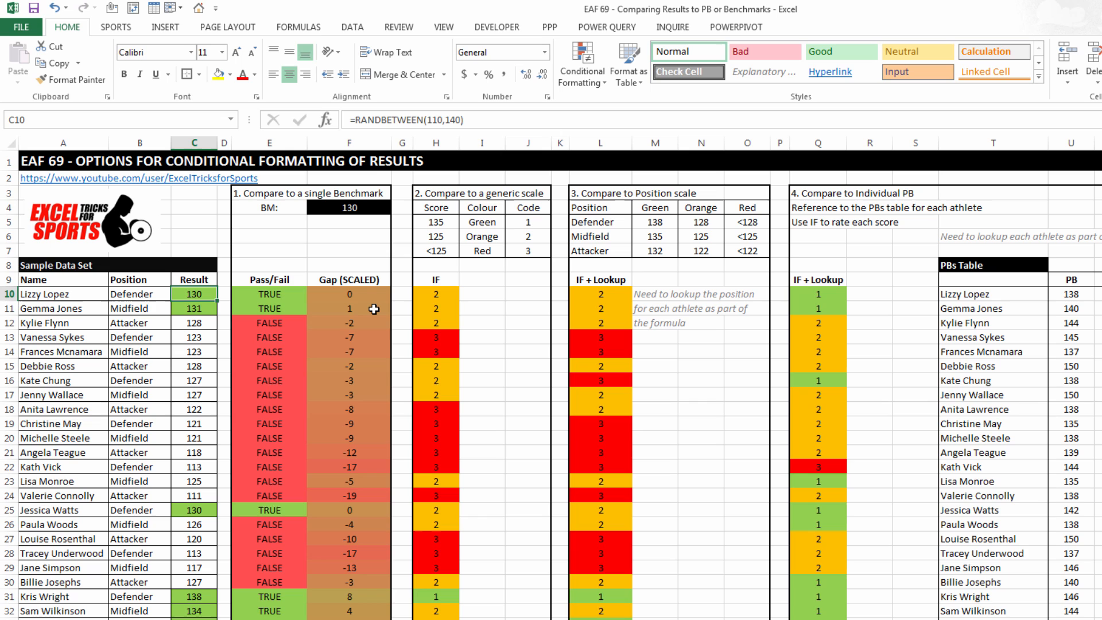
key("F9")
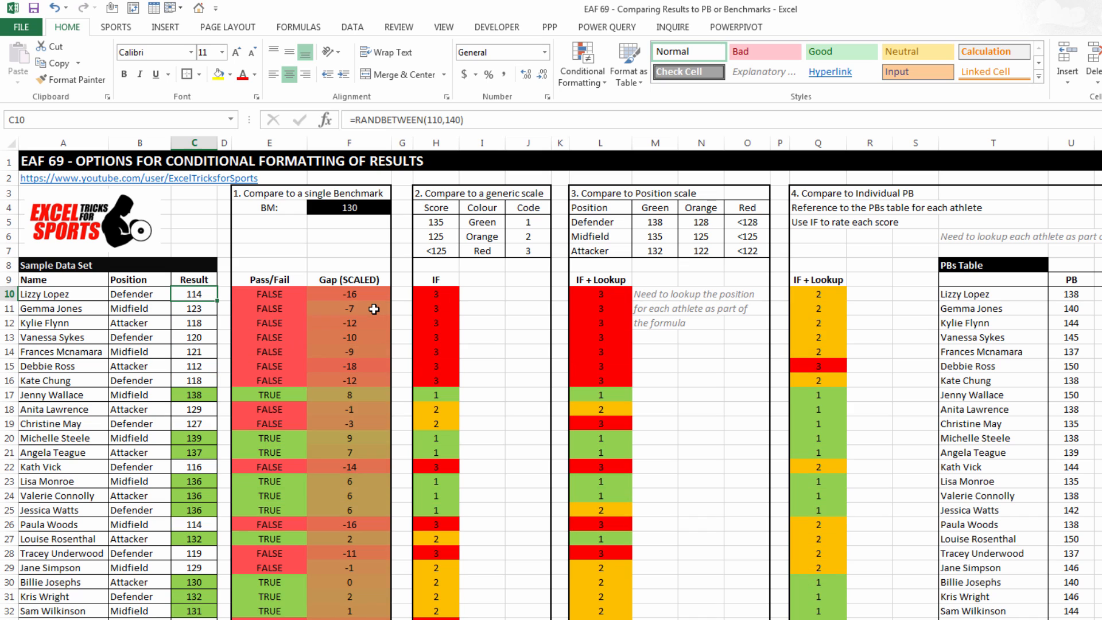
key("F9")
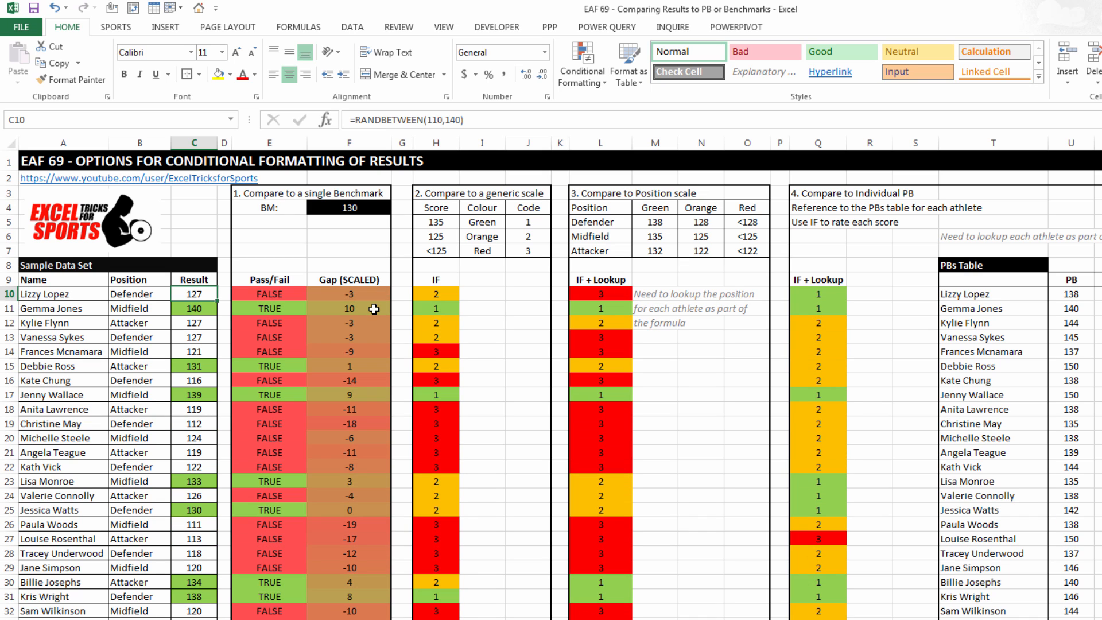
key("F9")
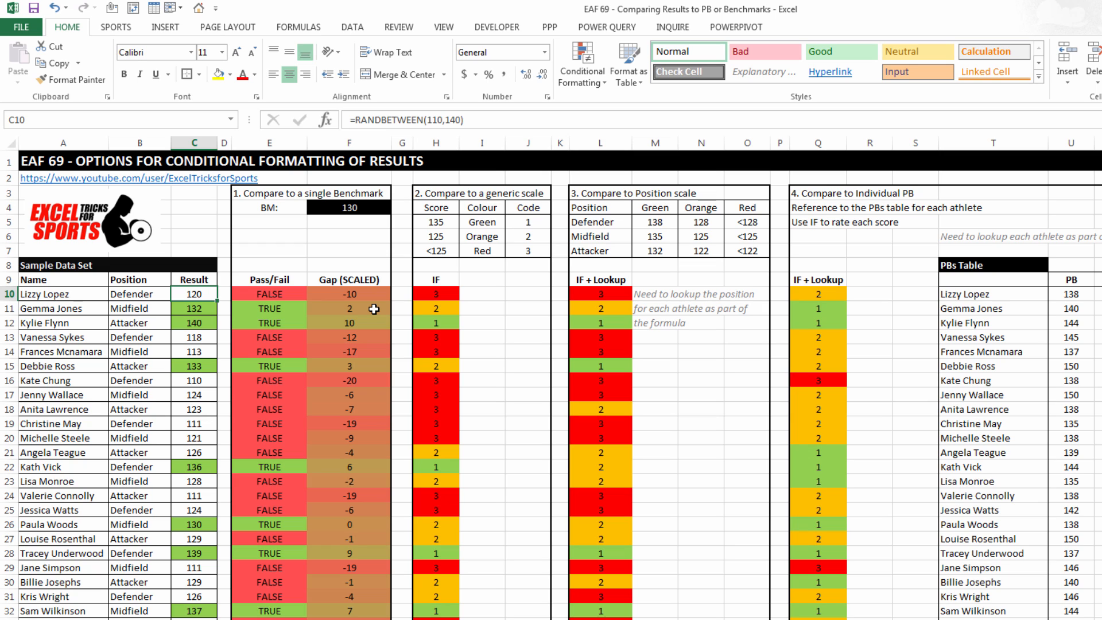
key("F9")
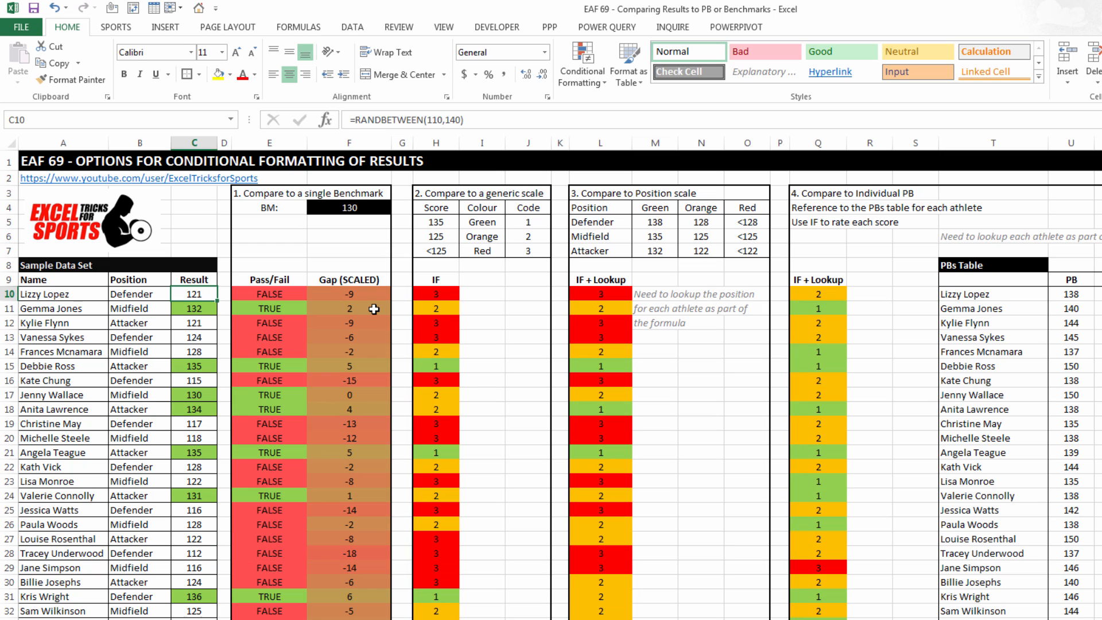
key("F9")
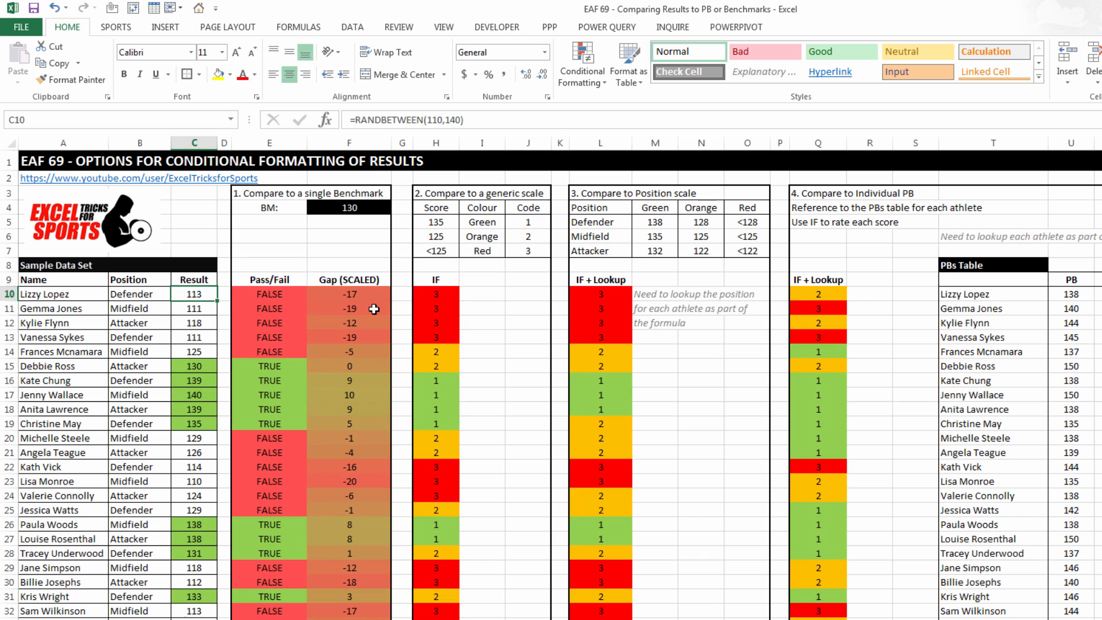